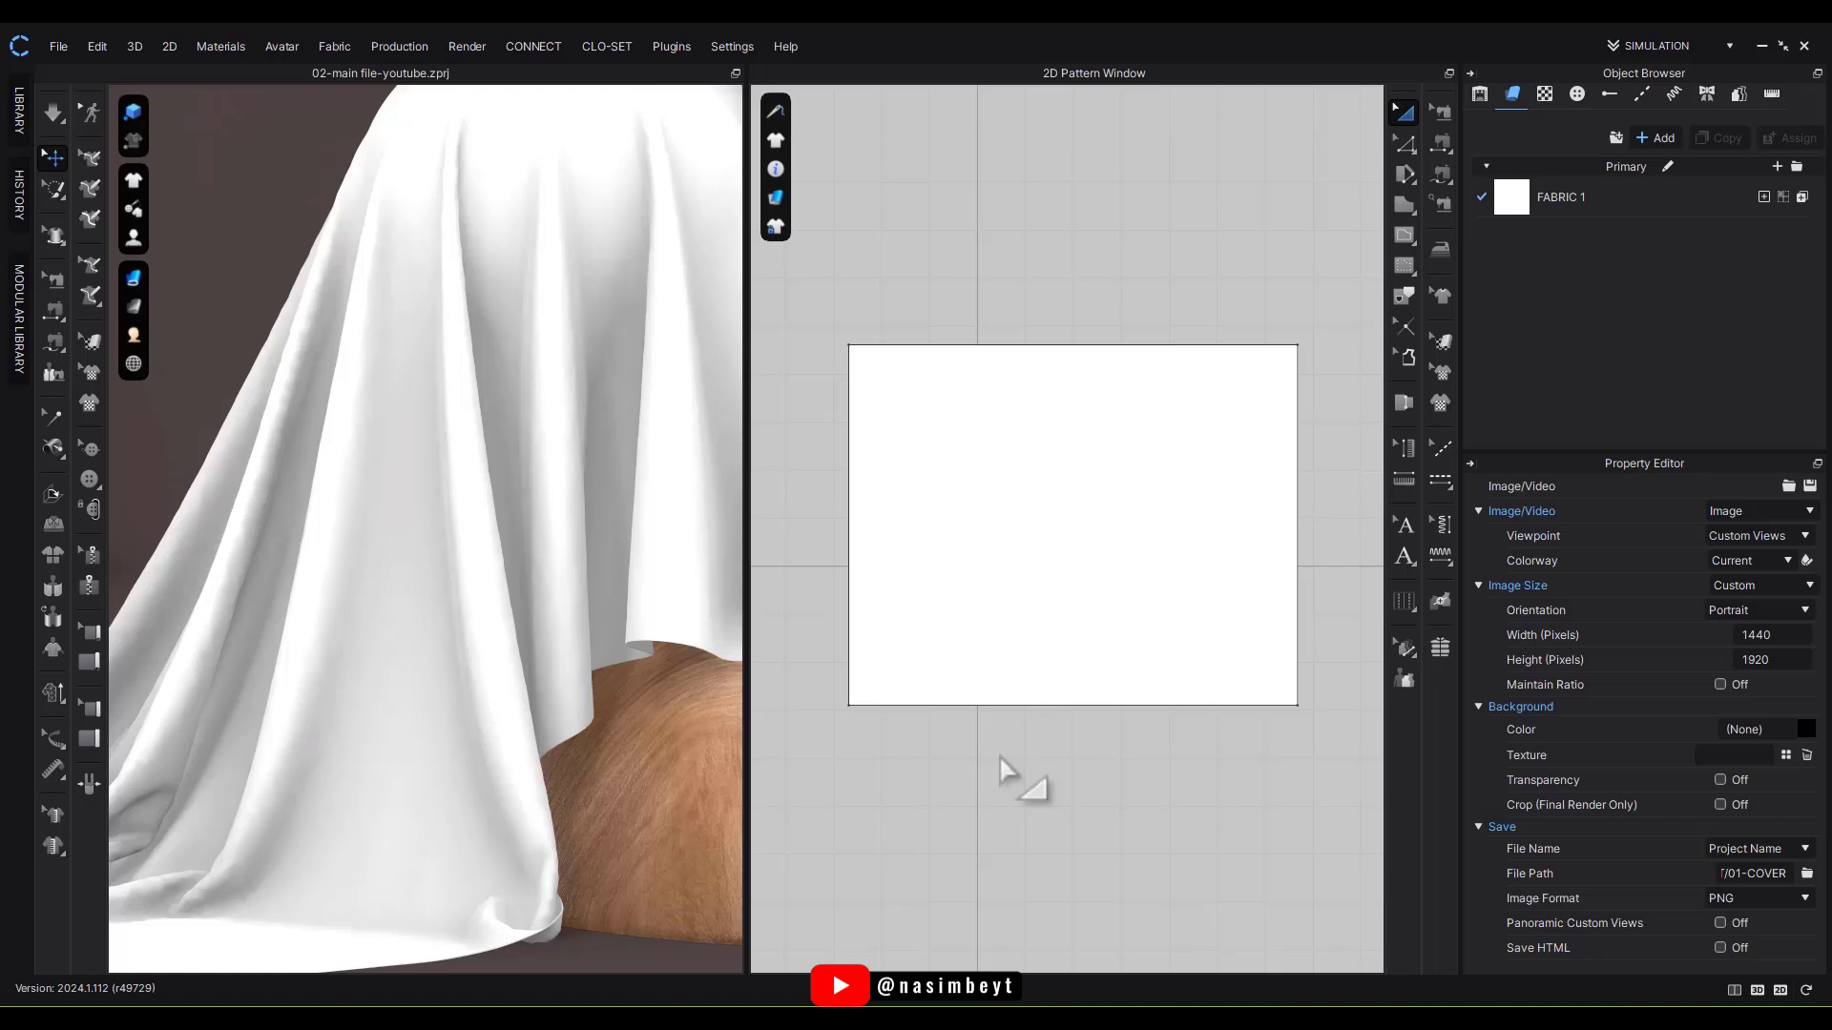
{"action": "mouse_move", "coordinate": [1048, 809]}
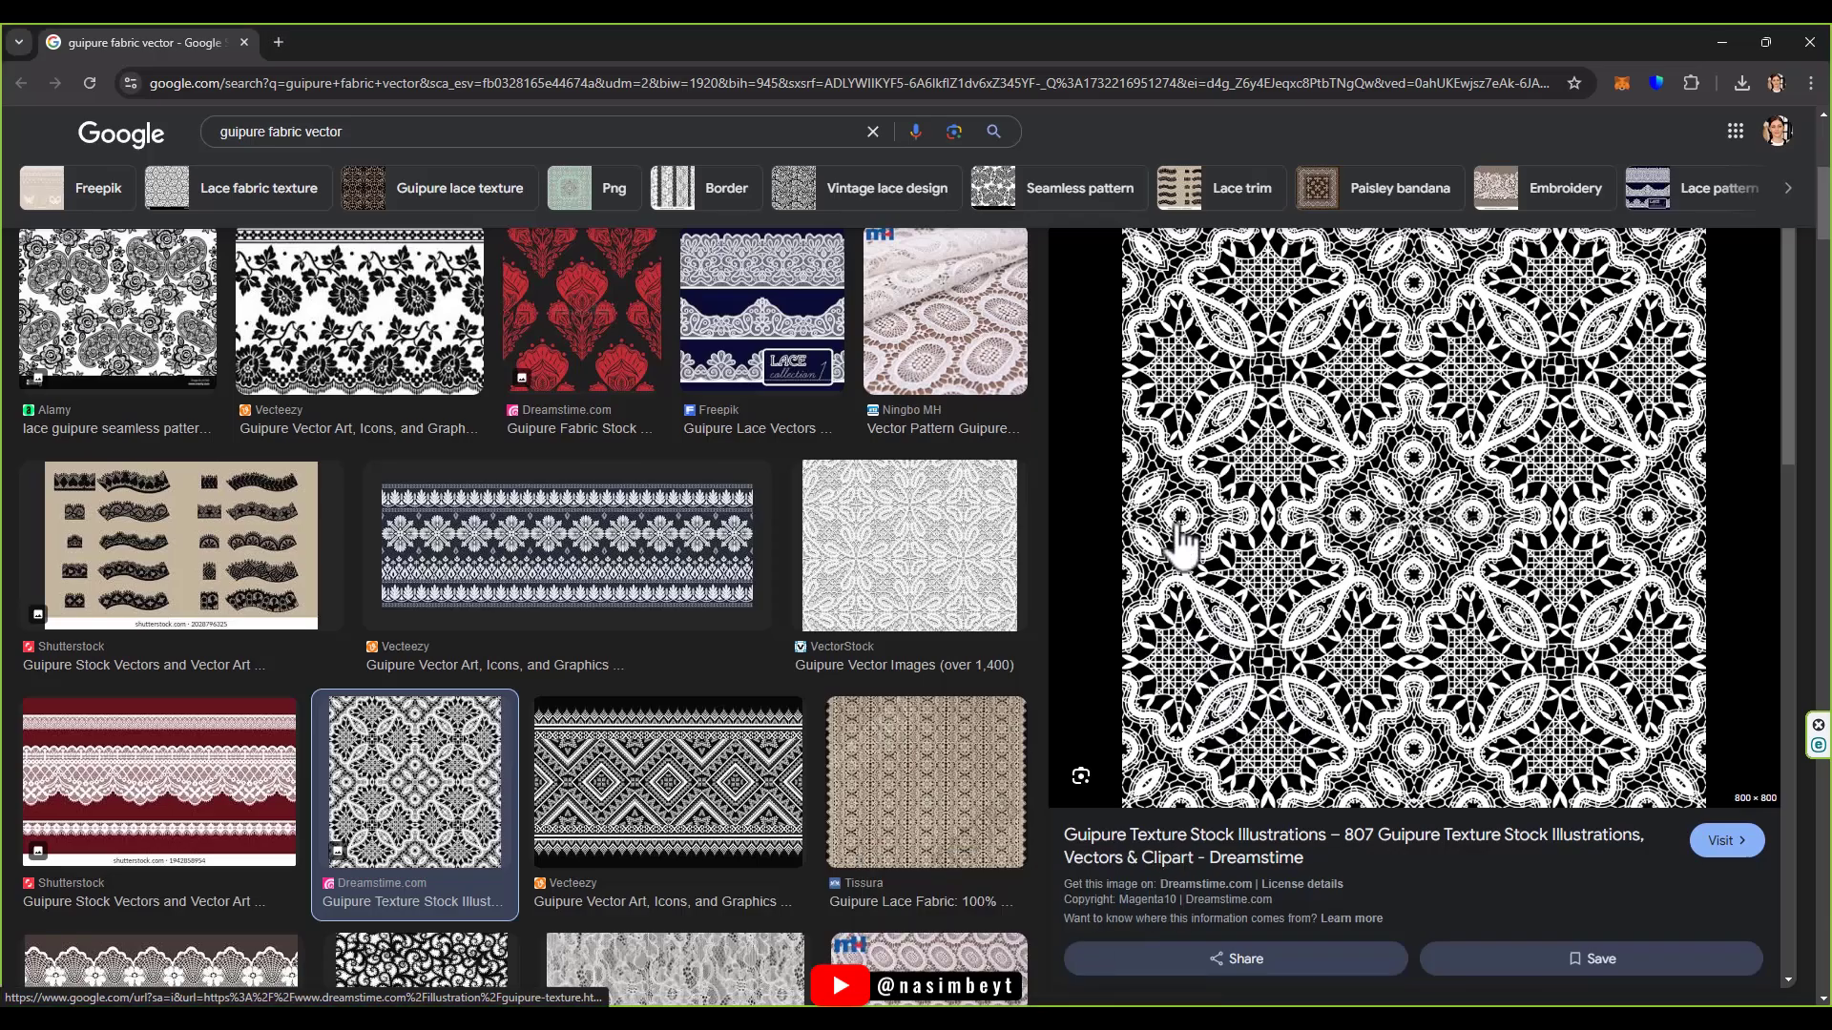
{"action": "mouse_move", "coordinate": [1285, 280]}
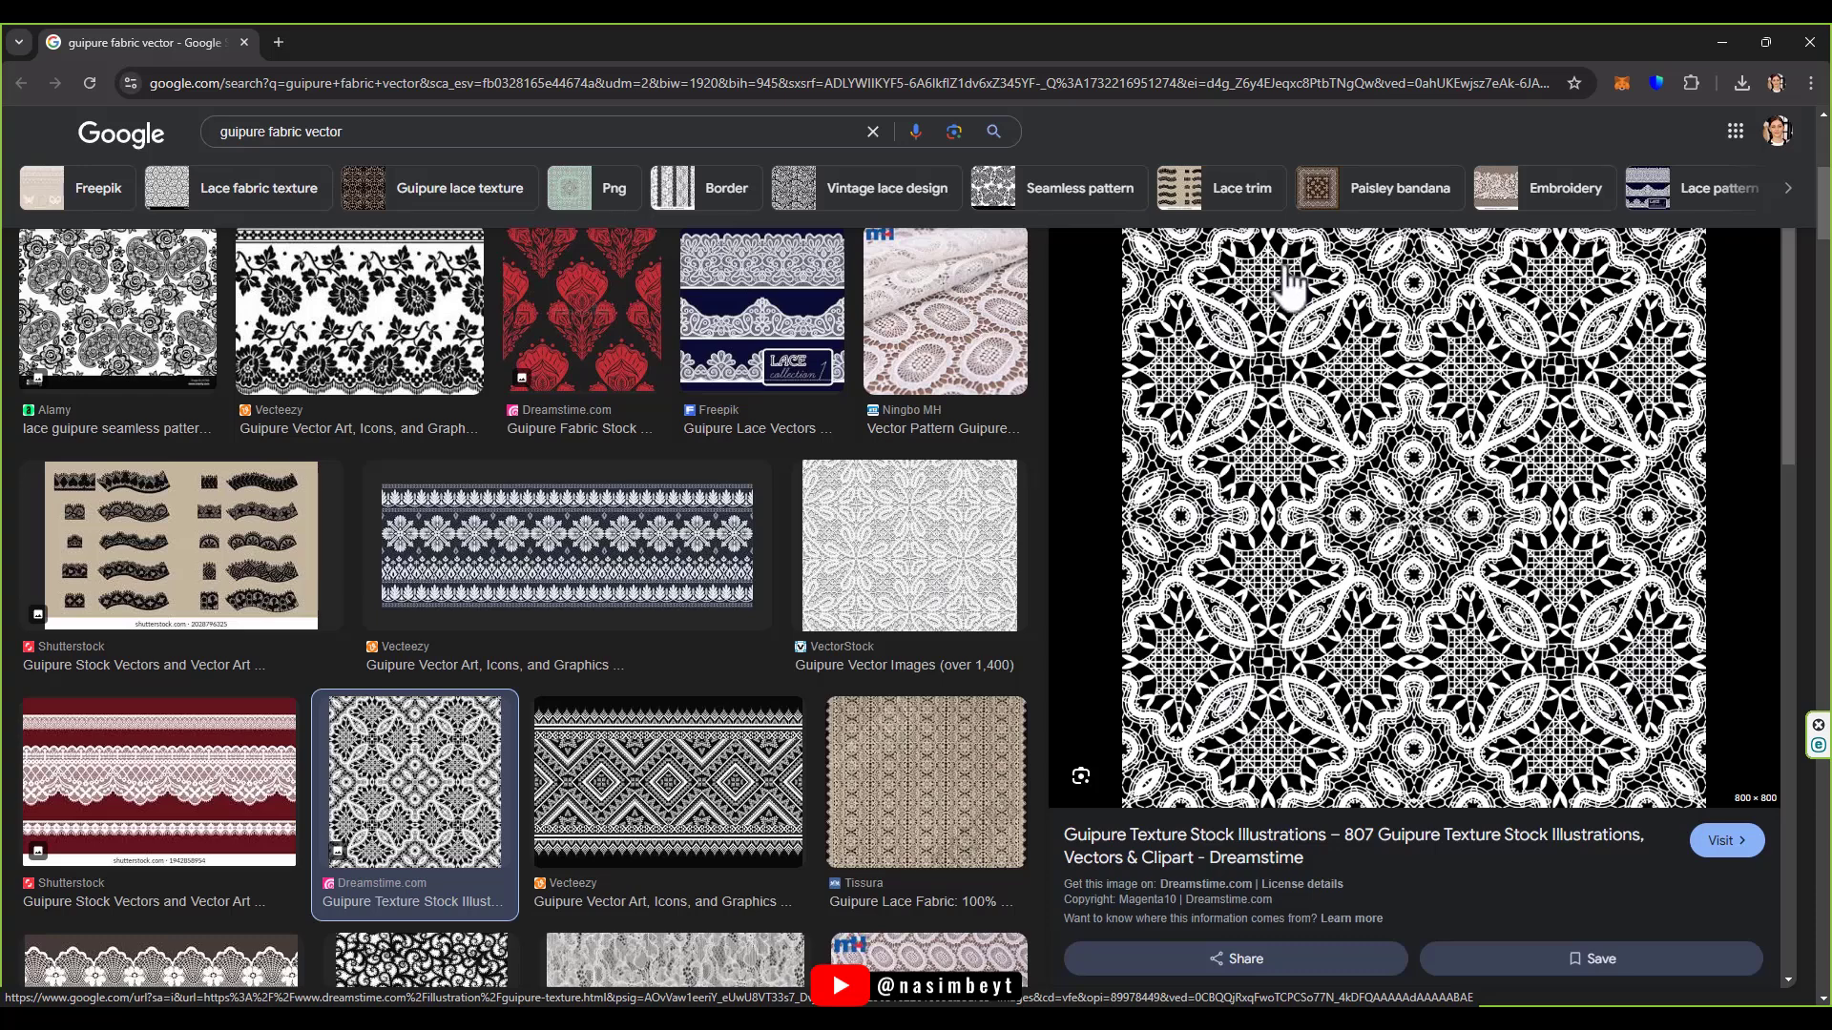
{"action": "mouse_move", "coordinate": [1204, 806]}
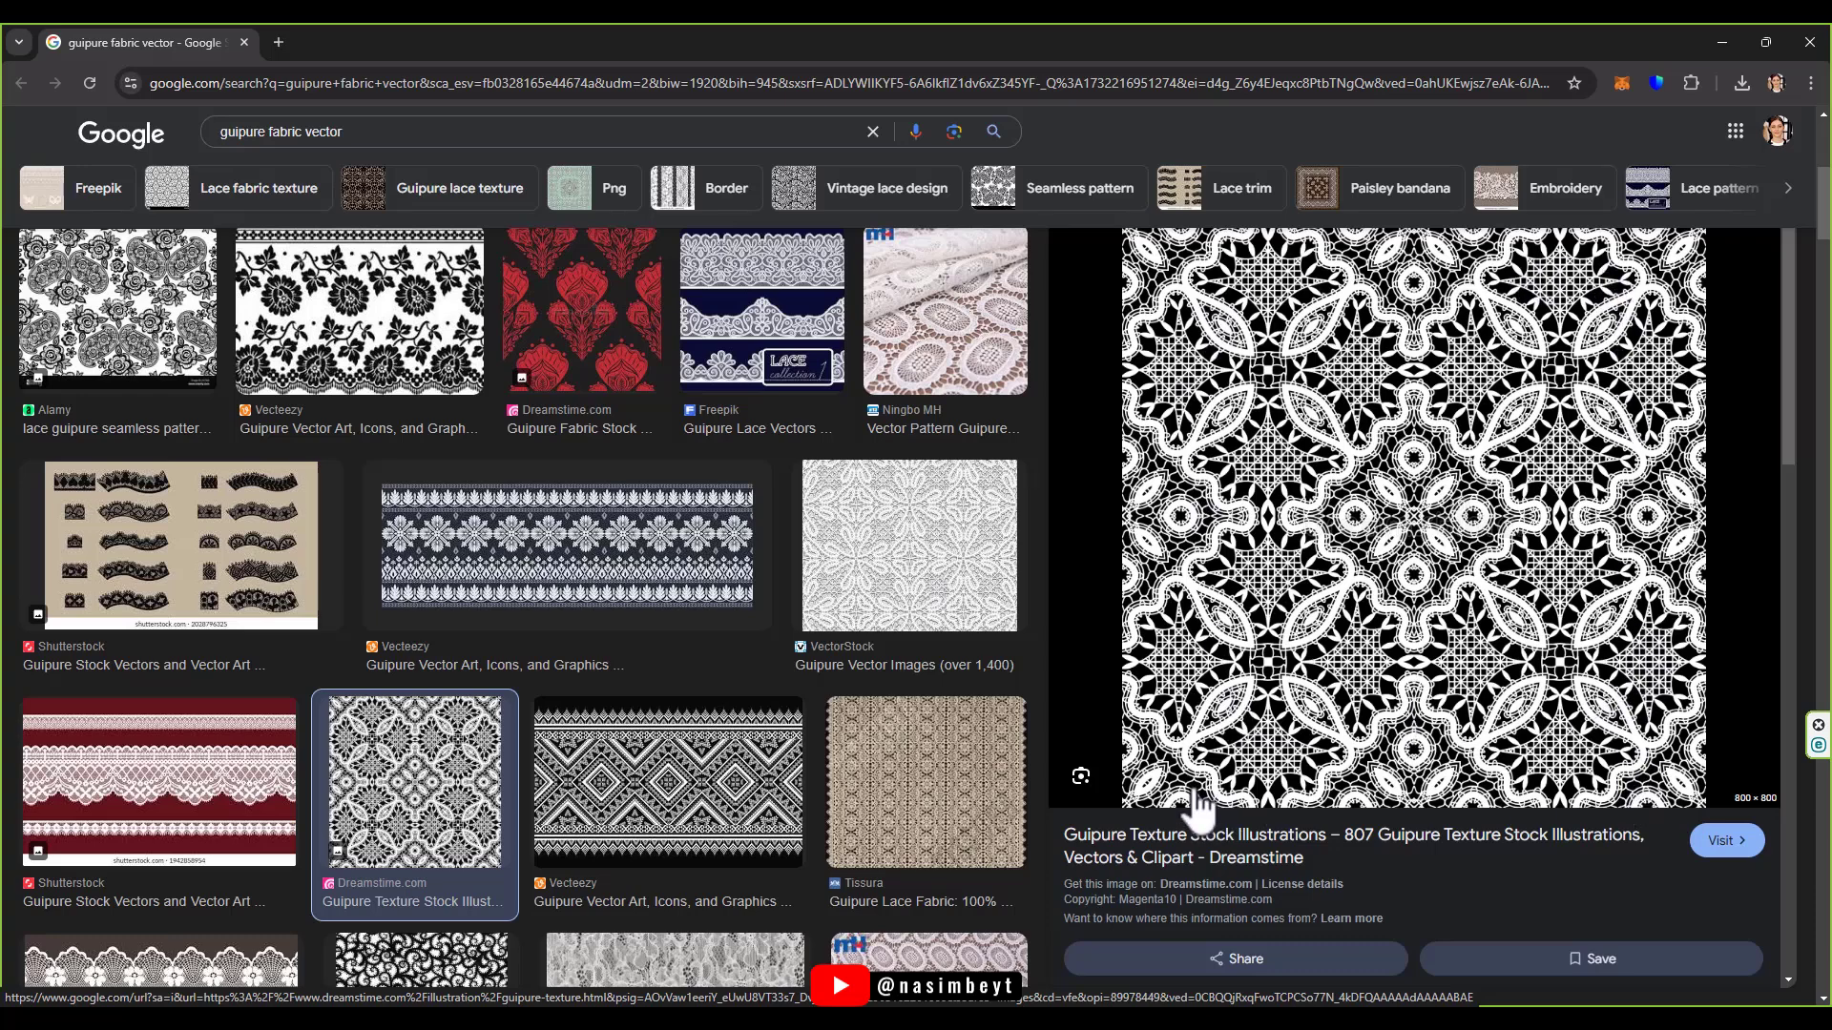
{"action": "mouse_move", "coordinate": [1214, 757]}
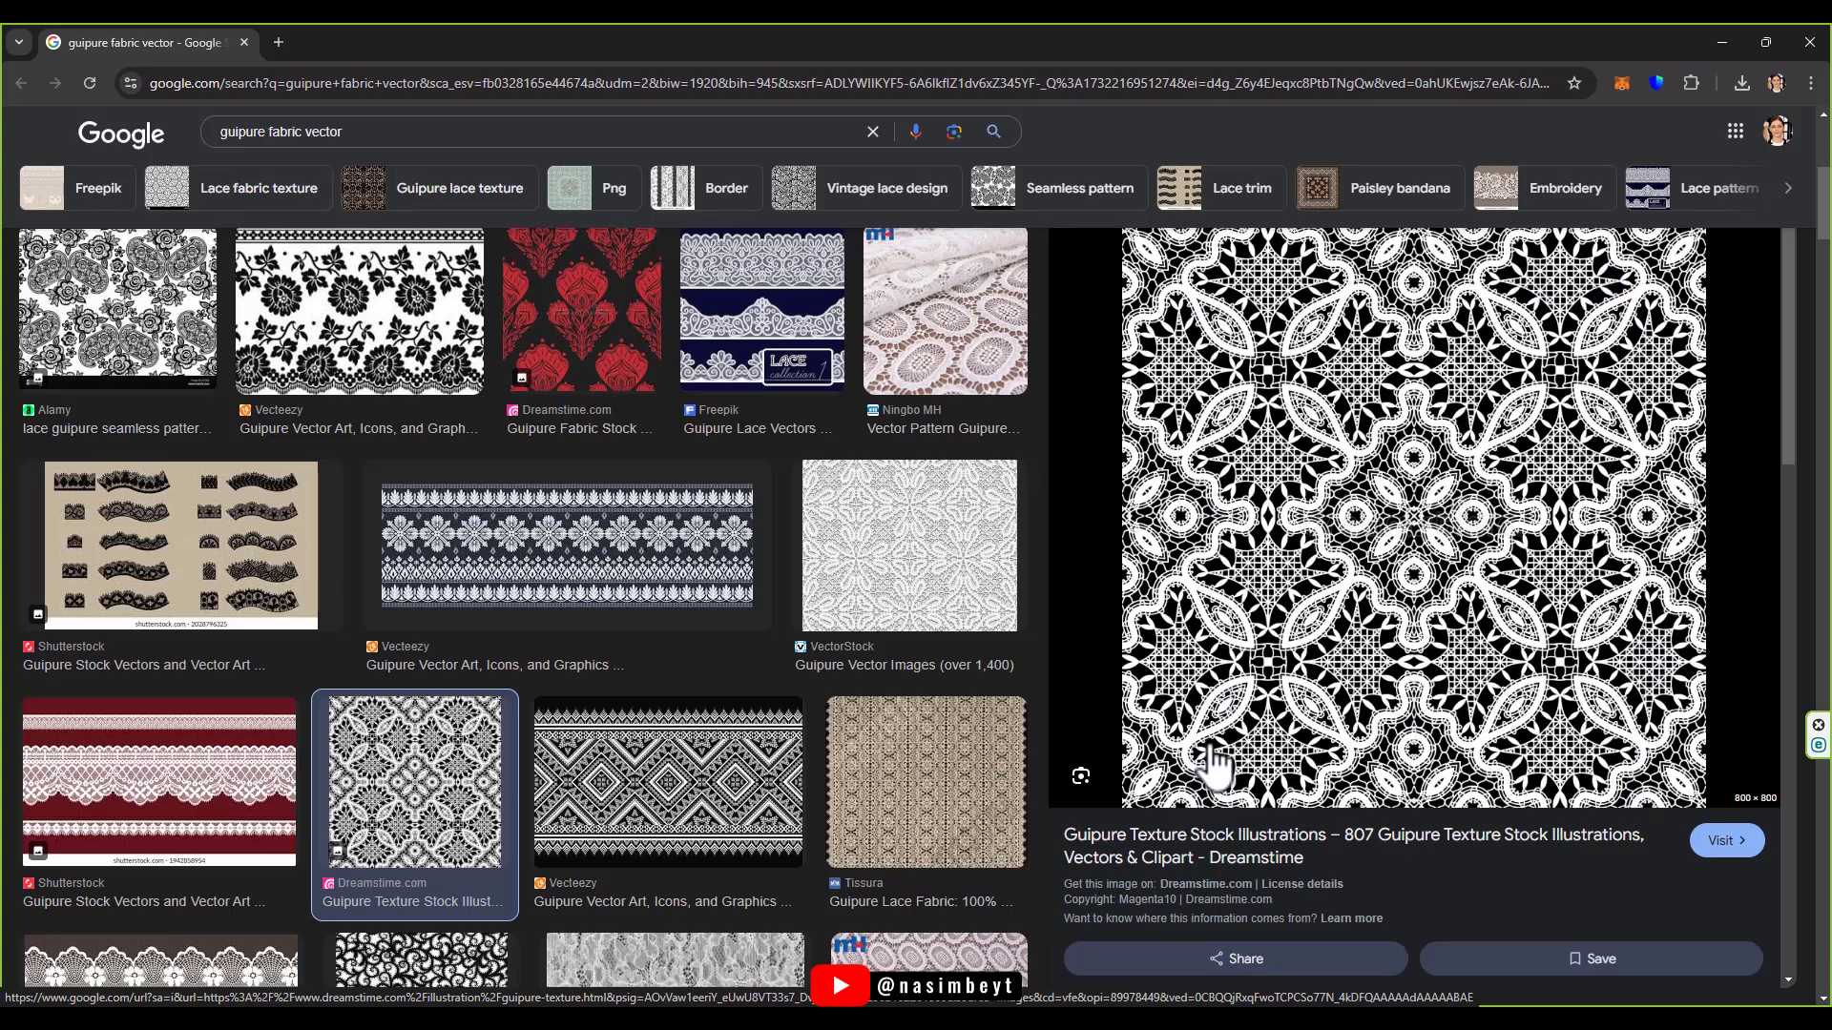
{"action": "mouse_move", "coordinate": [248, 143]}
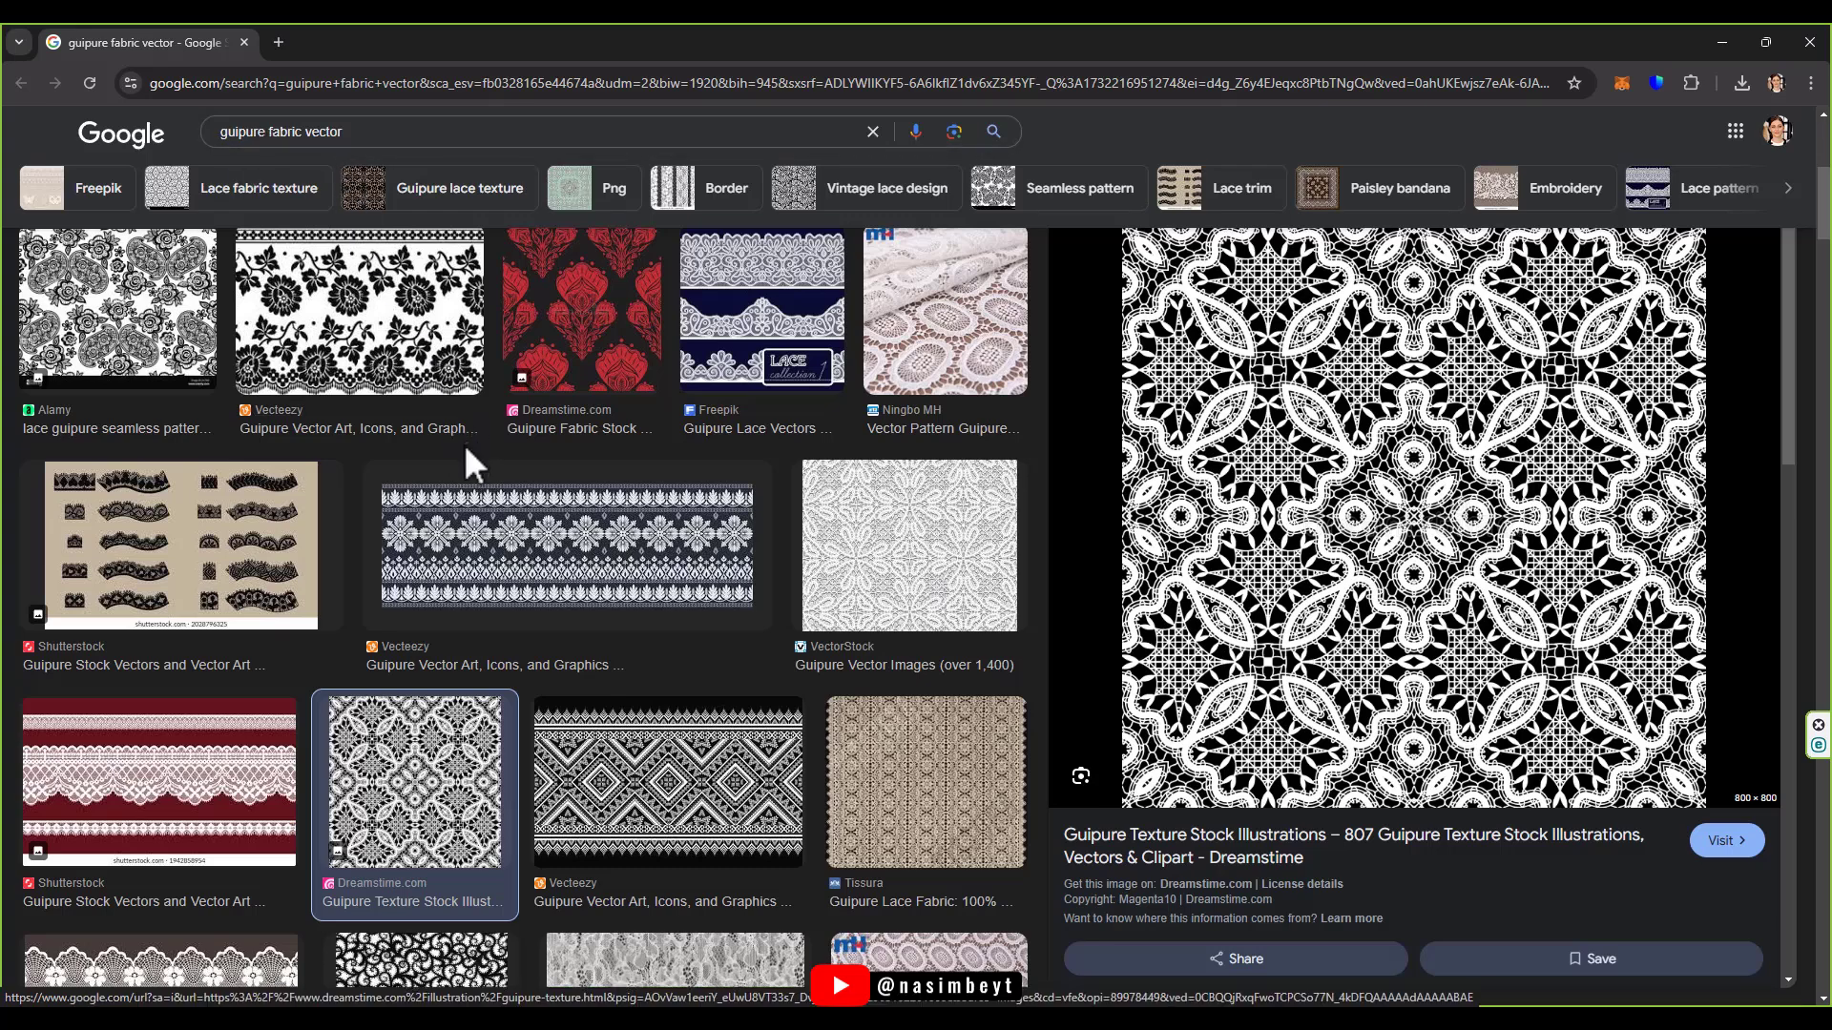
{"action": "mouse_move", "coordinate": [1338, 567]}
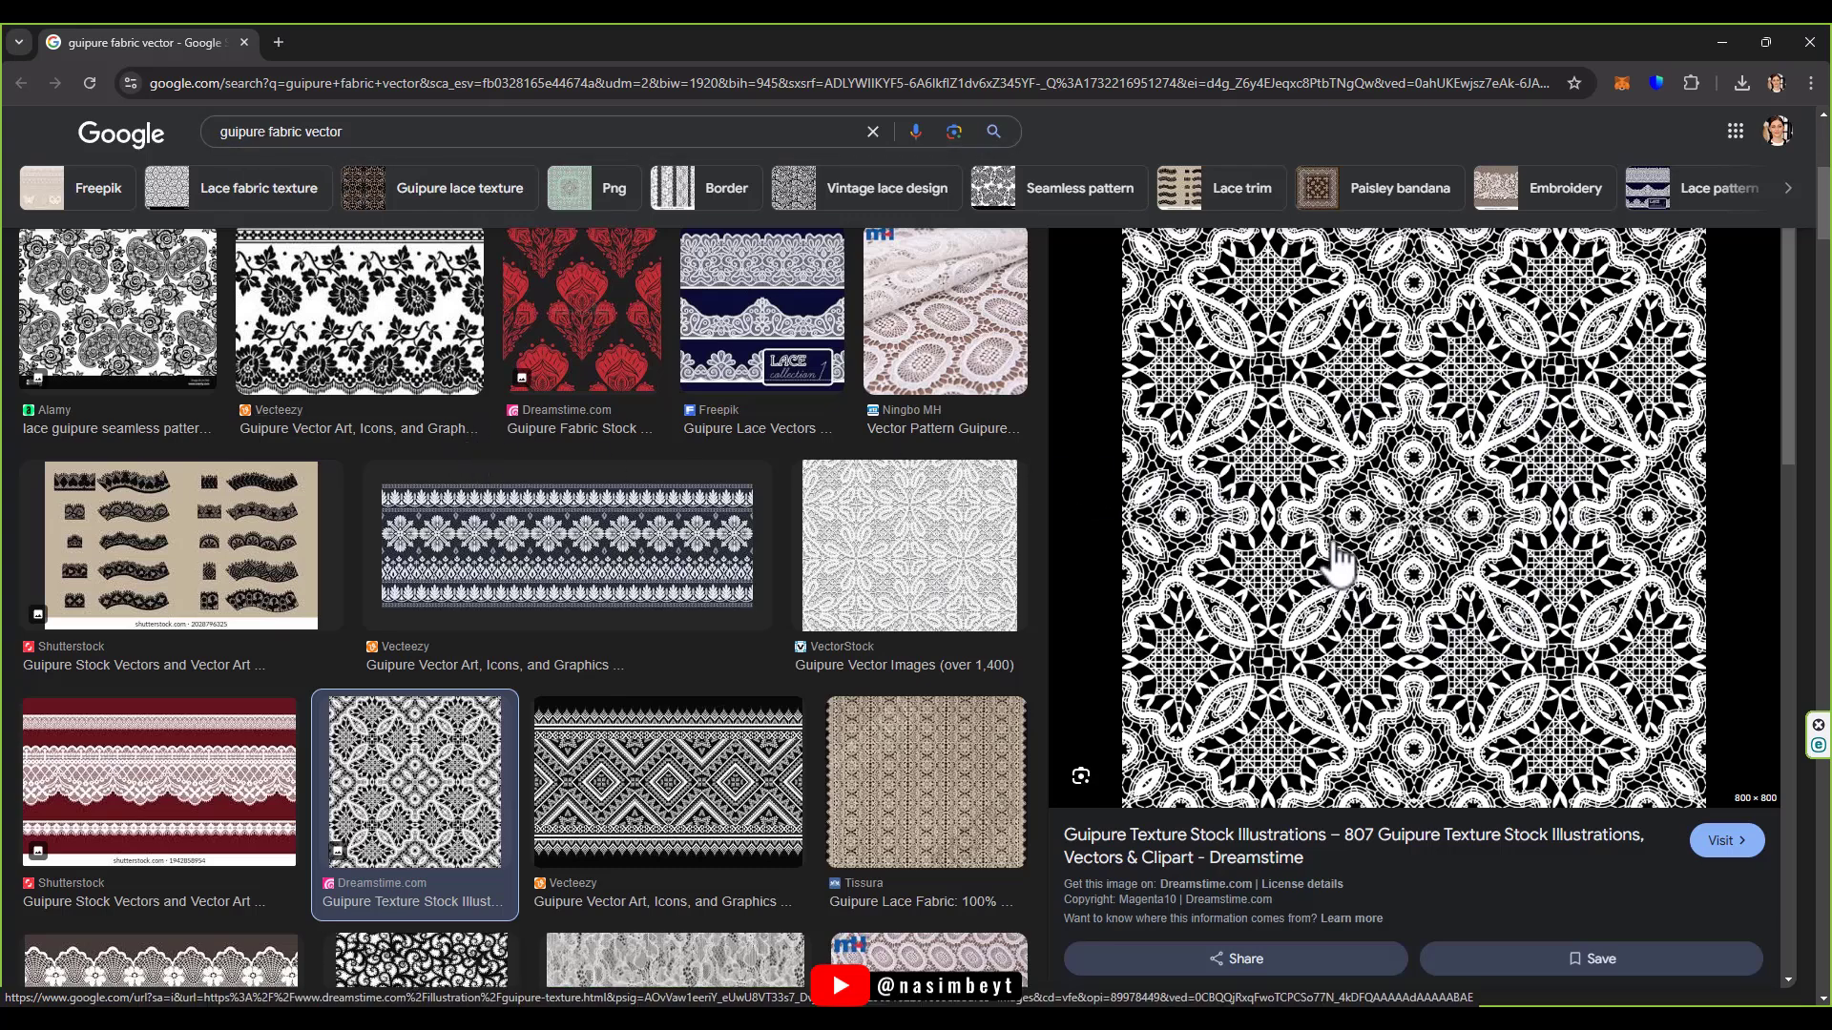
{"action": "mouse_move", "coordinate": [1378, 595]}
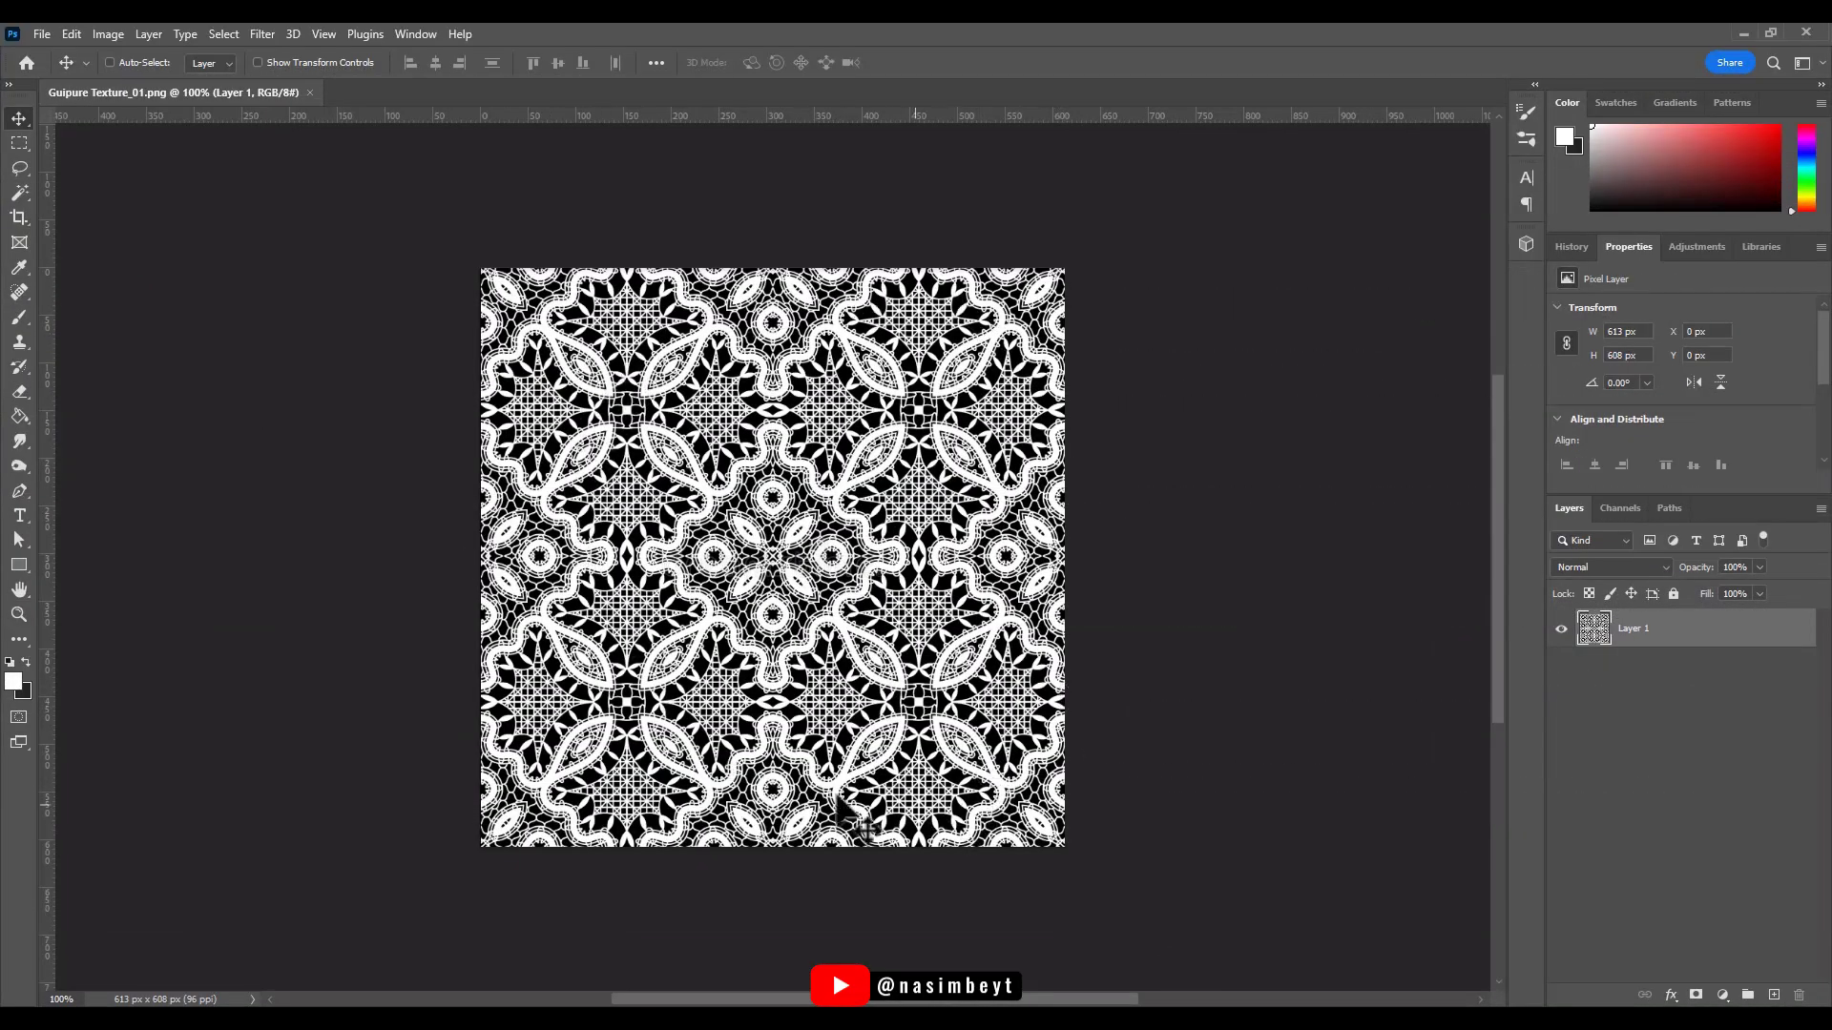
{"action": "mouse_move", "coordinate": [819, 694]}
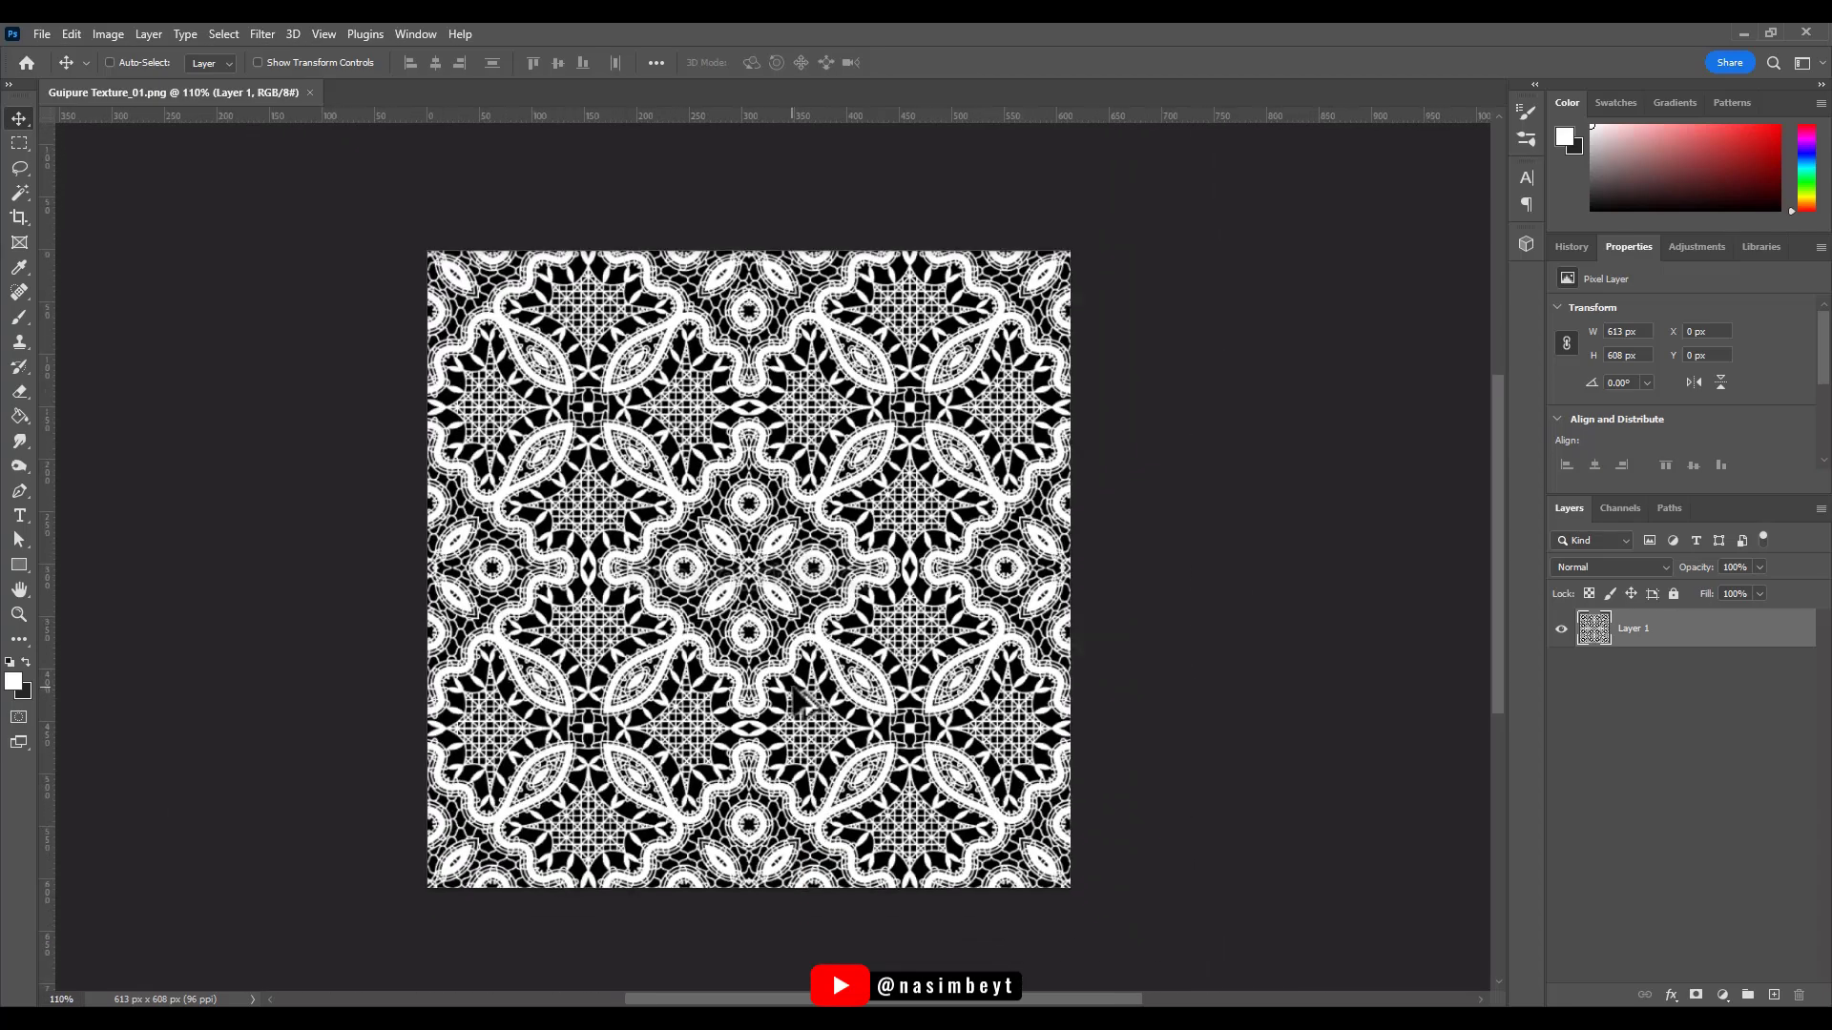
{"action": "mouse_move", "coordinate": [888, 618]}
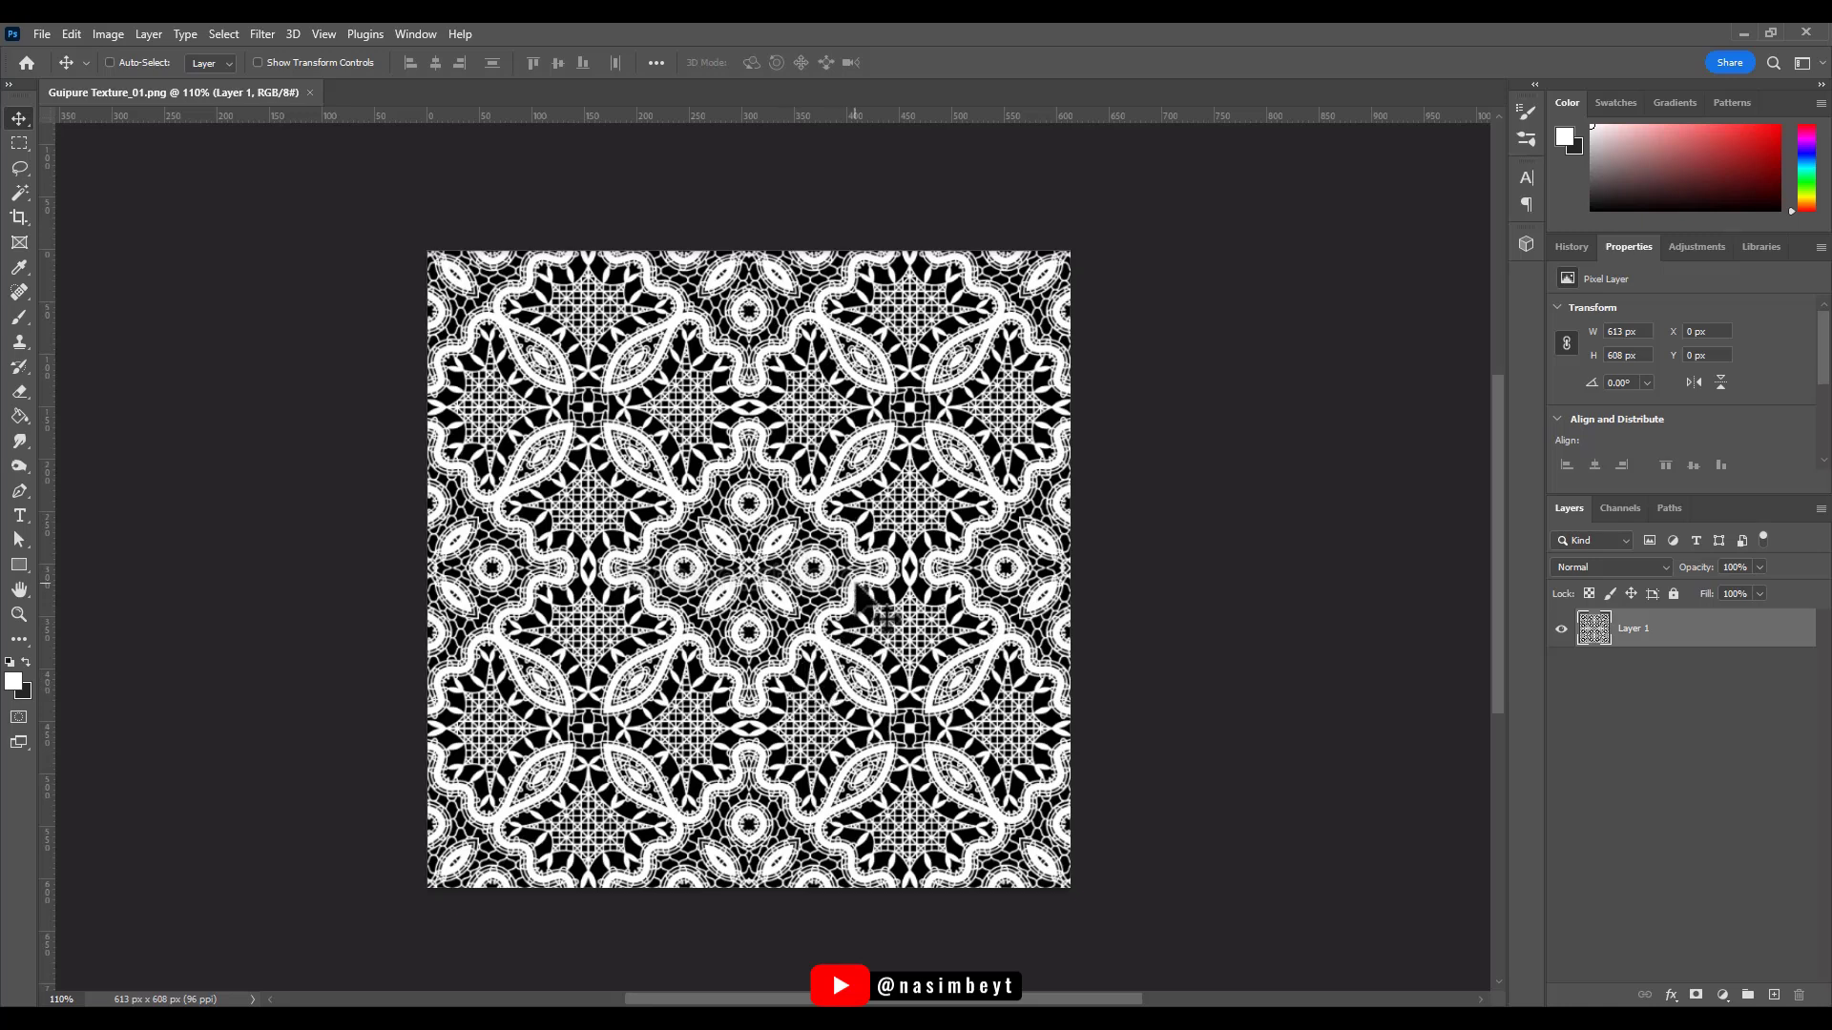
{"action": "mouse_move", "coordinate": [730, 544]}
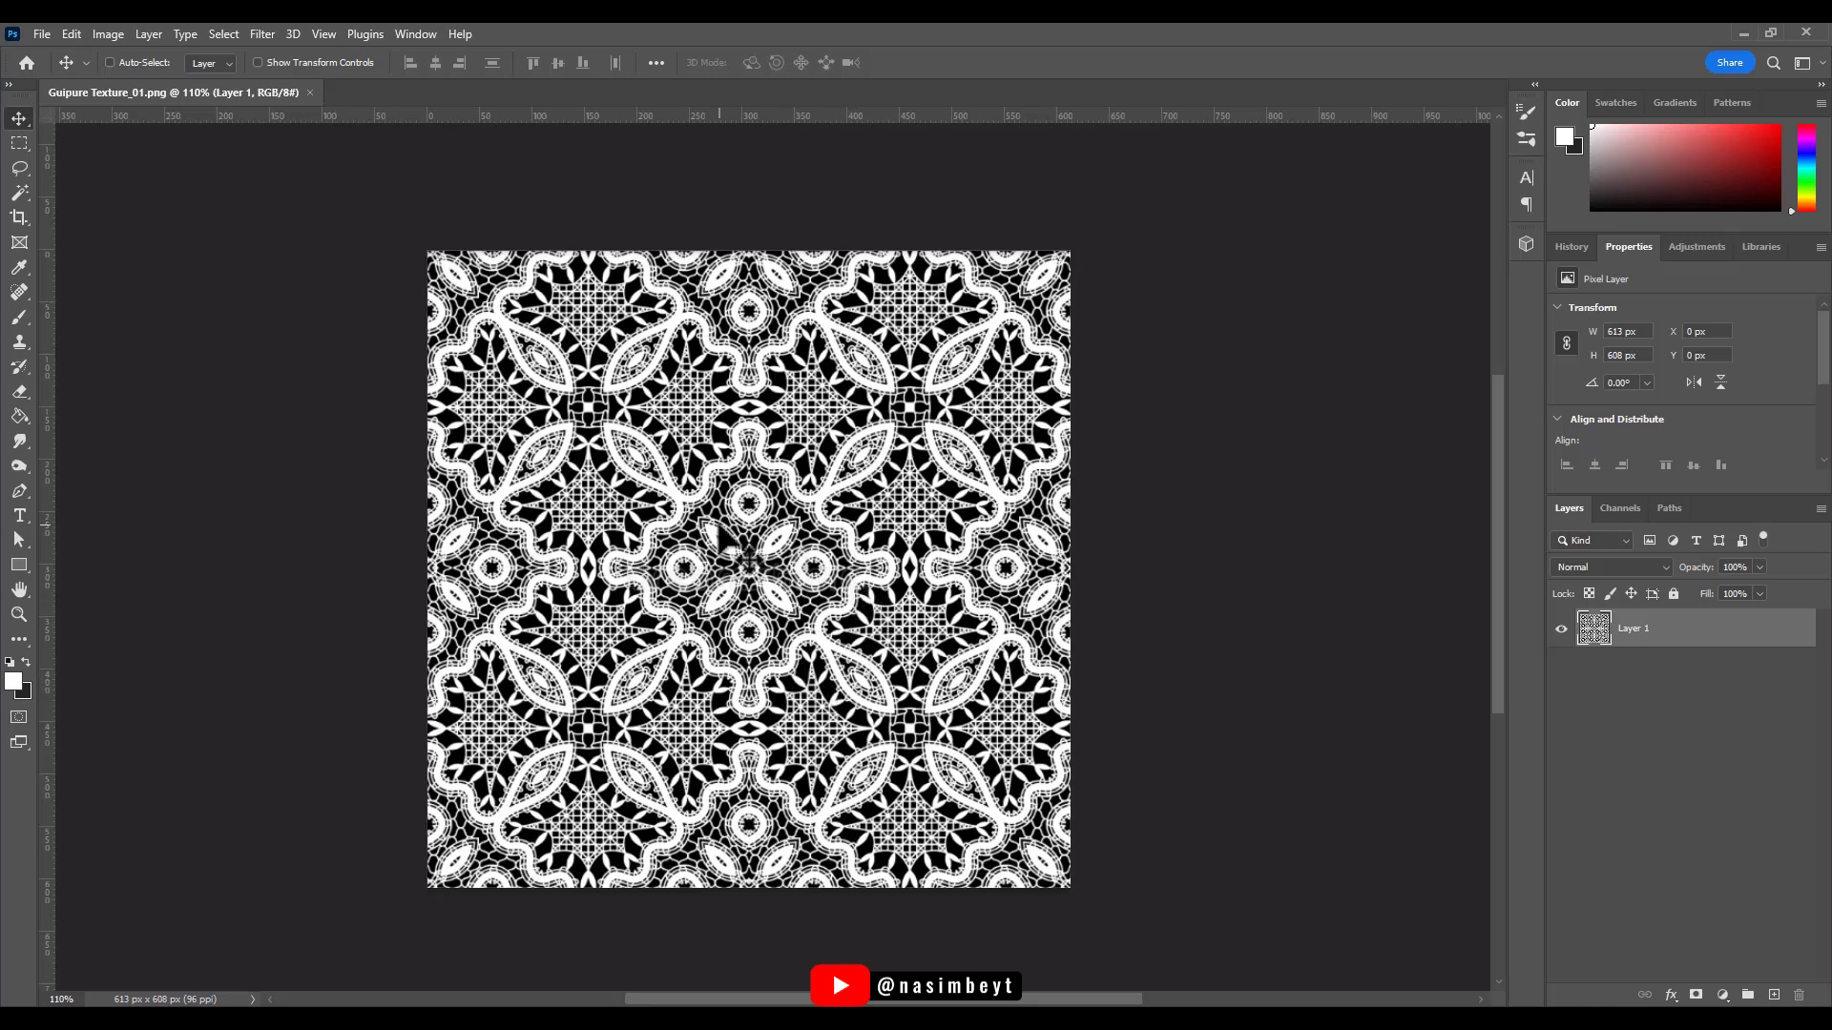
{"action": "mouse_move", "coordinate": [233, 38]}
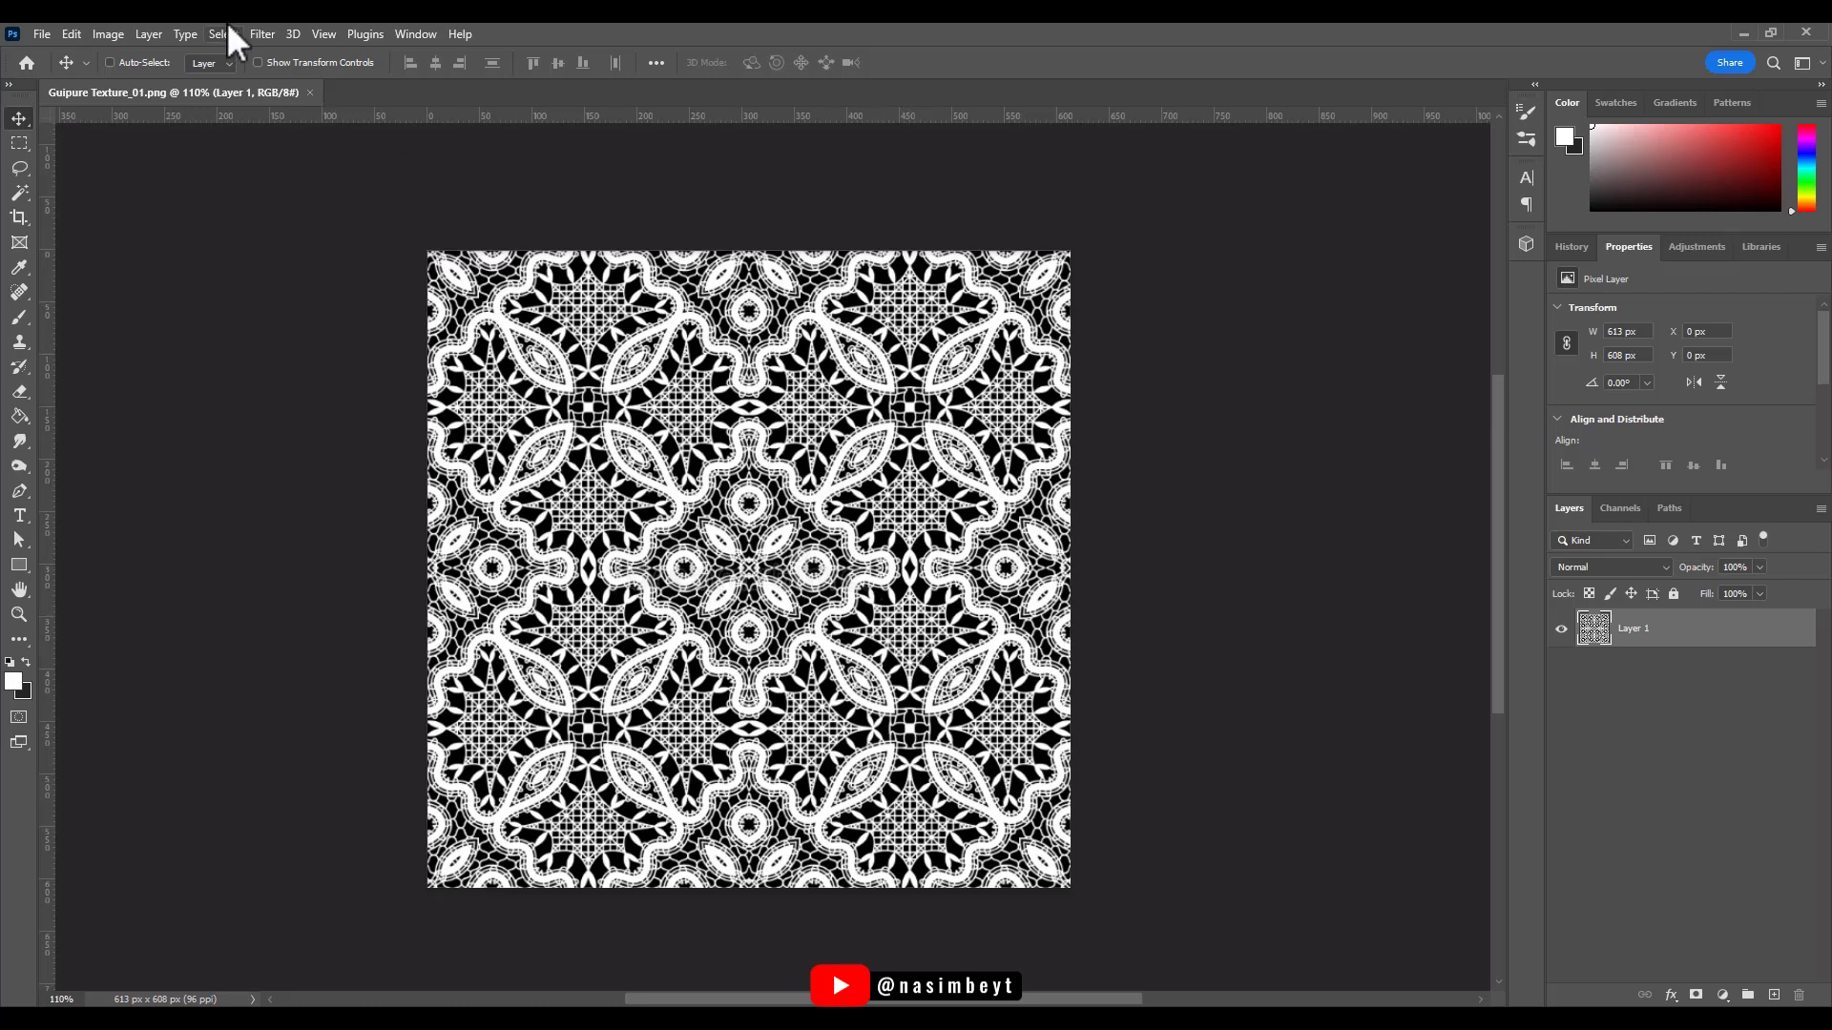
Generate a normal map of the lace, toggling Invert Height to compare and settling on inverted.
{"action": "left_click", "coordinate": [262, 32]}
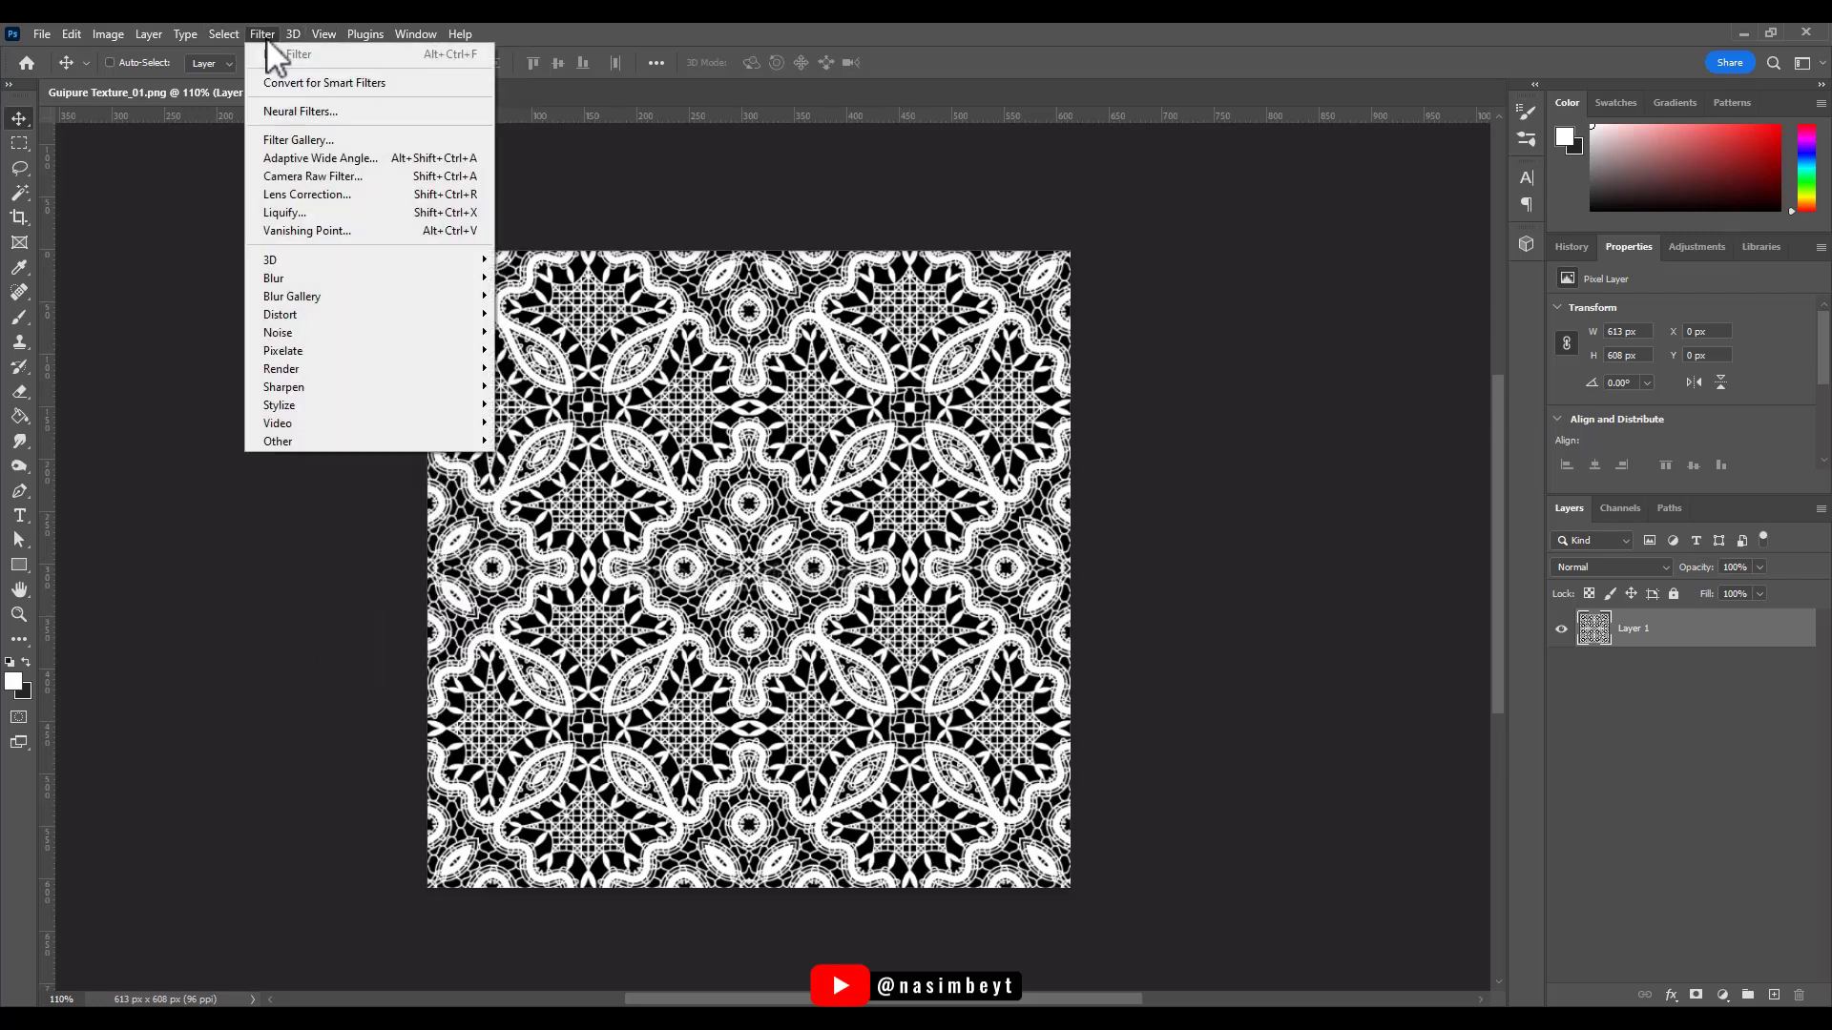
{"action": "mouse_move", "coordinate": [269, 259]}
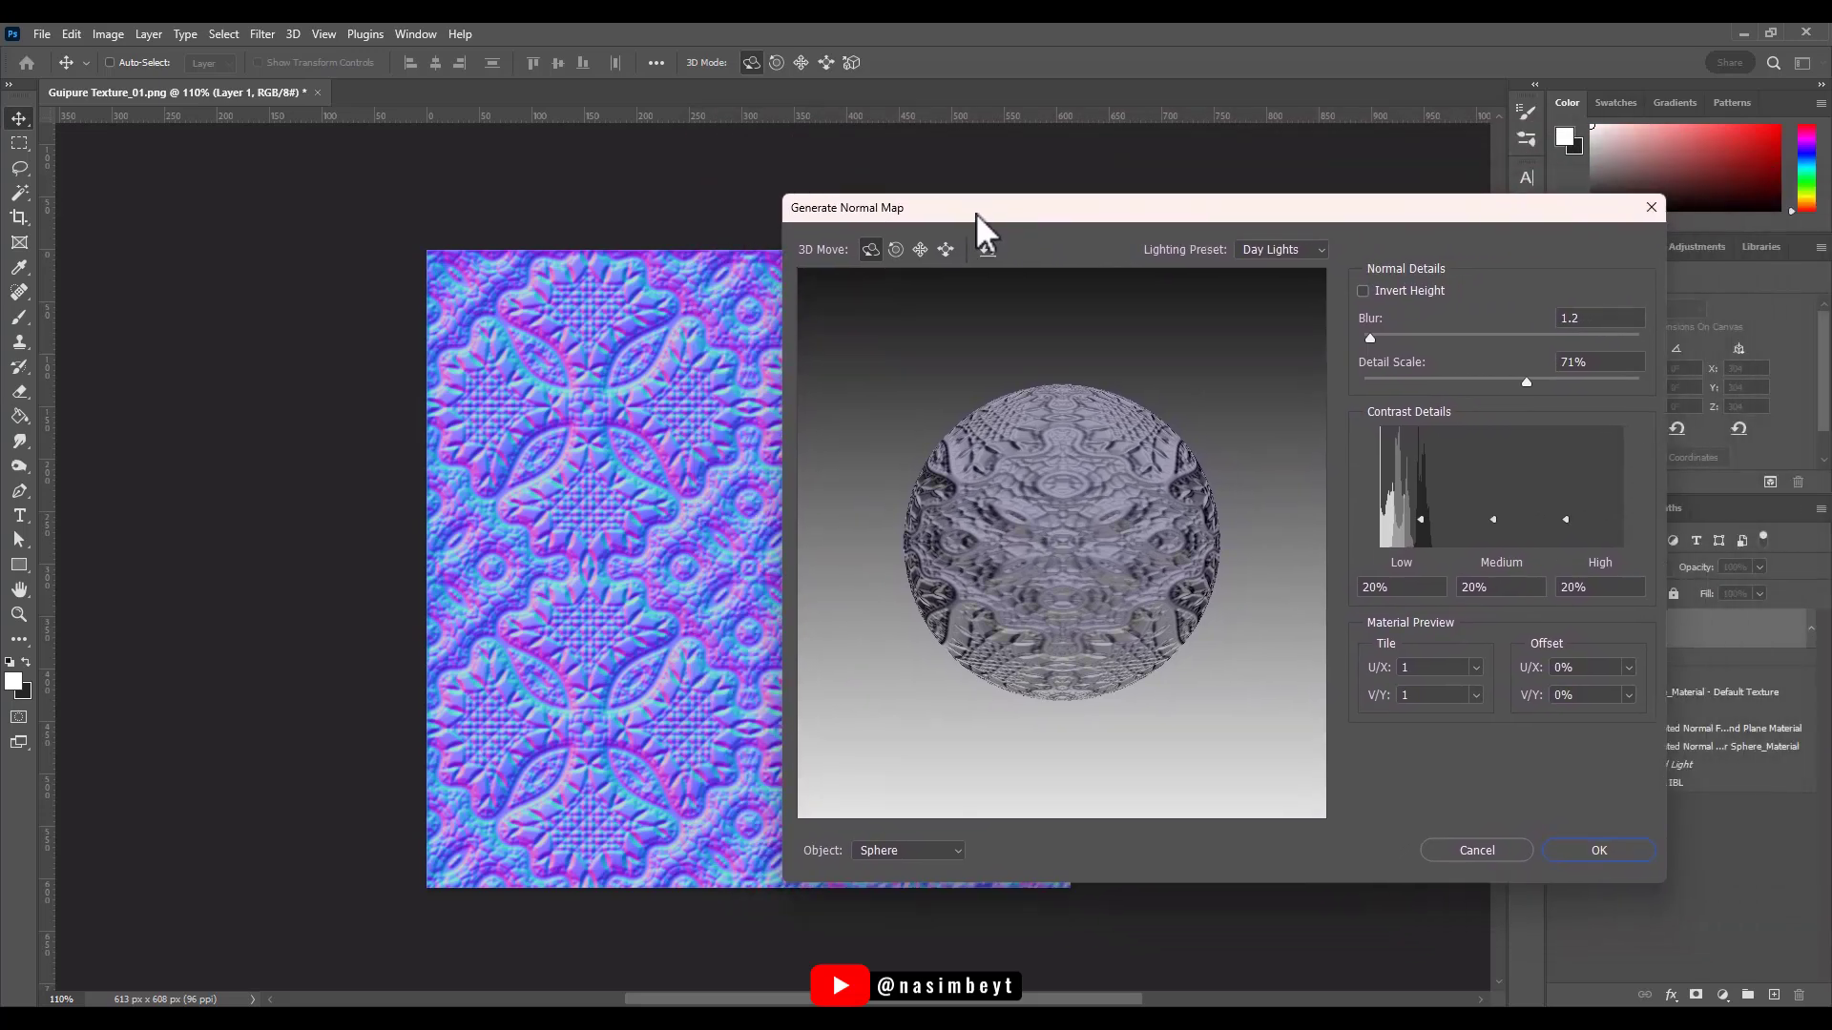
{"action": "mouse_move", "coordinate": [681, 584]}
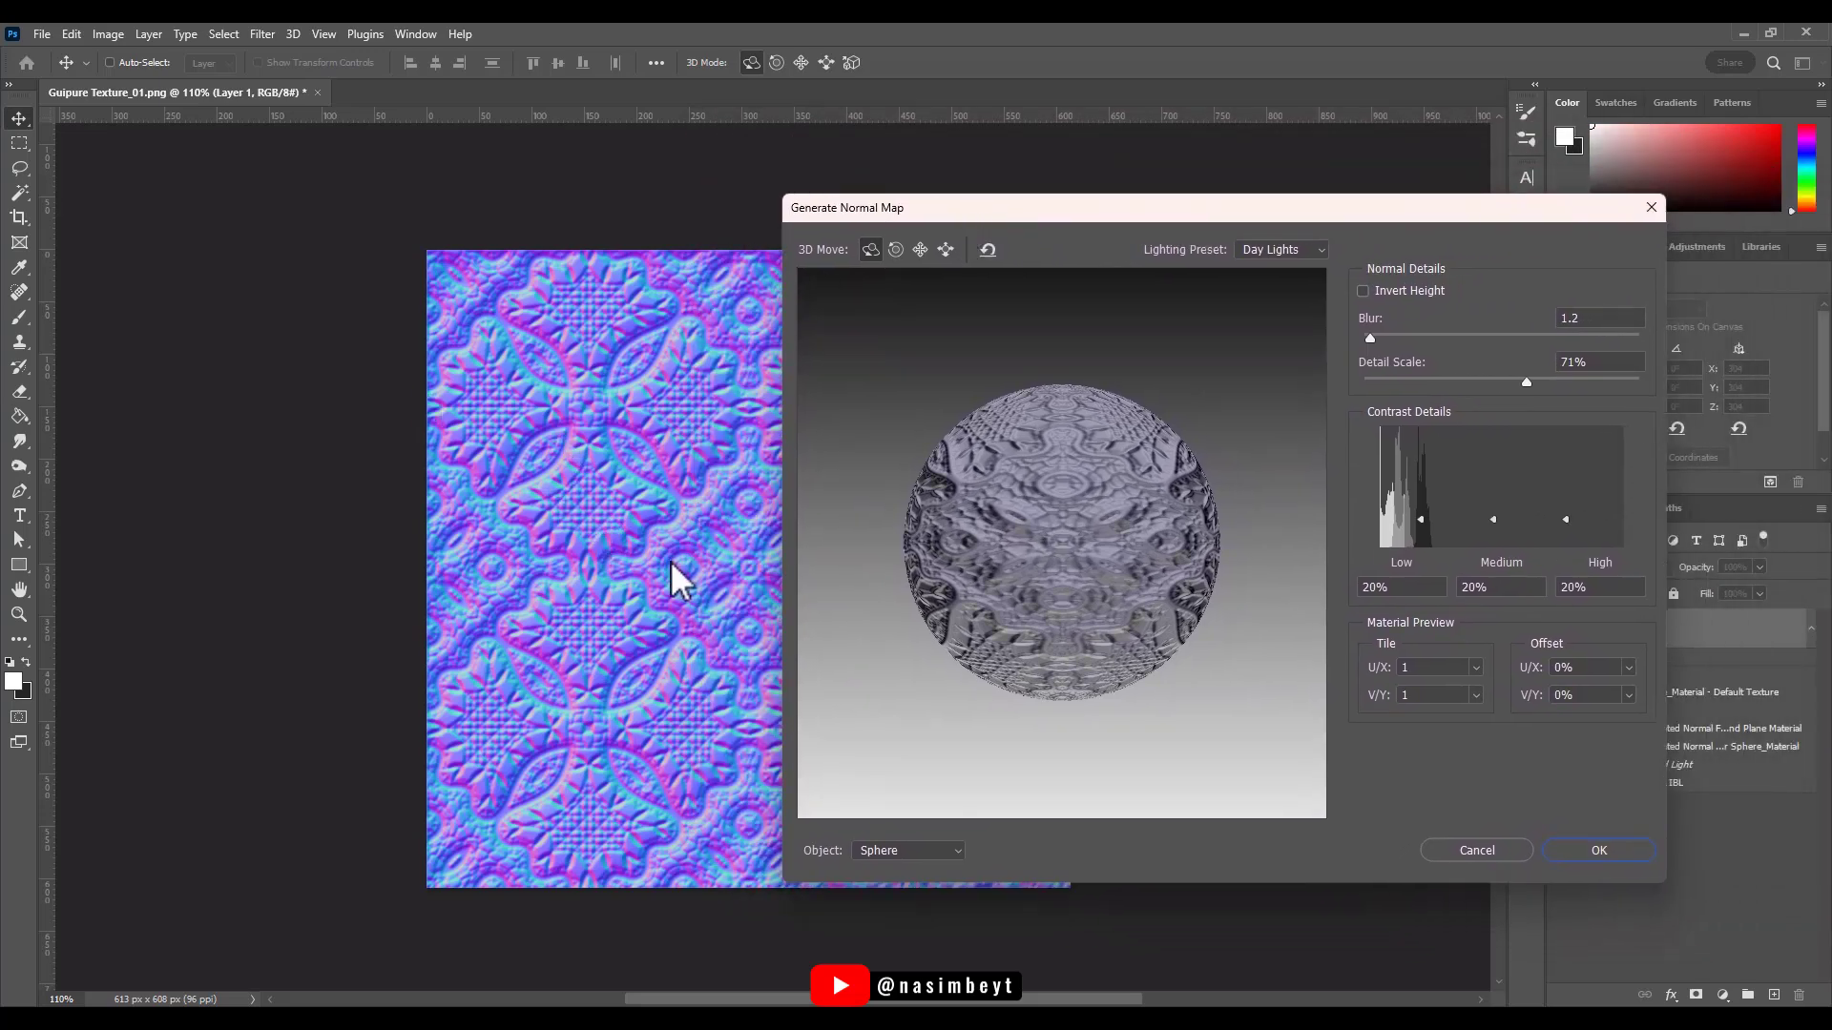
{"action": "mouse_move", "coordinate": [687, 532]}
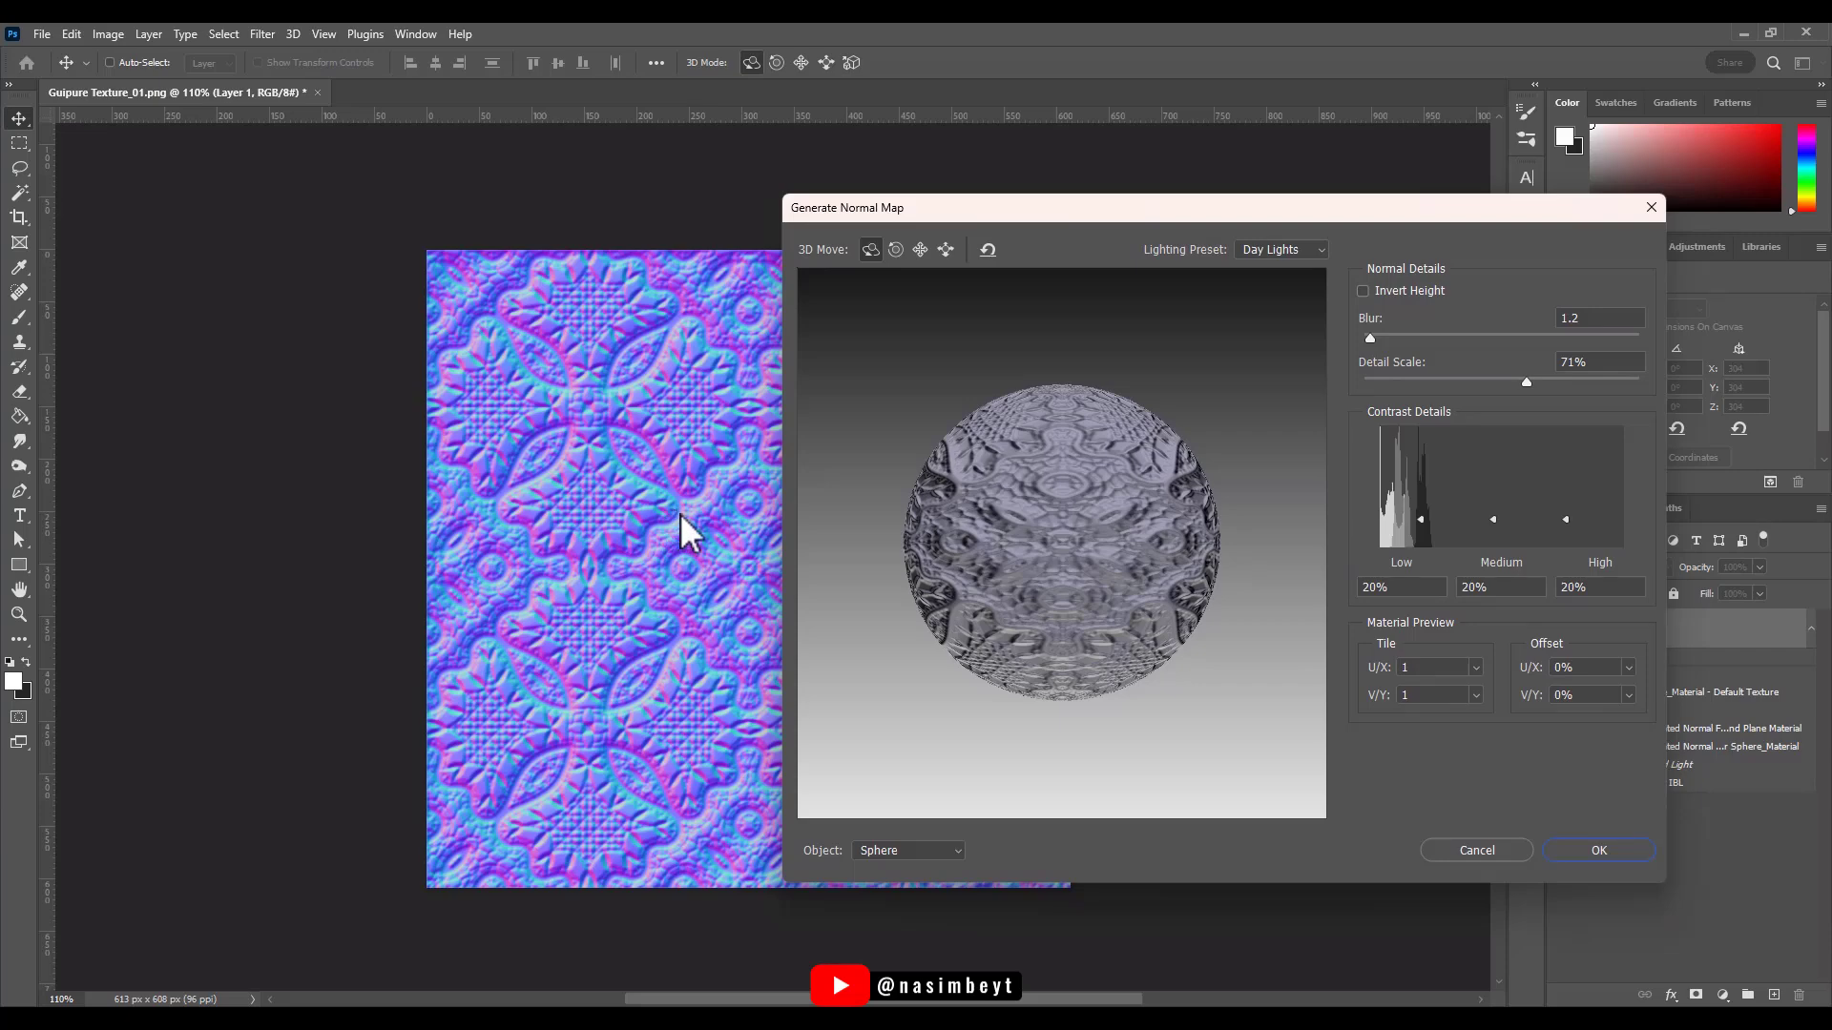
{"action": "mouse_move", "coordinate": [1468, 790]}
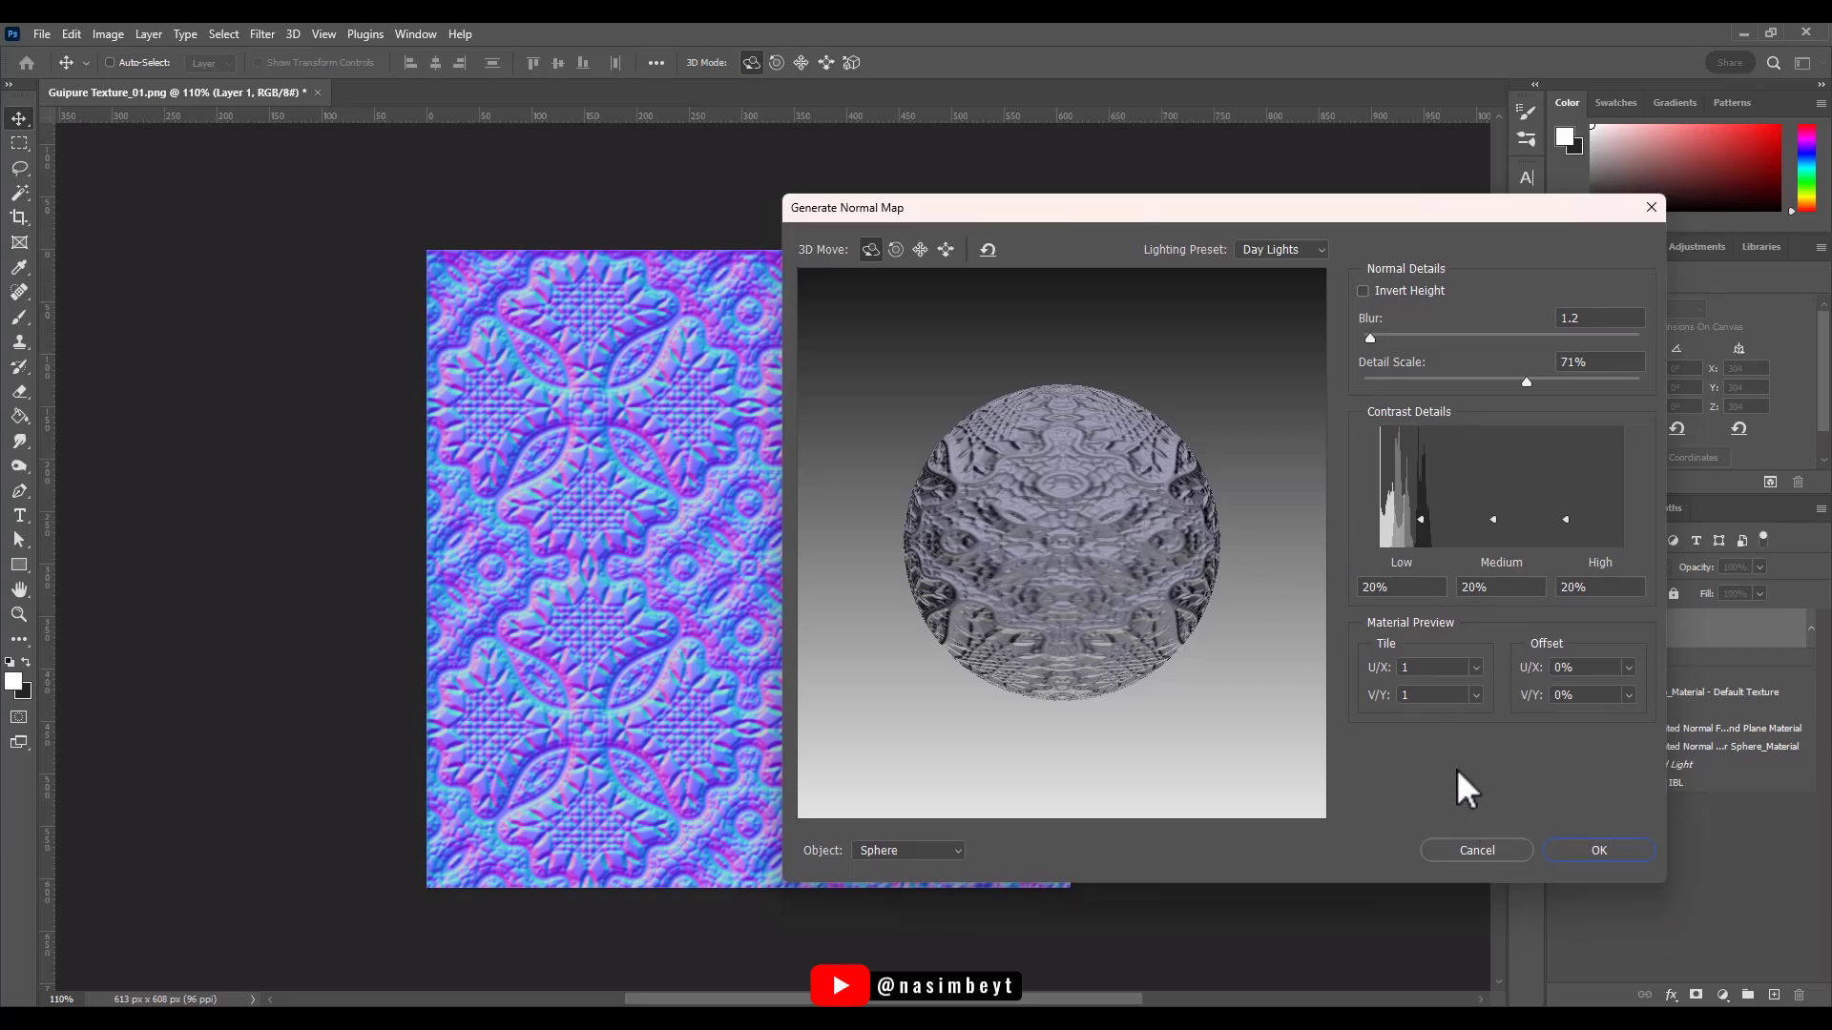
{"action": "left_click", "coordinate": [1363, 290]}
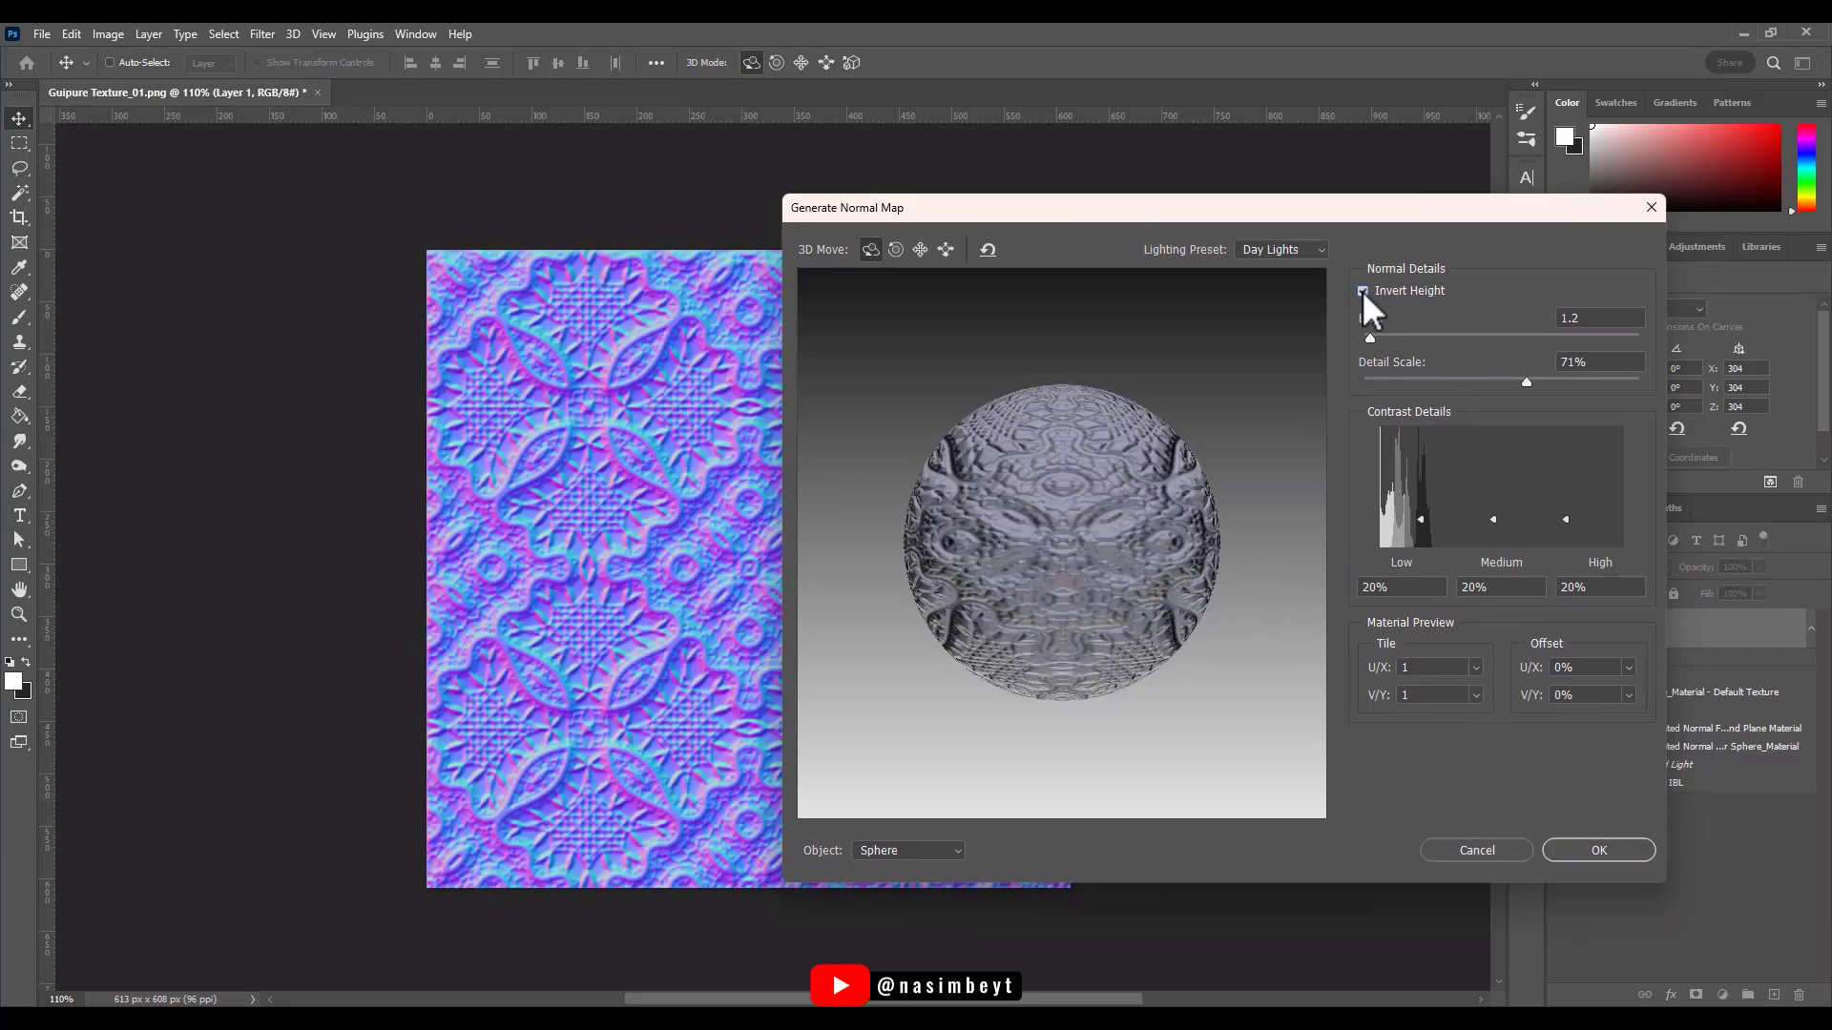
{"action": "mouse_move", "coordinate": [1362, 291]}
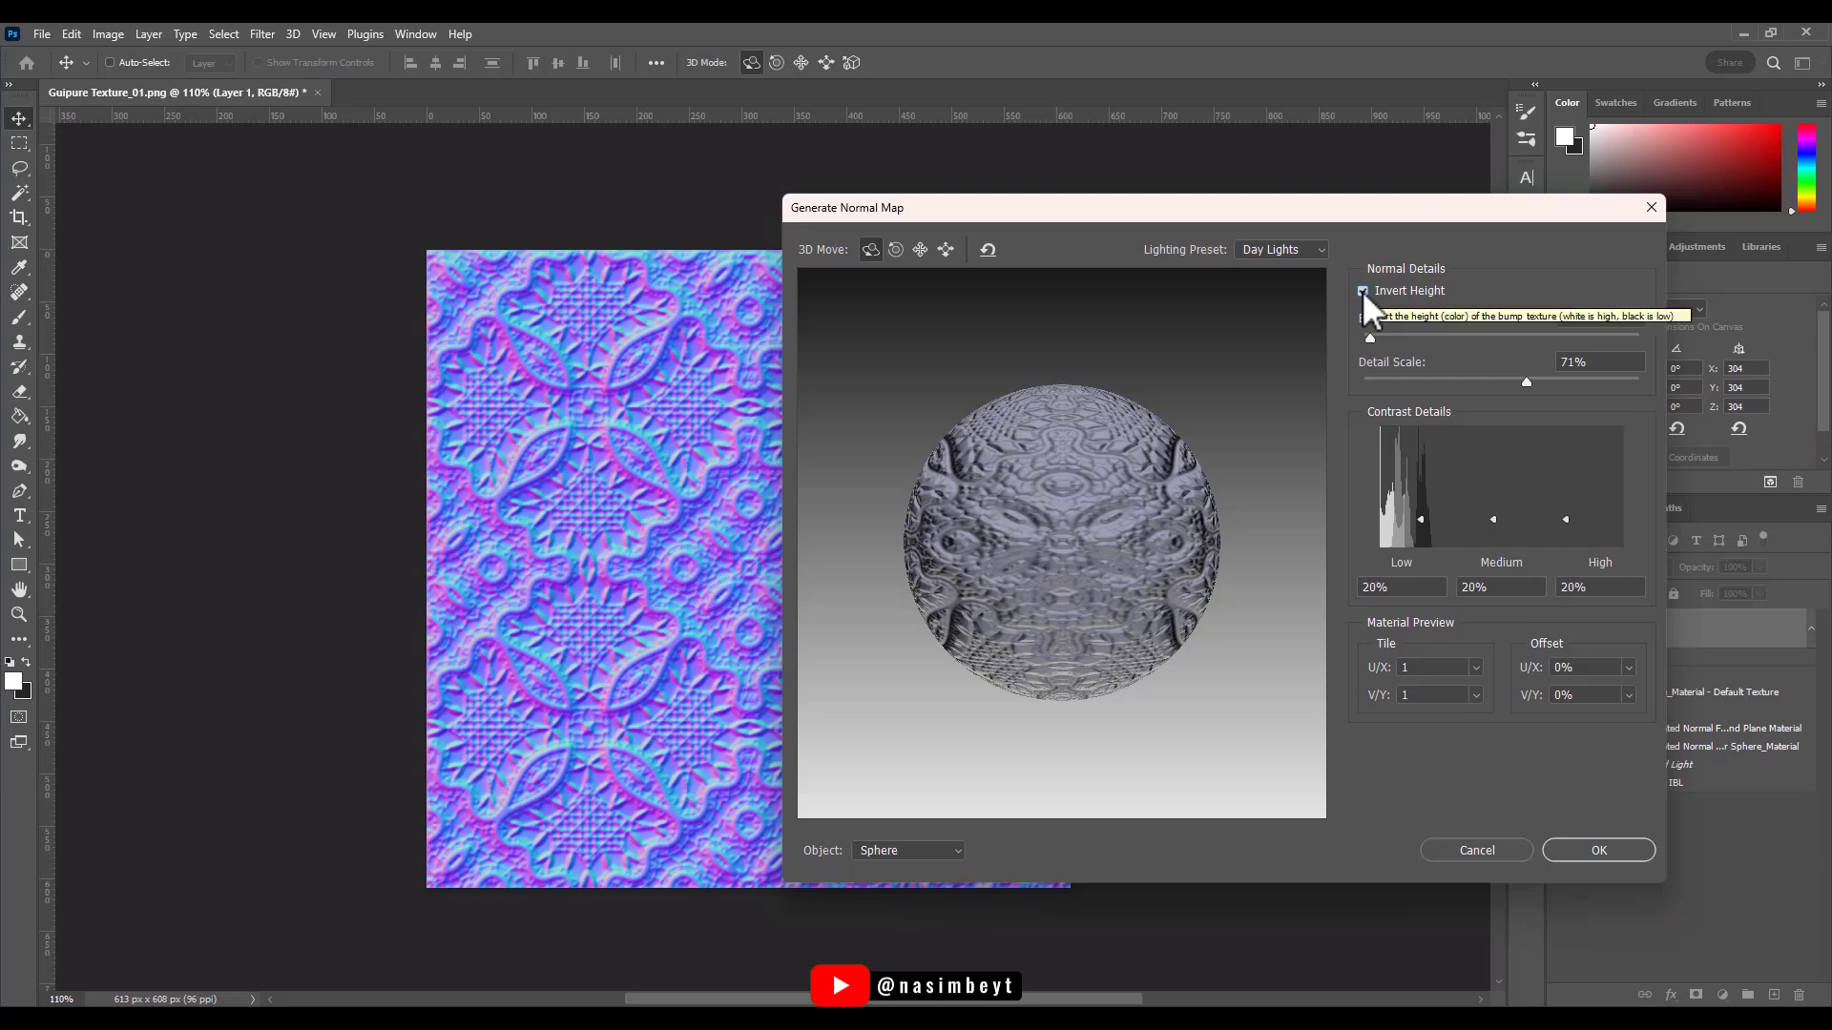
{"action": "left_click", "coordinate": [1363, 290]}
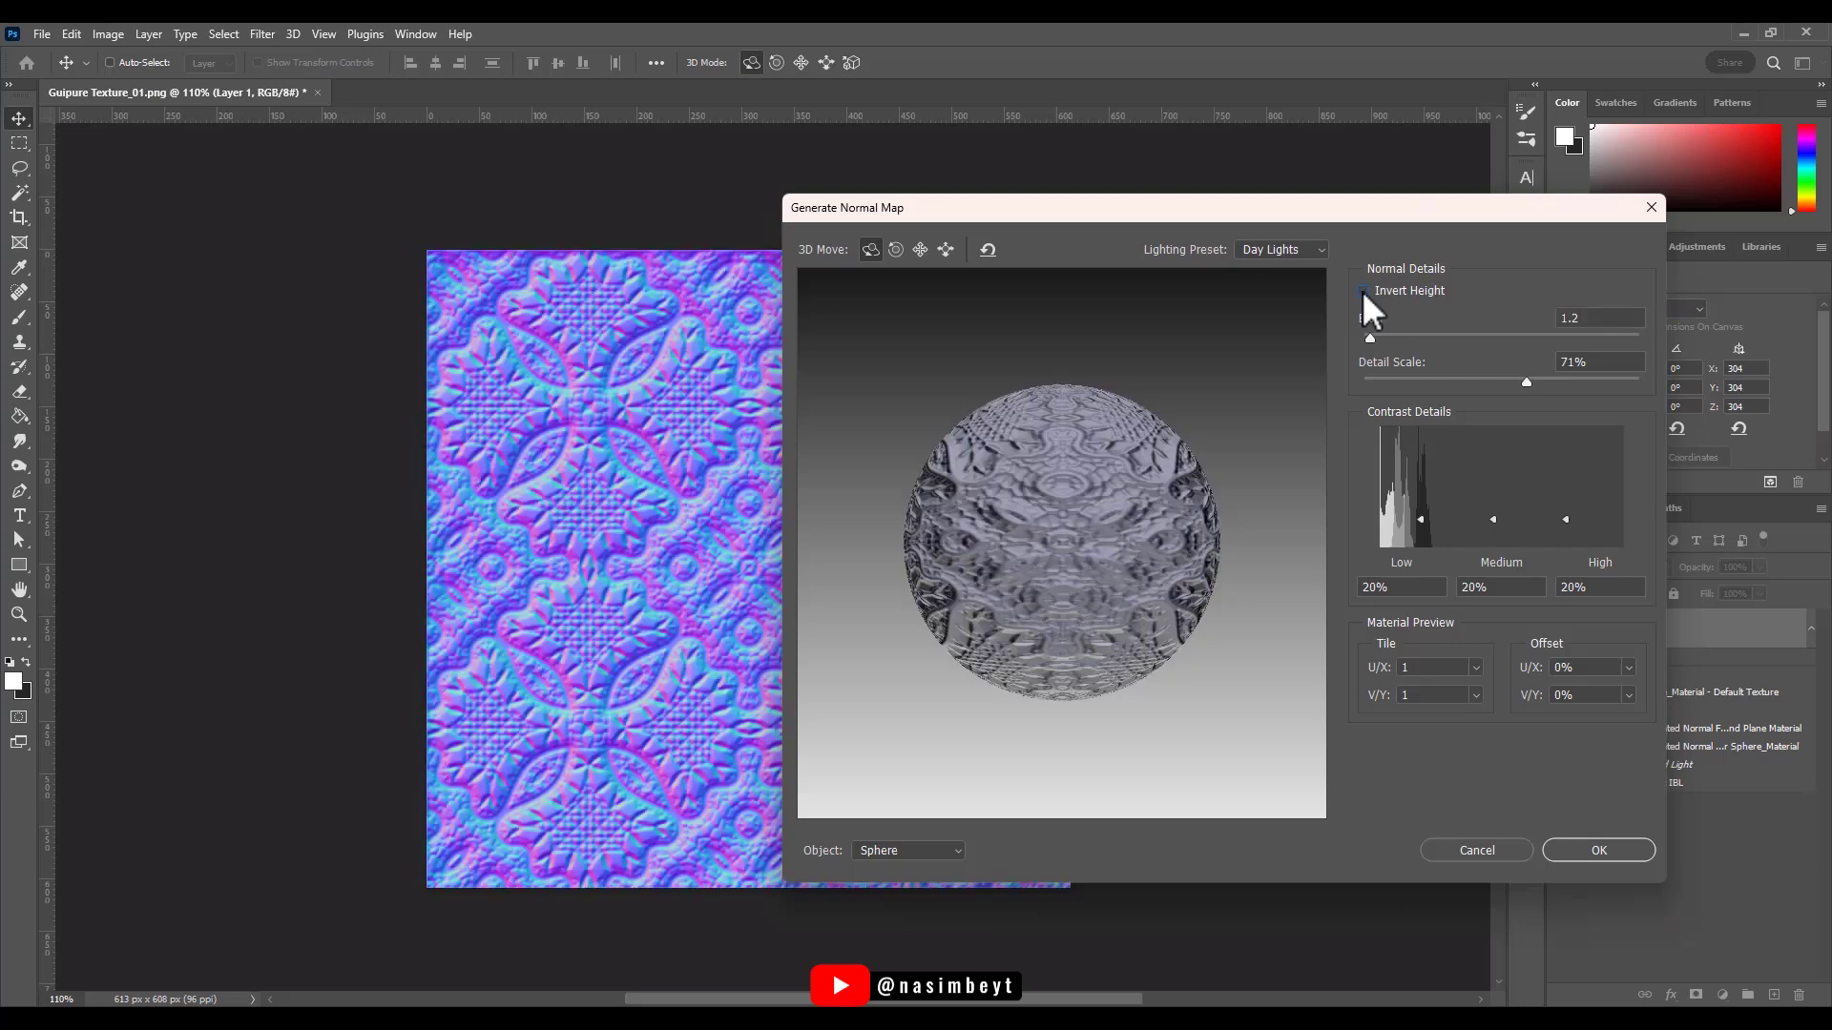
{"action": "left_click", "coordinate": [1363, 290]}
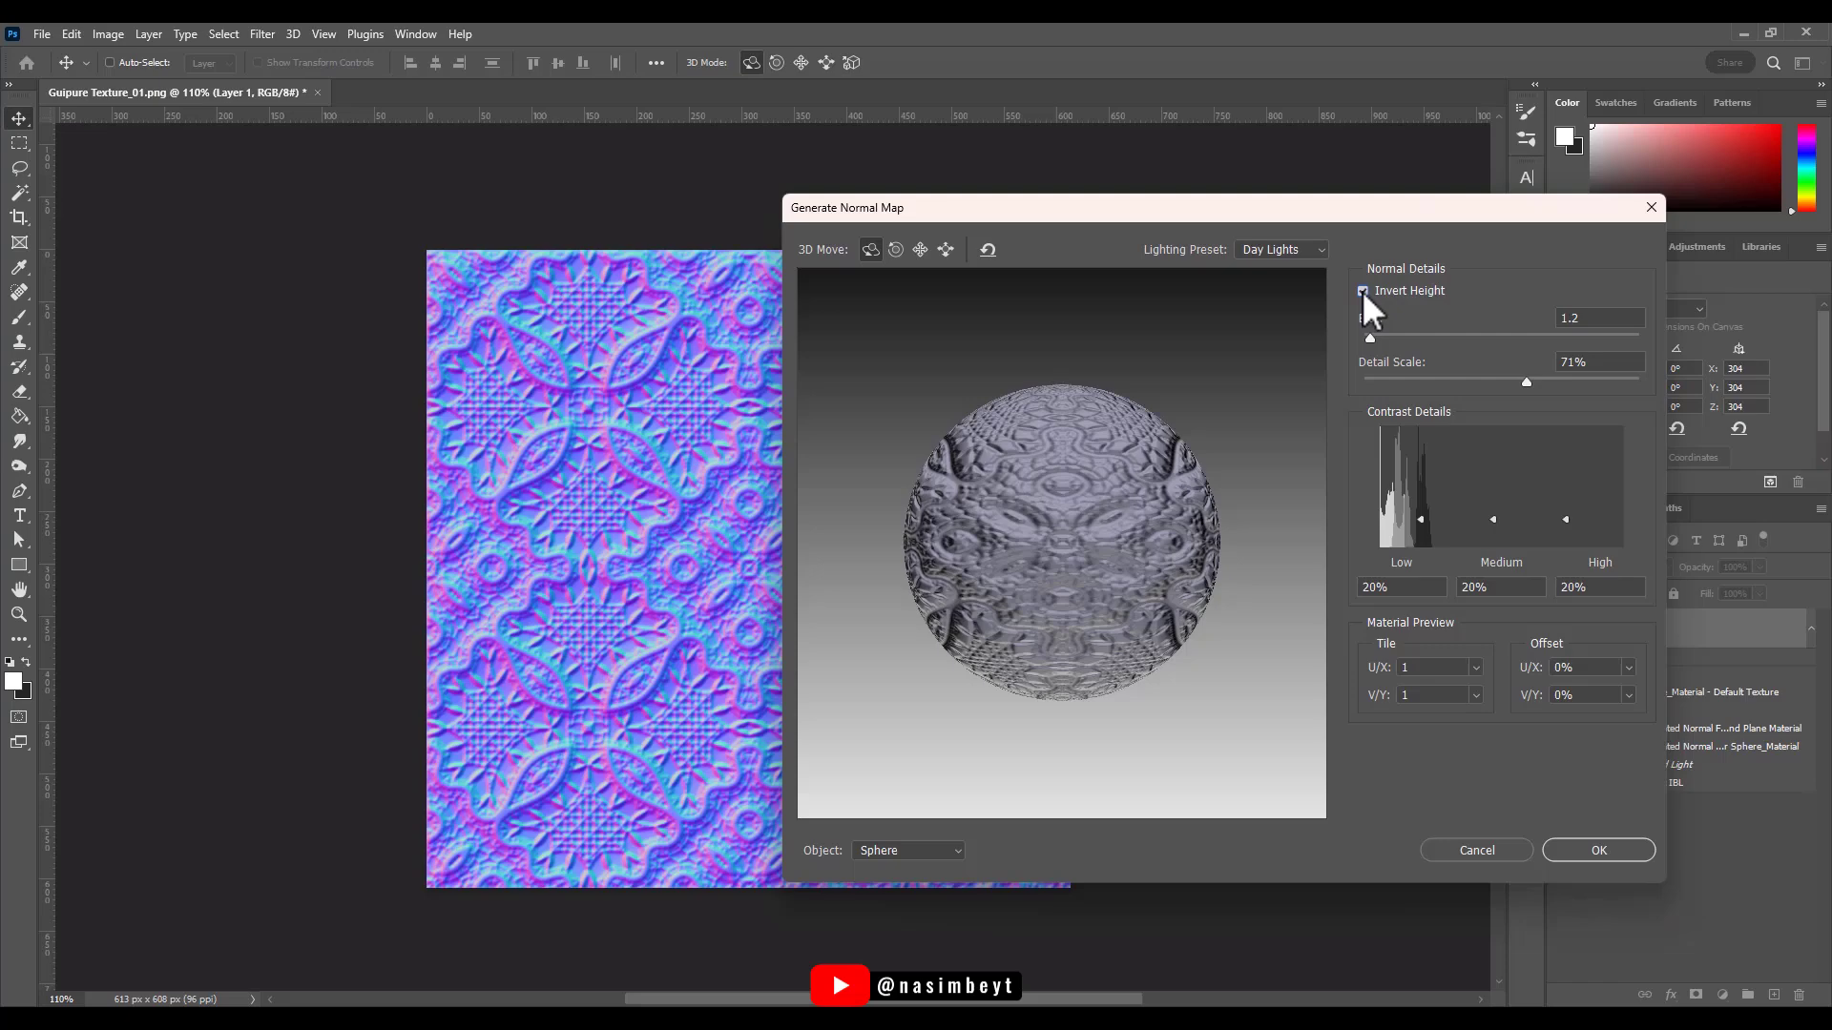
{"action": "left_click", "coordinate": [1362, 290]}
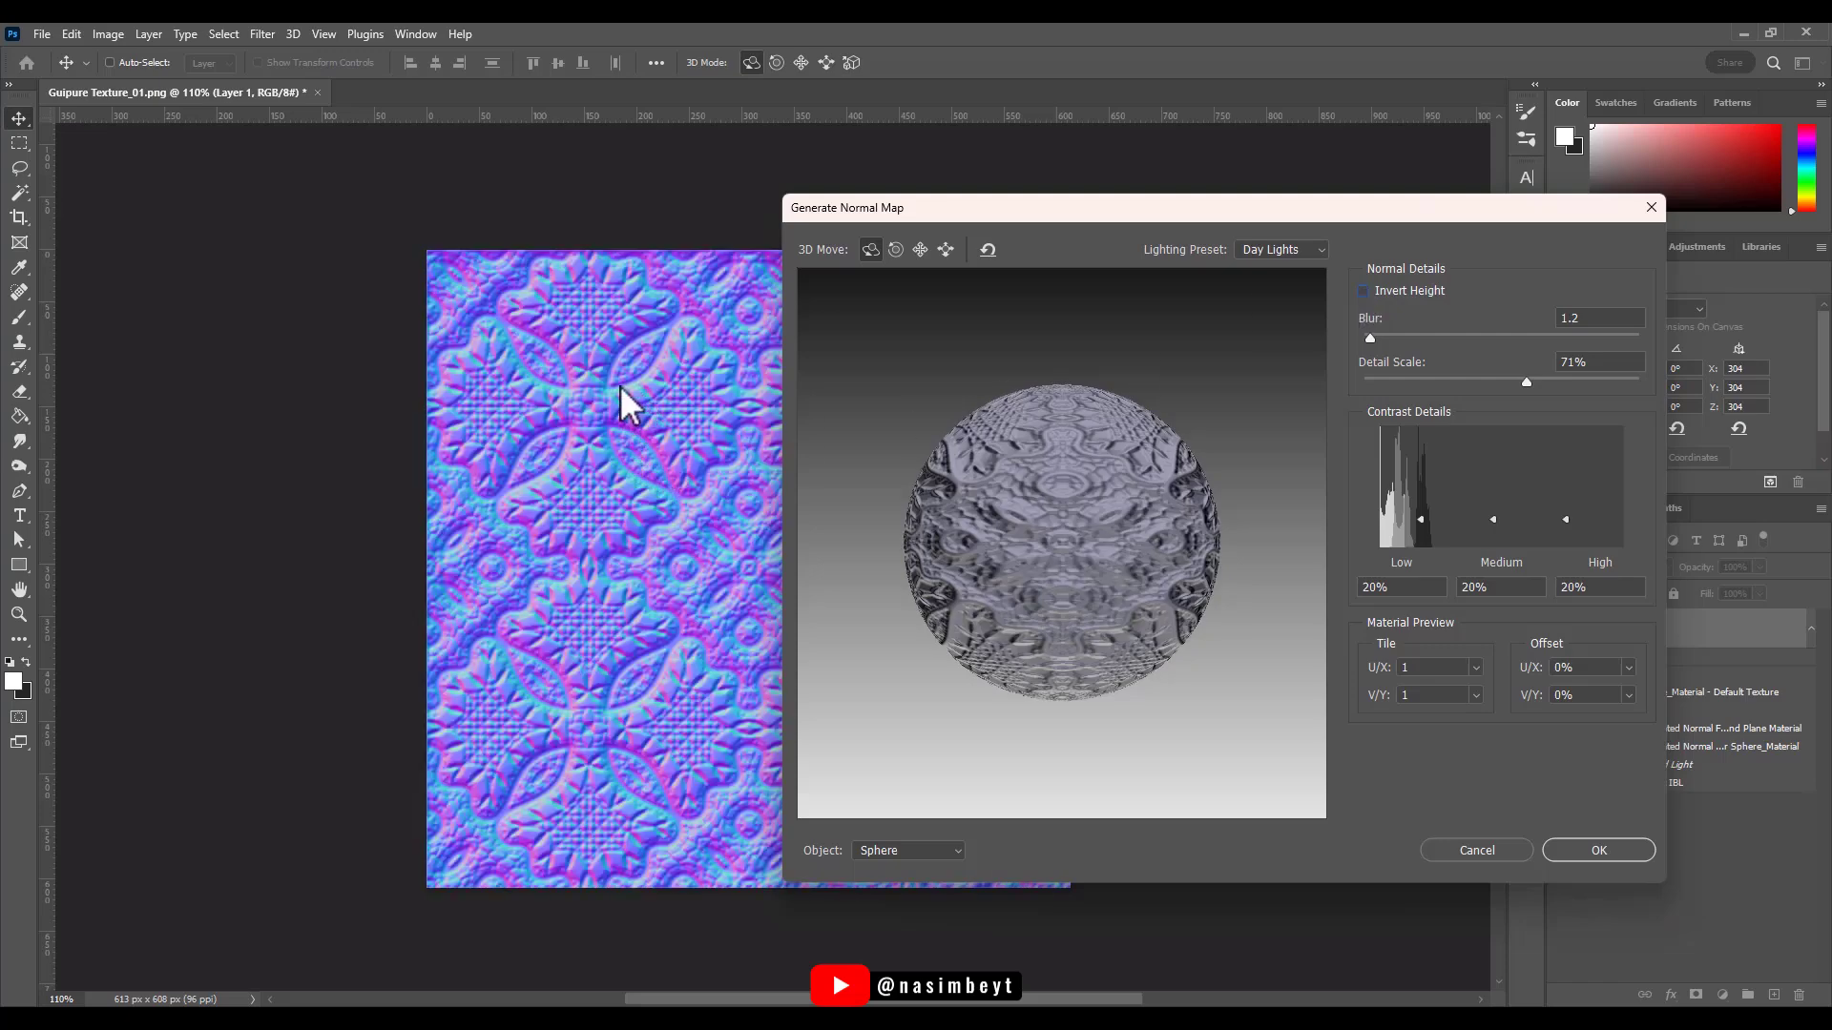
{"action": "mouse_move", "coordinate": [701, 351]}
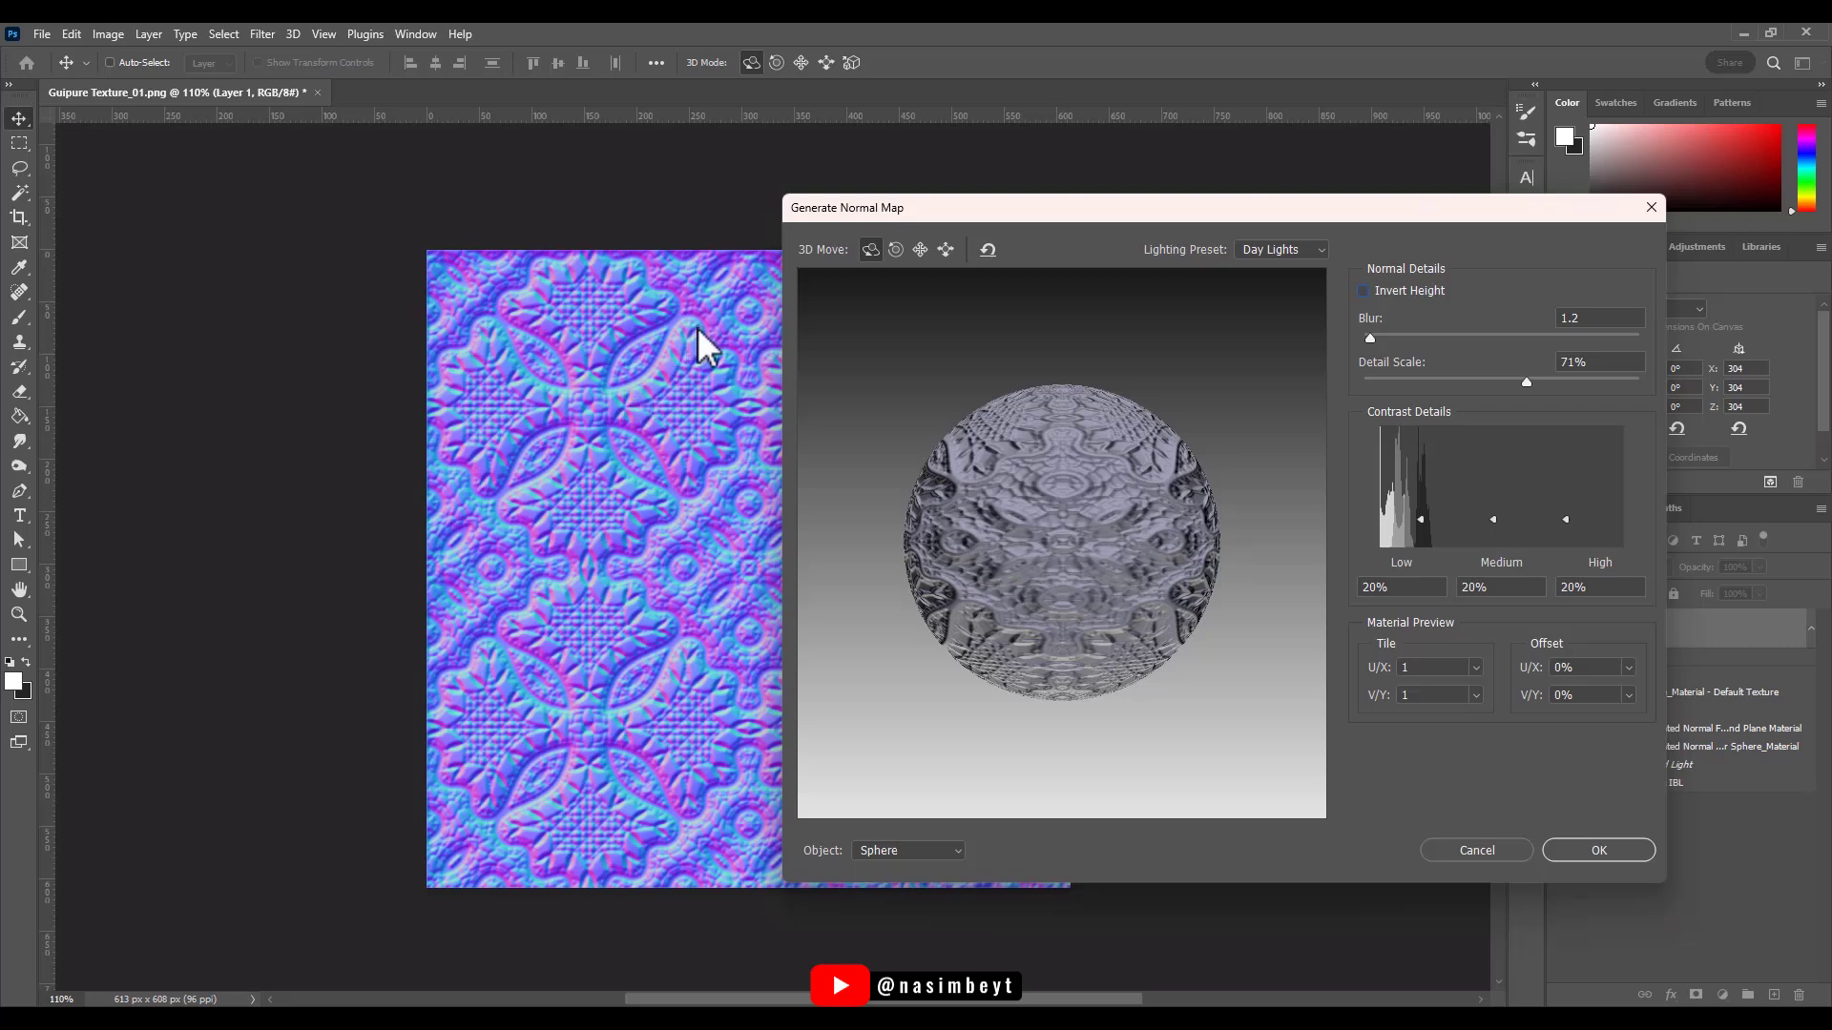
{"action": "mouse_move", "coordinate": [740, 387]}
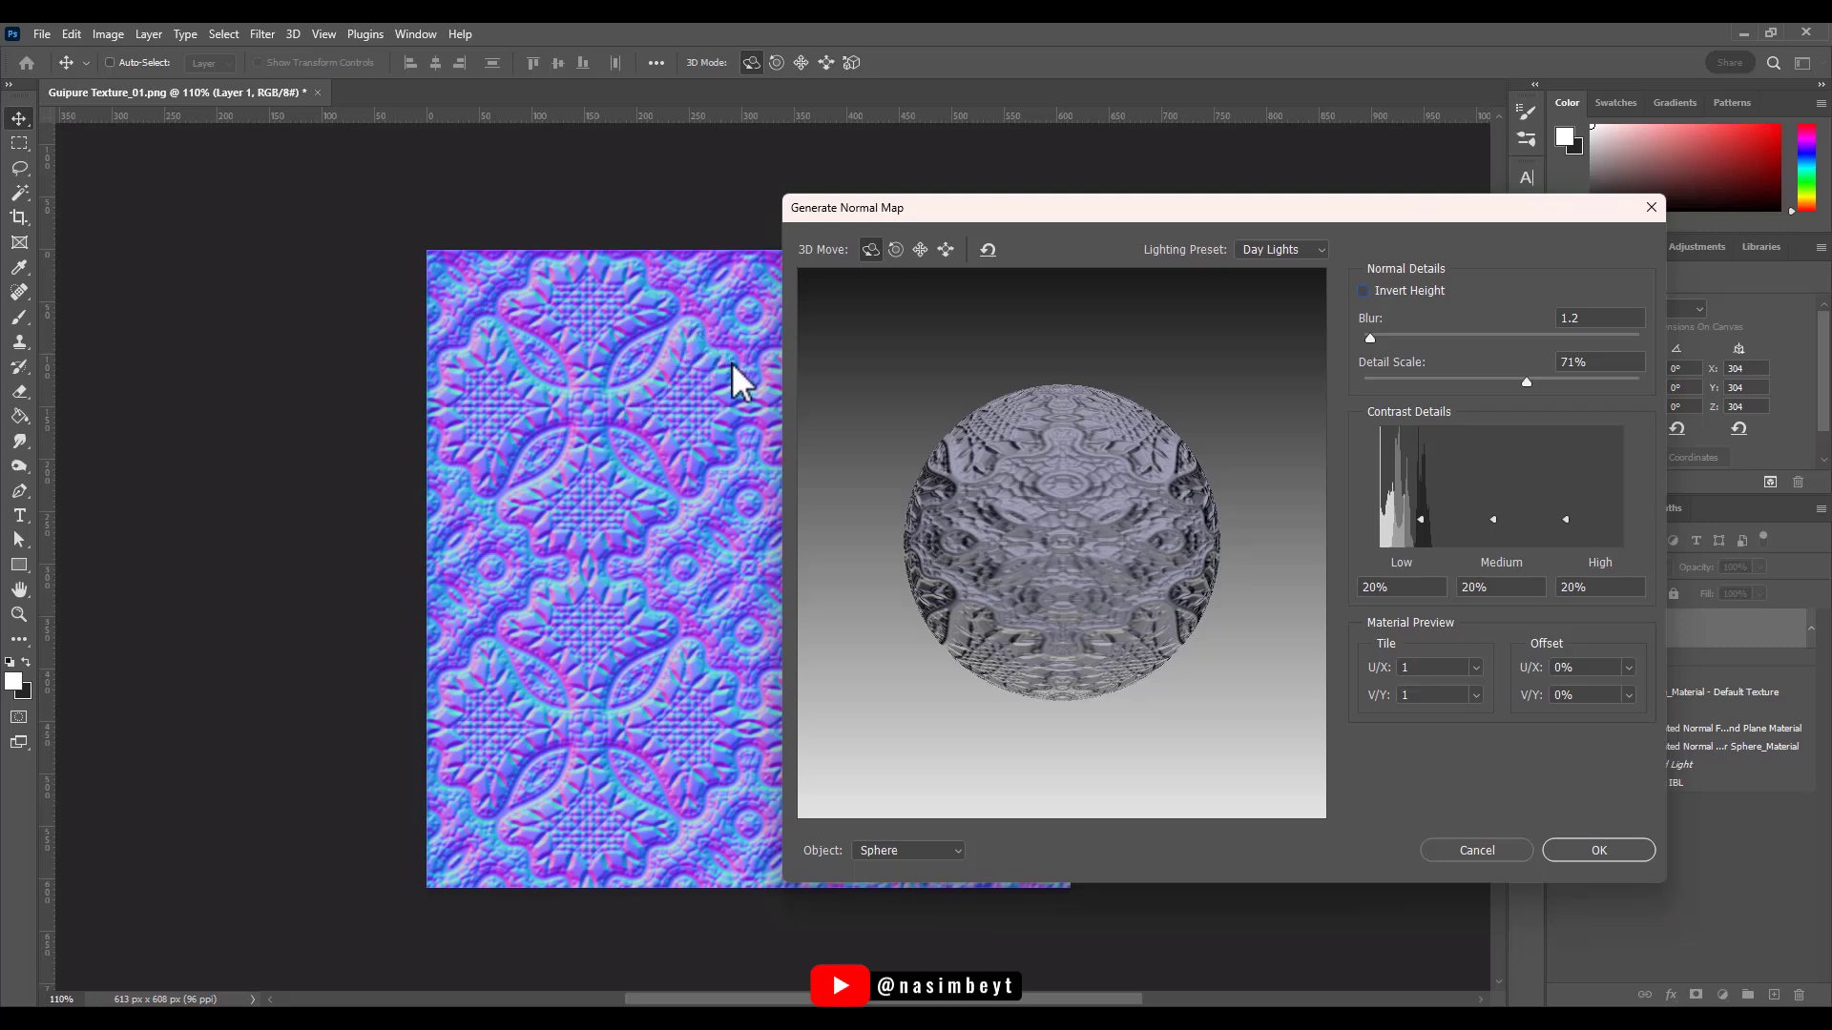
{"action": "mouse_move", "coordinate": [748, 409]}
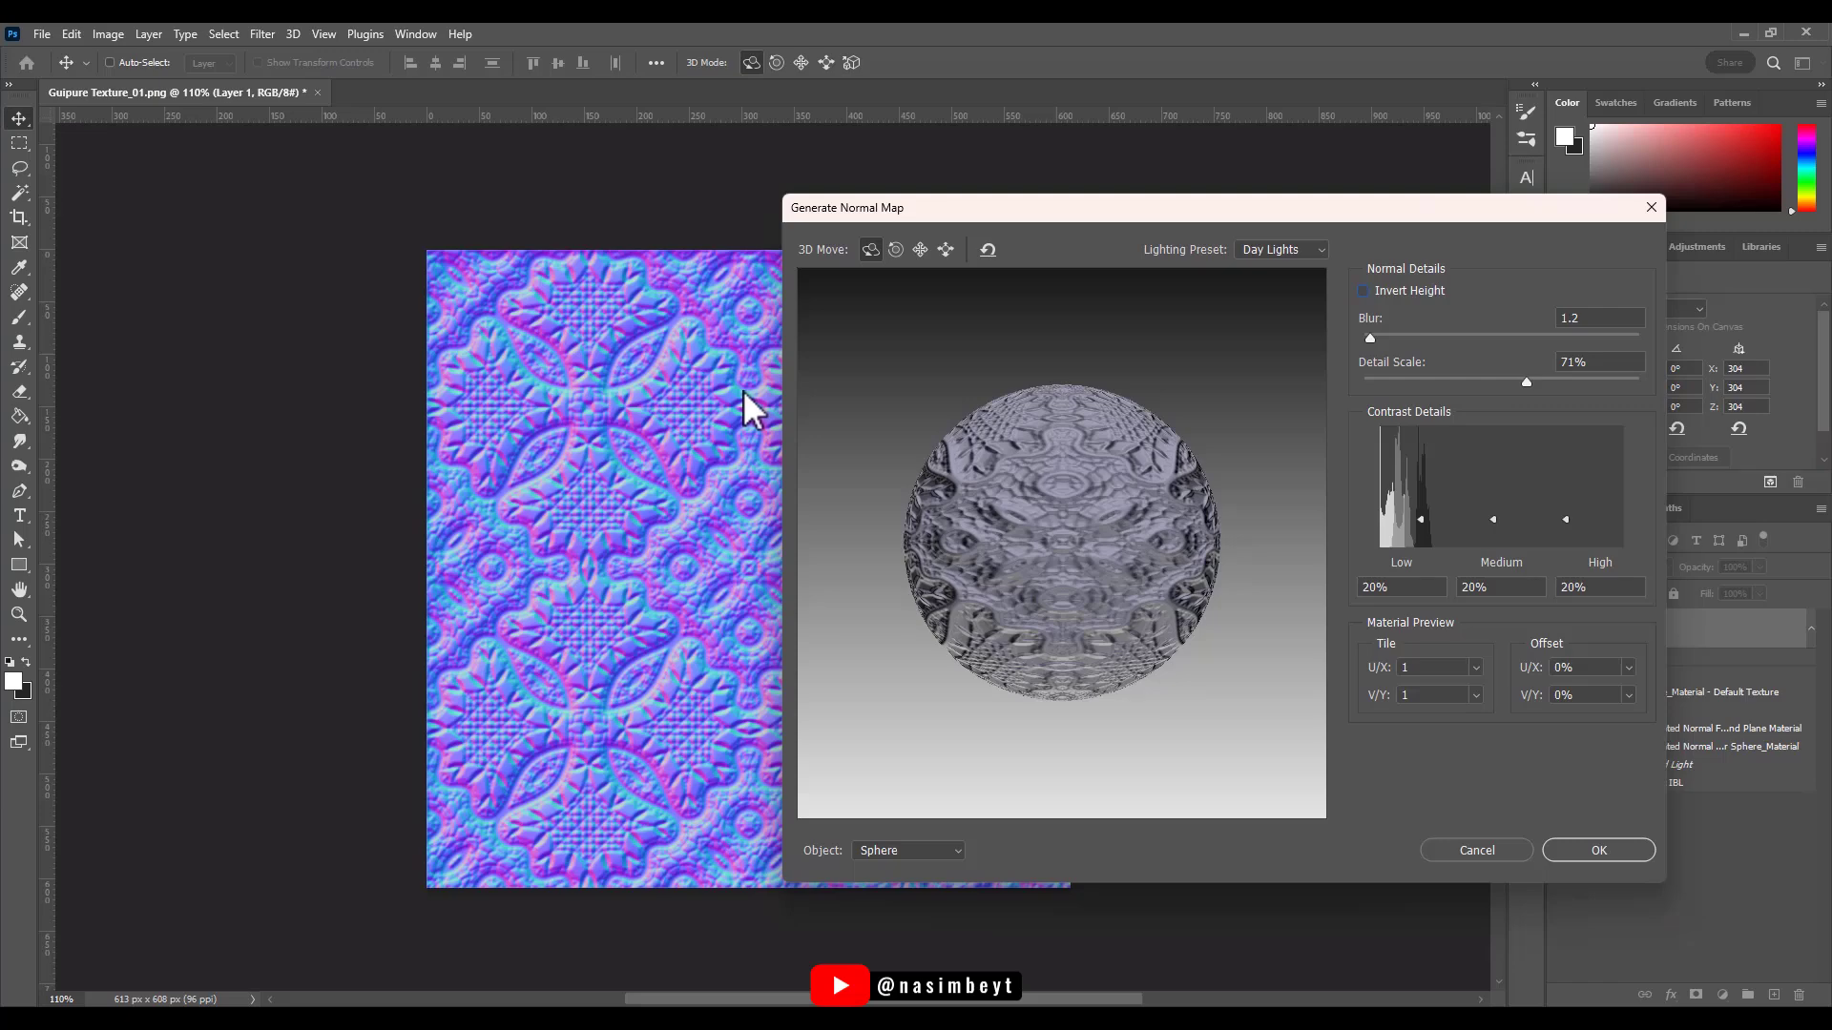
{"action": "mouse_move", "coordinate": [1376, 305]}
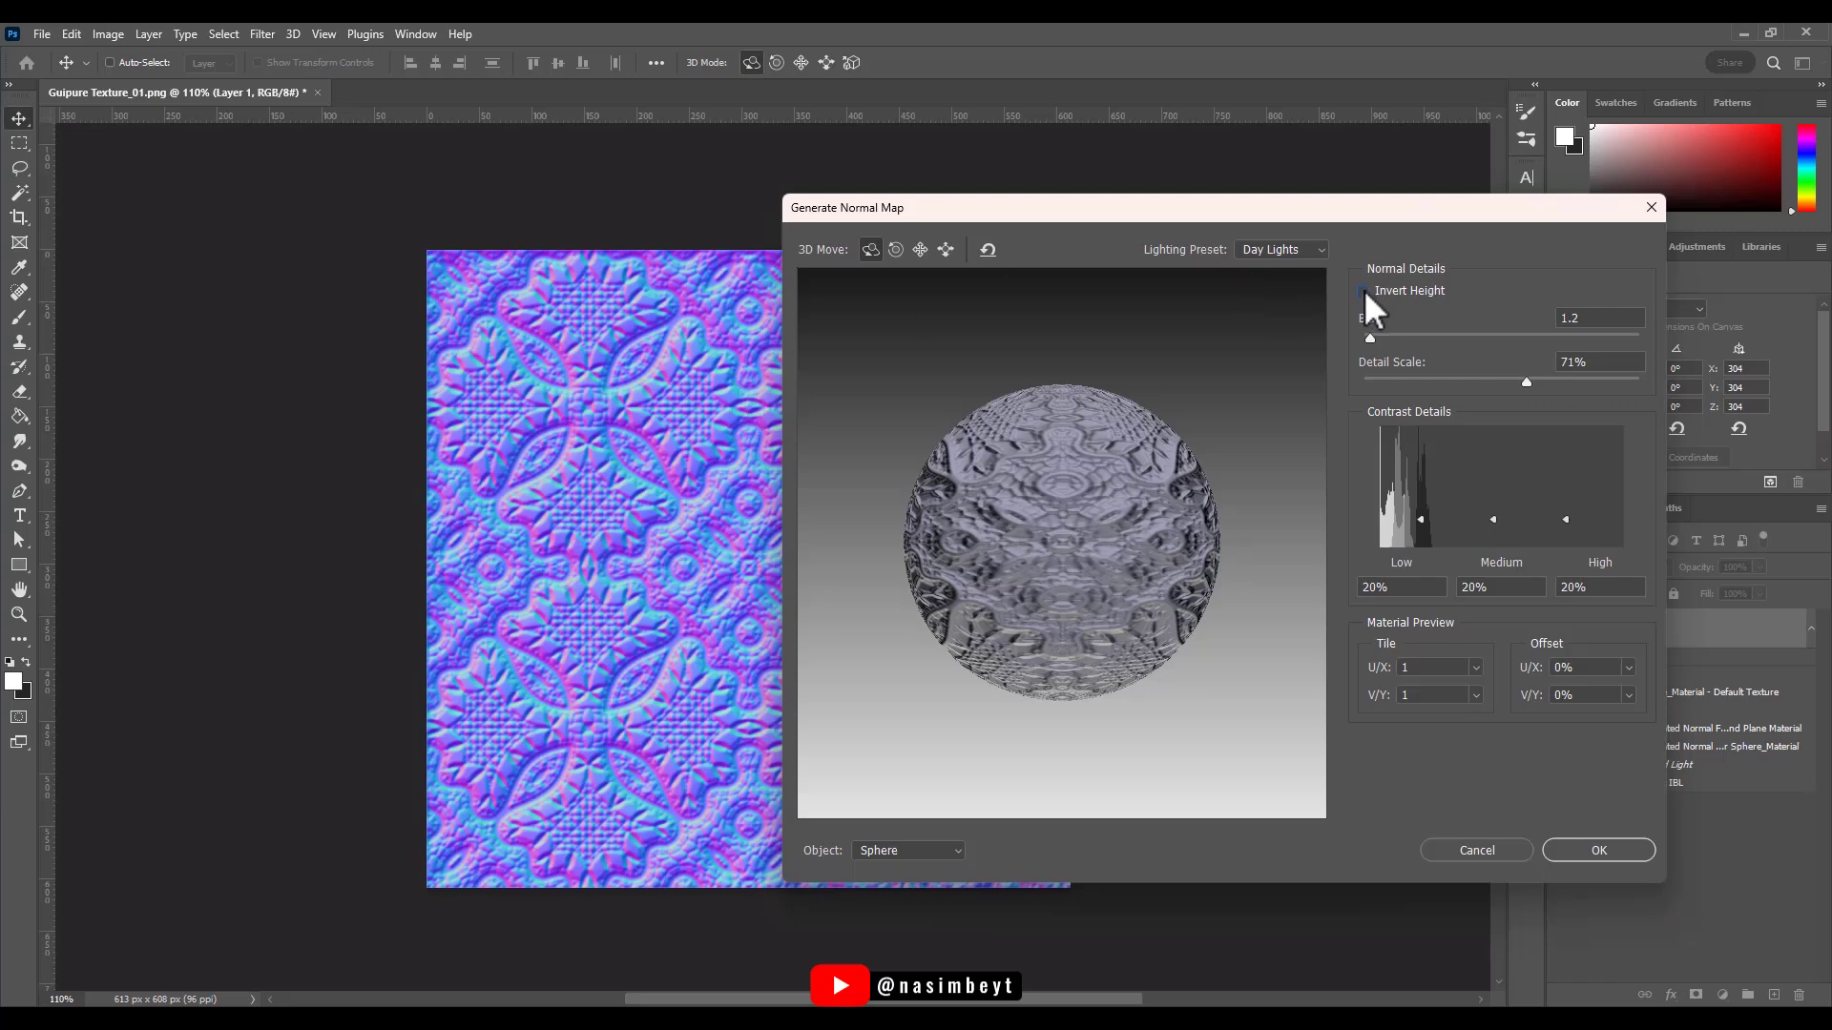
{"action": "left_click", "coordinate": [1362, 290]}
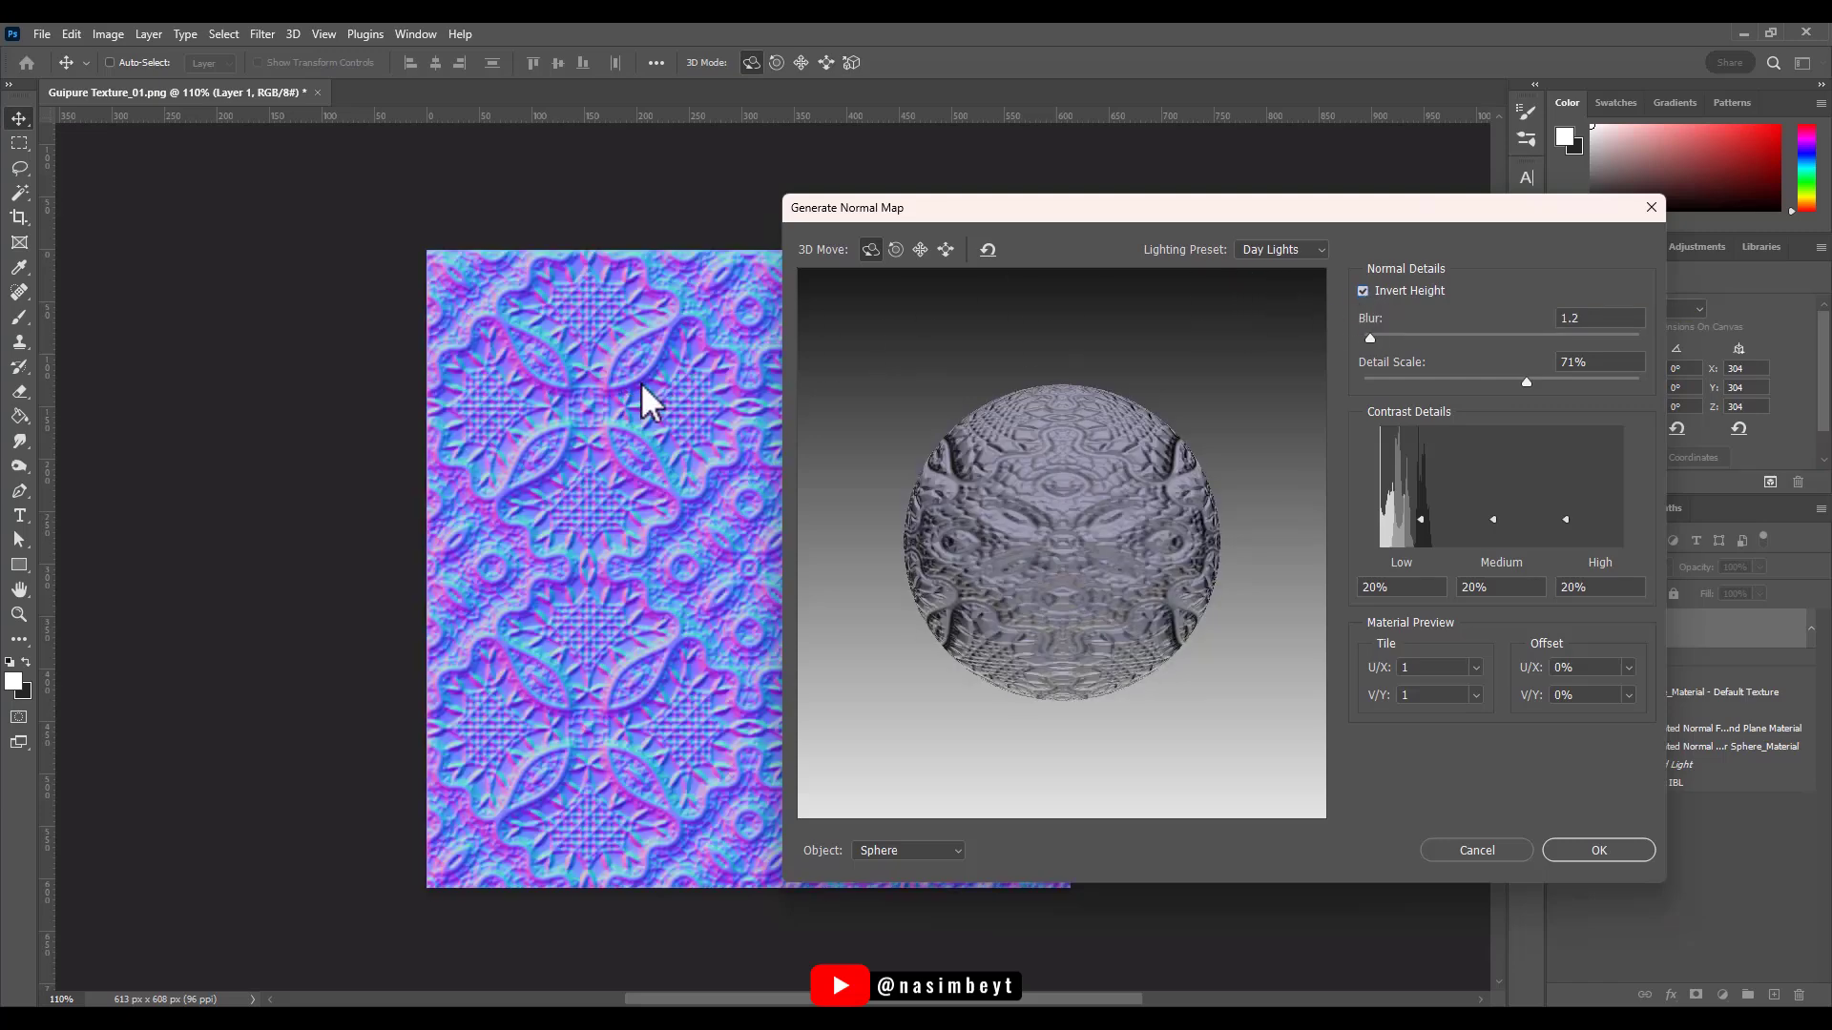
{"action": "mouse_move", "coordinate": [759, 408]}
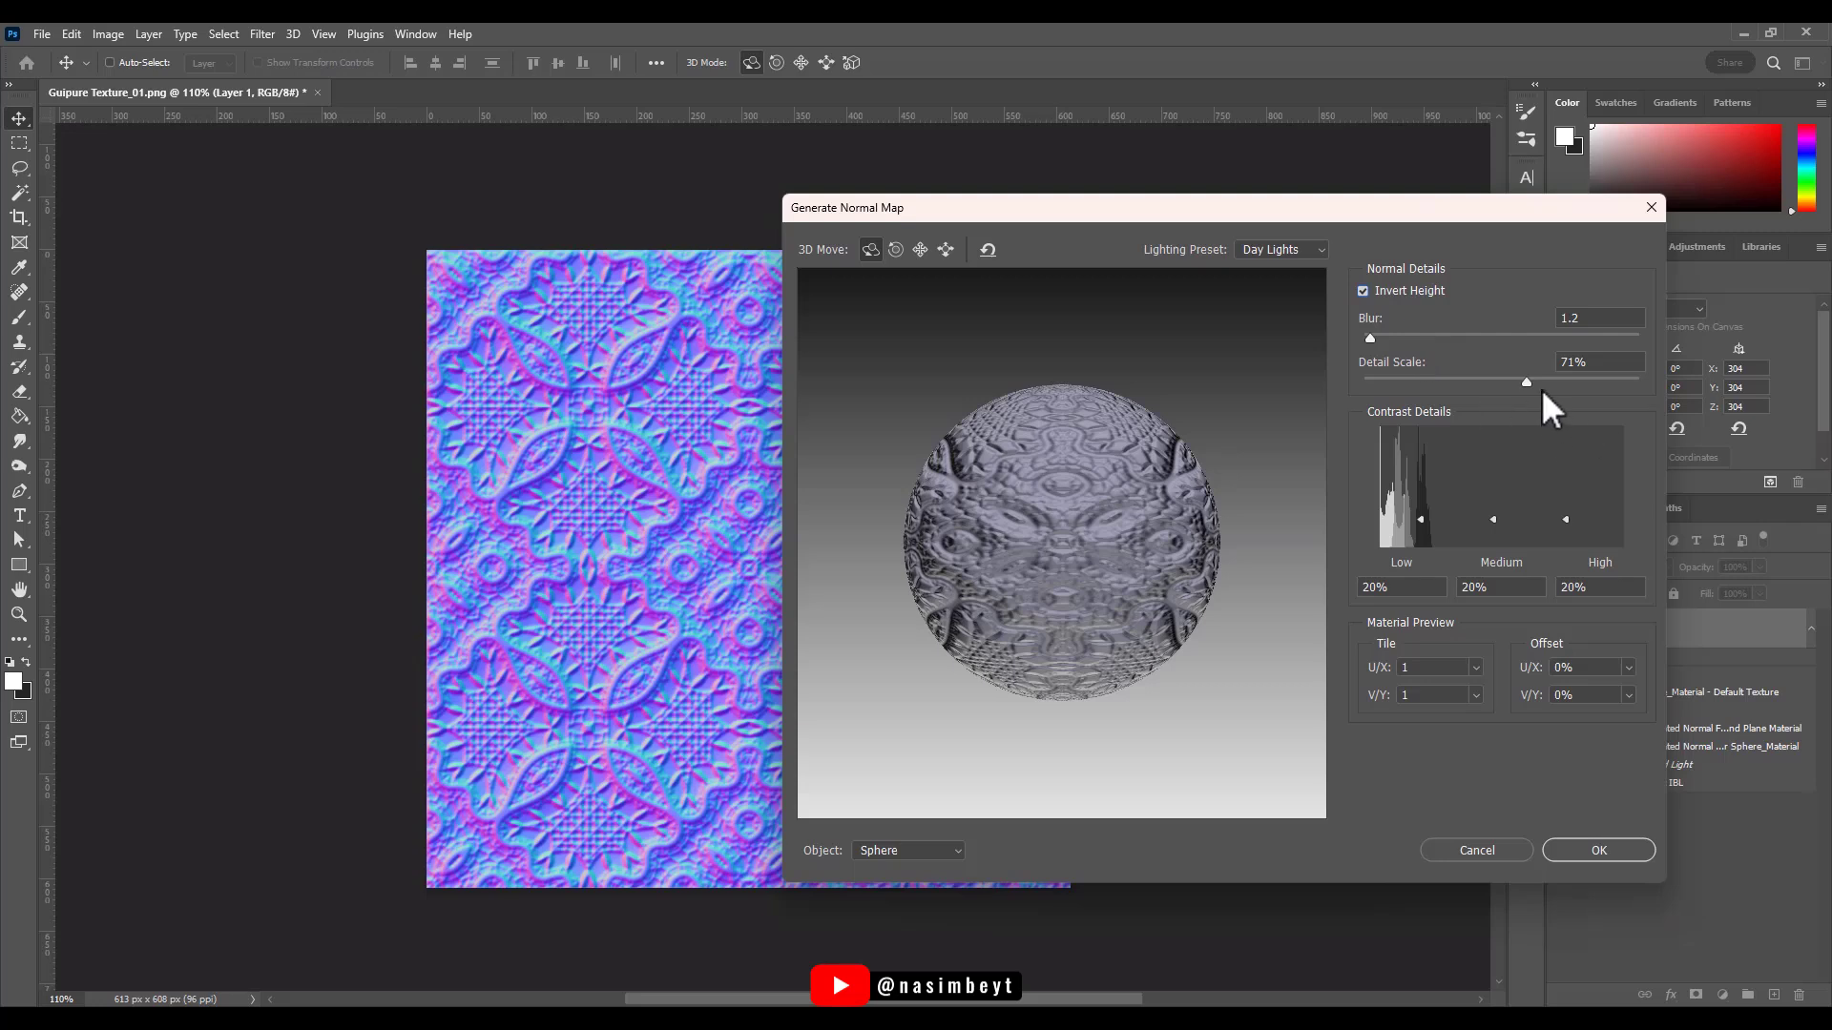
{"action": "mouse_move", "coordinate": [1414, 969]}
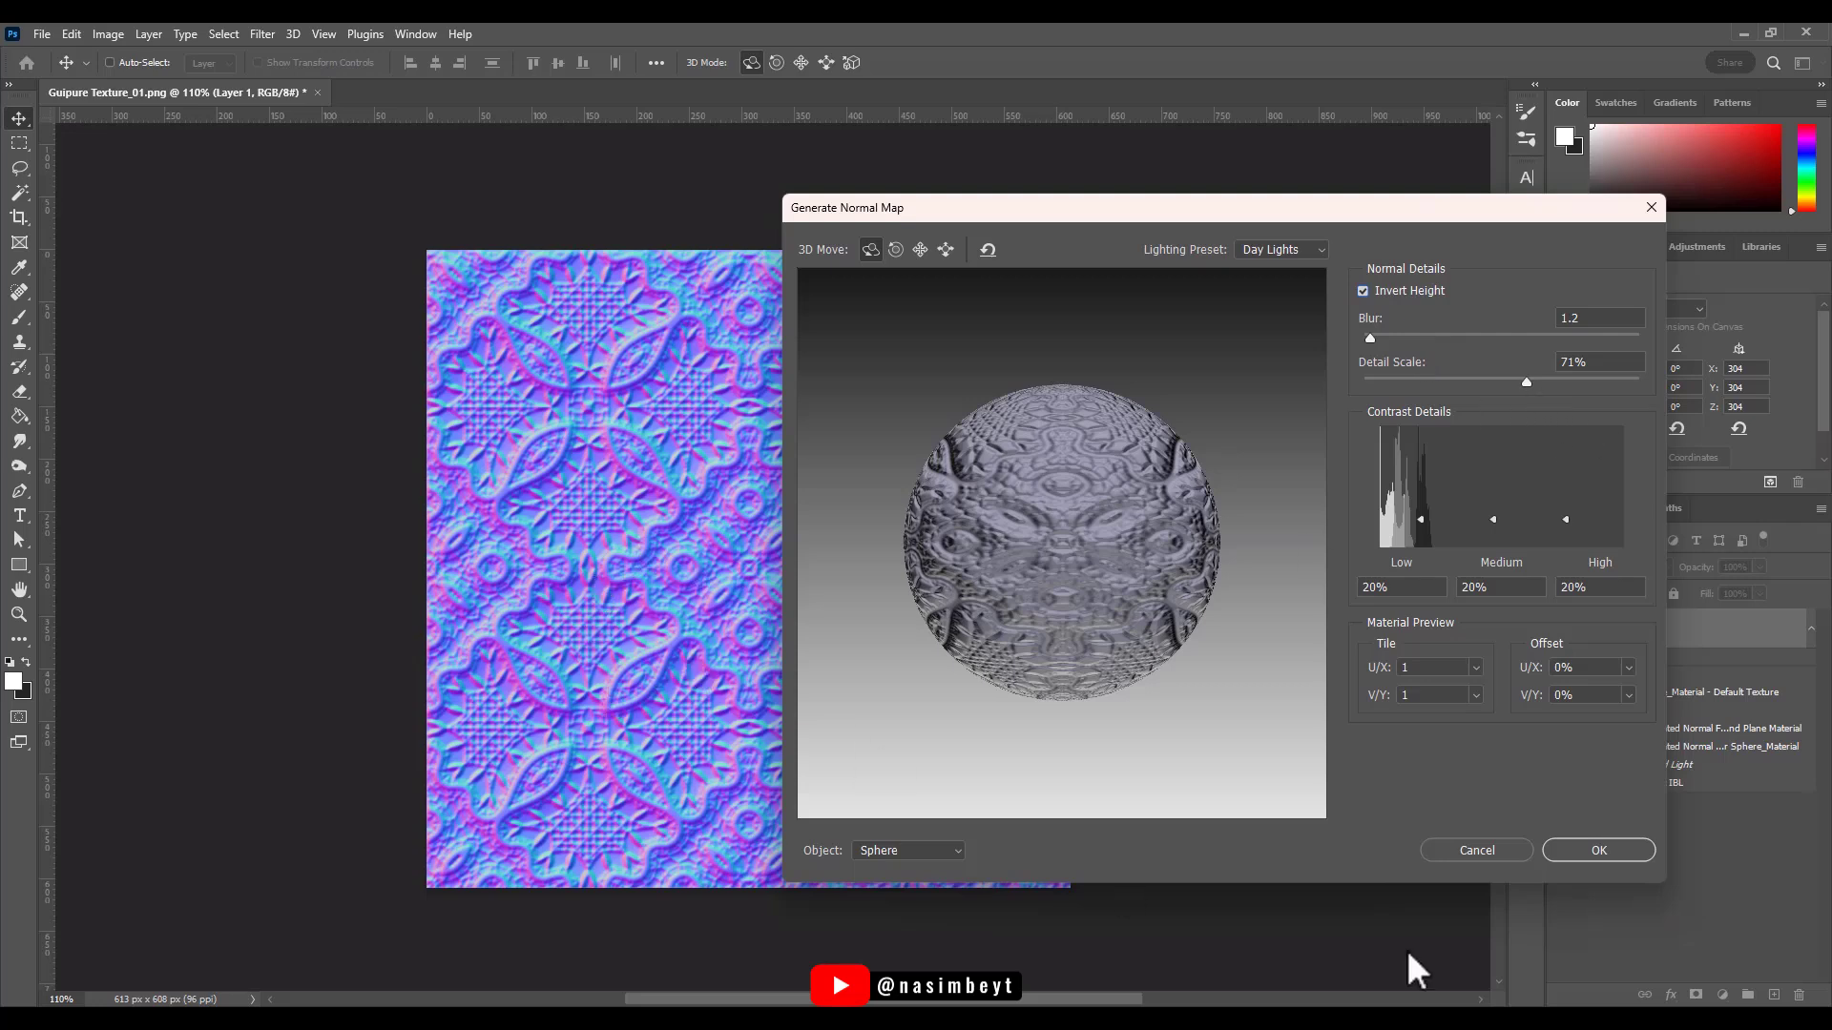
{"action": "mouse_move", "coordinate": [1475, 727]}
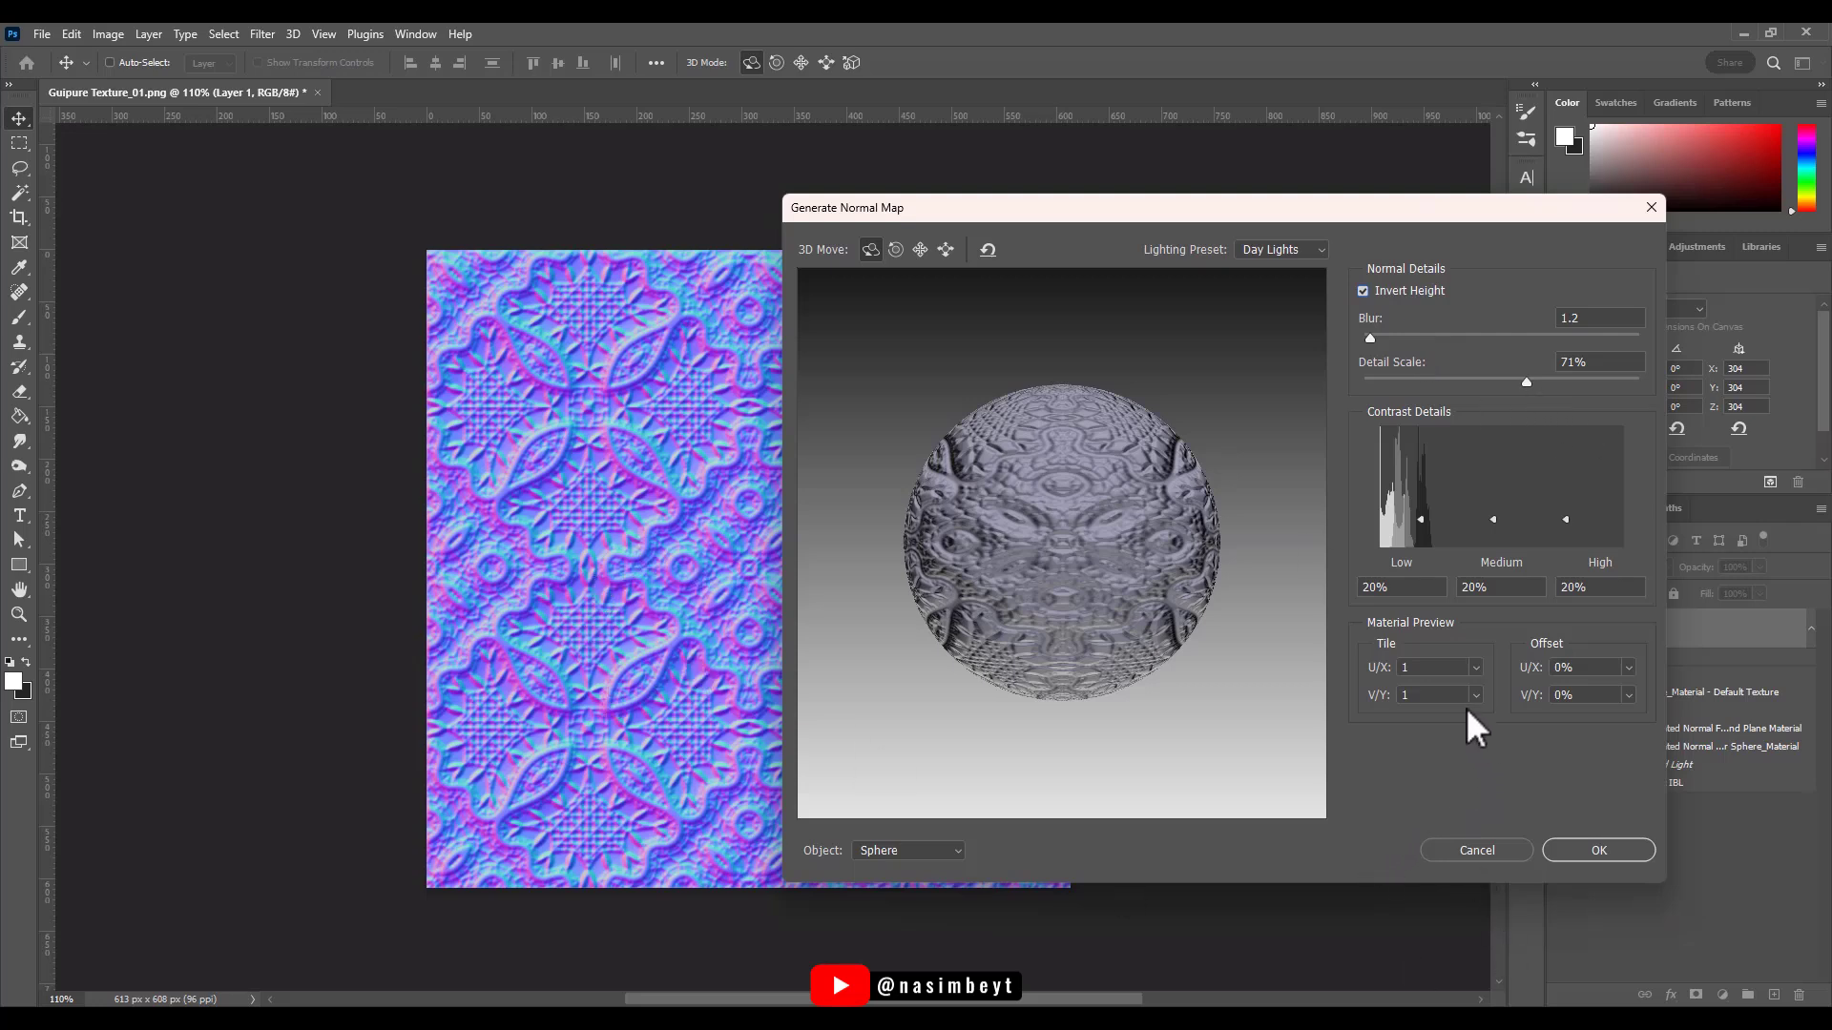
{"action": "mouse_move", "coordinate": [1210, 678]}
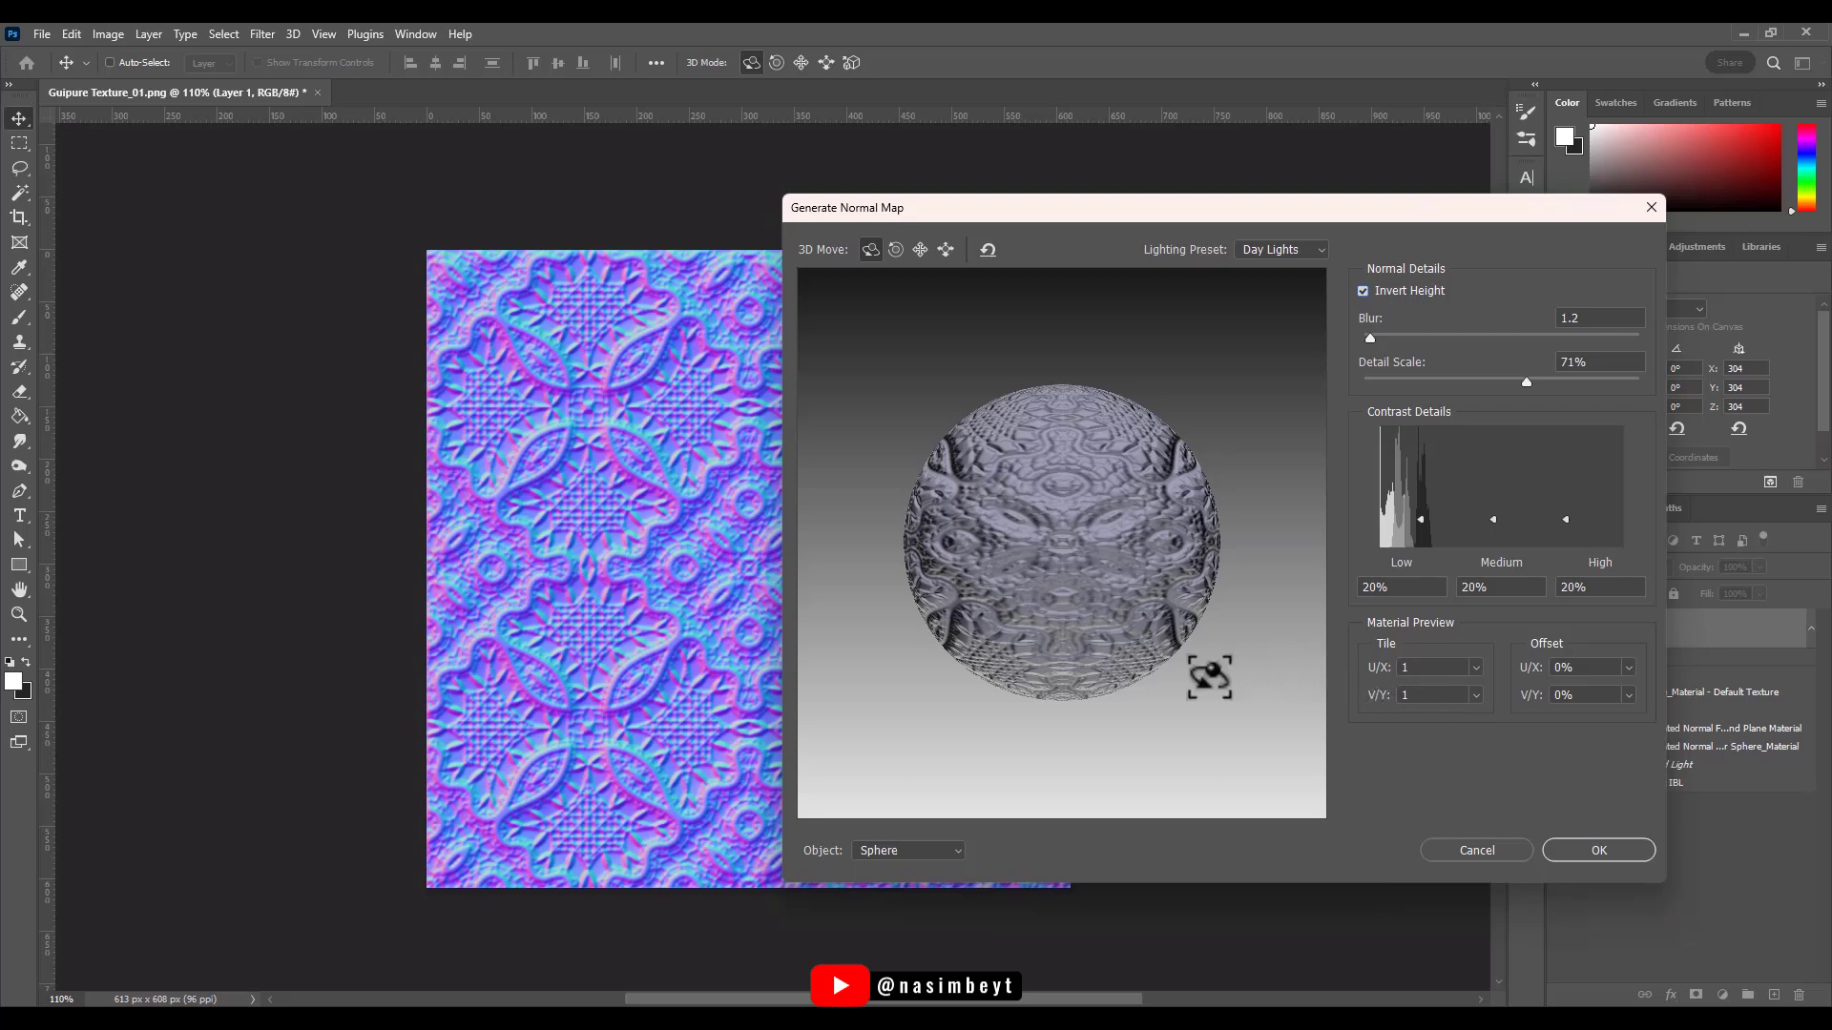
{"action": "mouse_move", "coordinate": [1437, 805]}
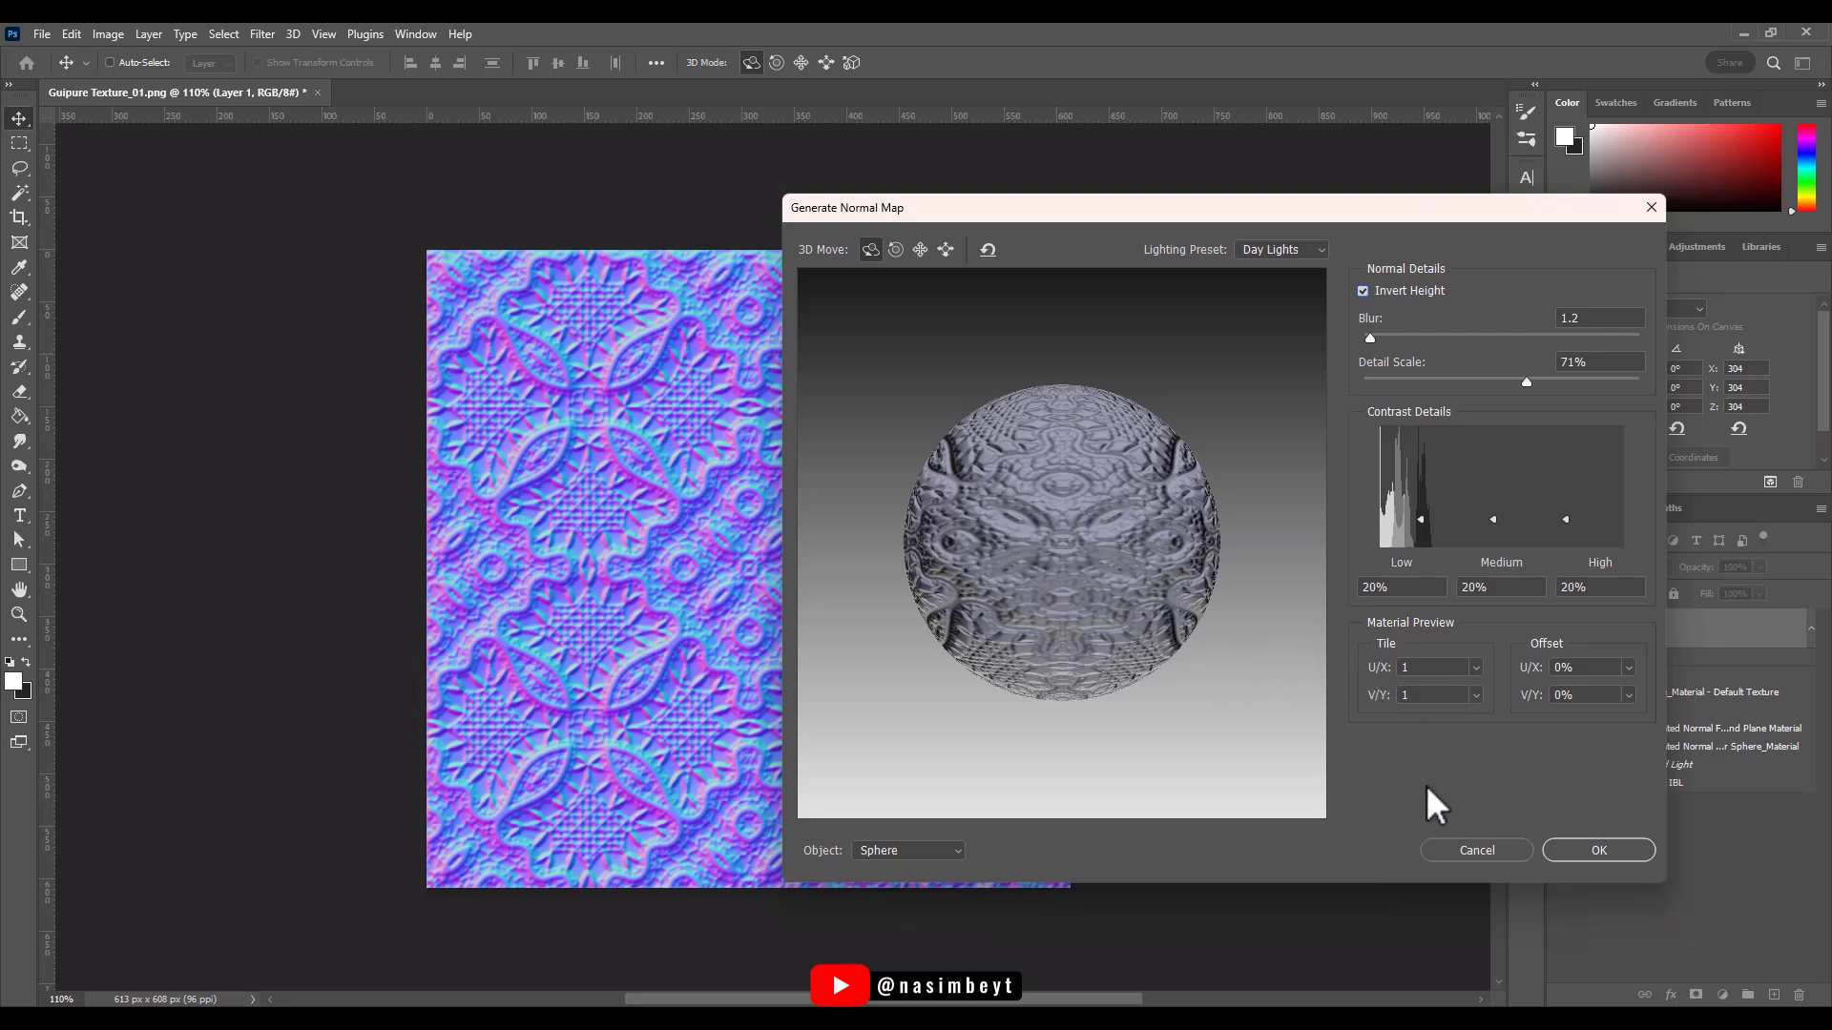
{"action": "mouse_move", "coordinate": [1574, 760]}
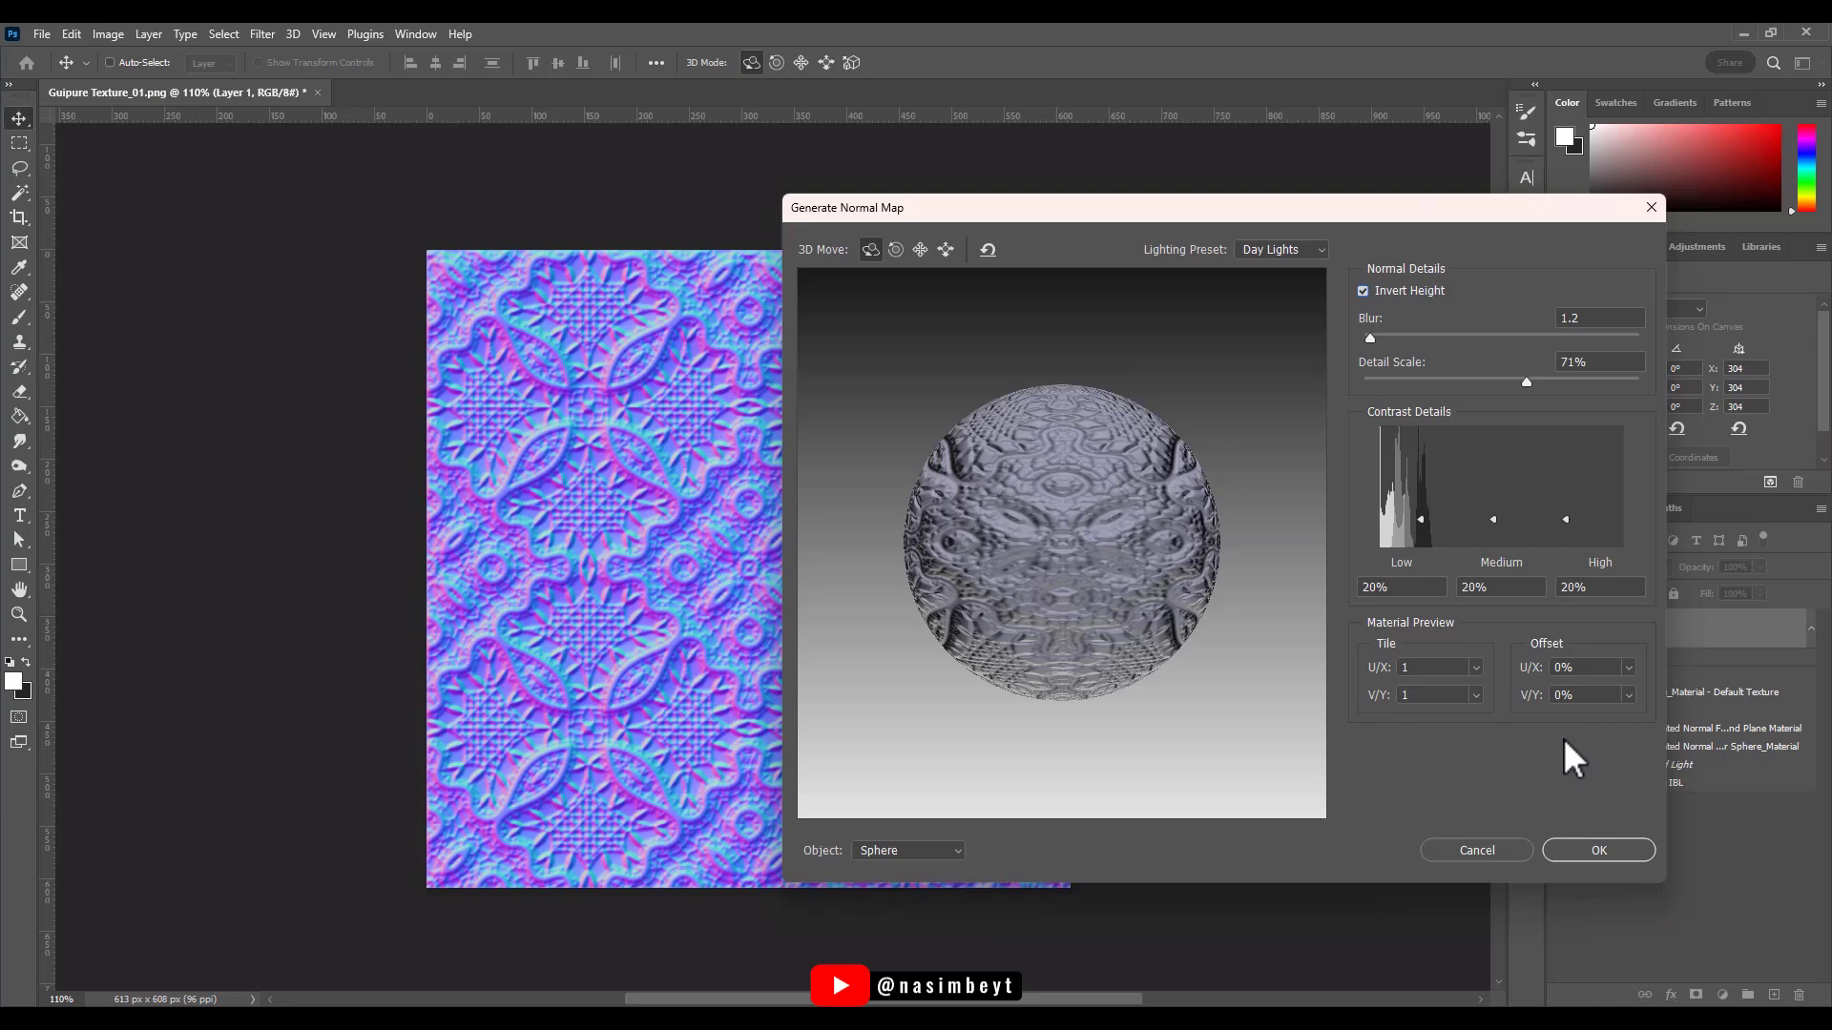
{"action": "mouse_move", "coordinate": [1580, 832]}
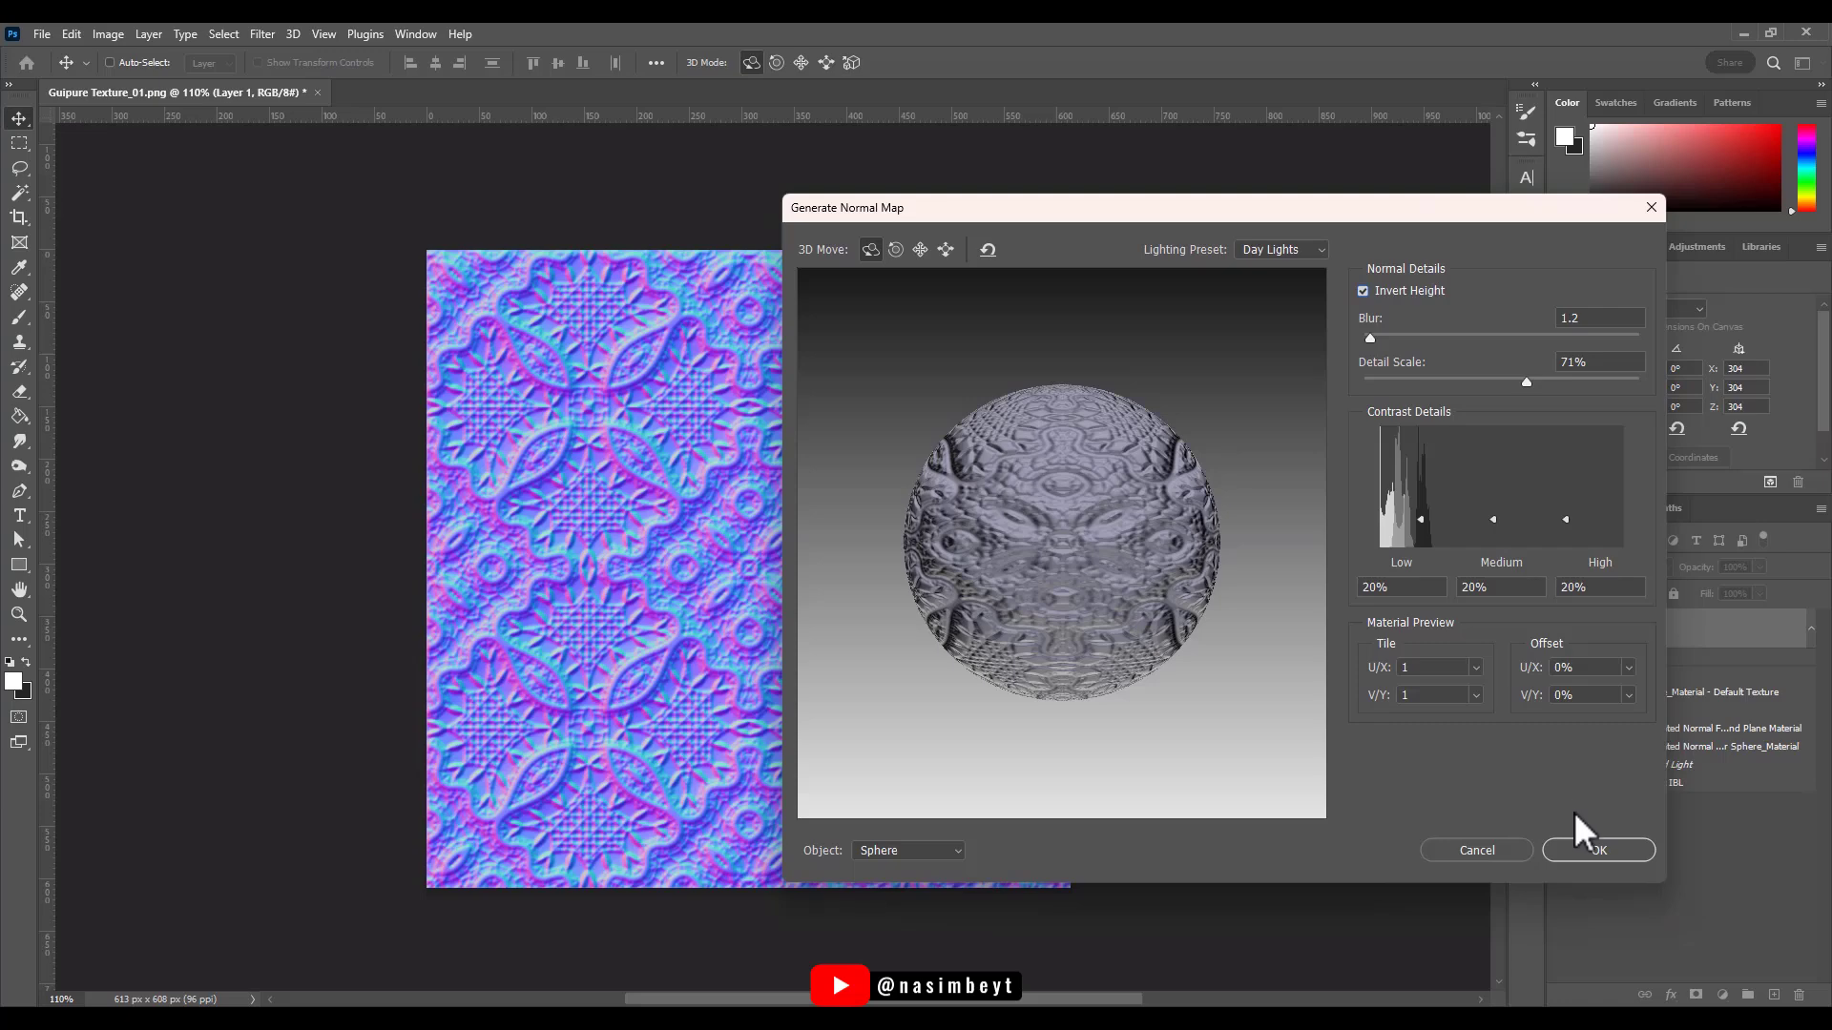
Apply the normal map and export it via Save for Web as JPEG 'Guipure-Normal_01'.
{"action": "left_click", "coordinate": [1597, 850]}
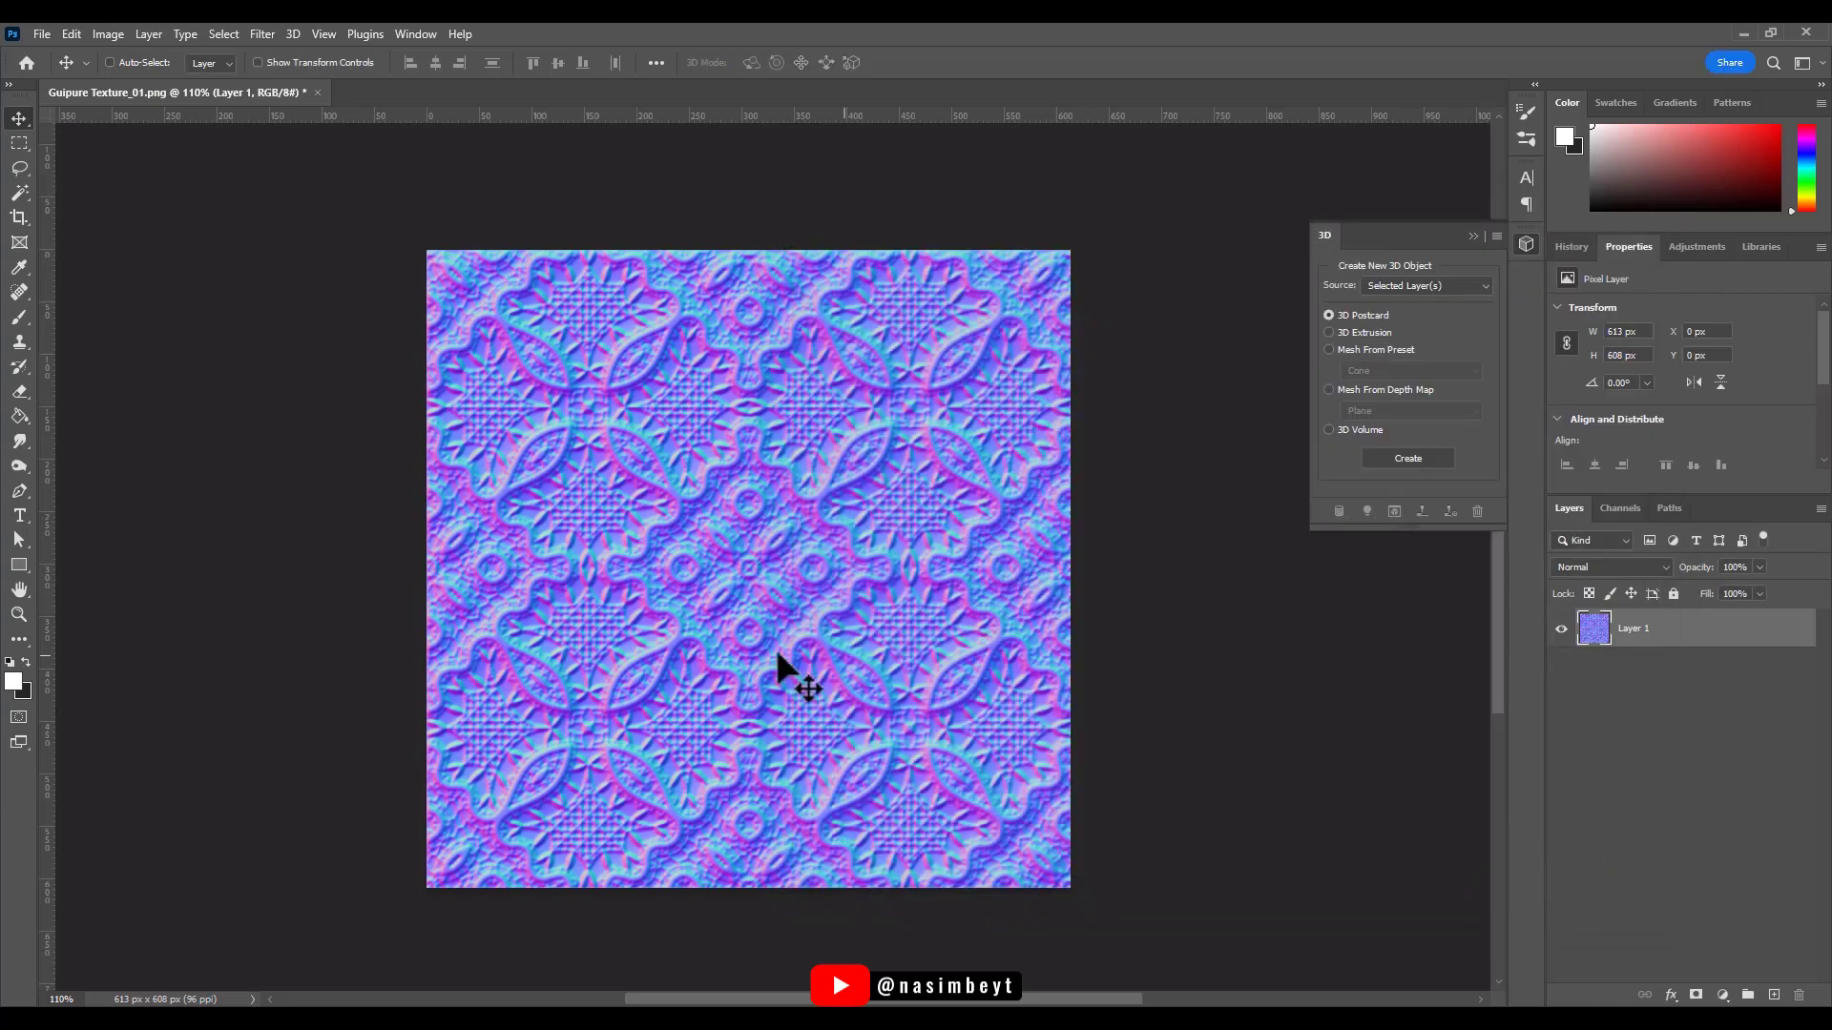
{"action": "left_click", "coordinate": [40, 33]}
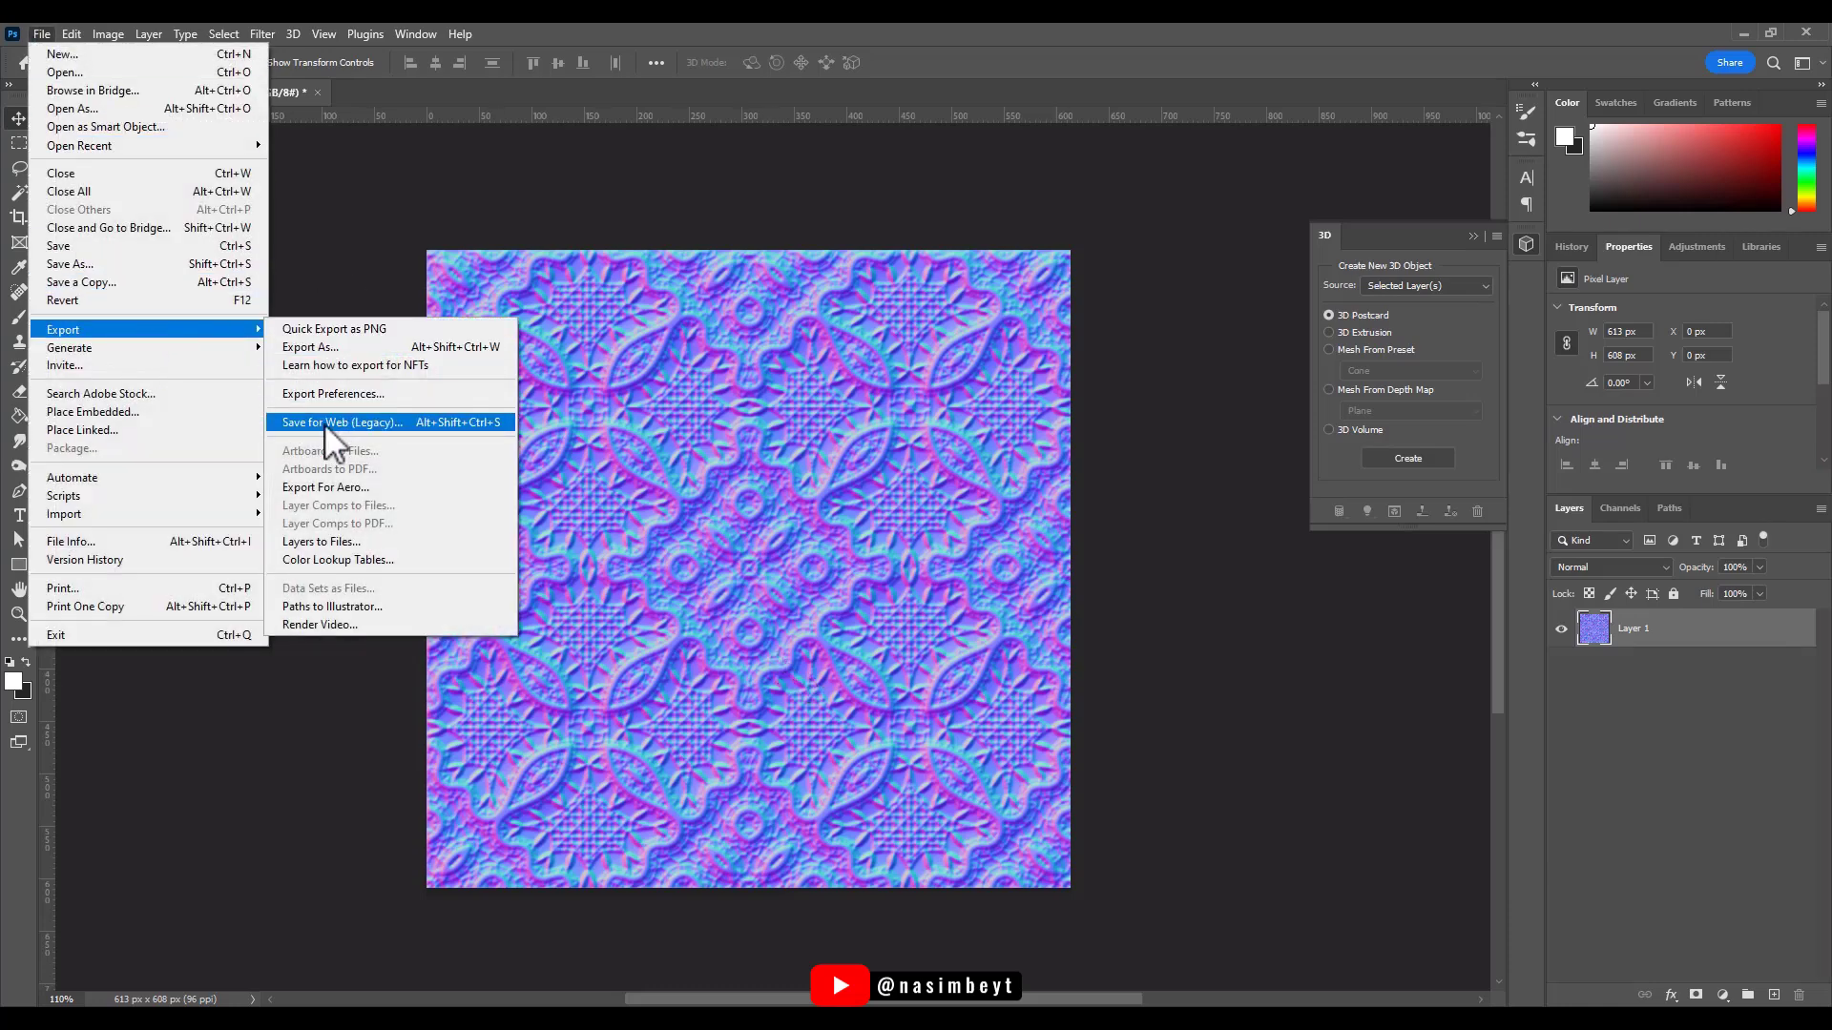
{"action": "left_click", "coordinate": [342, 422]}
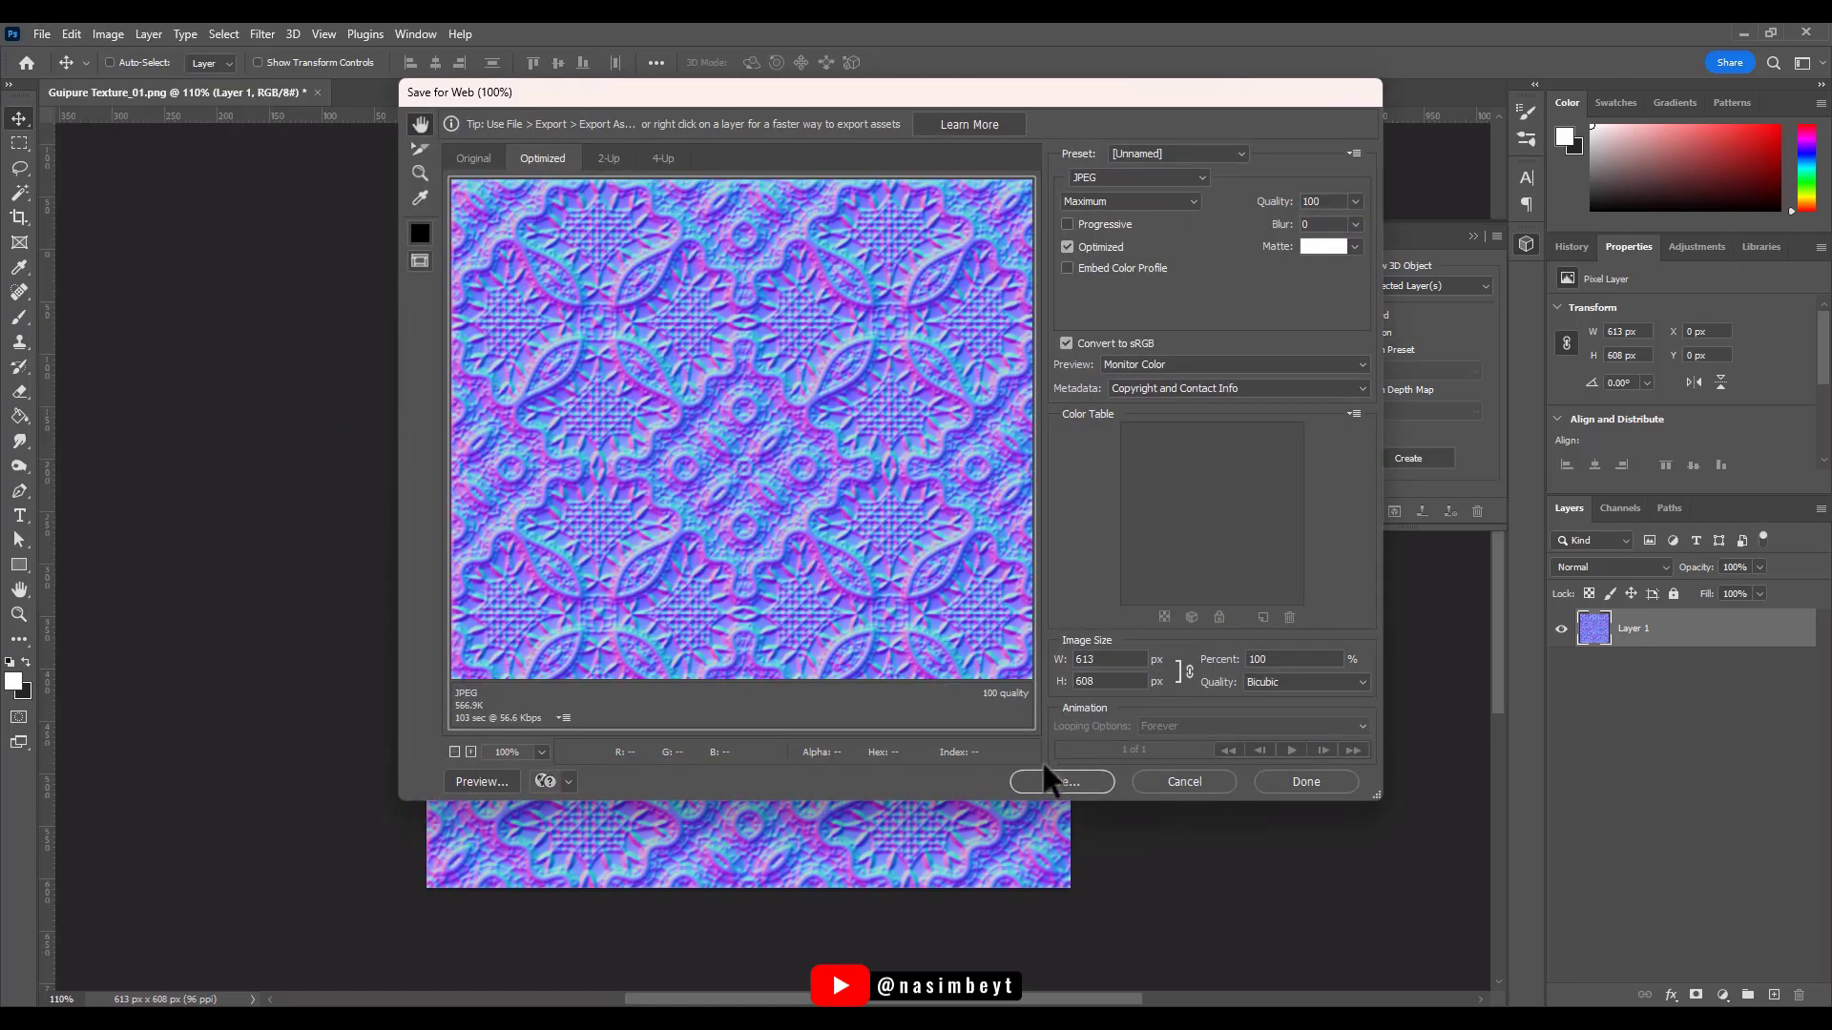
{"action": "left_click", "coordinate": [1061, 783]}
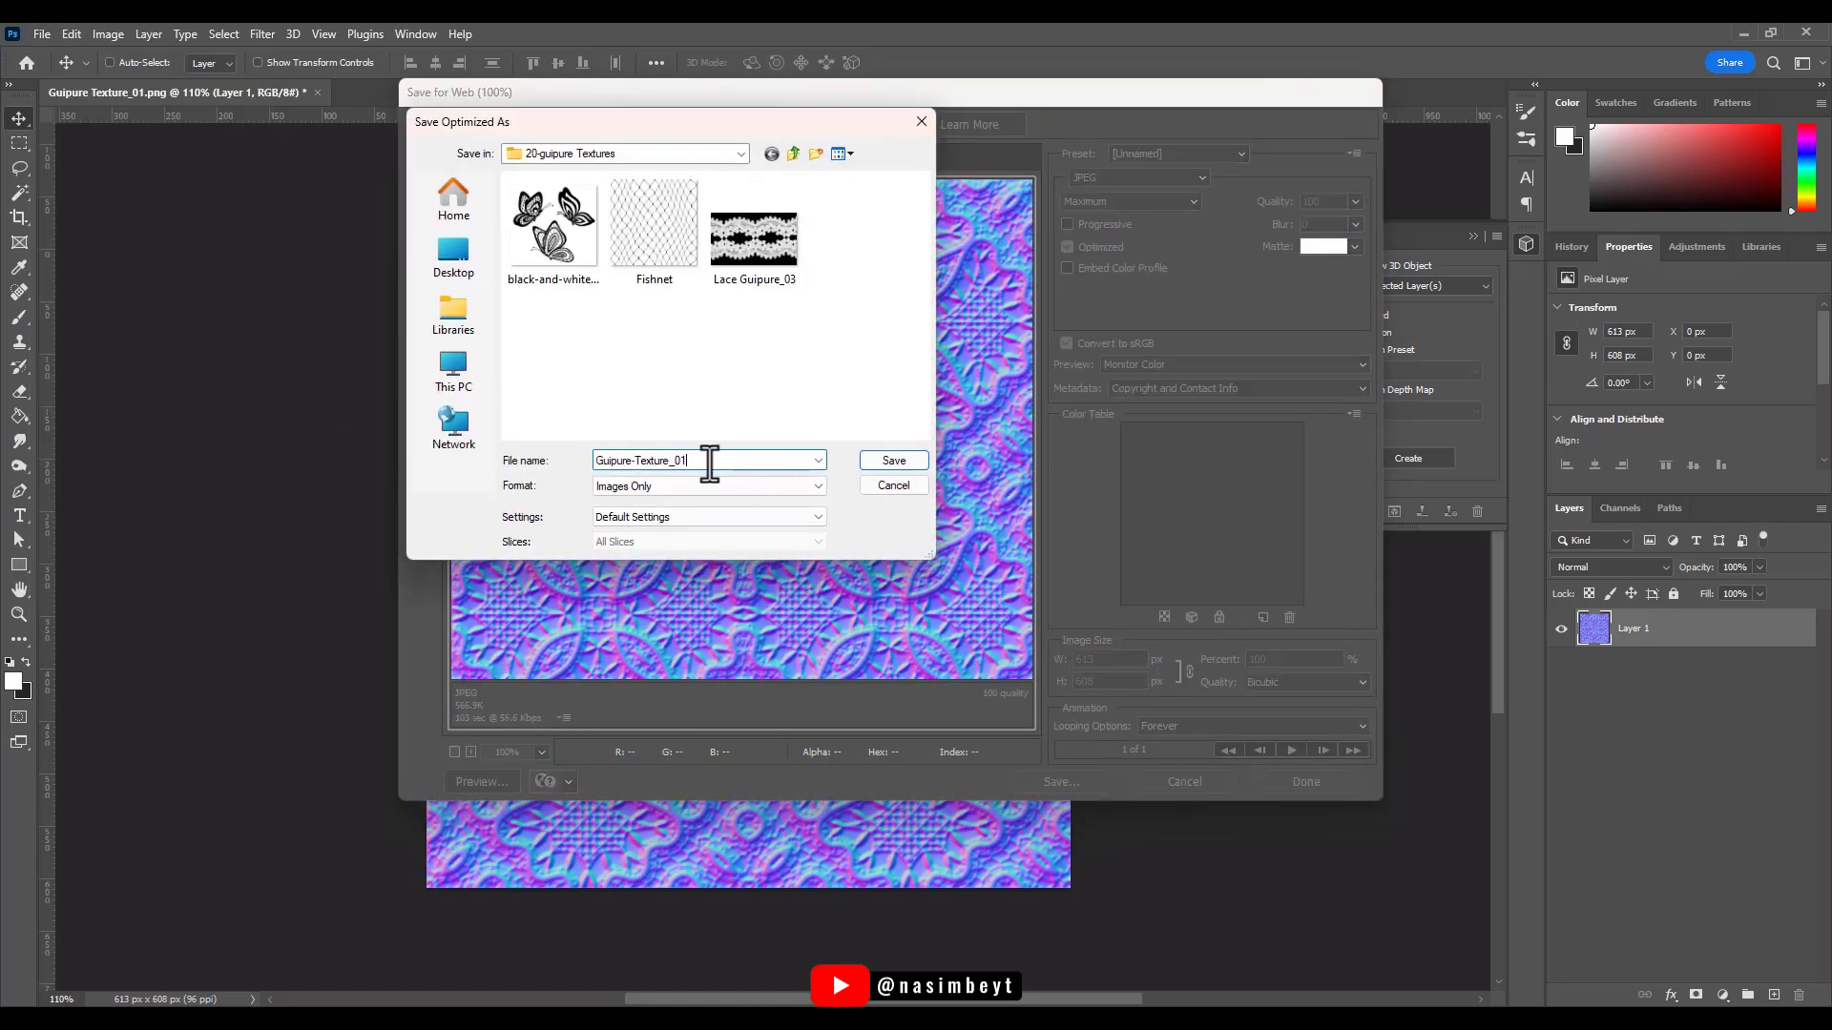
{"action": "double_click", "coordinate": [647, 460]}
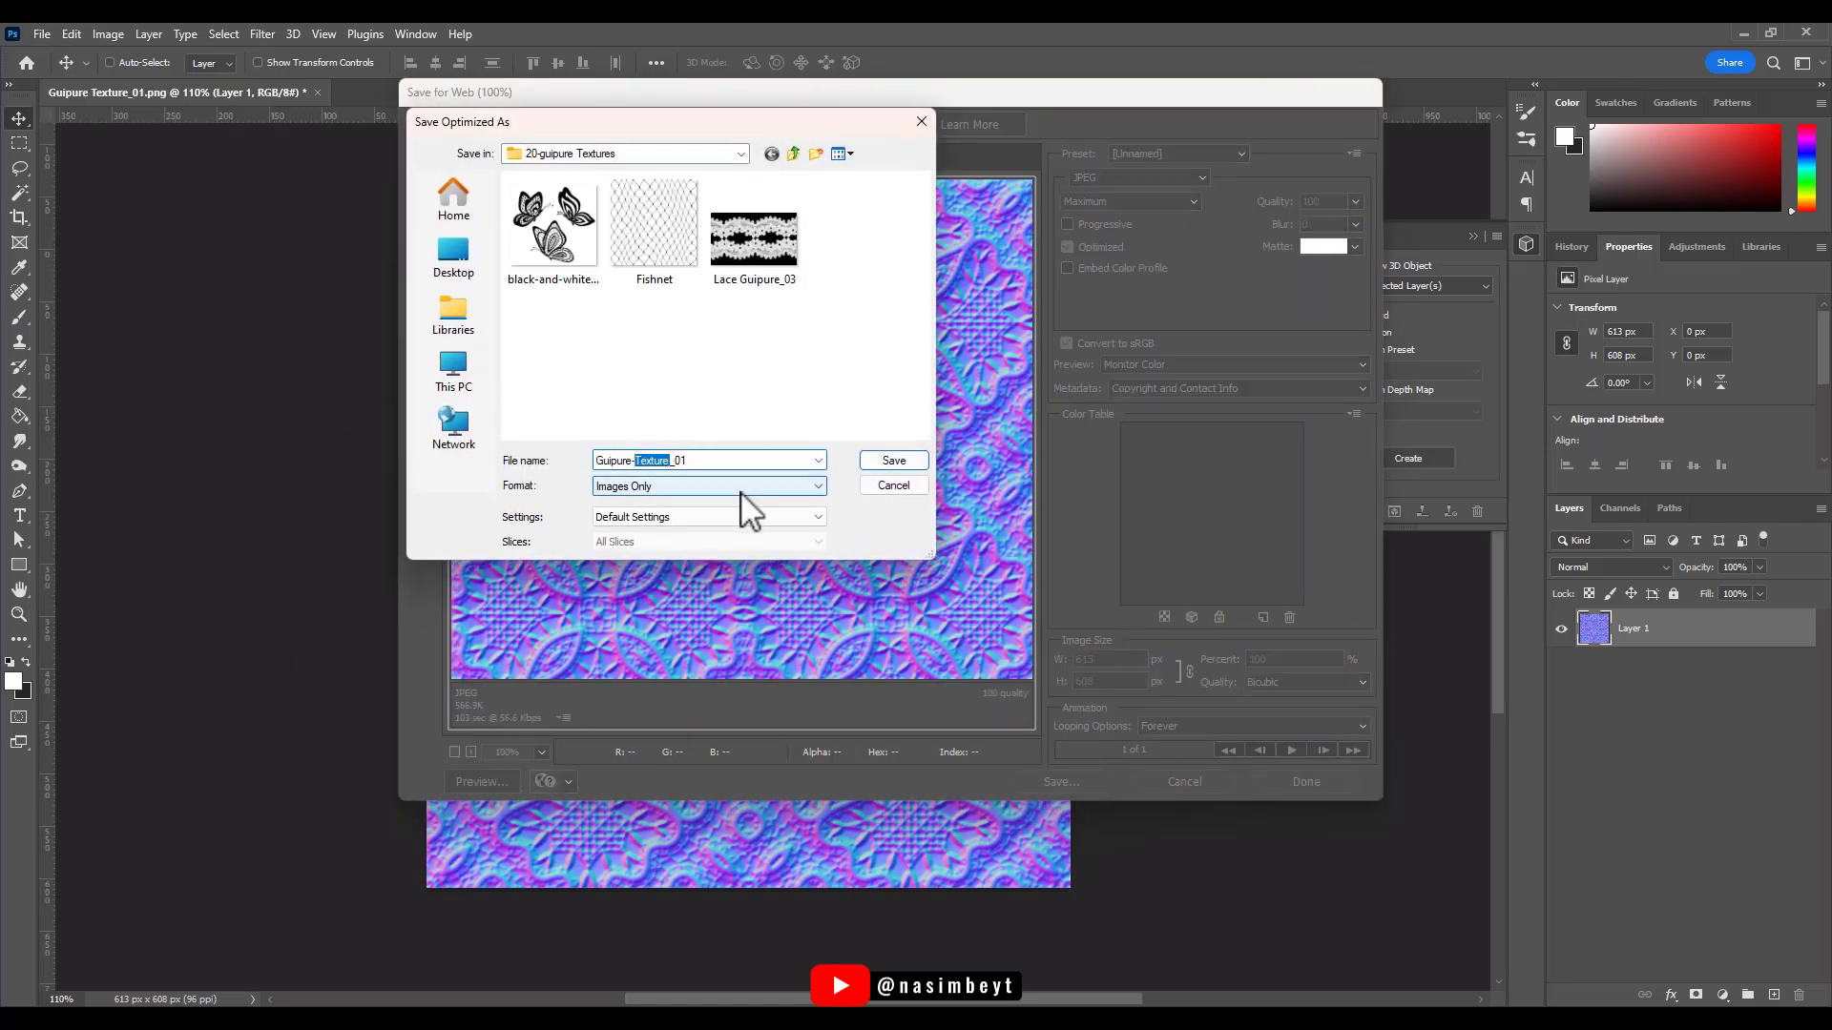
{"action": "type", "text": "Guipure-Nor_01"}
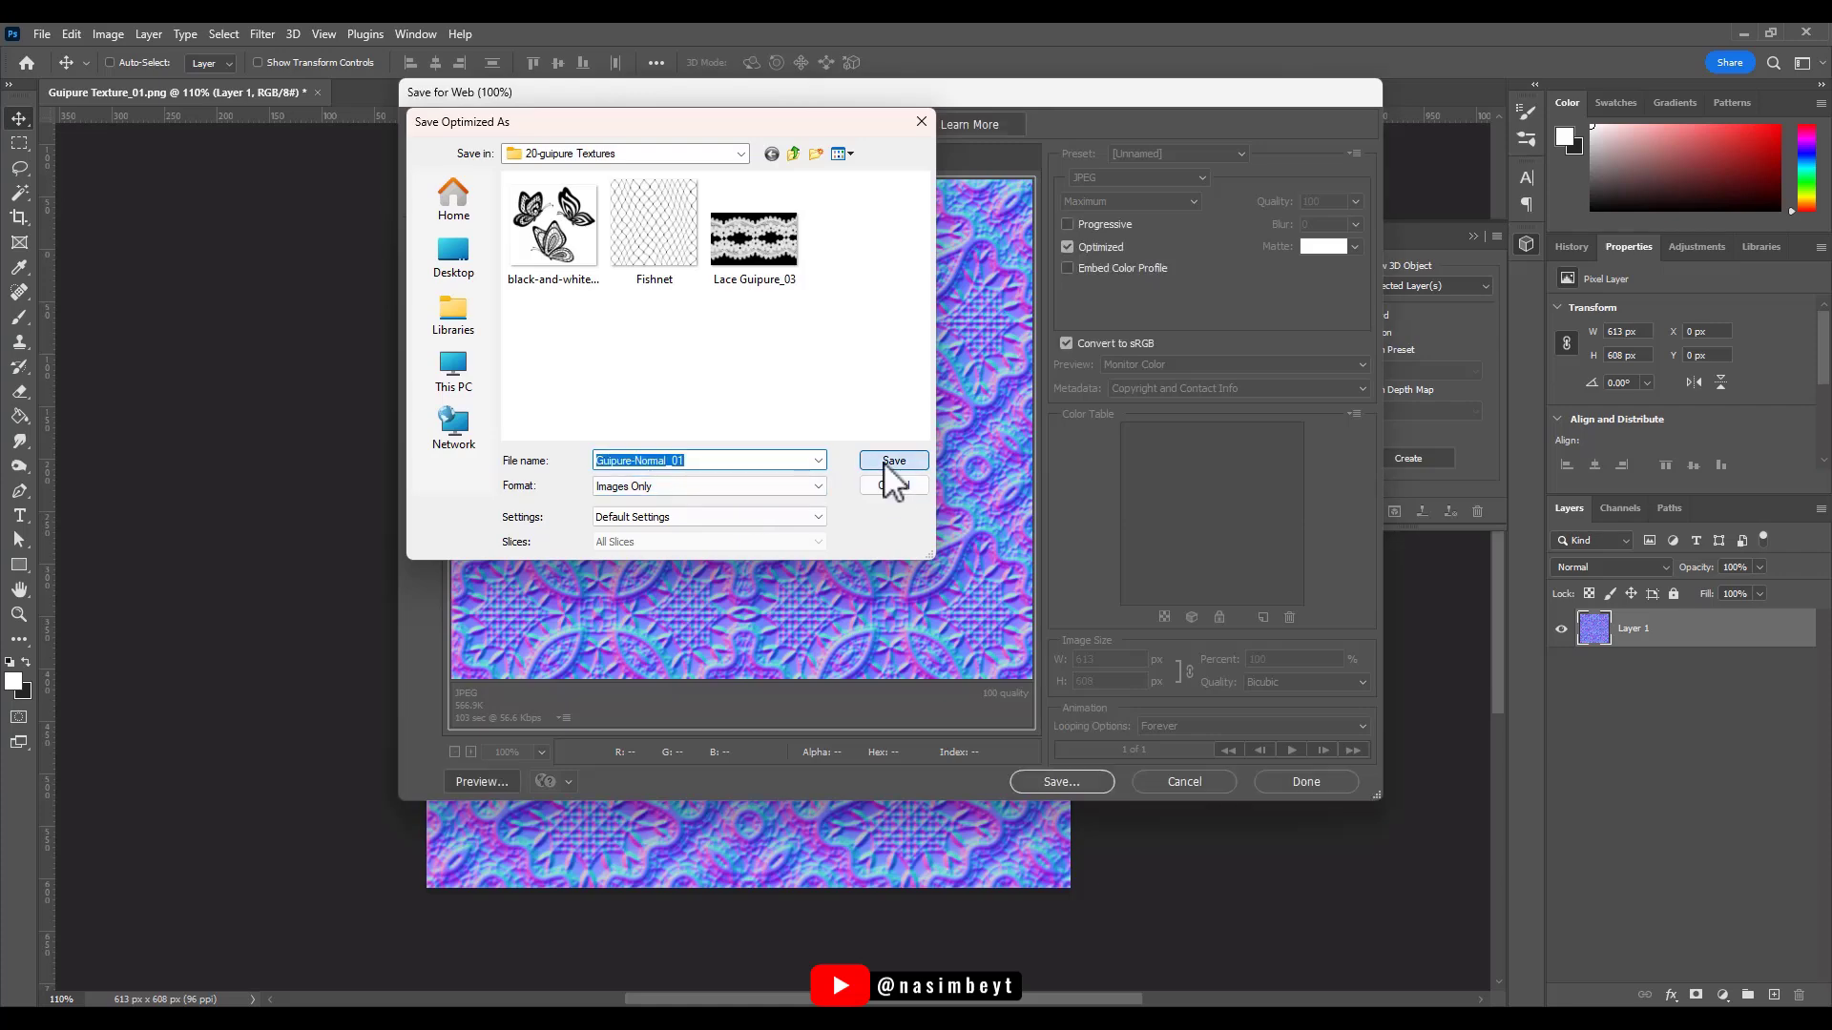
{"action": "left_click", "coordinate": [891, 459]}
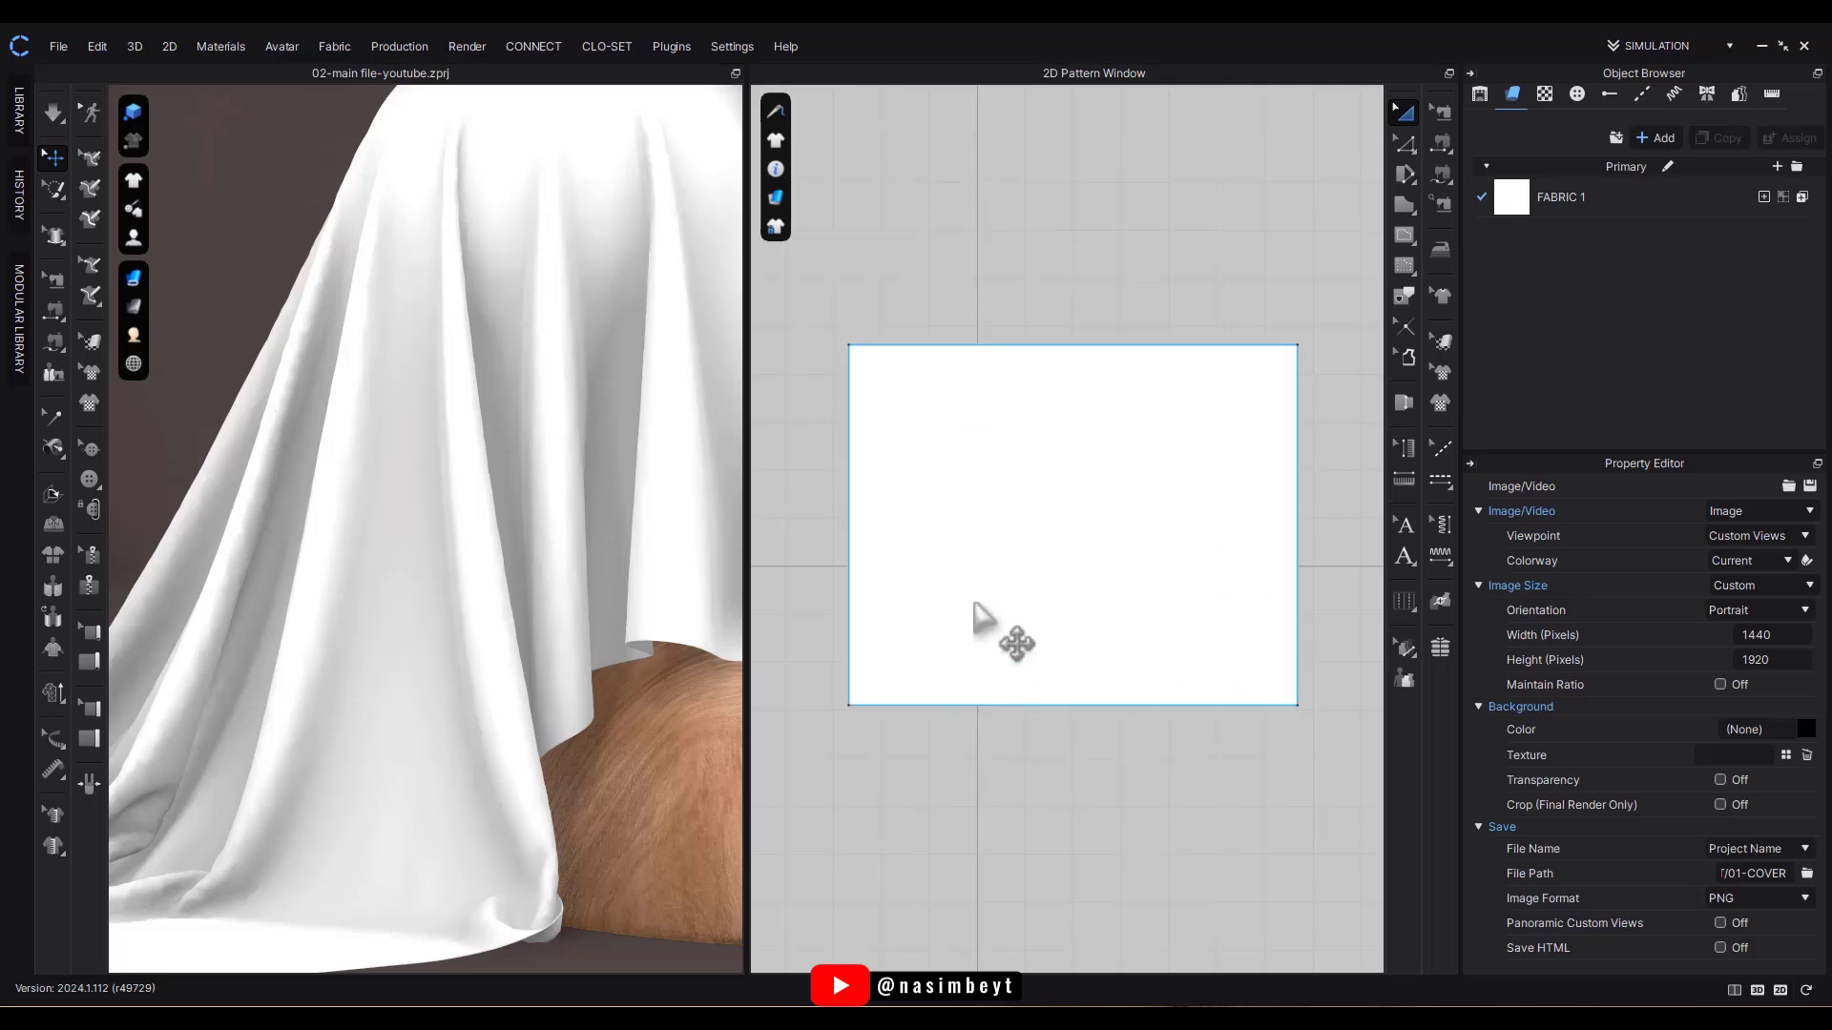
Select the fabric pattern piece and scroll FABRIC 1's properties to the Material section.
{"action": "left_click", "coordinate": [1071, 526]}
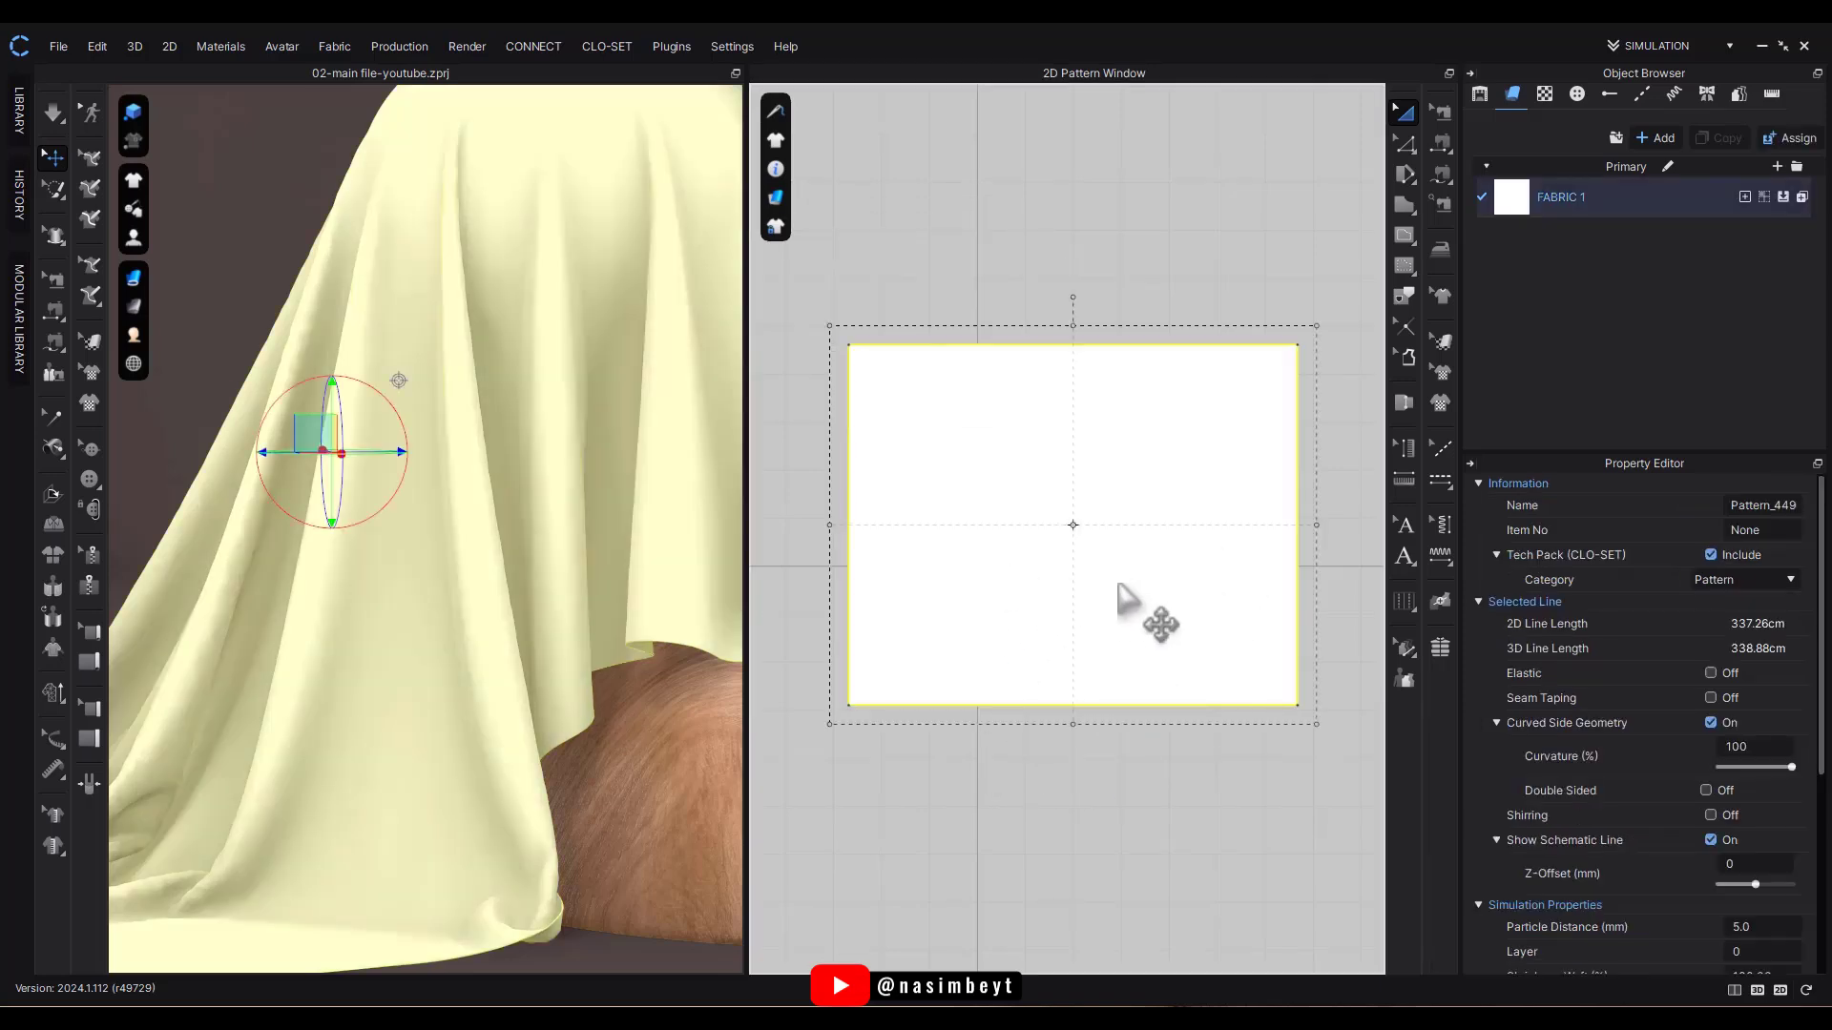
{"action": "mouse_move", "coordinate": [309, 683]}
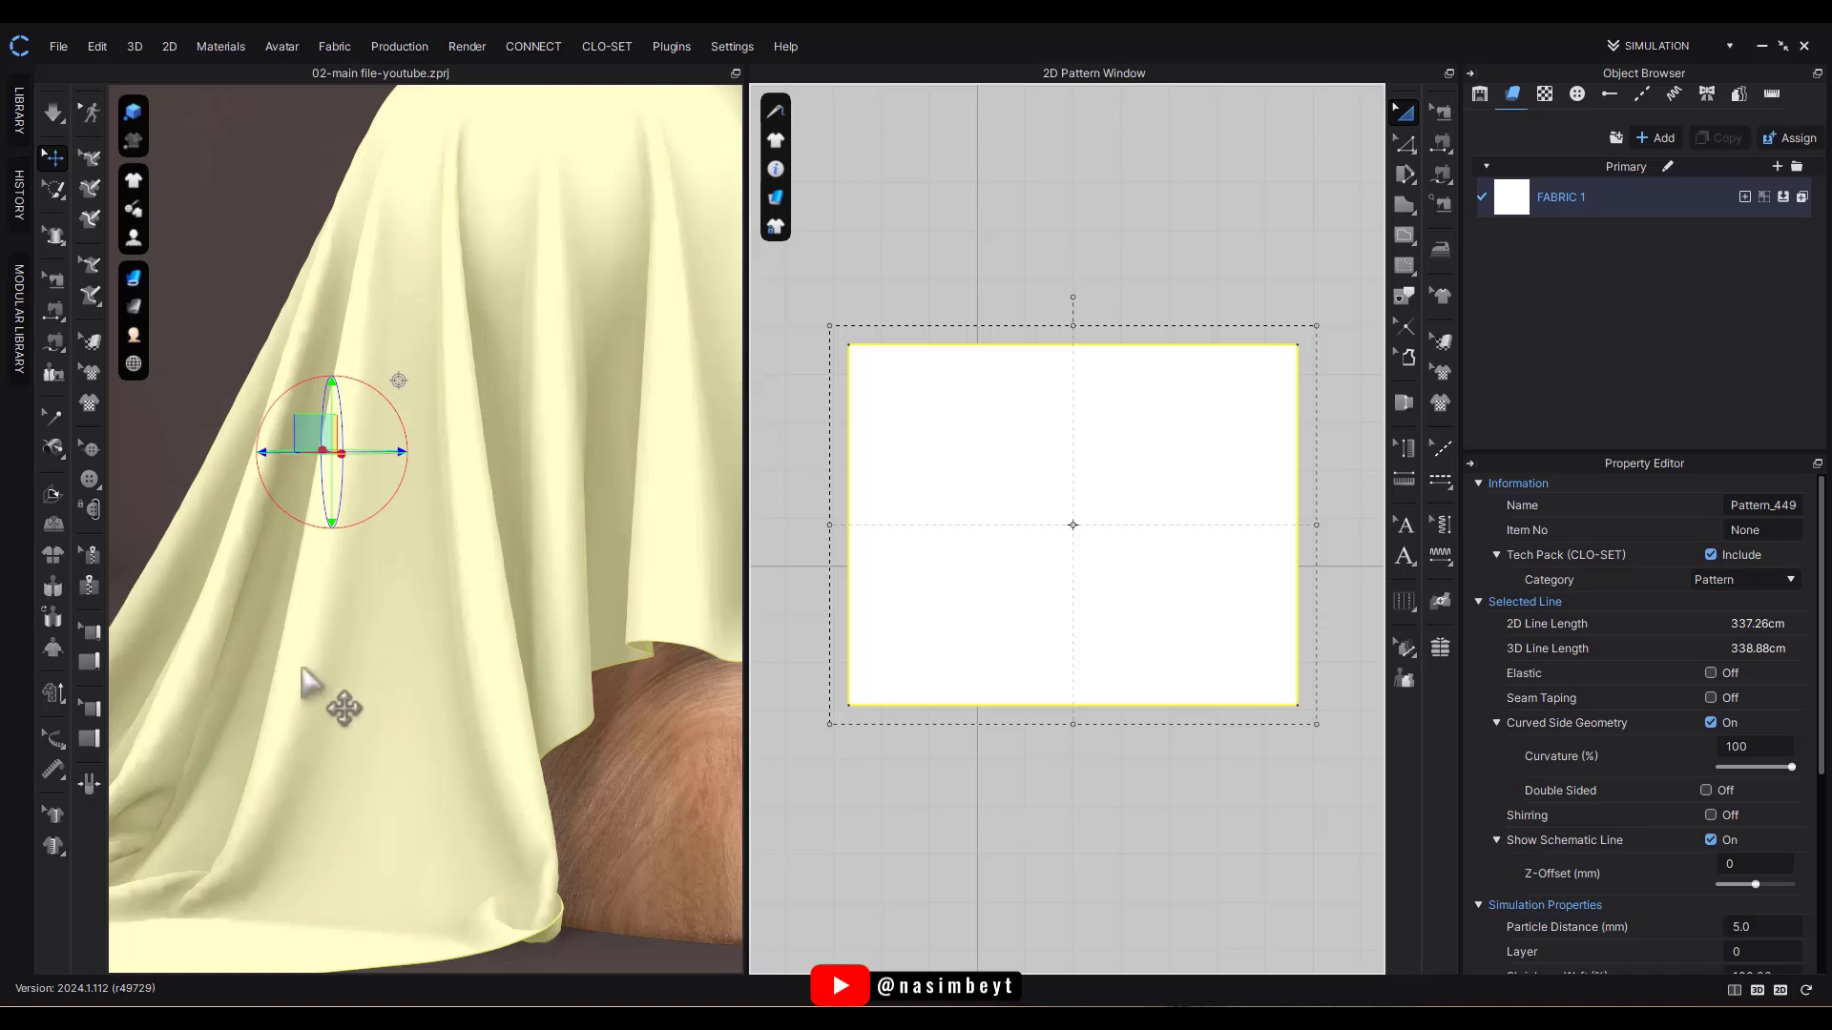
{"action": "mouse_move", "coordinate": [1222, 351]}
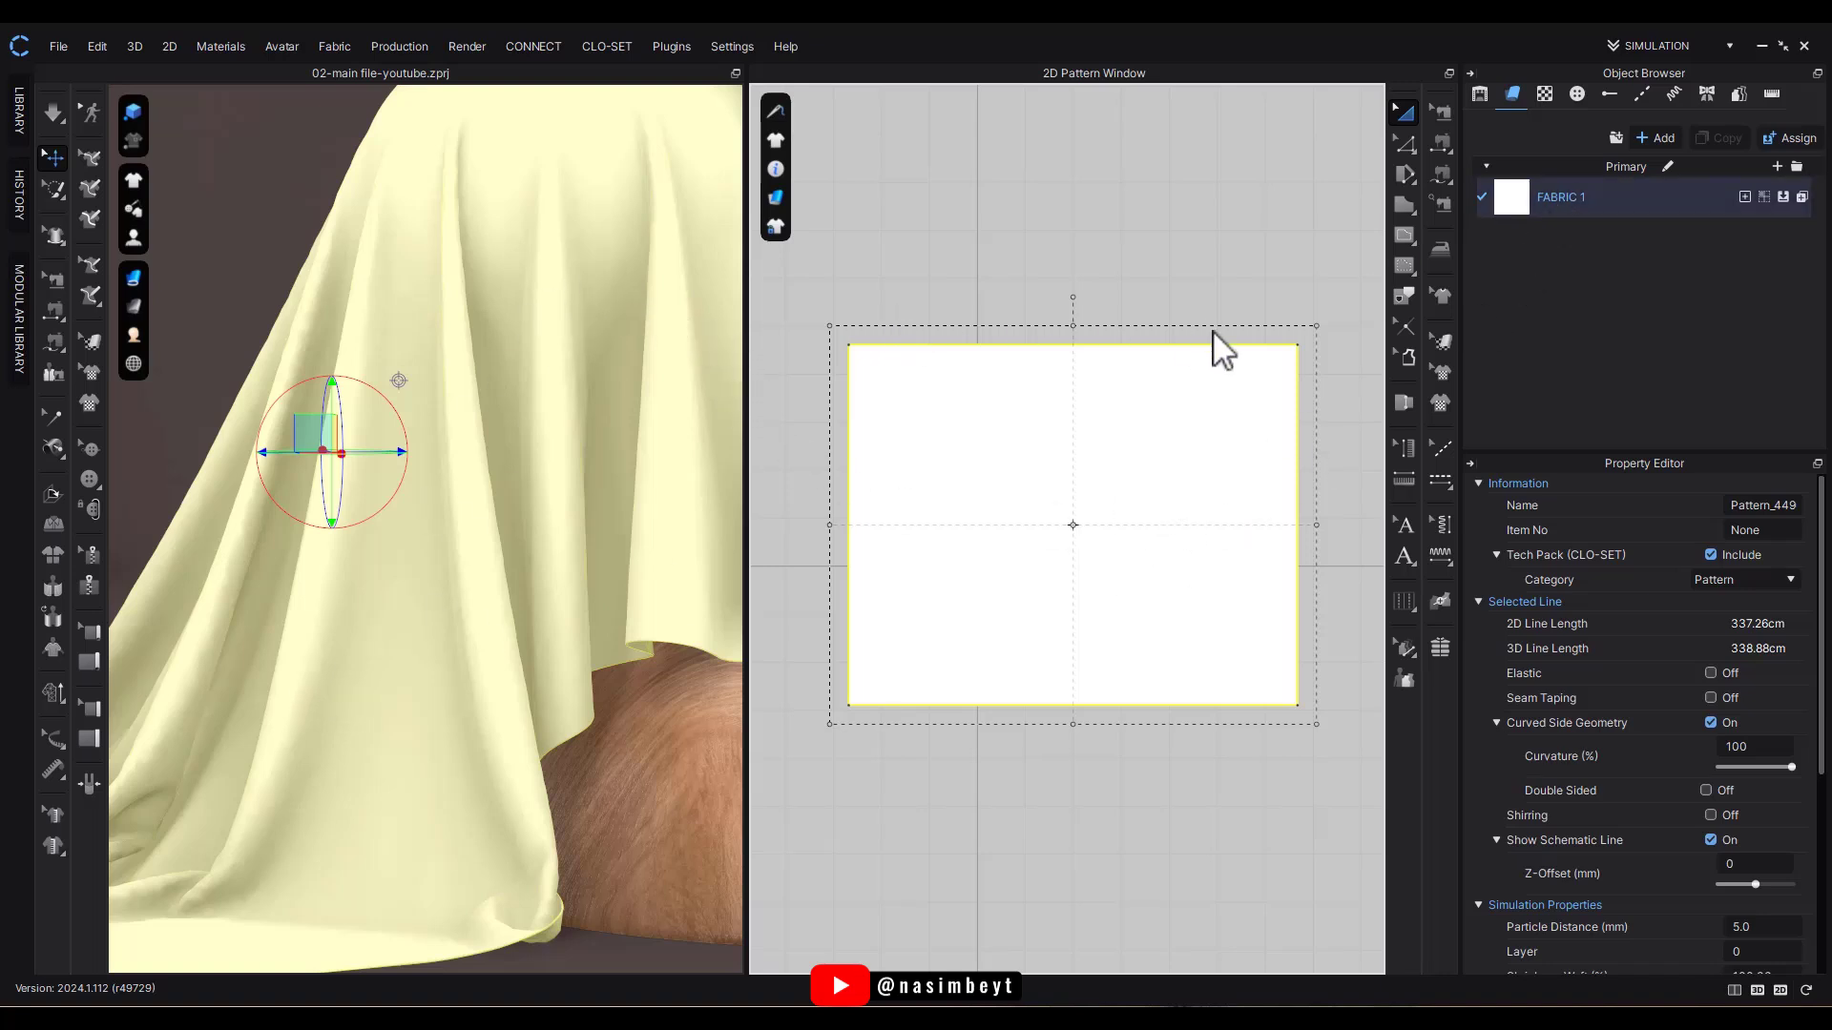
{"action": "left_click", "coordinate": [1563, 197]}
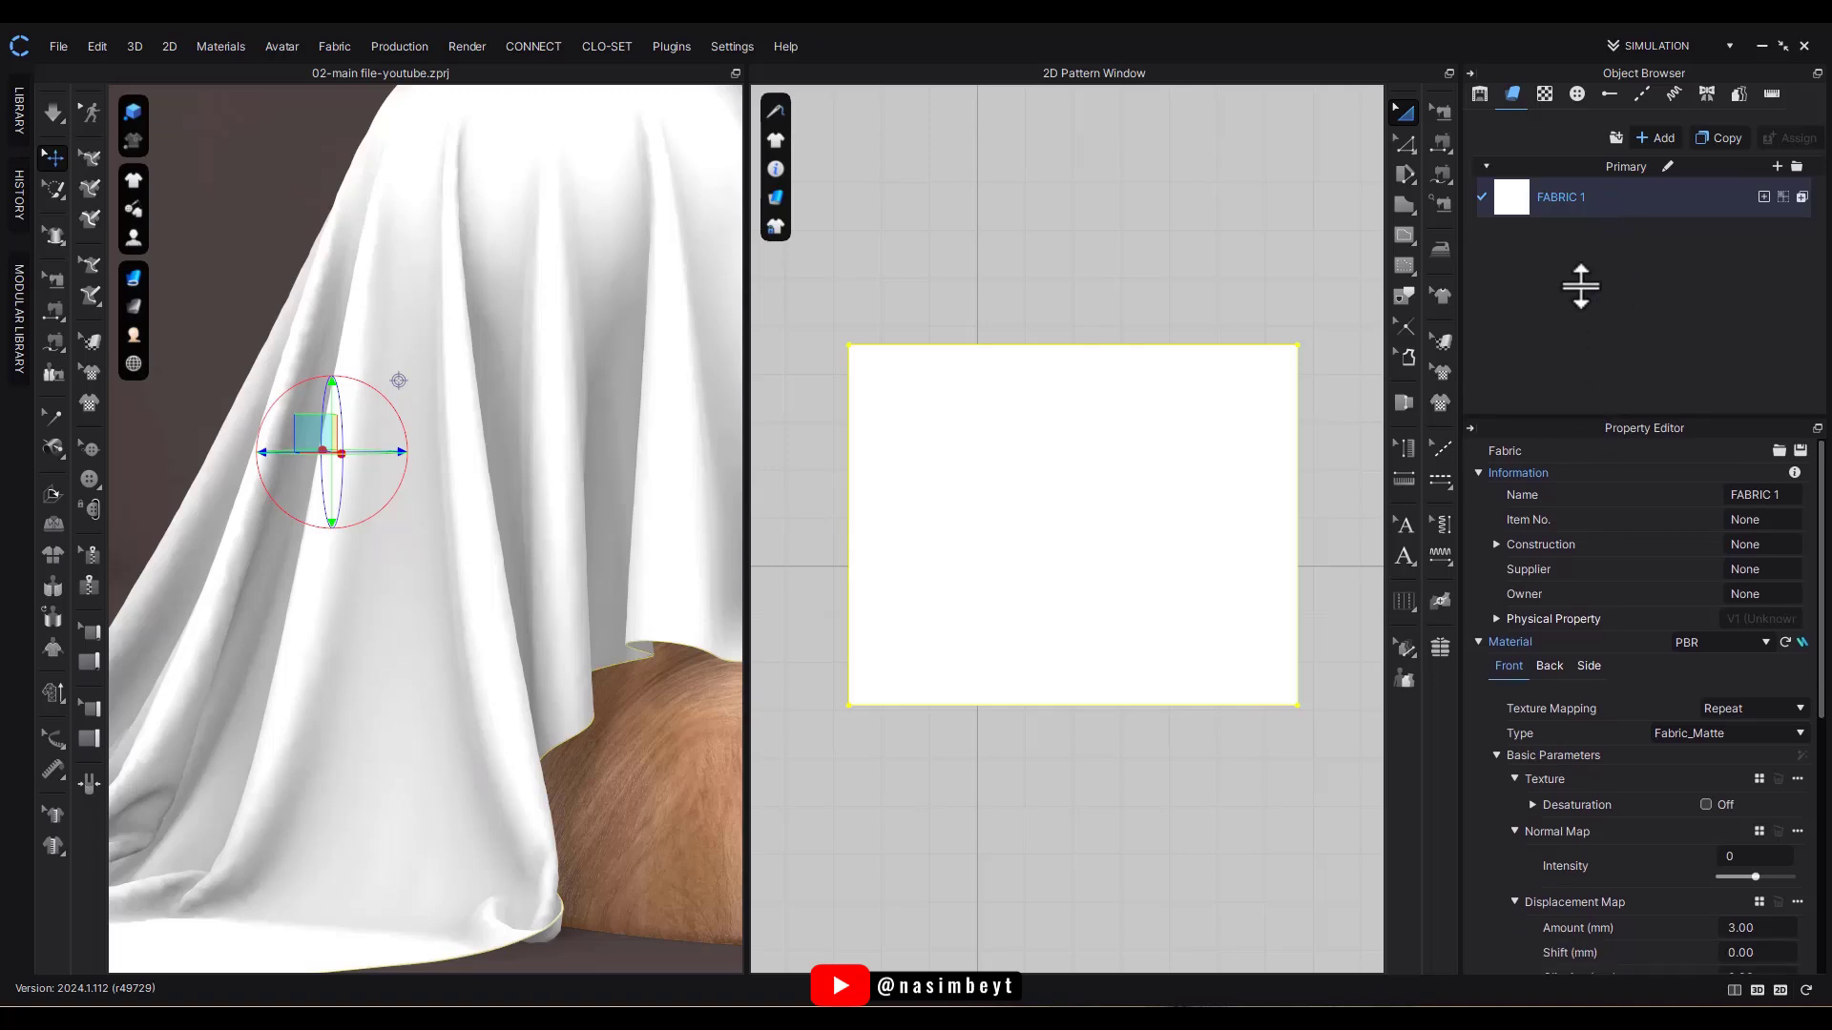
{"action": "mouse_move", "coordinate": [1668, 363]}
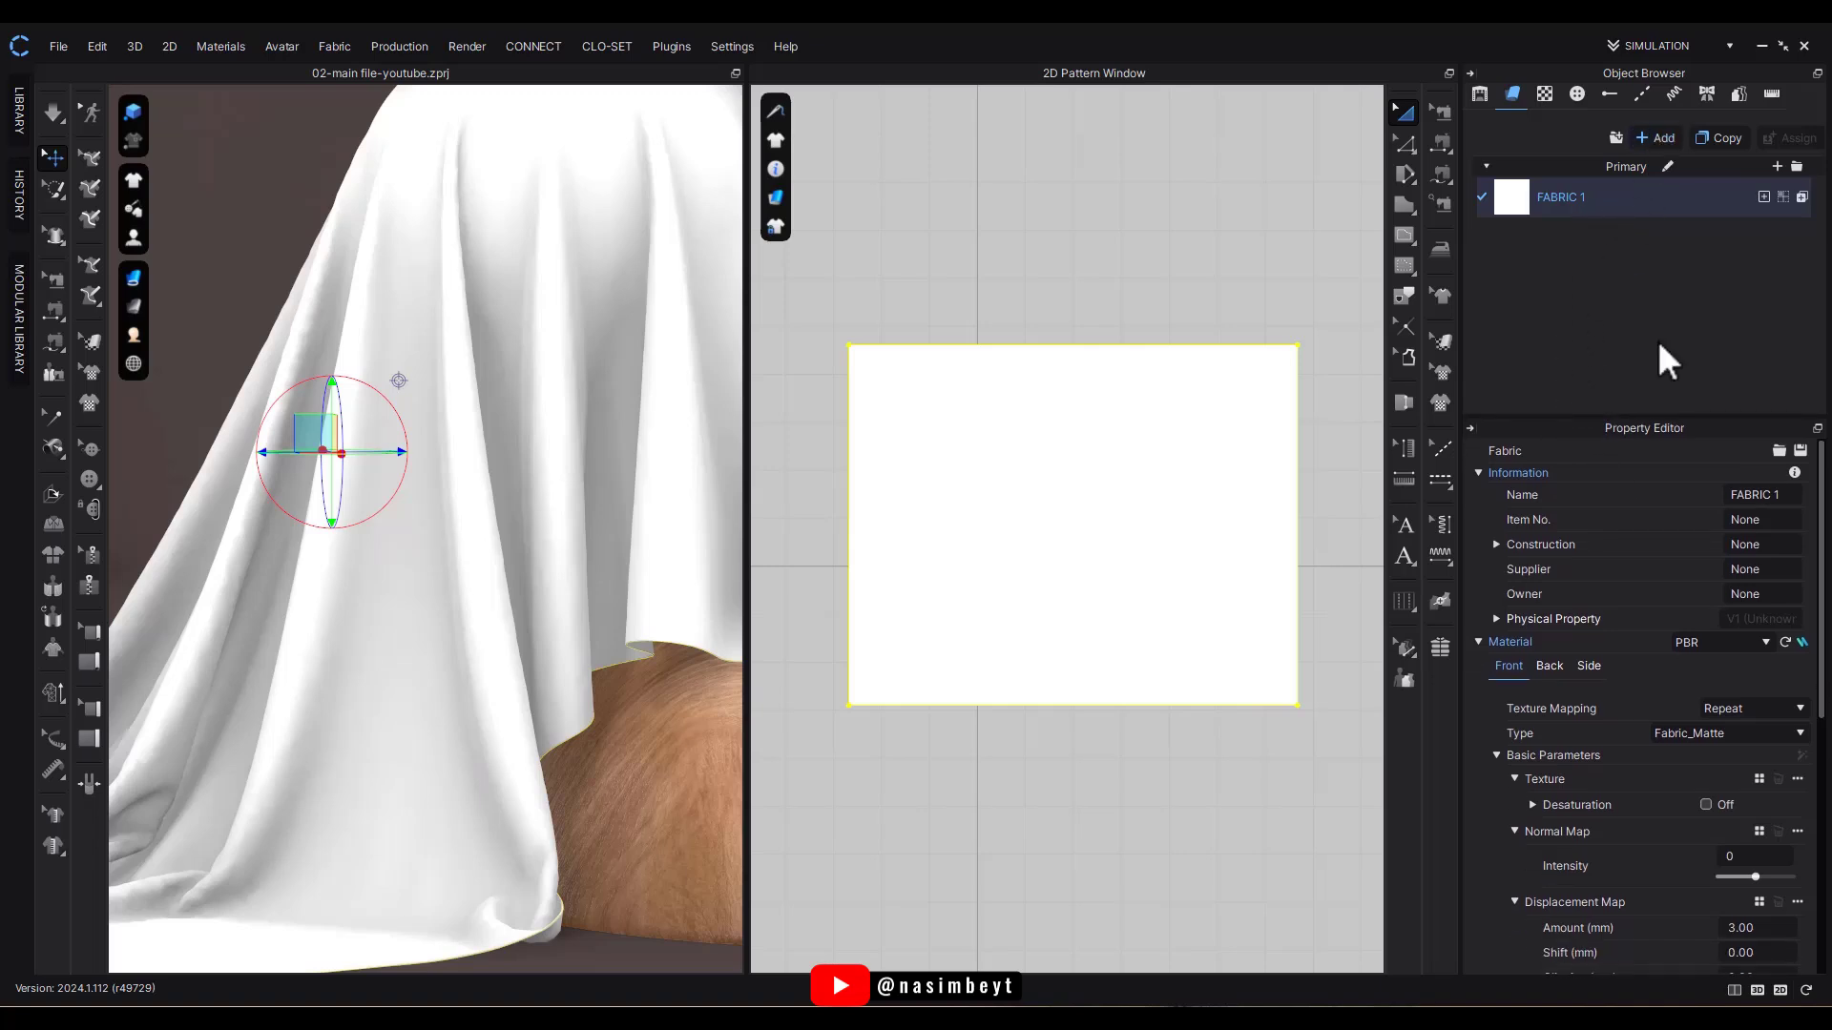
{"action": "scroll", "scroll_direction": "down", "scroll_amount": 3}
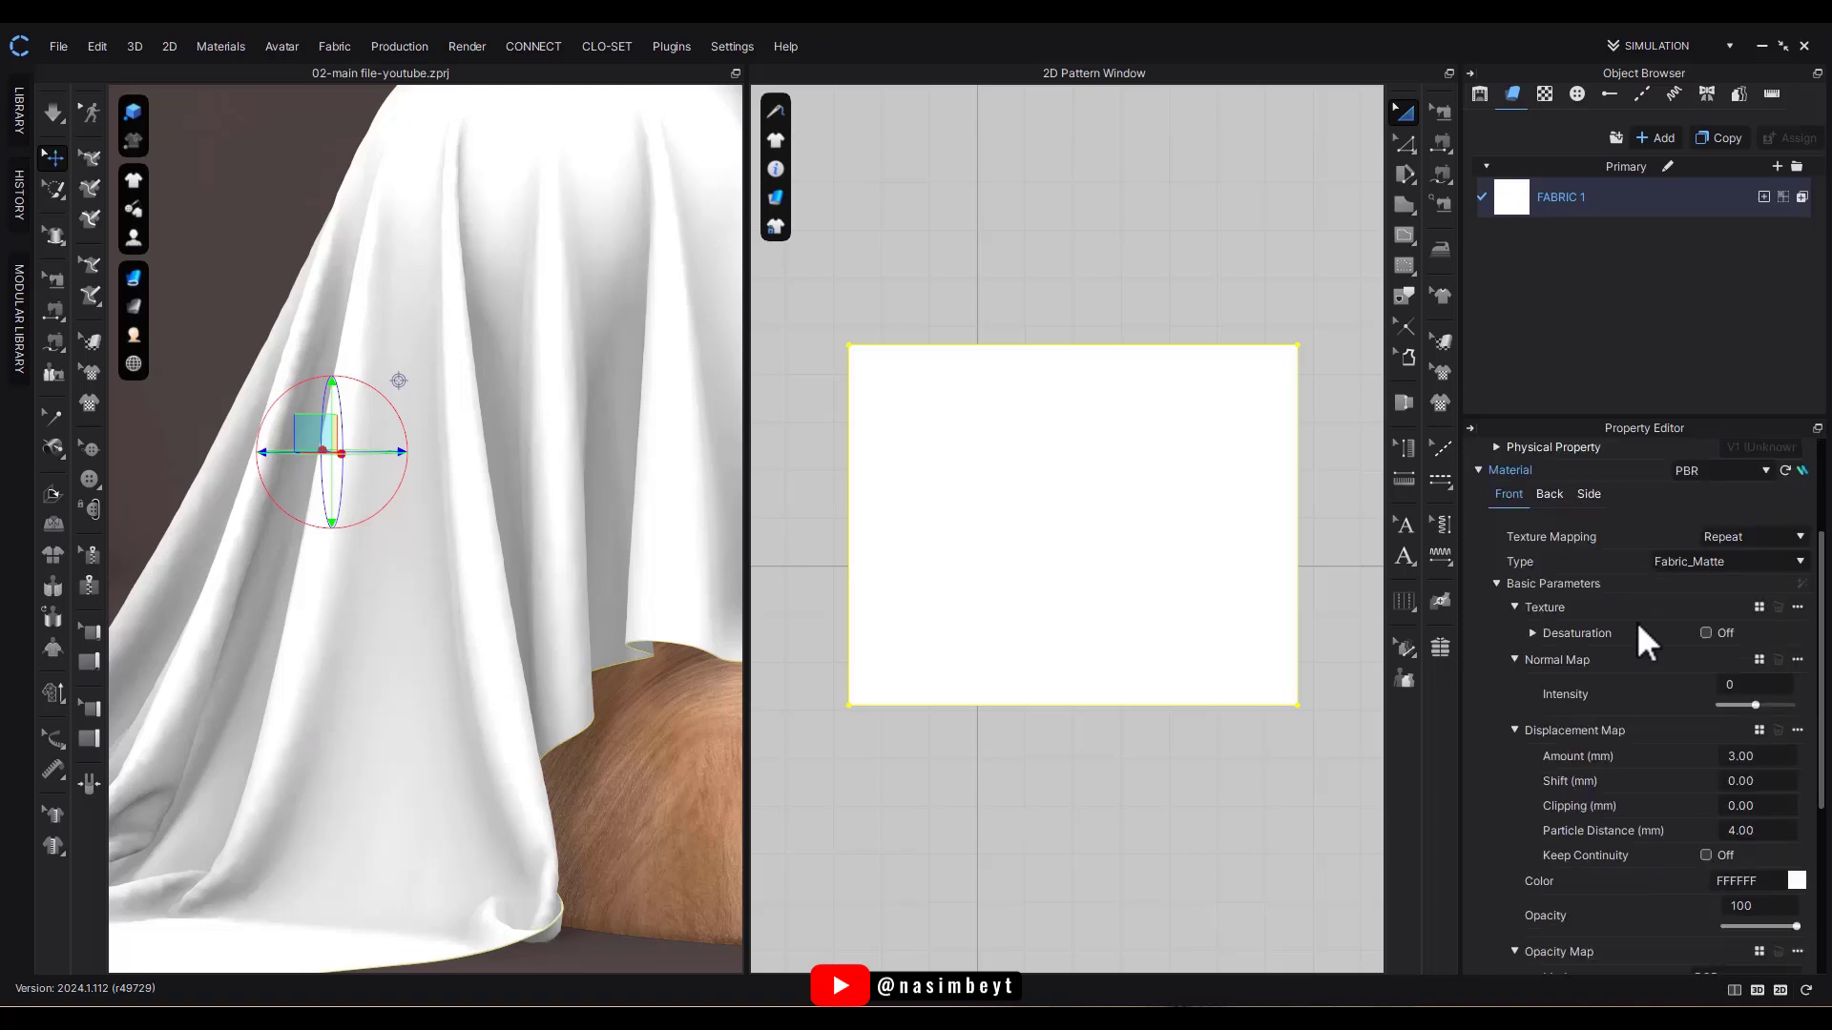
{"action": "mouse_move", "coordinate": [1672, 652]}
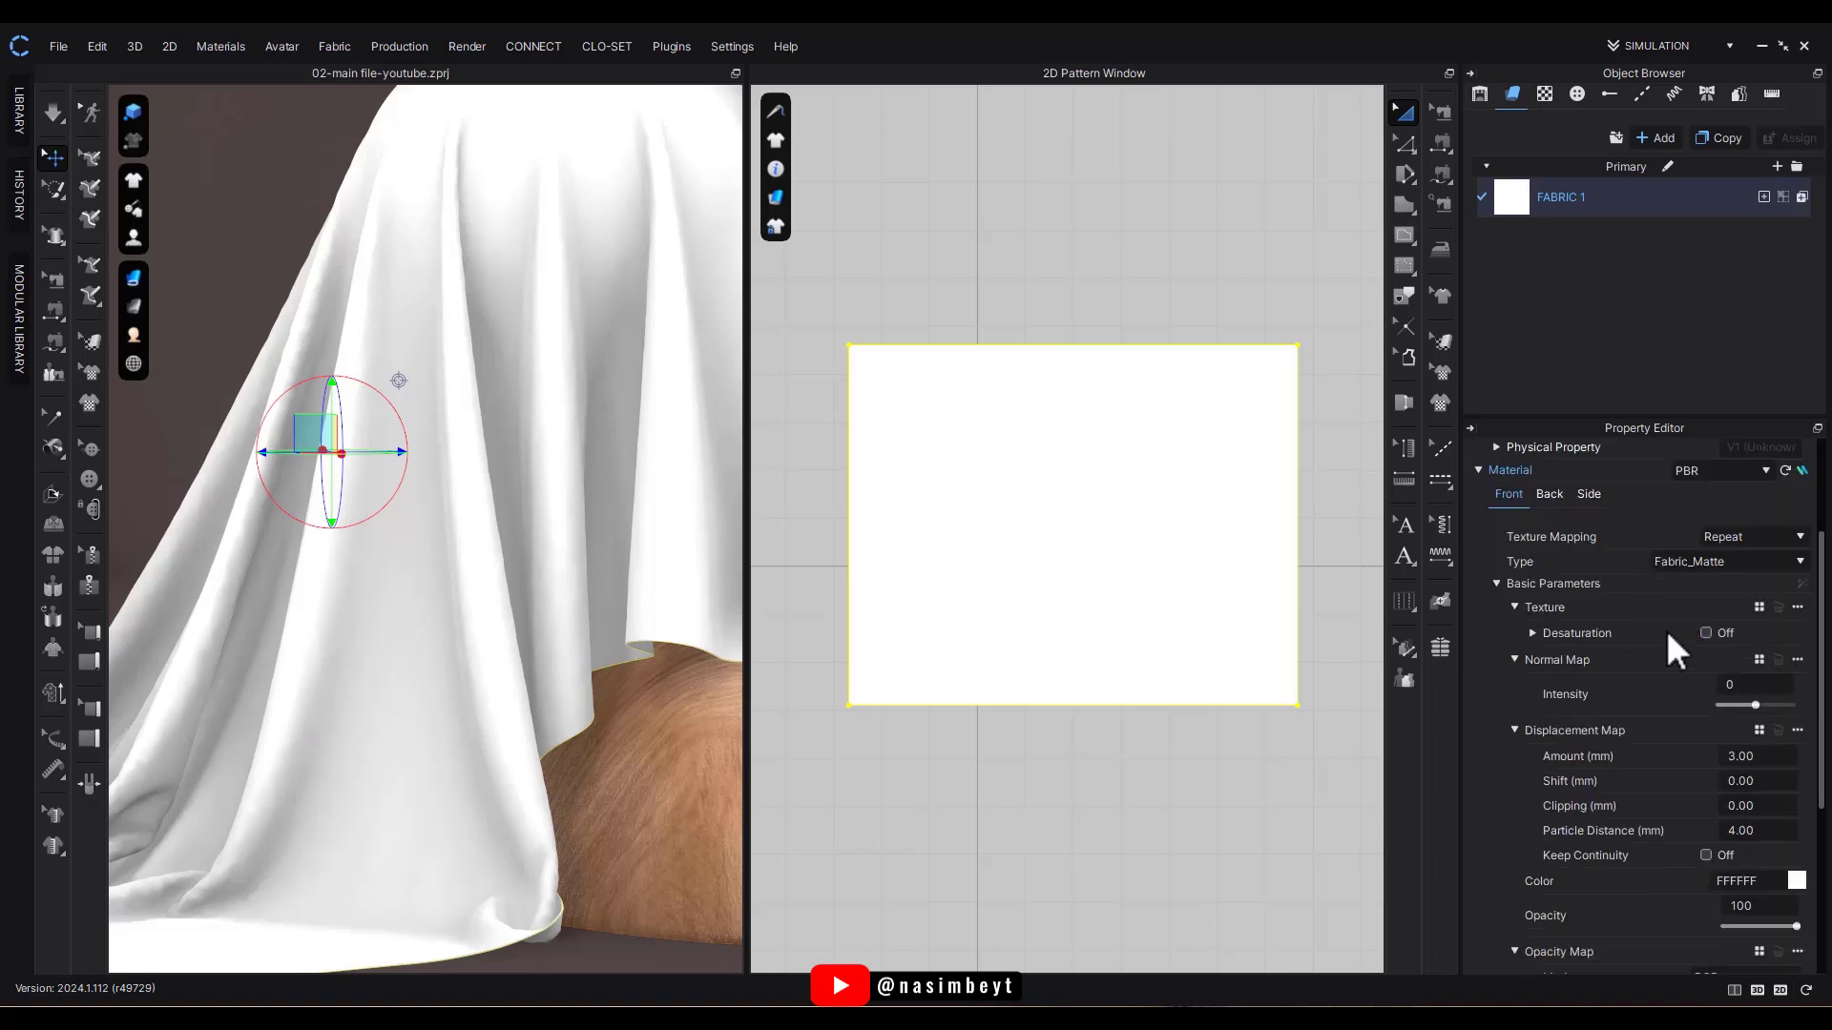
{"action": "mouse_move", "coordinate": [1531, 626]}
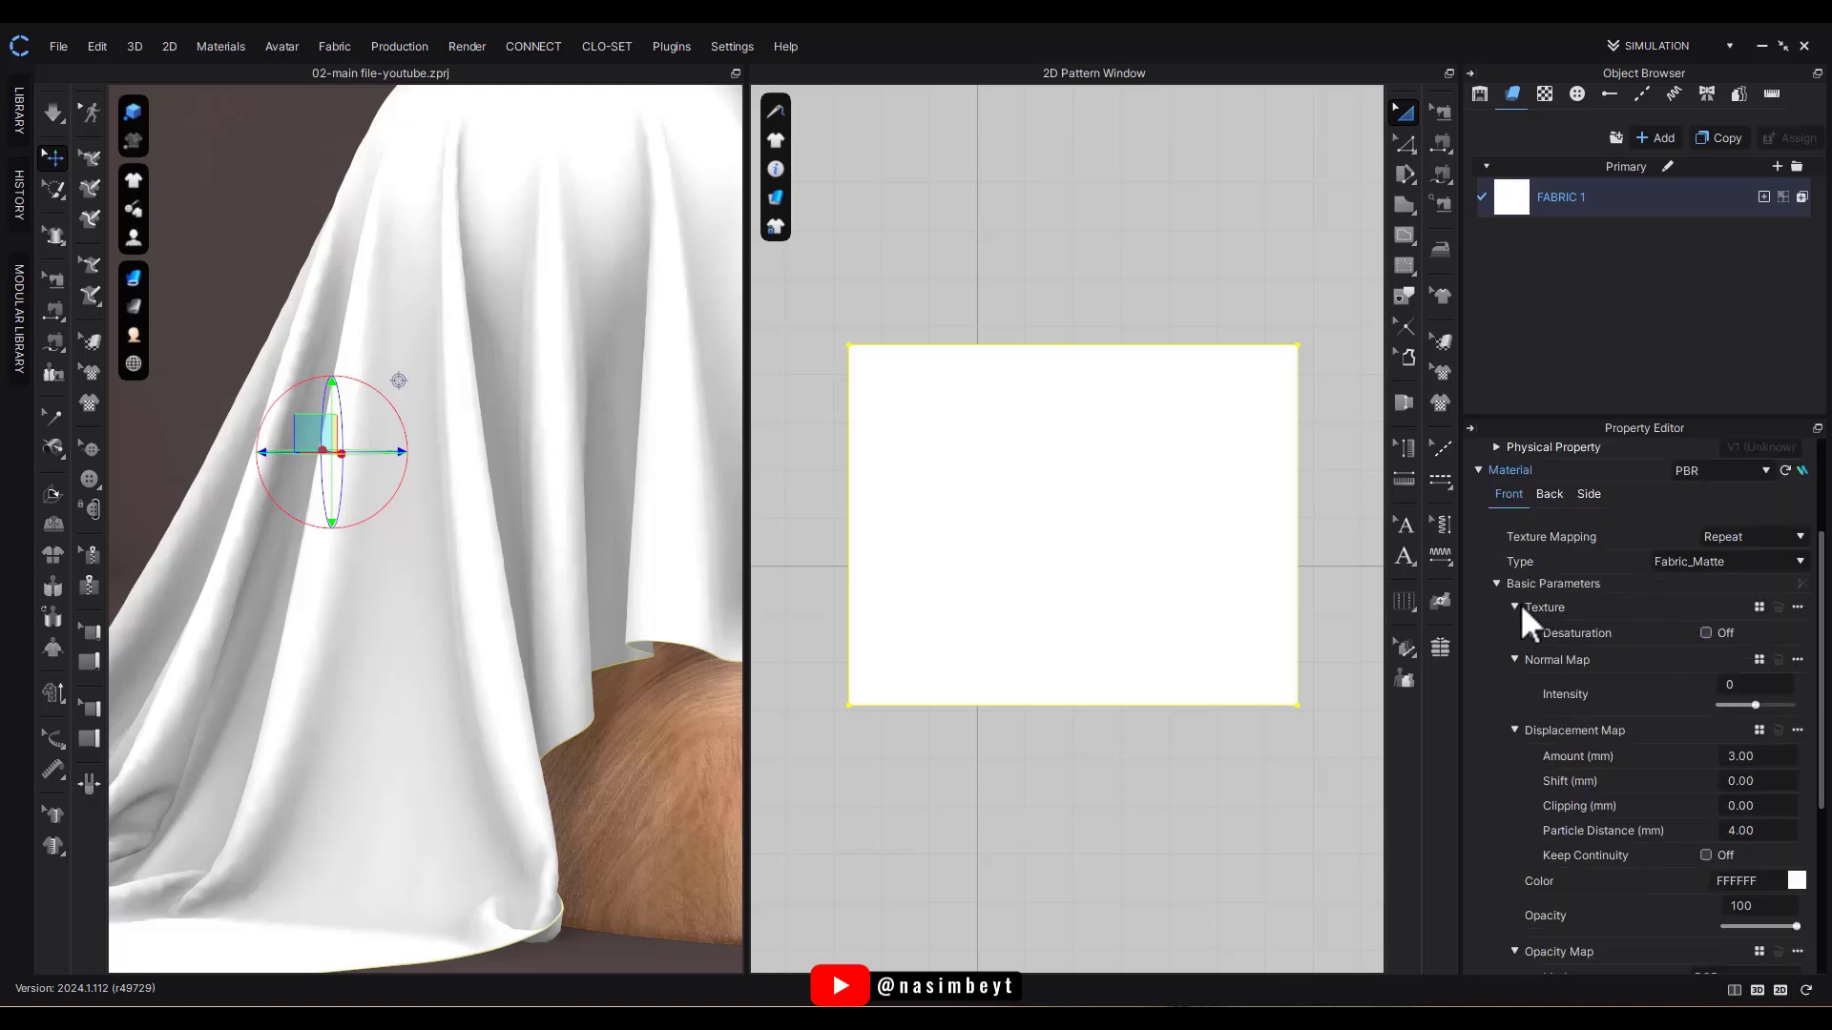
Load the black-and-white guipure lace image into FABRIC 1's Texture slot.
{"action": "left_click", "coordinate": [1515, 607]}
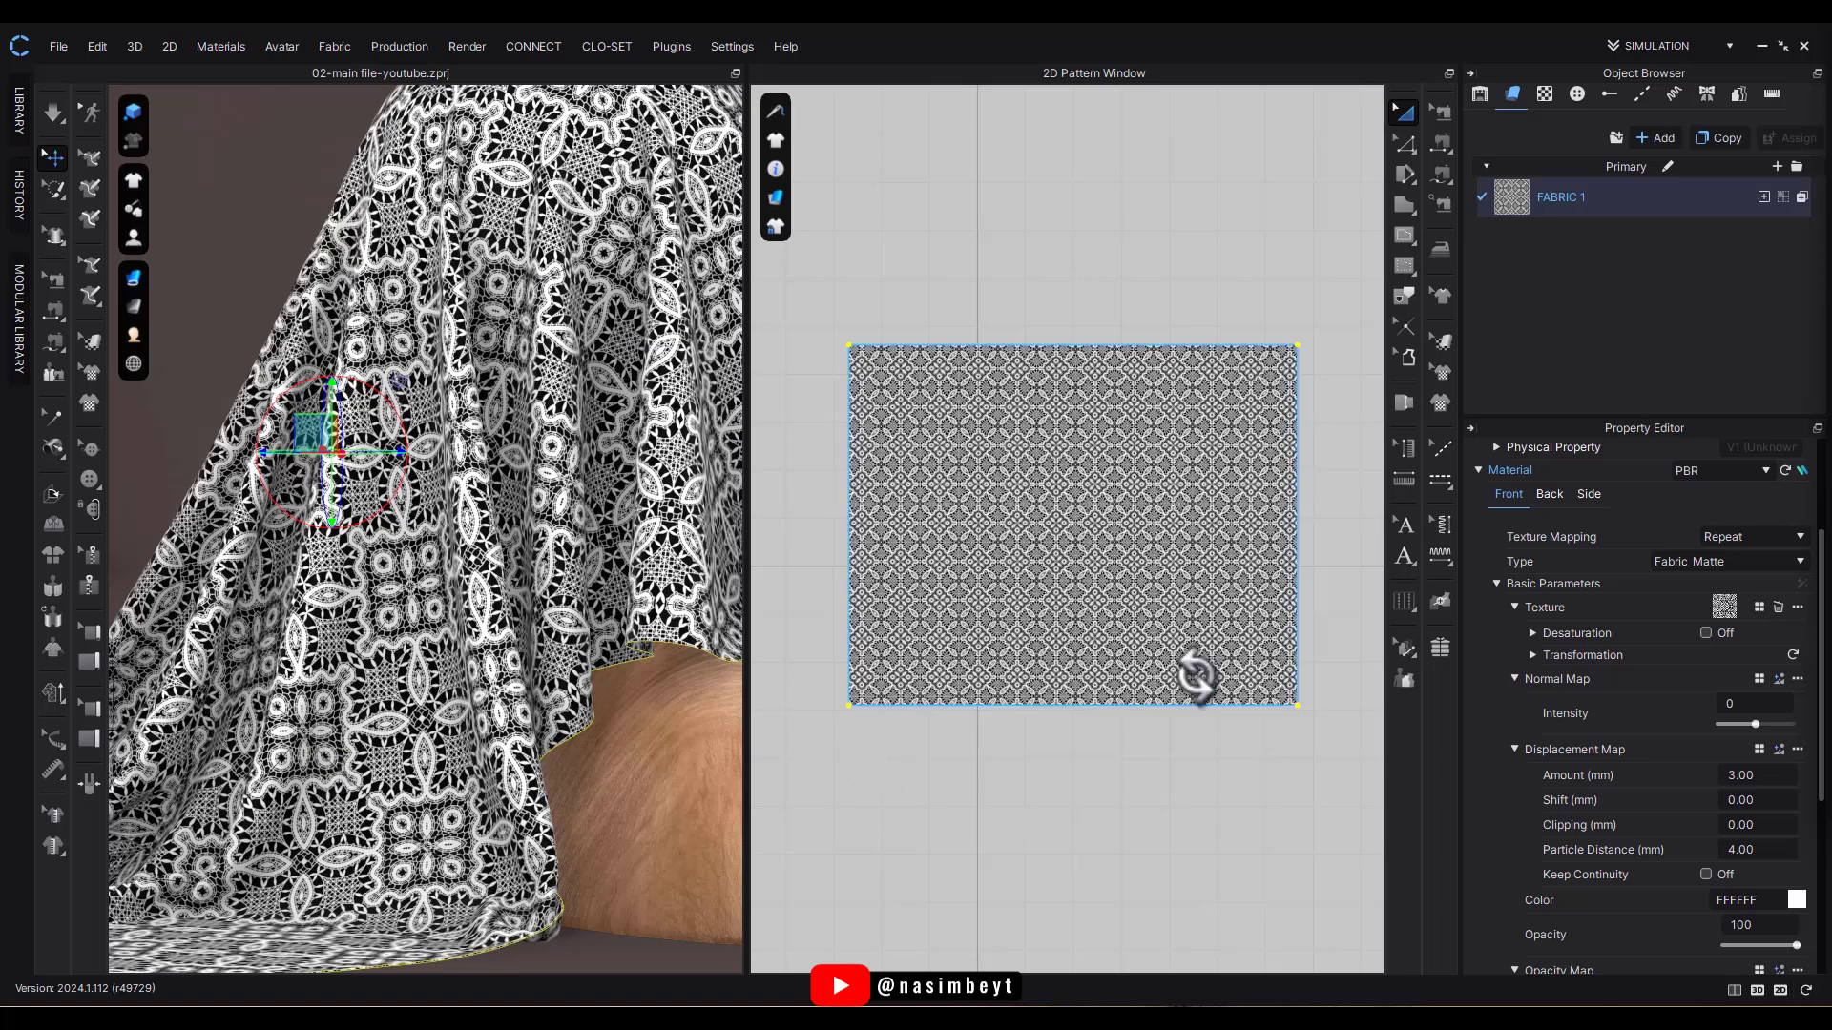
{"action": "scroll", "scroll_direction": "down", "scroll_amount": 3}
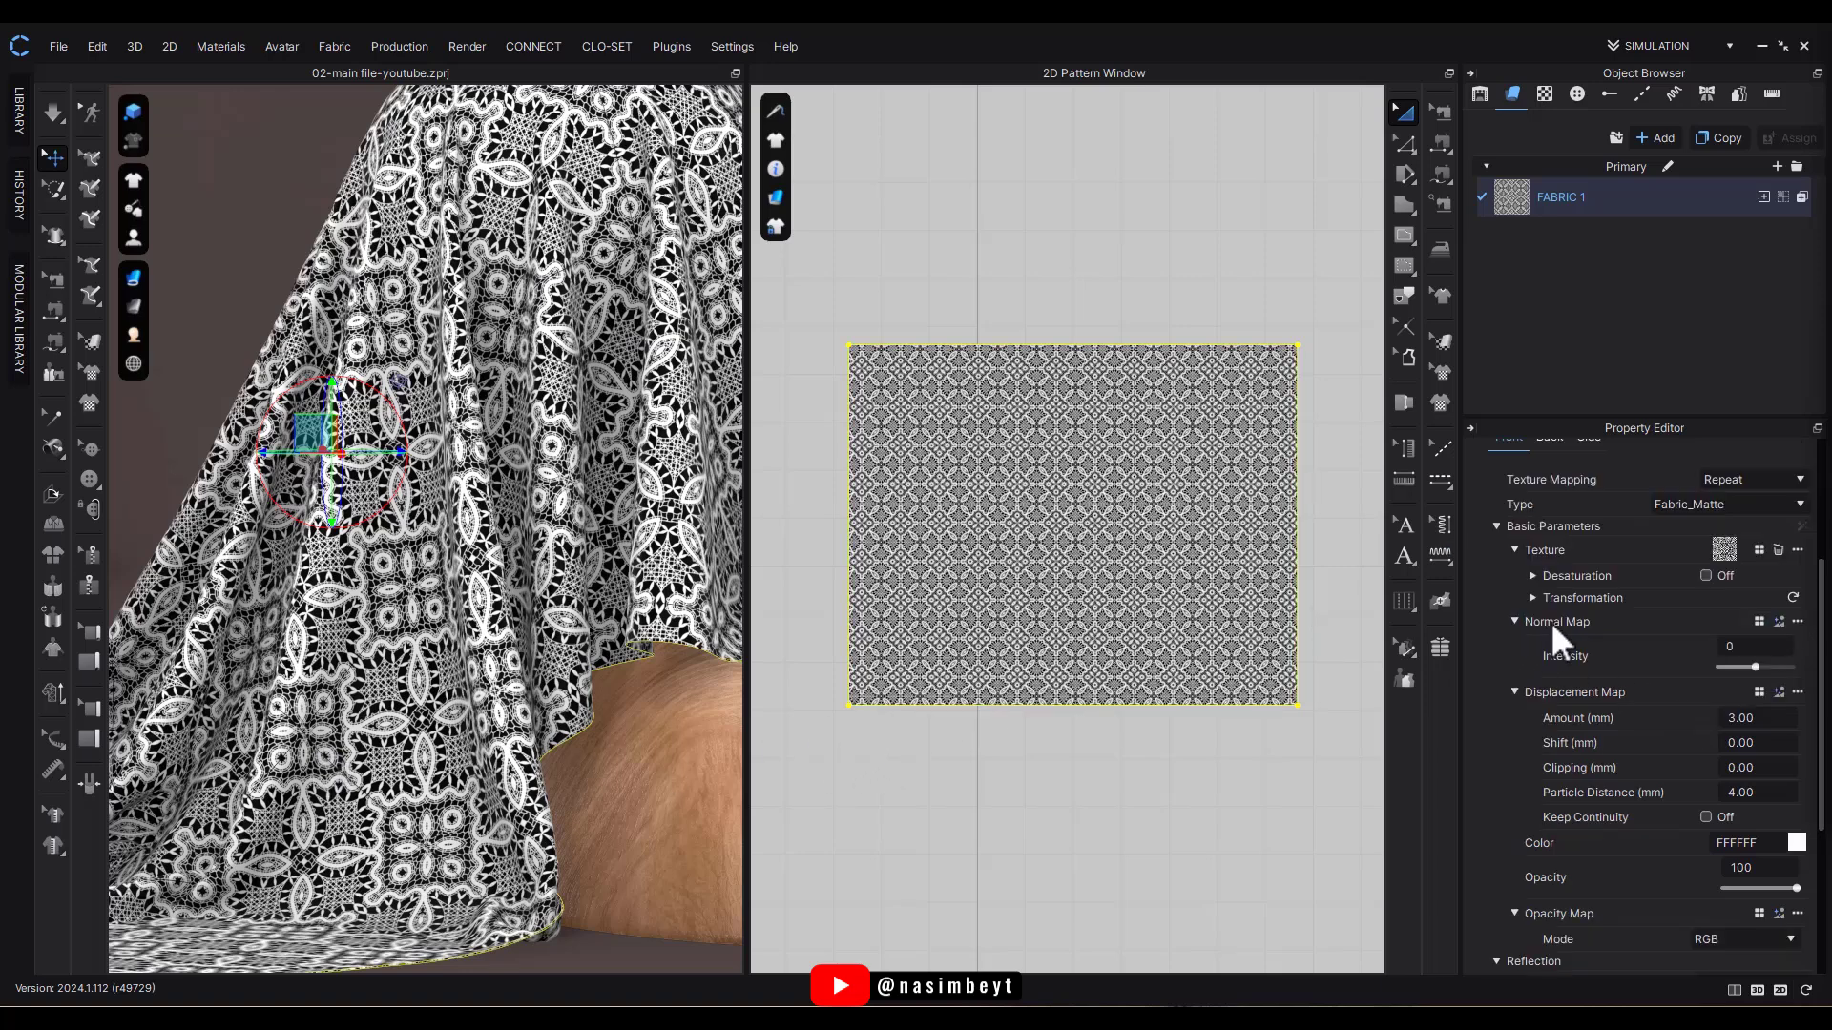
{"action": "mouse_move", "coordinate": [1758, 689]}
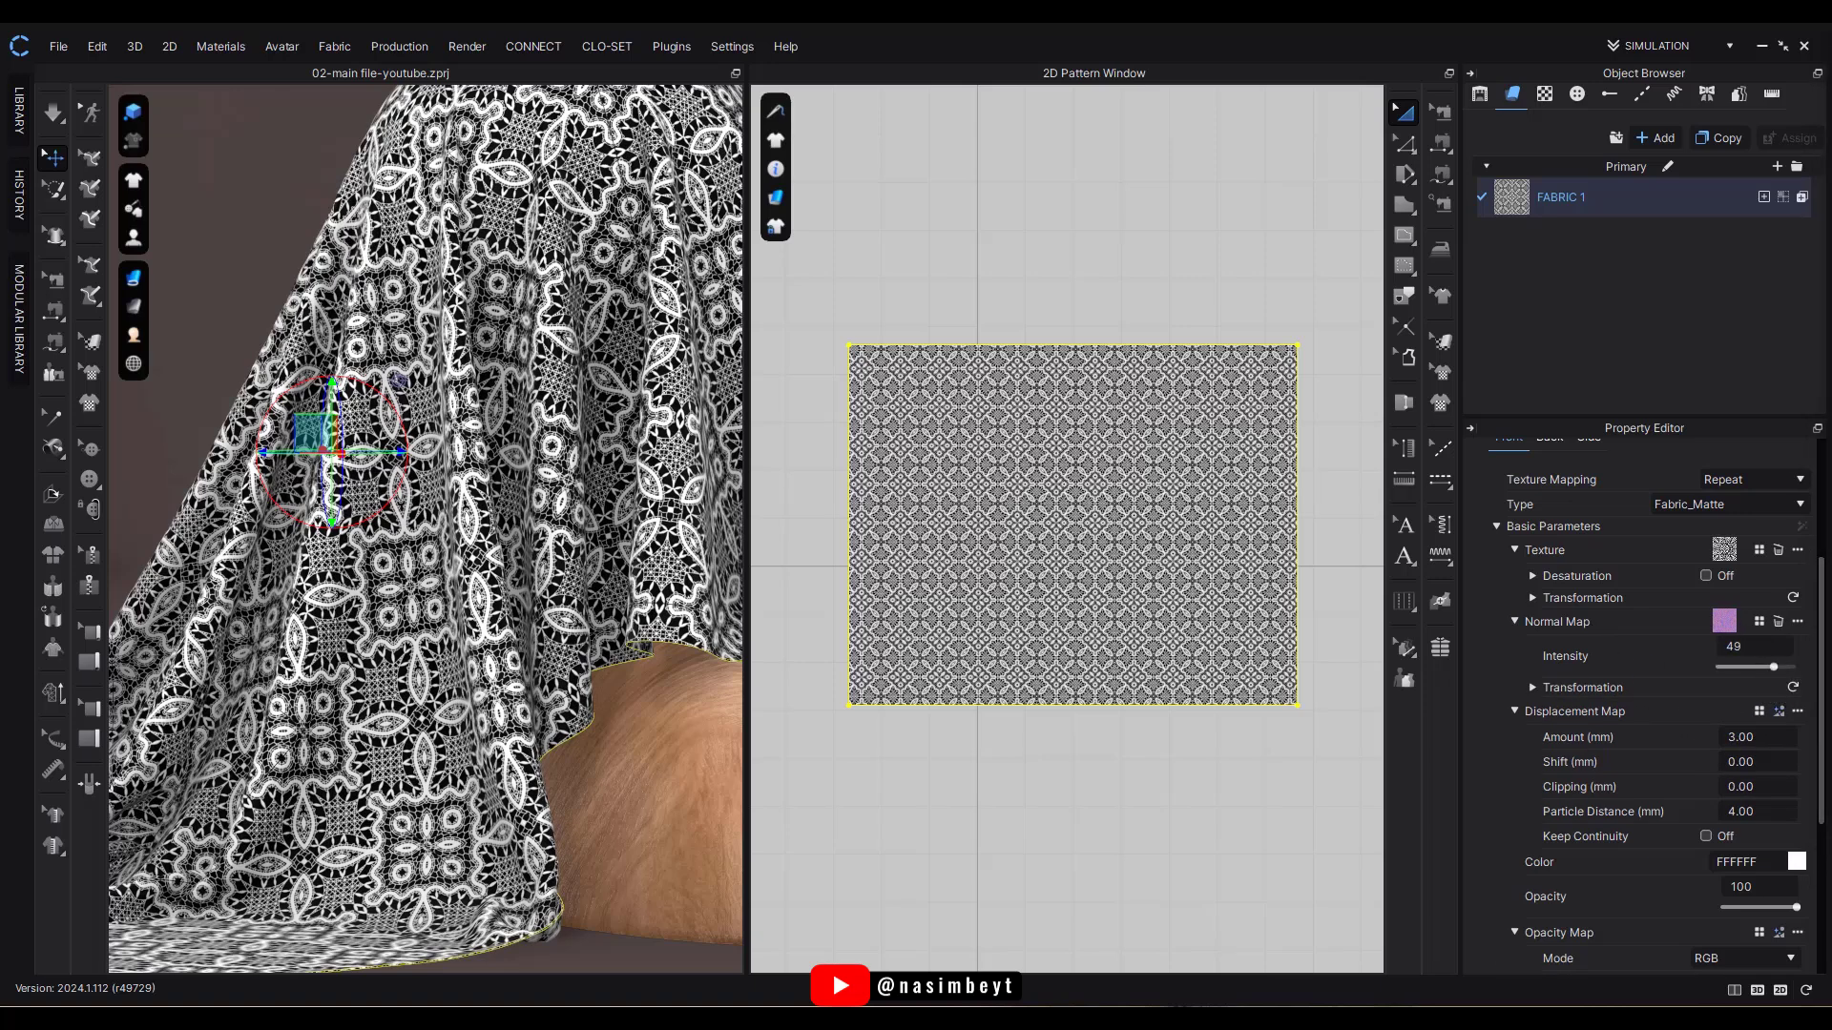
Preview the Guipure-Normal_01 normal map and move down to the displacement map settings.
{"action": "left_click", "coordinate": [1723, 620]}
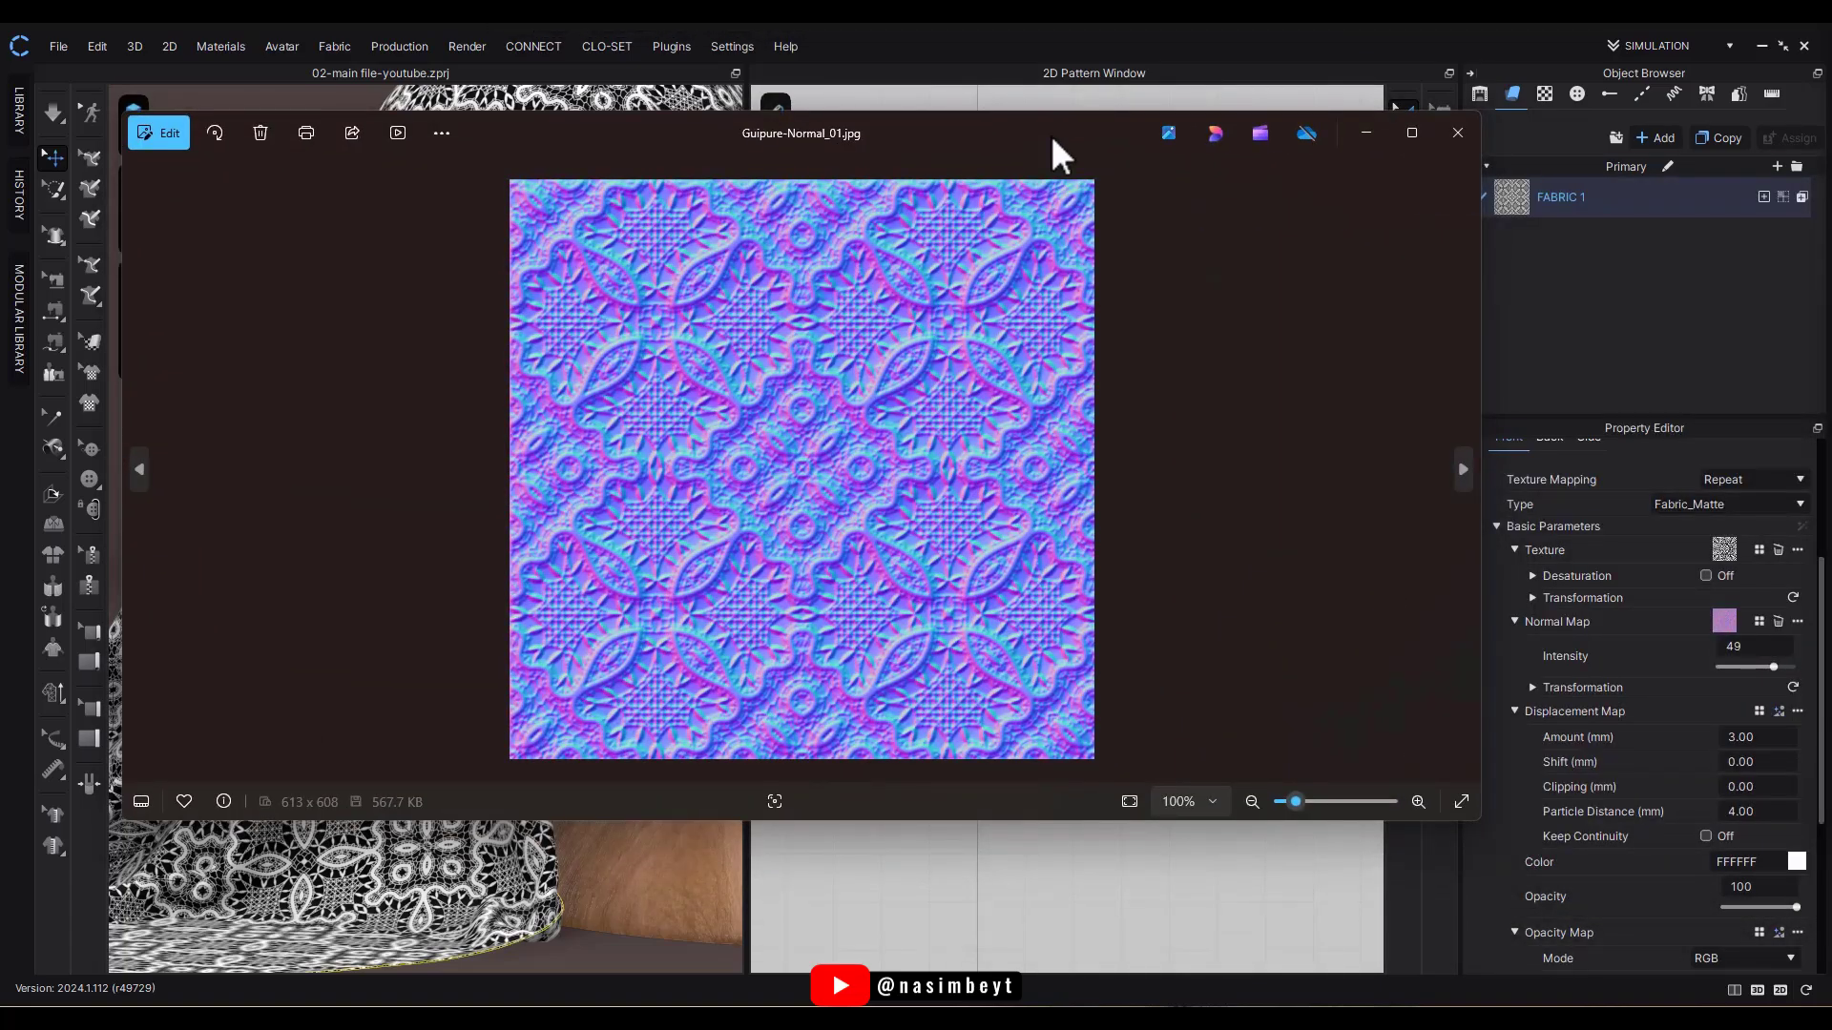
{"action": "left_click", "coordinate": [1456, 132]}
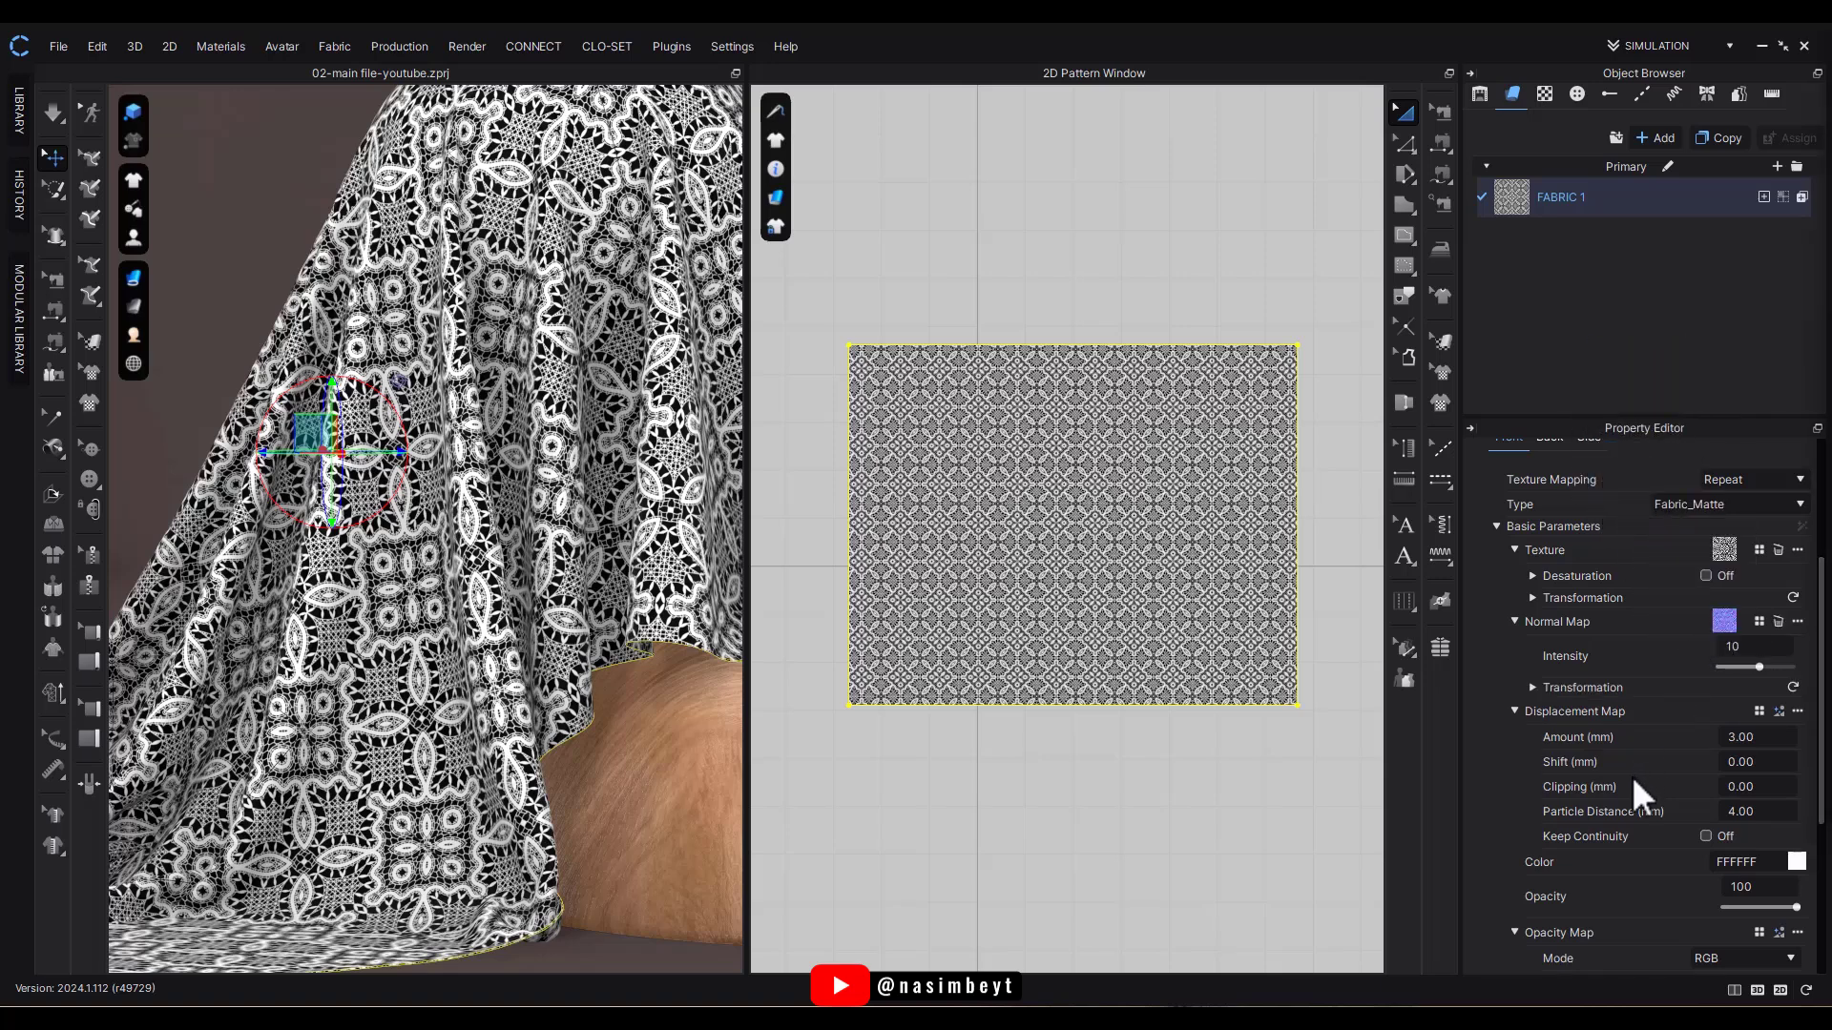
{"action": "scroll", "scroll_direction": "down", "scroll_amount": 3}
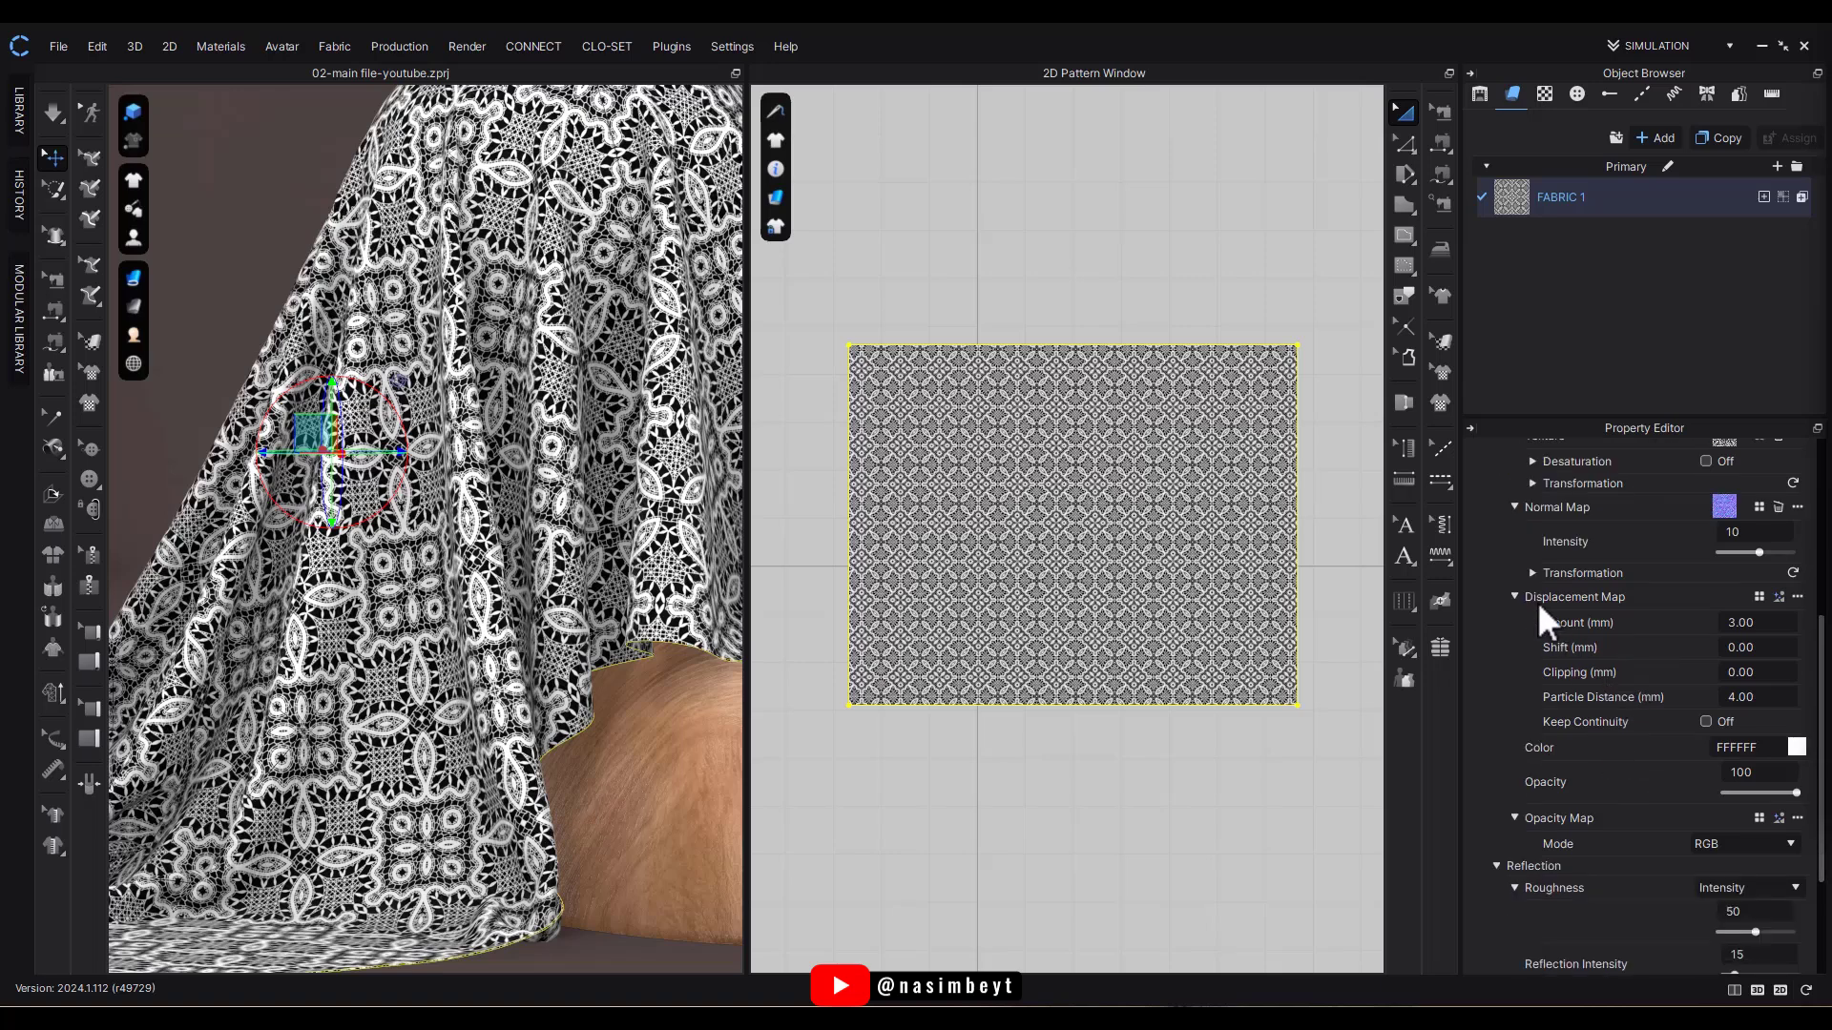
{"action": "mouse_move", "coordinate": [1607, 628]}
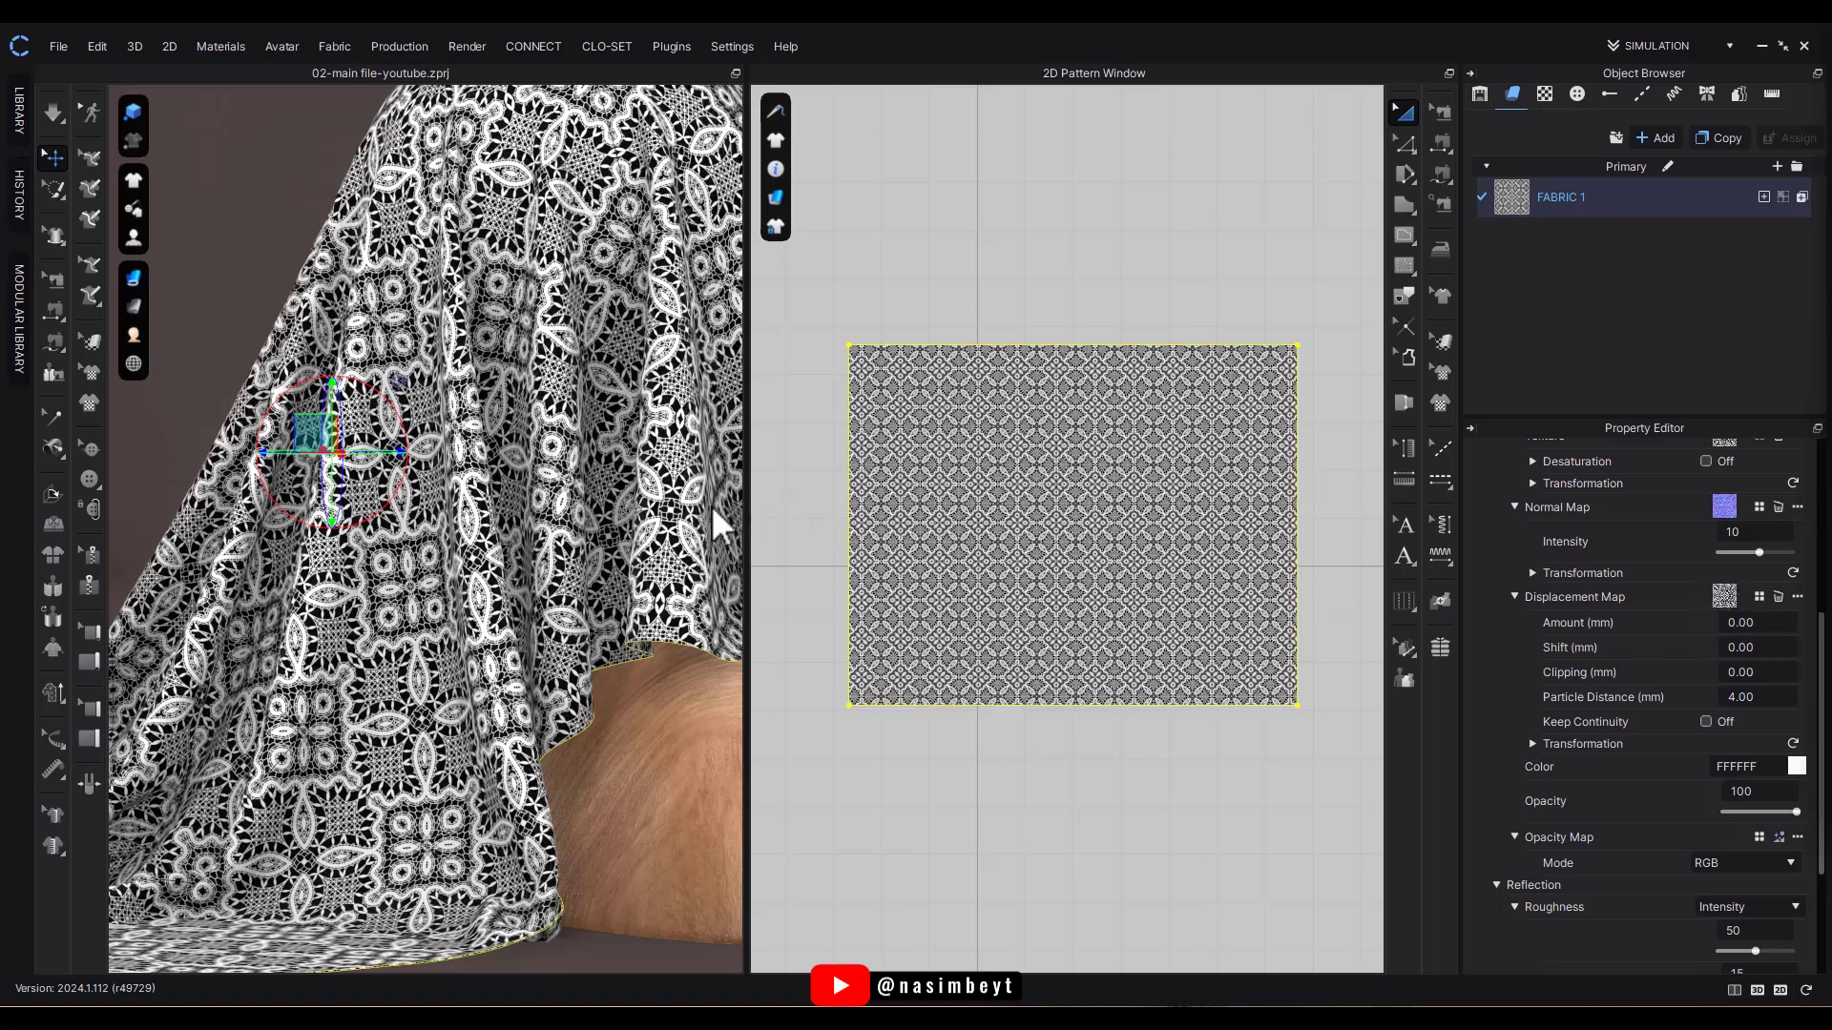
{"action": "scroll", "scroll_direction": "down", "scroll_amount": 3}
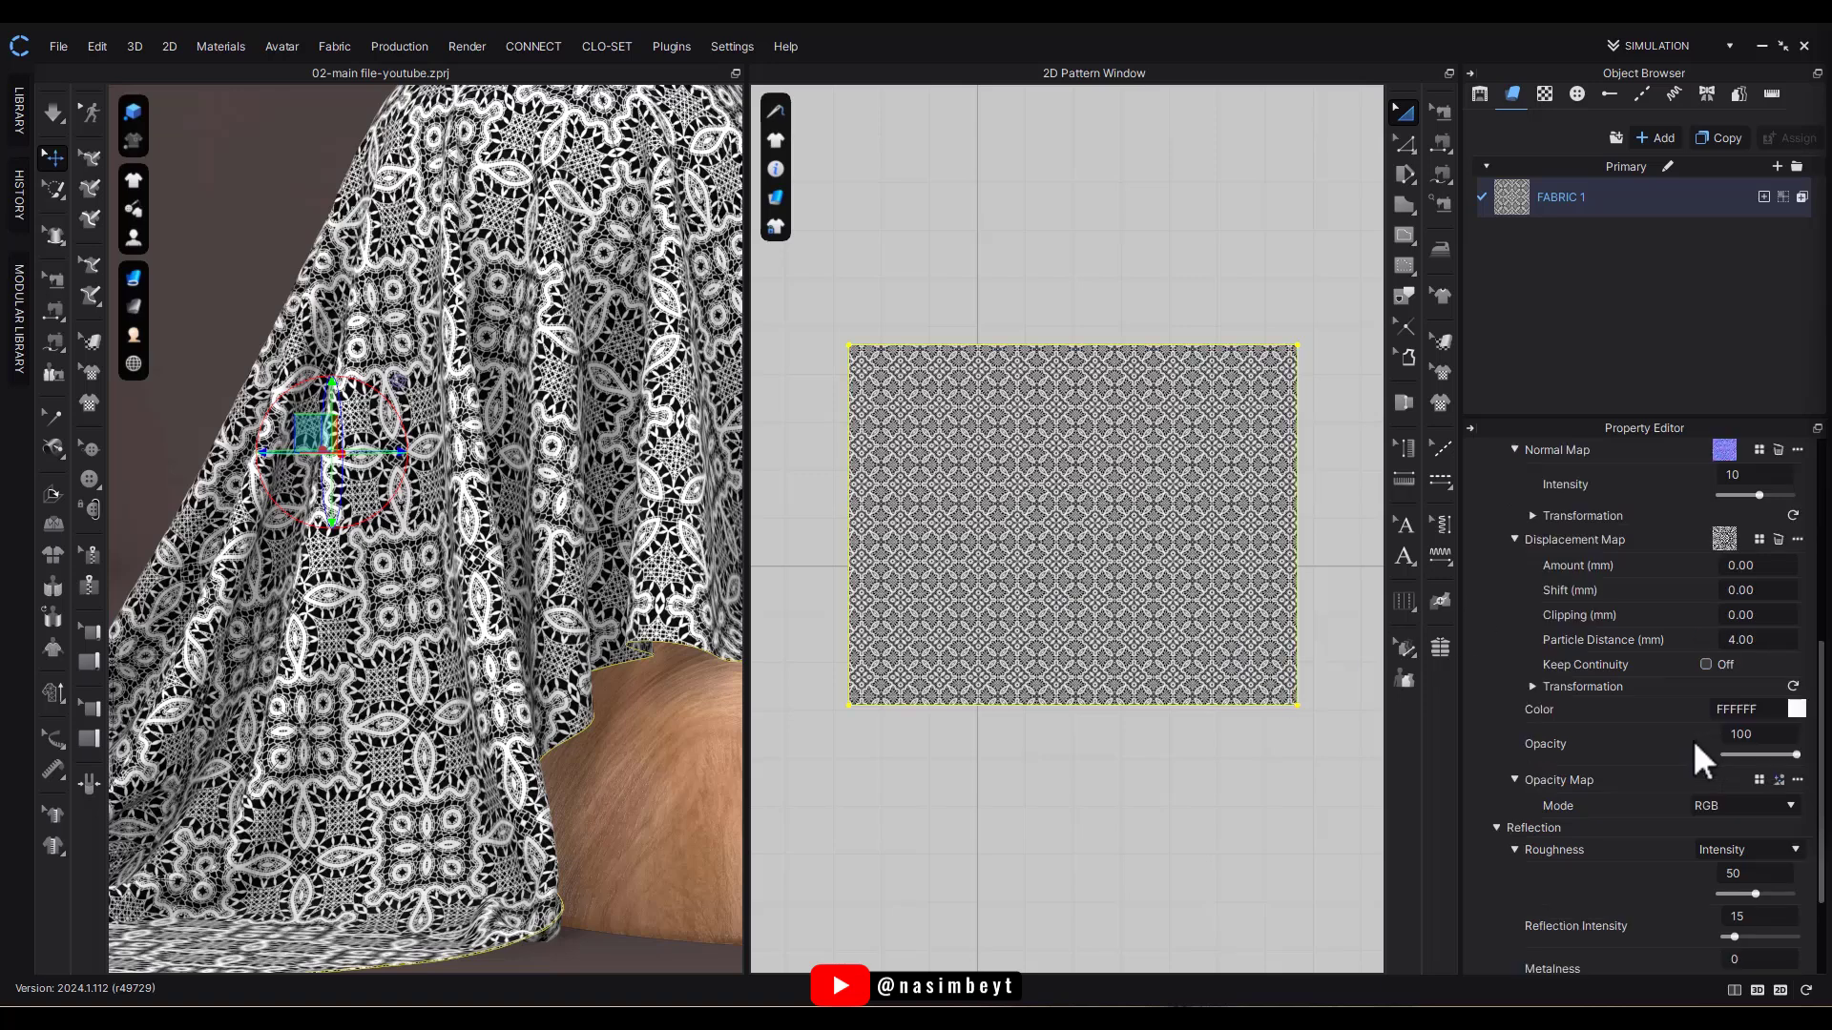
{"action": "scroll", "scroll_direction": "down", "scroll_amount": 3}
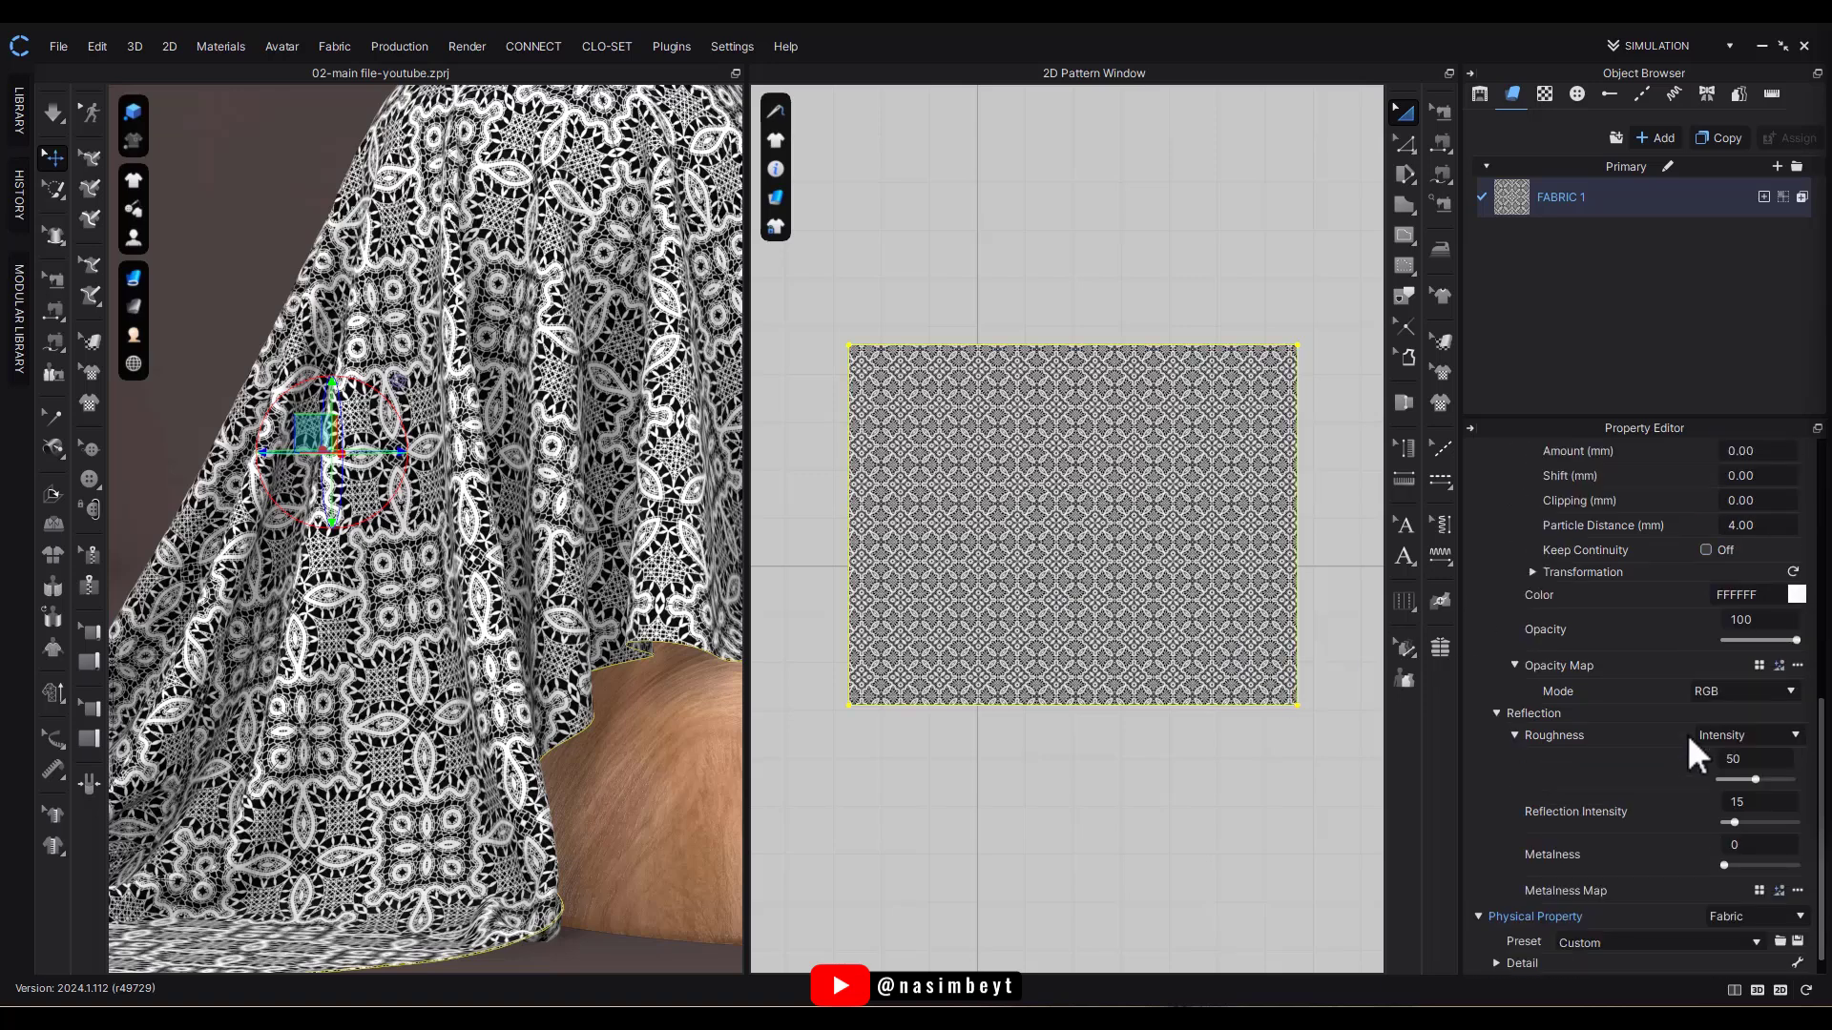
{"action": "mouse_move", "coordinate": [1590, 691]}
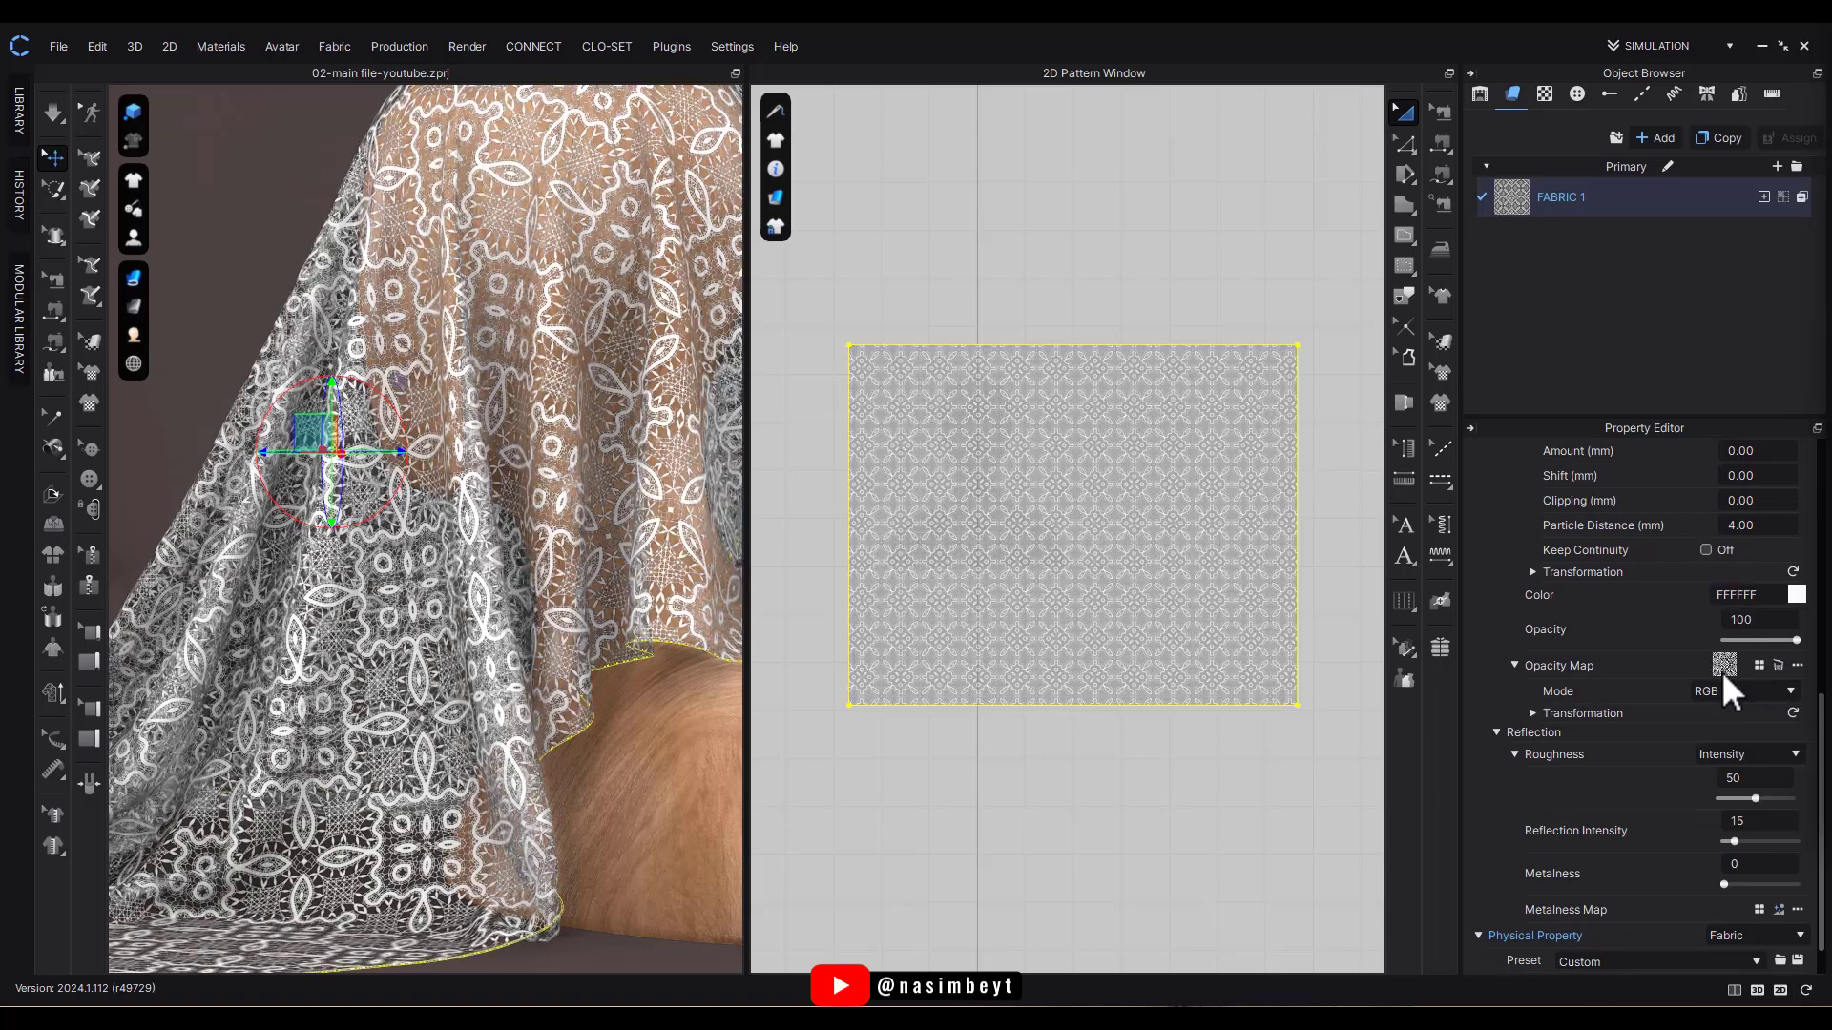
{"action": "mouse_move", "coordinate": [689, 556]}
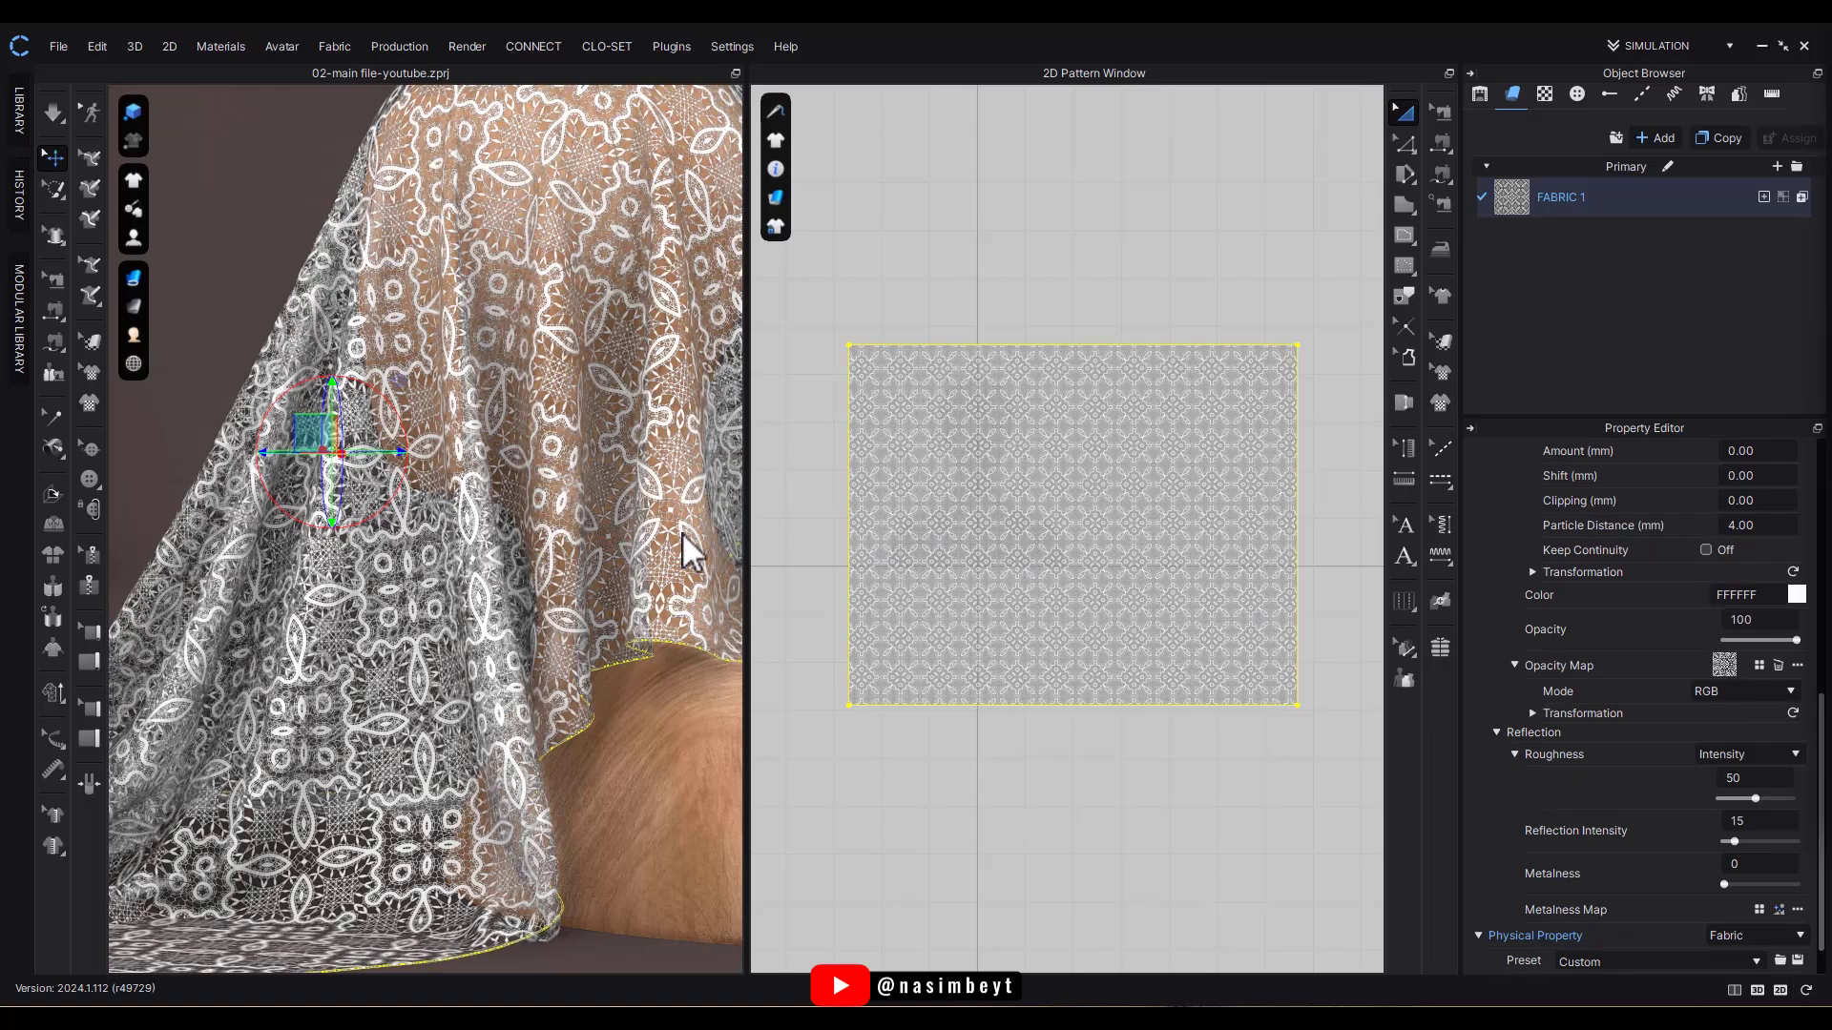
{"action": "mouse_move", "coordinate": [1349, 637]}
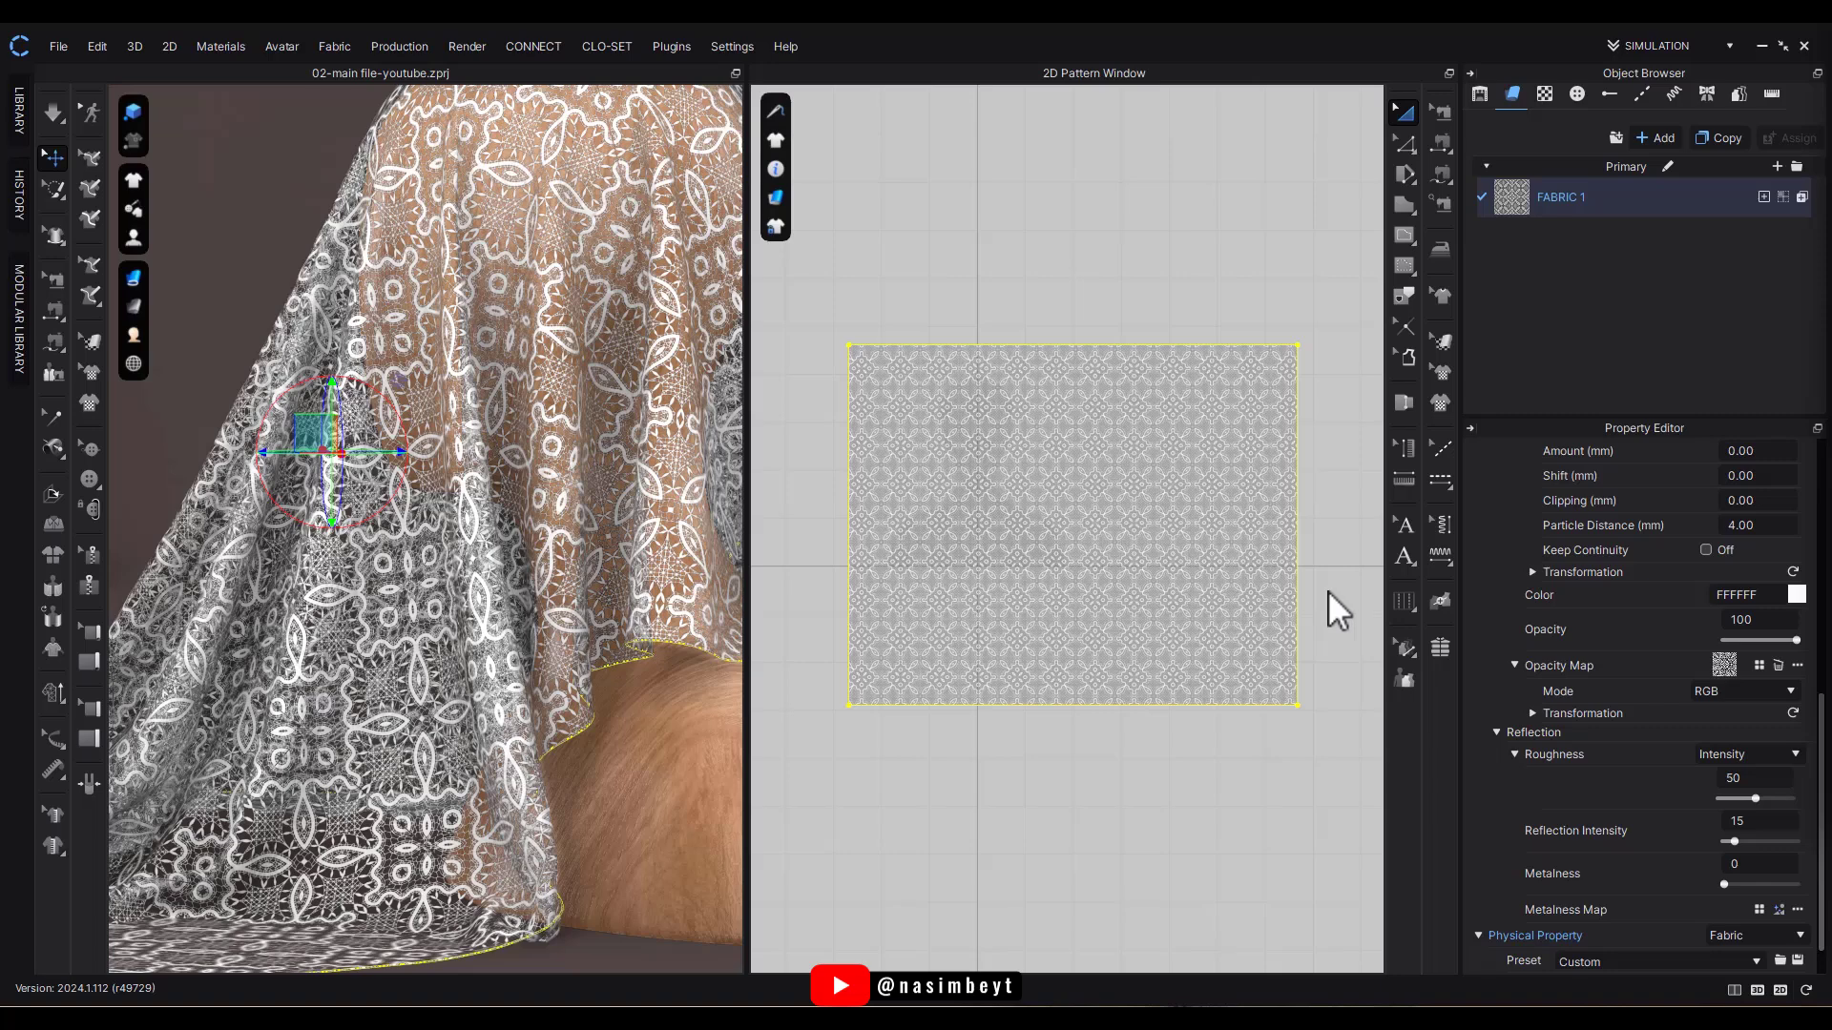
{"action": "mouse_move", "coordinate": [1370, 653]}
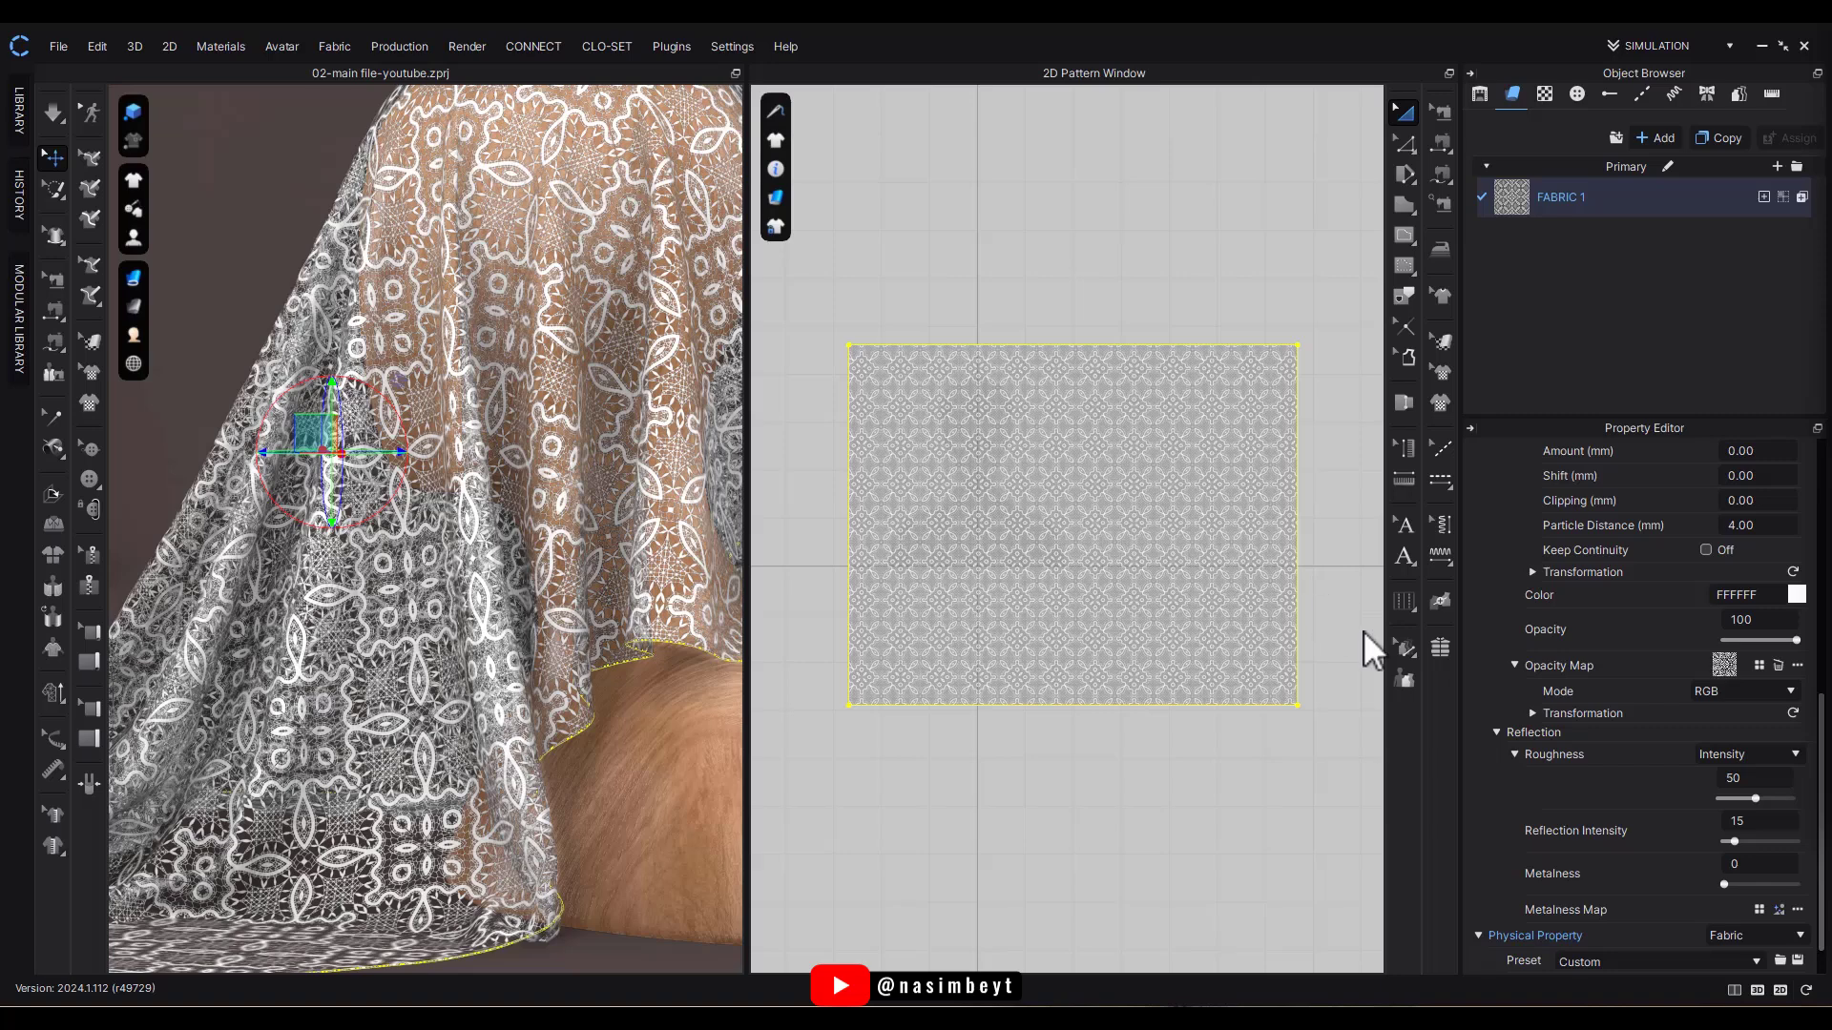
{"action": "mouse_move", "coordinate": [1529, 939]}
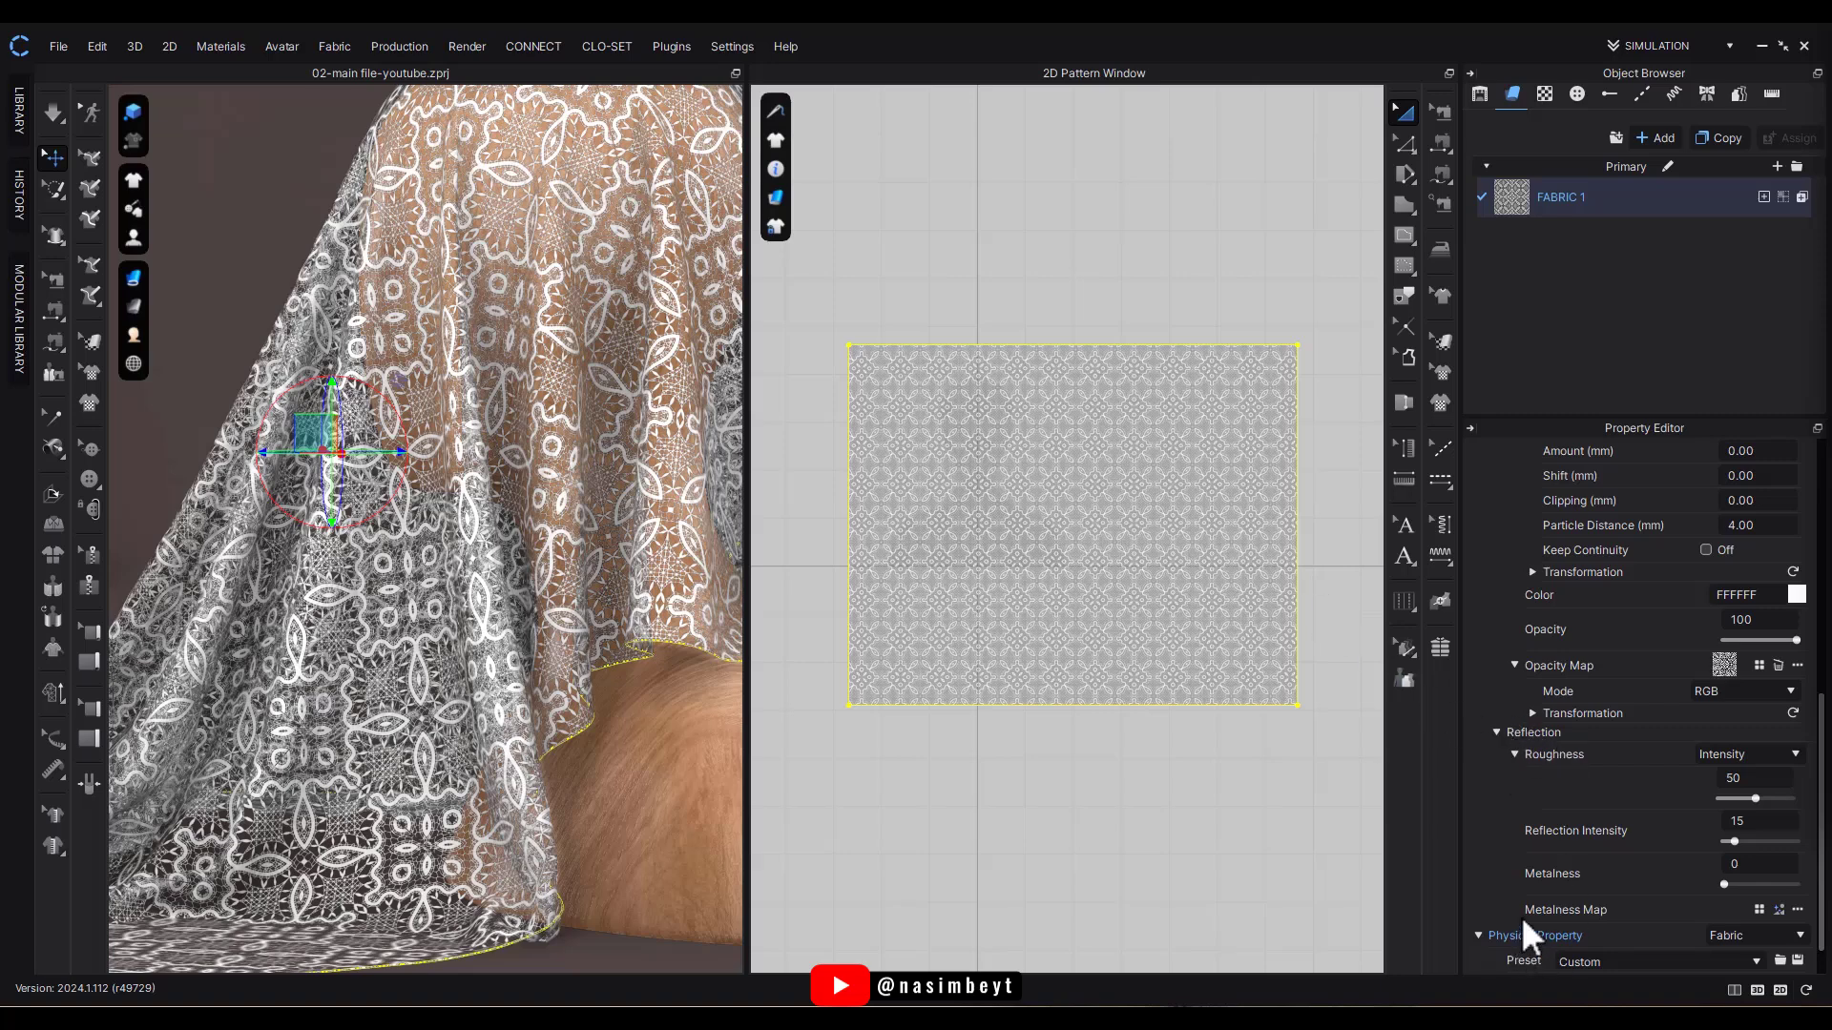
{"action": "mouse_move", "coordinate": [1606, 927]}
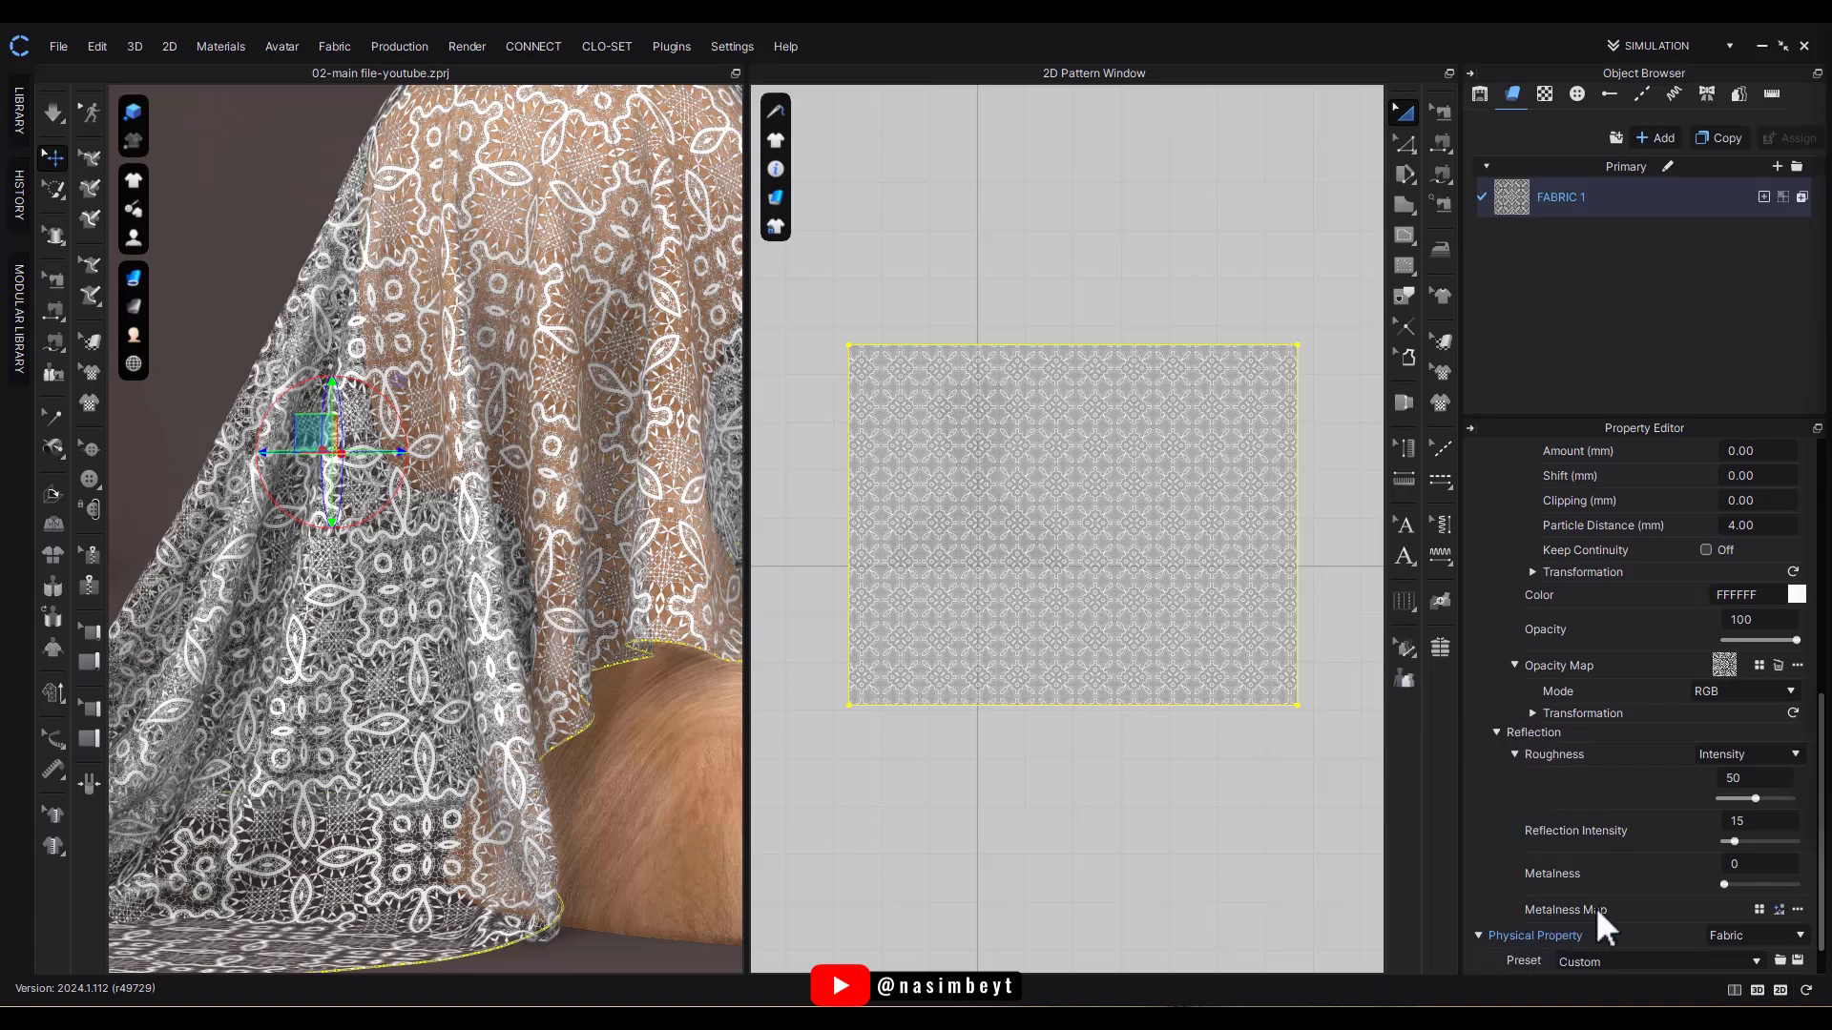
Set the displacement particle distance to 1.00 mm and select the amount value to replace.
{"action": "scroll", "scroll_direction": "up", "scroll_amount": 3}
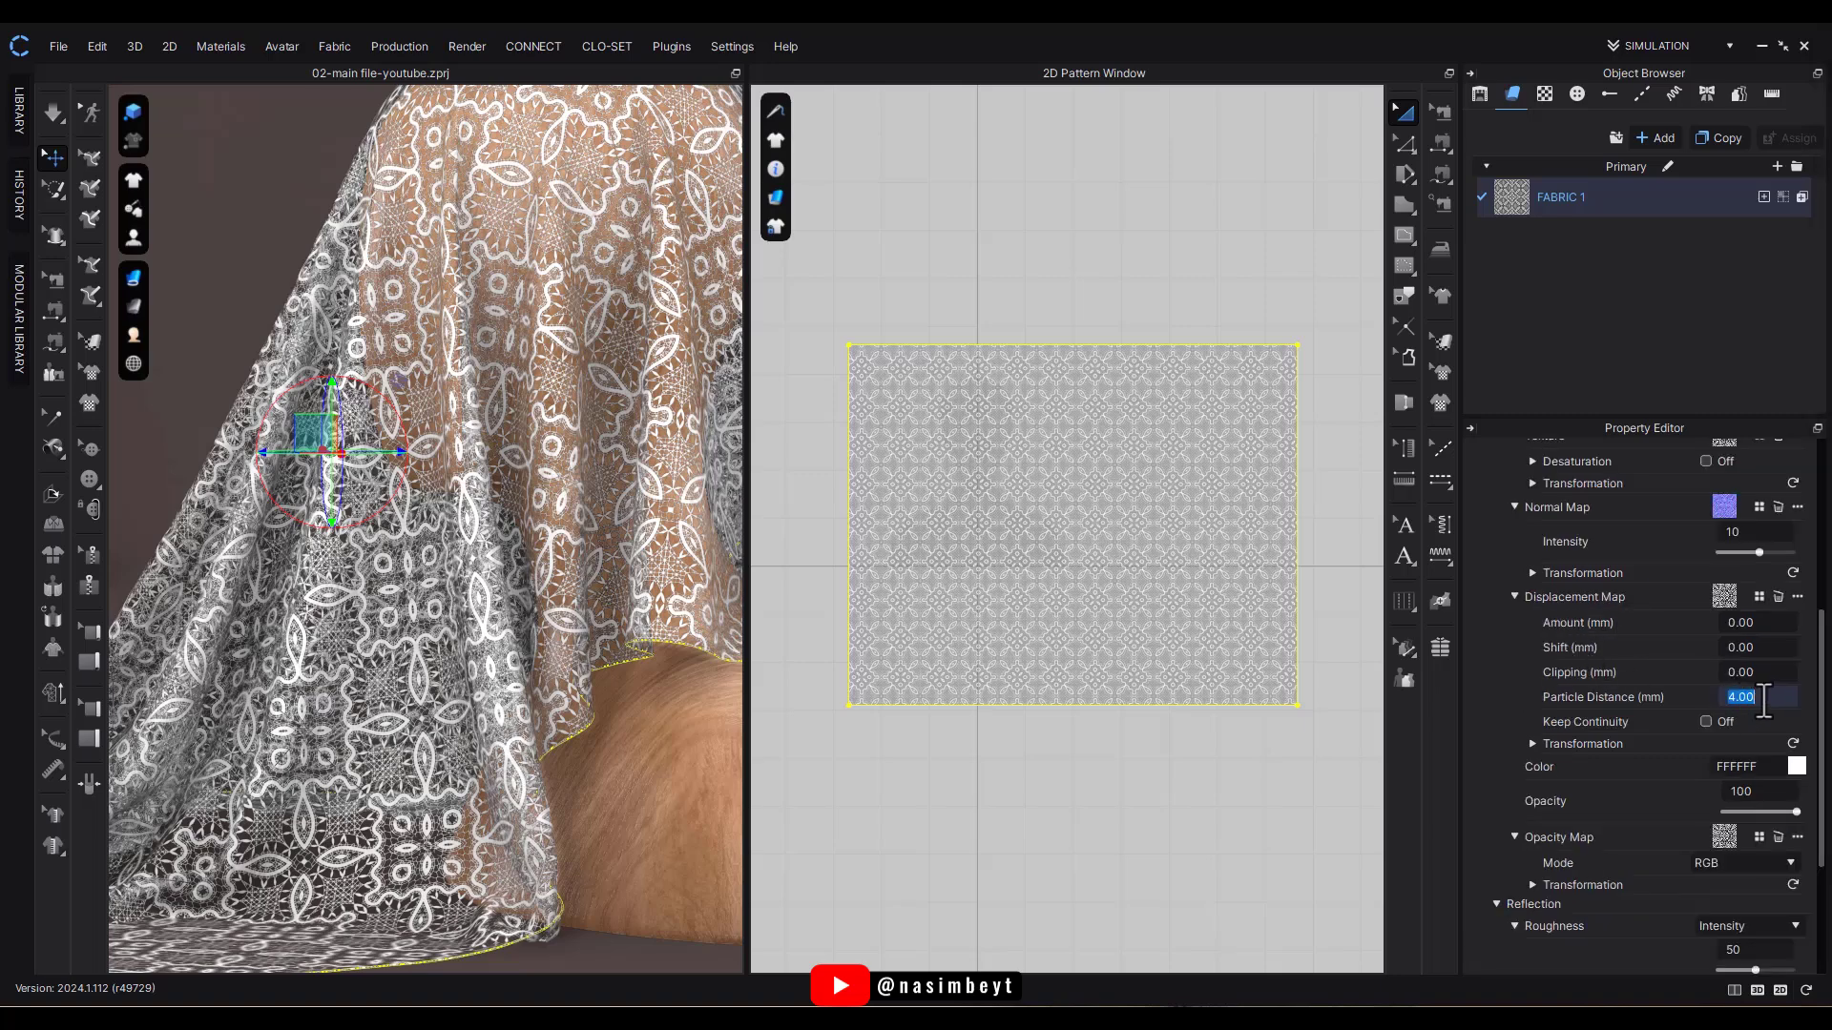
{"action": "type", "text": "1.00"}
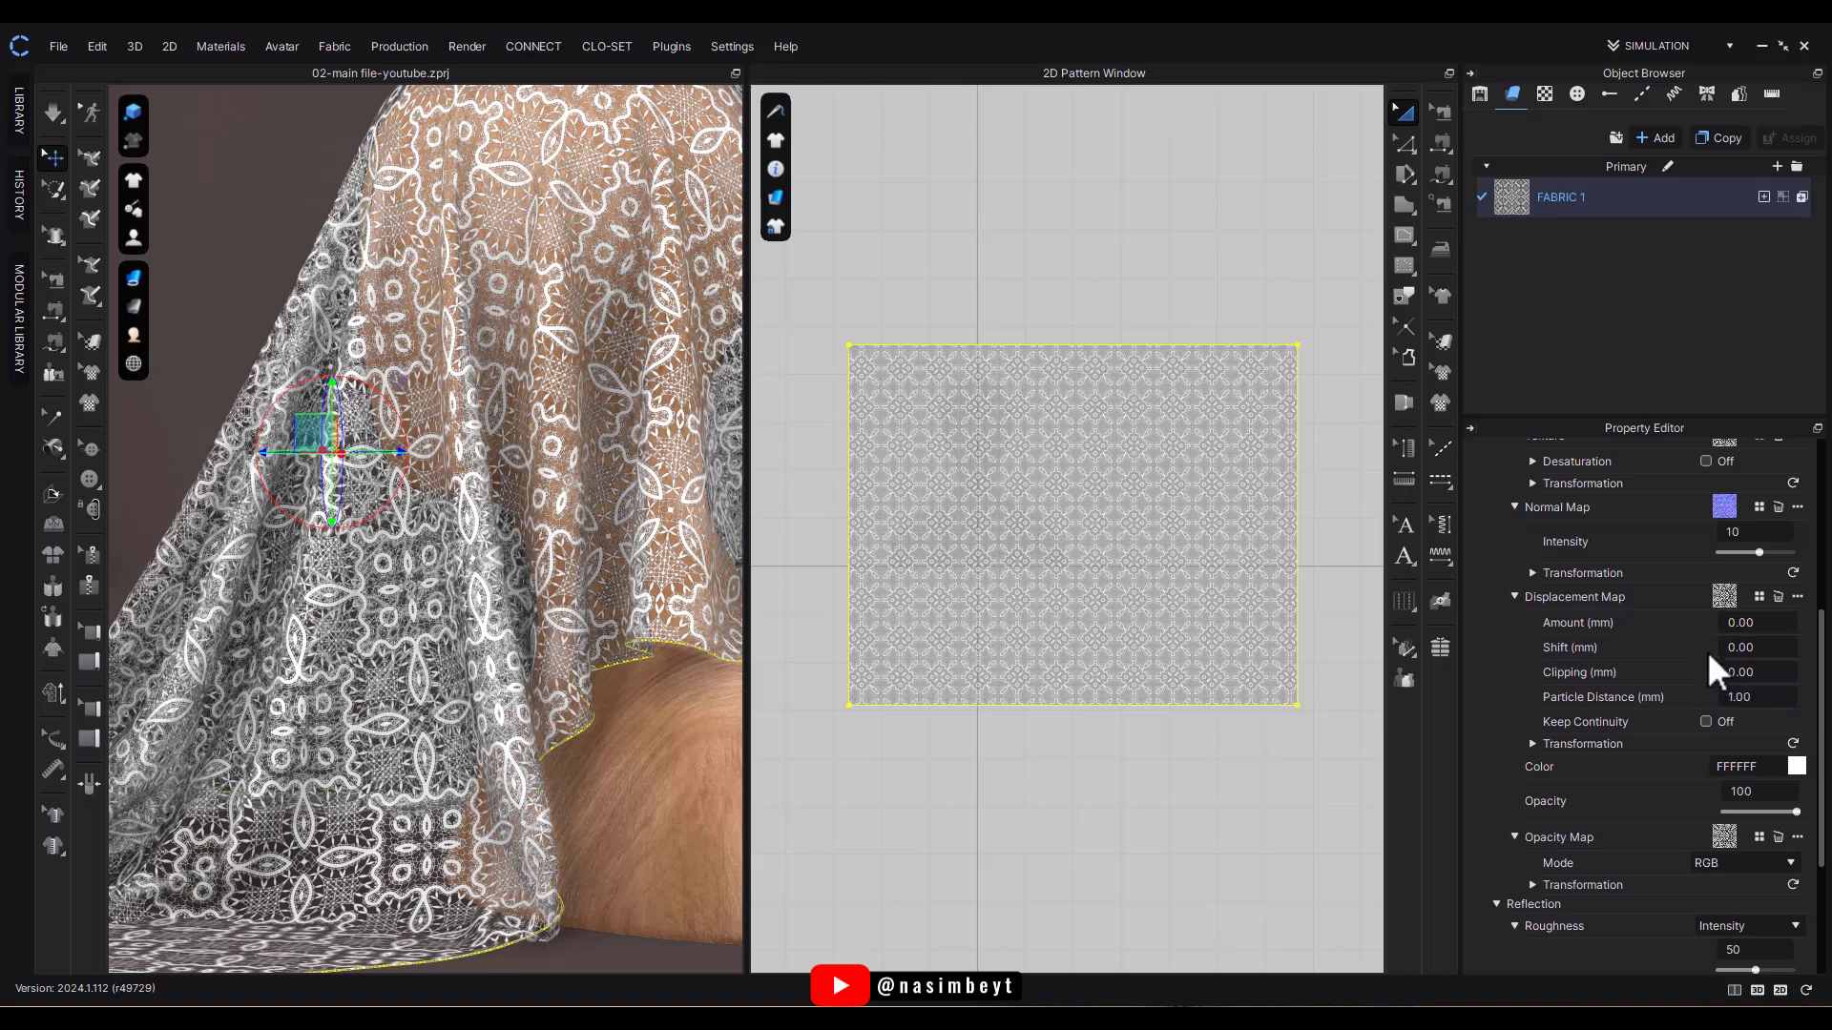
{"action": "triple_click", "coordinate": [1741, 622]}
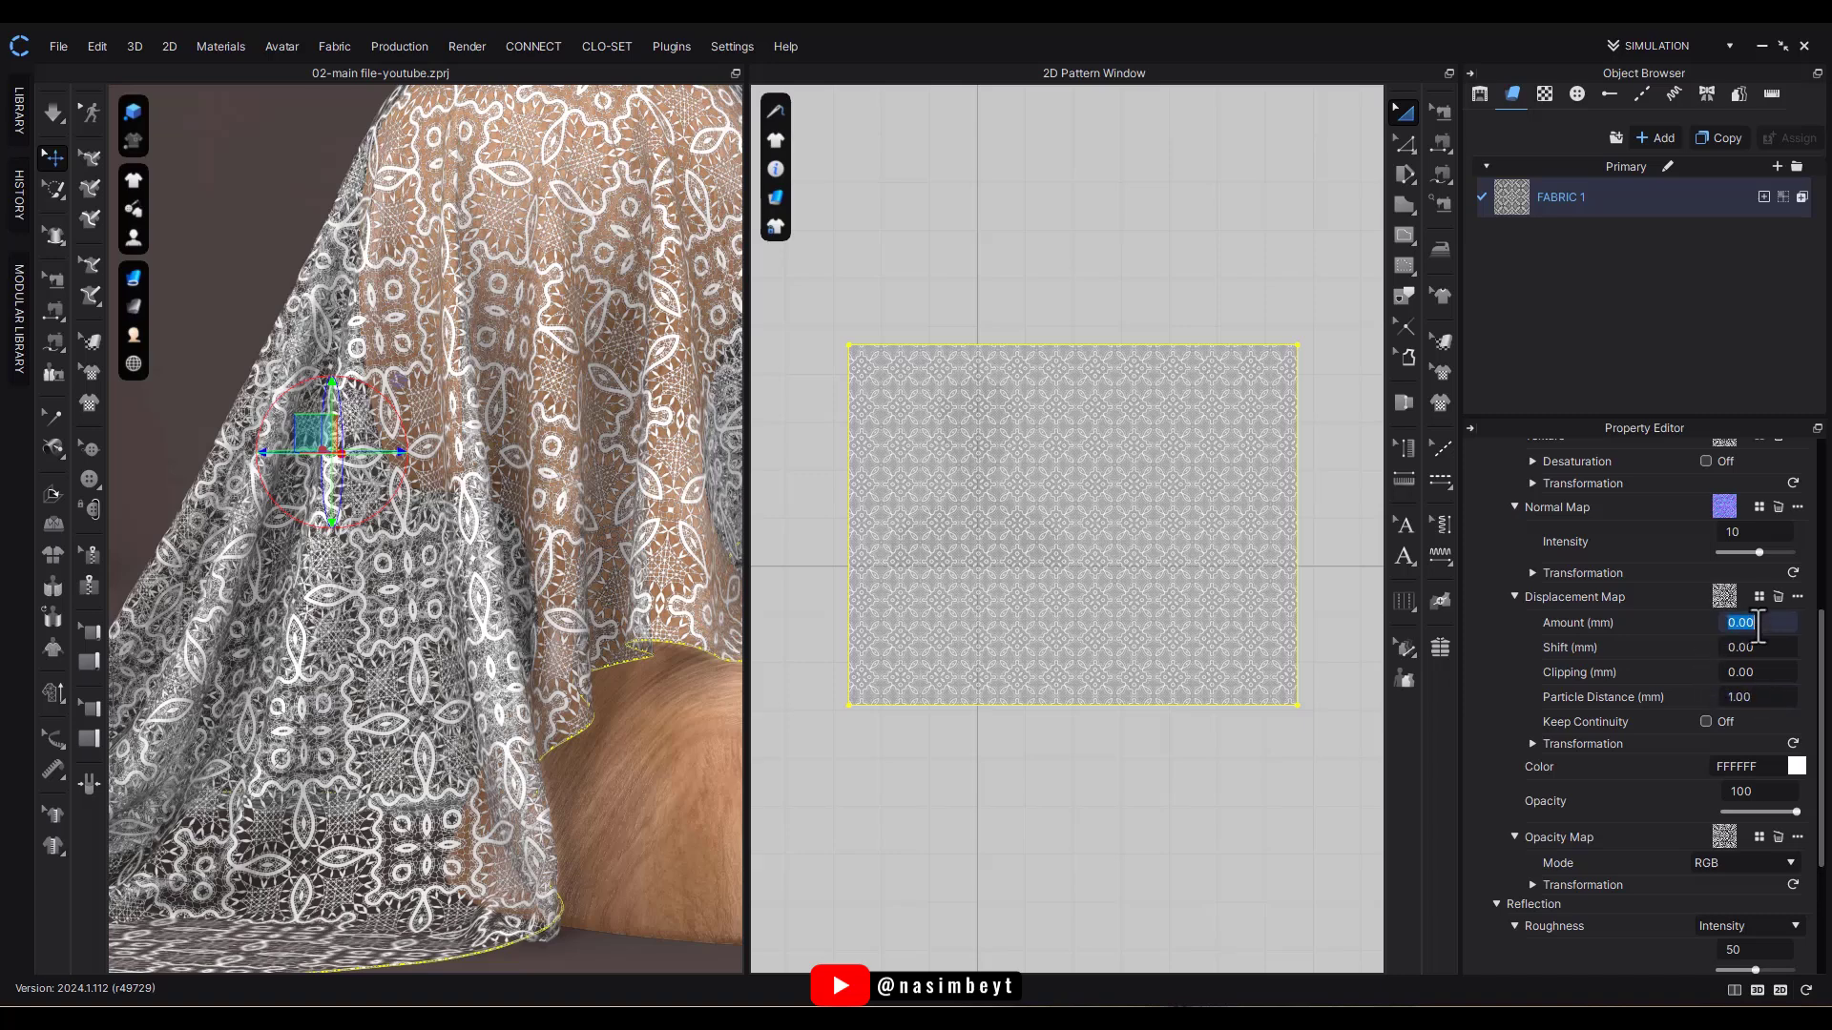
Enter displacement amount 2.00 and start a render of the draped lace via Render > Render.
{"action": "type", "text": "2.00"}
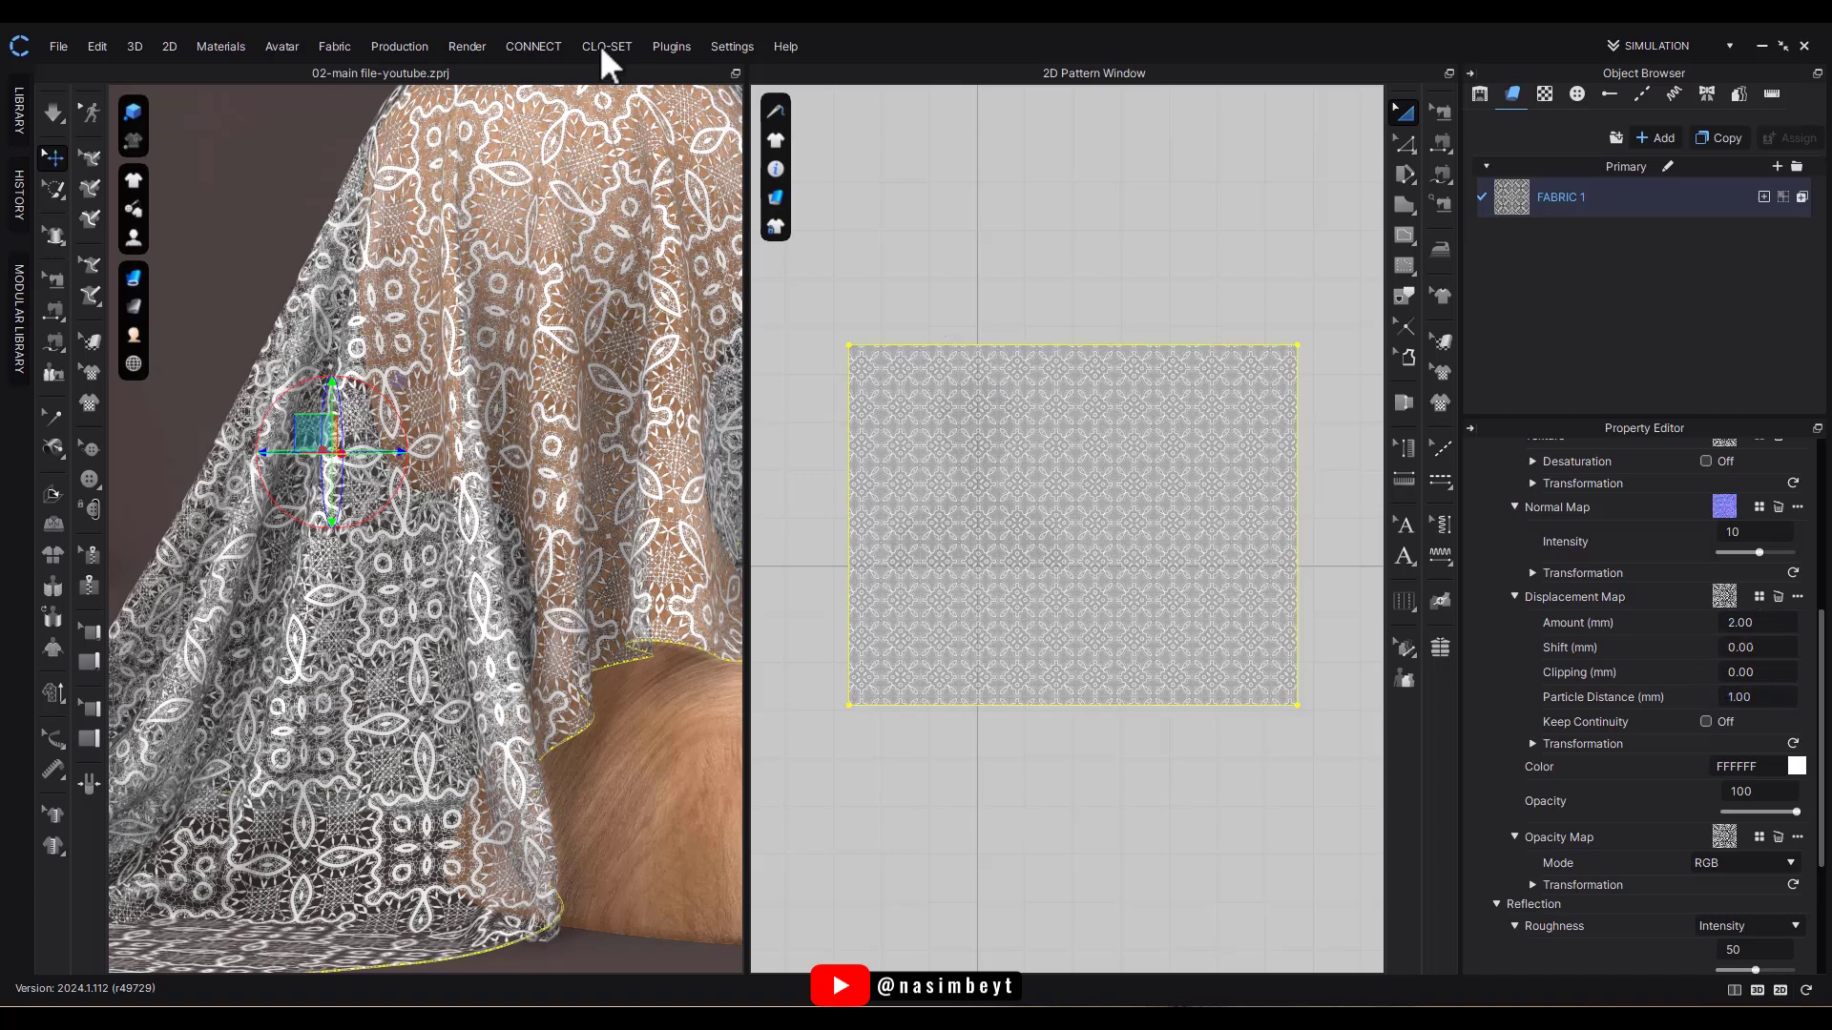
{"action": "left_click", "coordinate": [465, 46]}
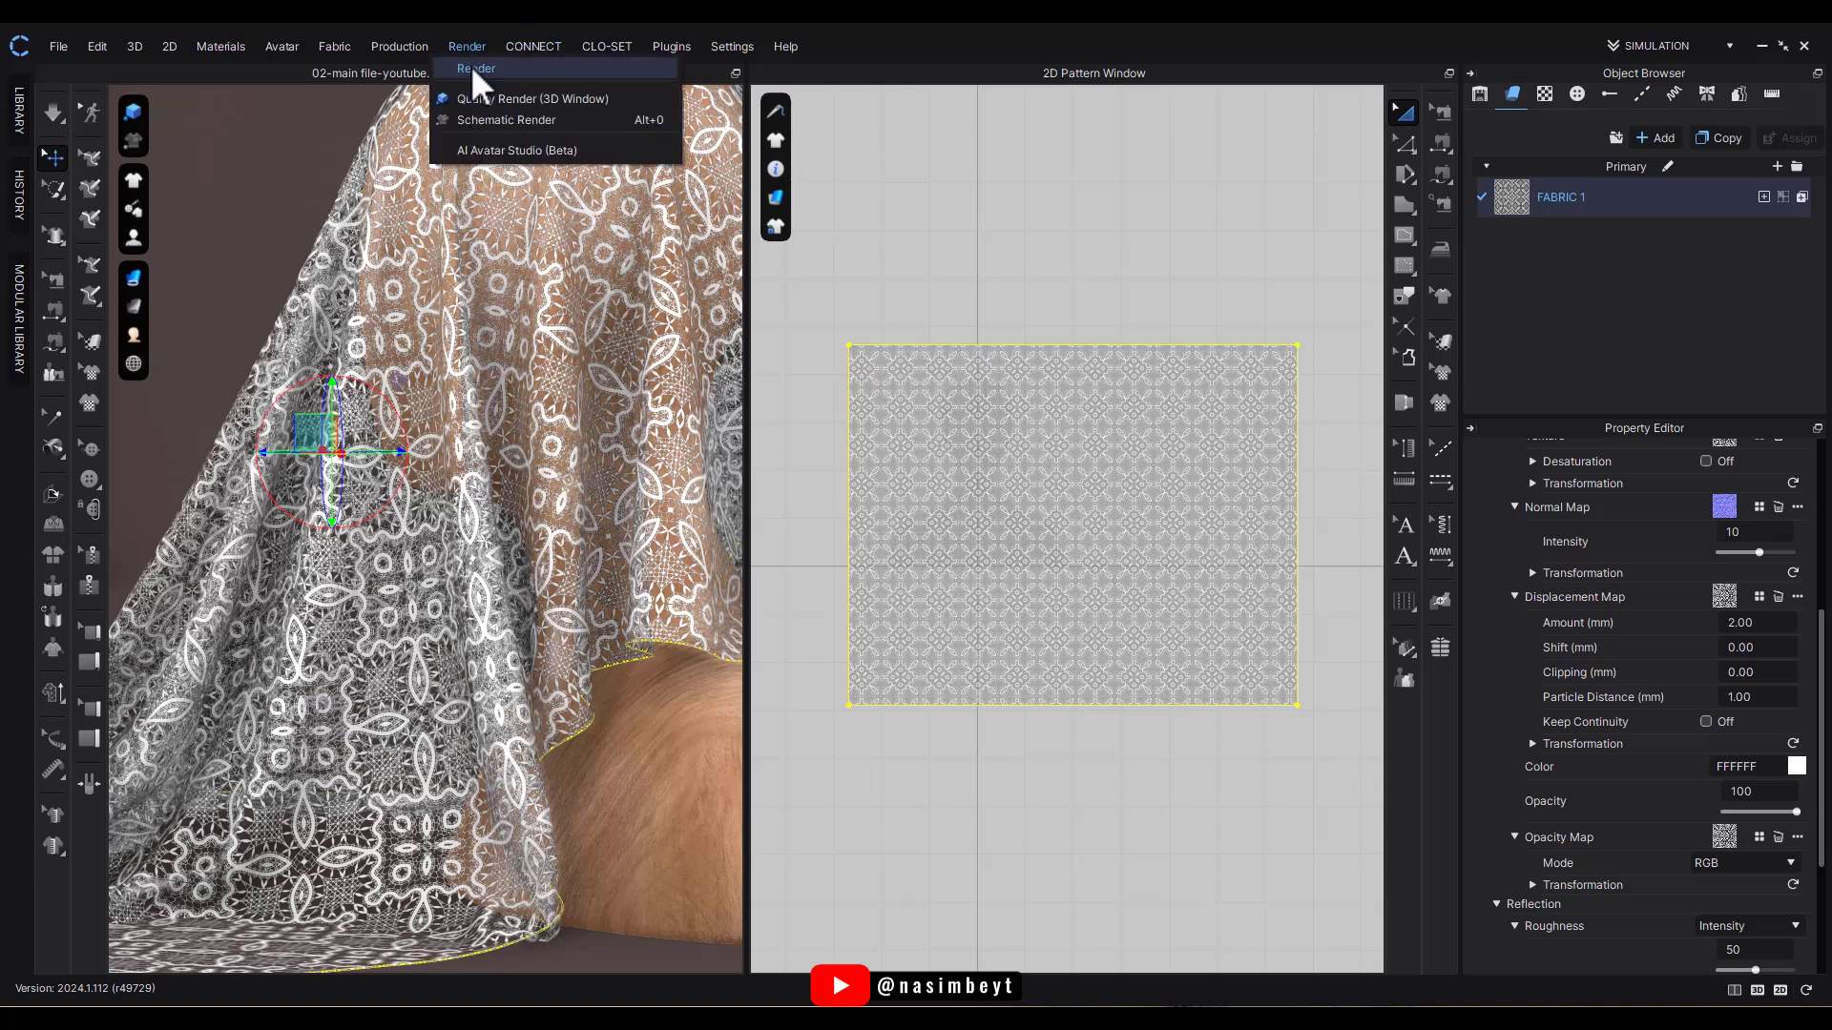
{"action": "left_click", "coordinate": [531, 69]}
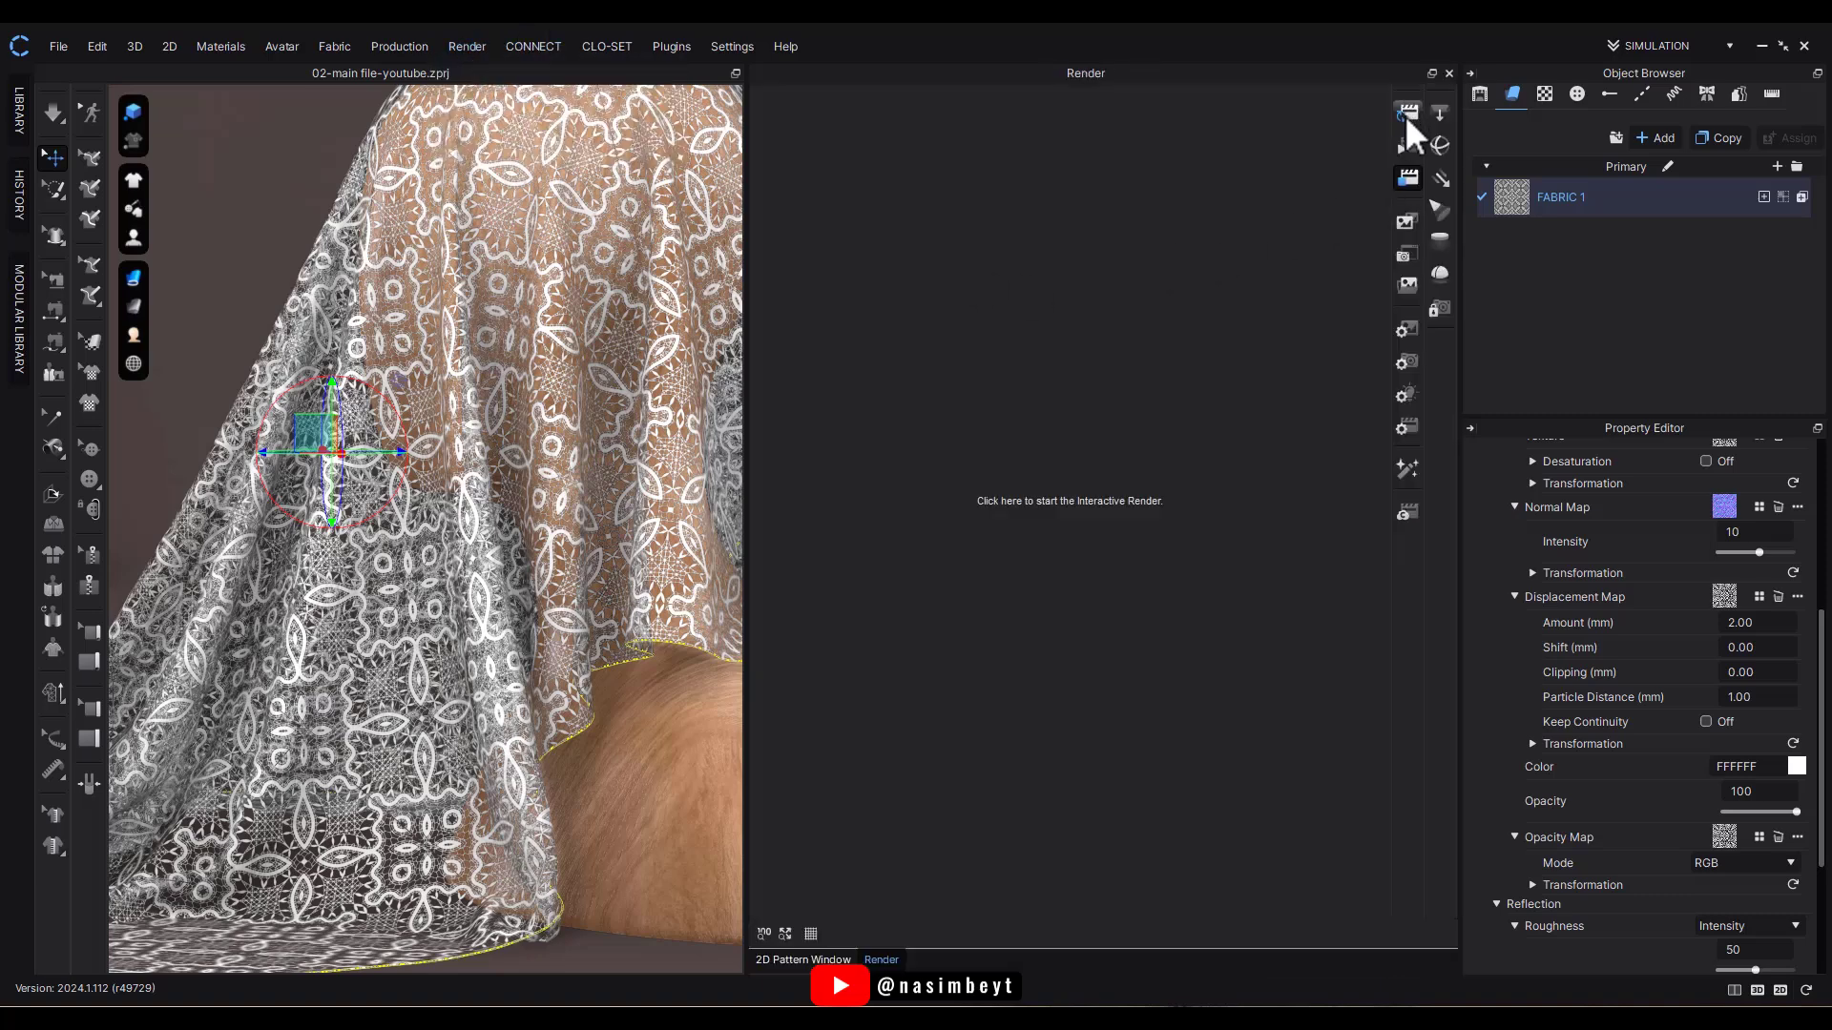
{"action": "mouse_move", "coordinate": [848, 450]}
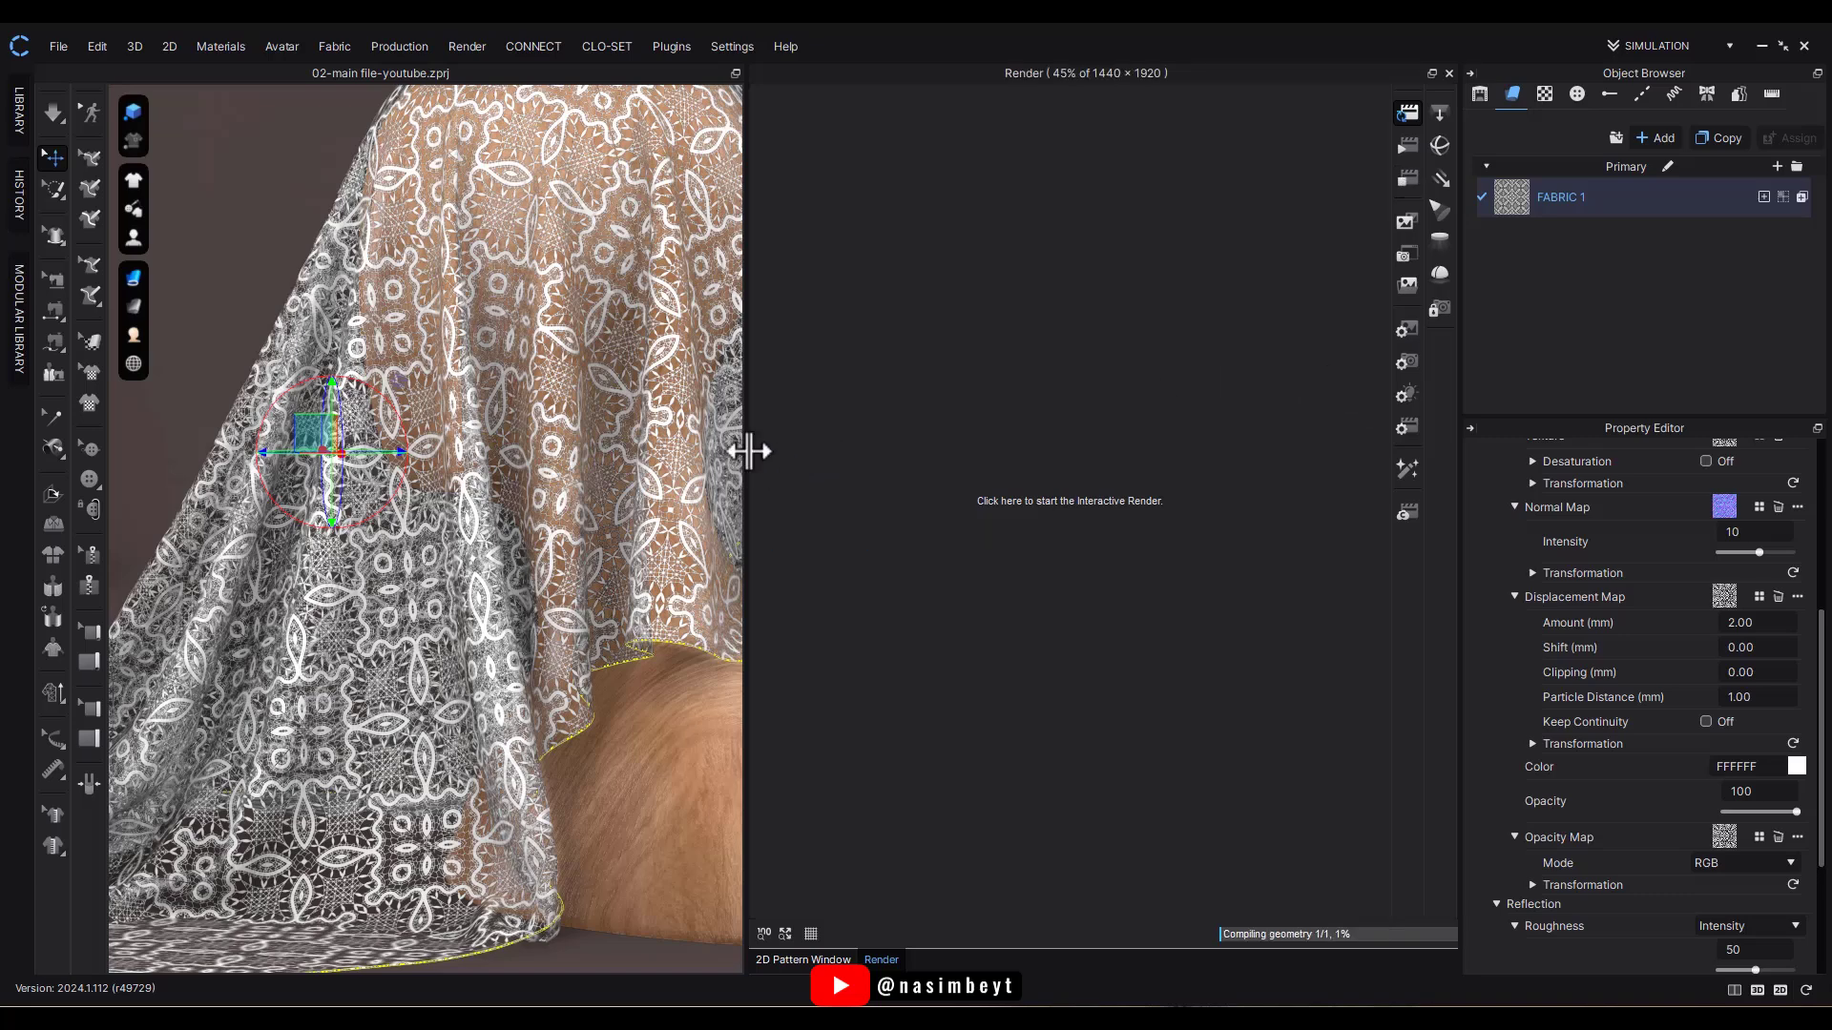
{"action": "mouse_move", "coordinate": [748, 618]}
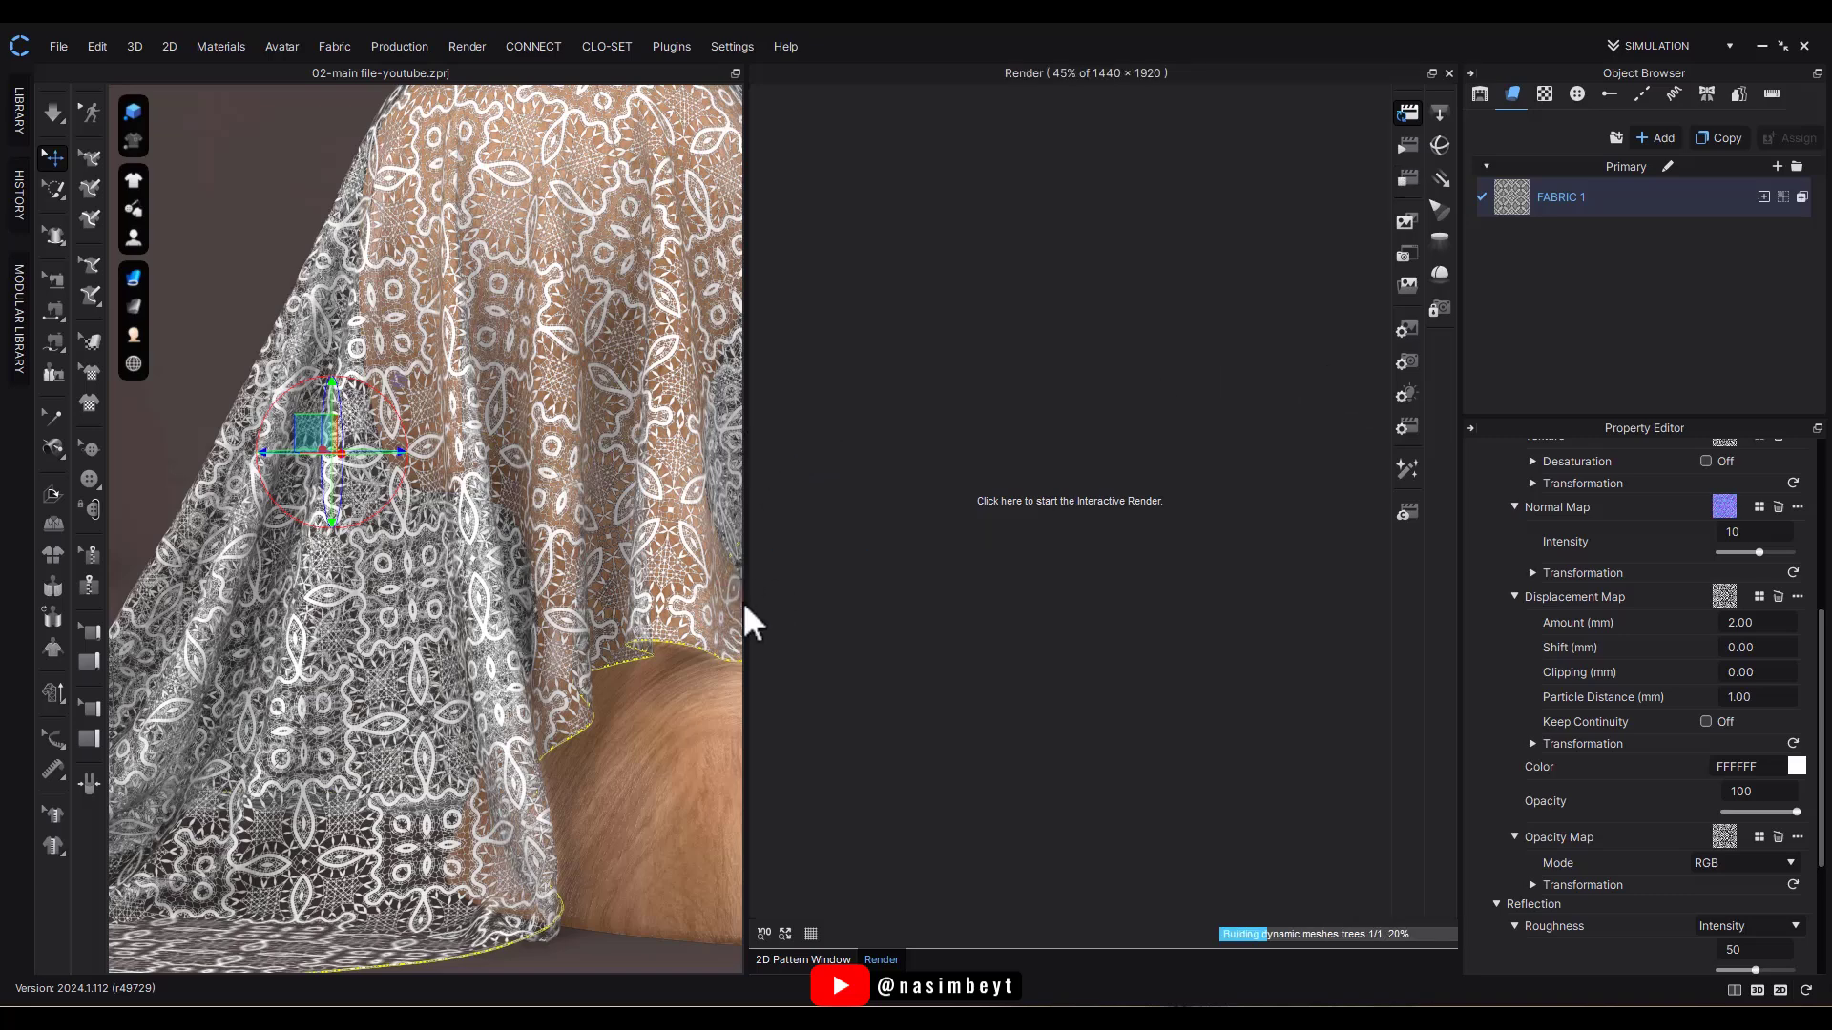
{"action": "left_click", "coordinate": [1067, 500]}
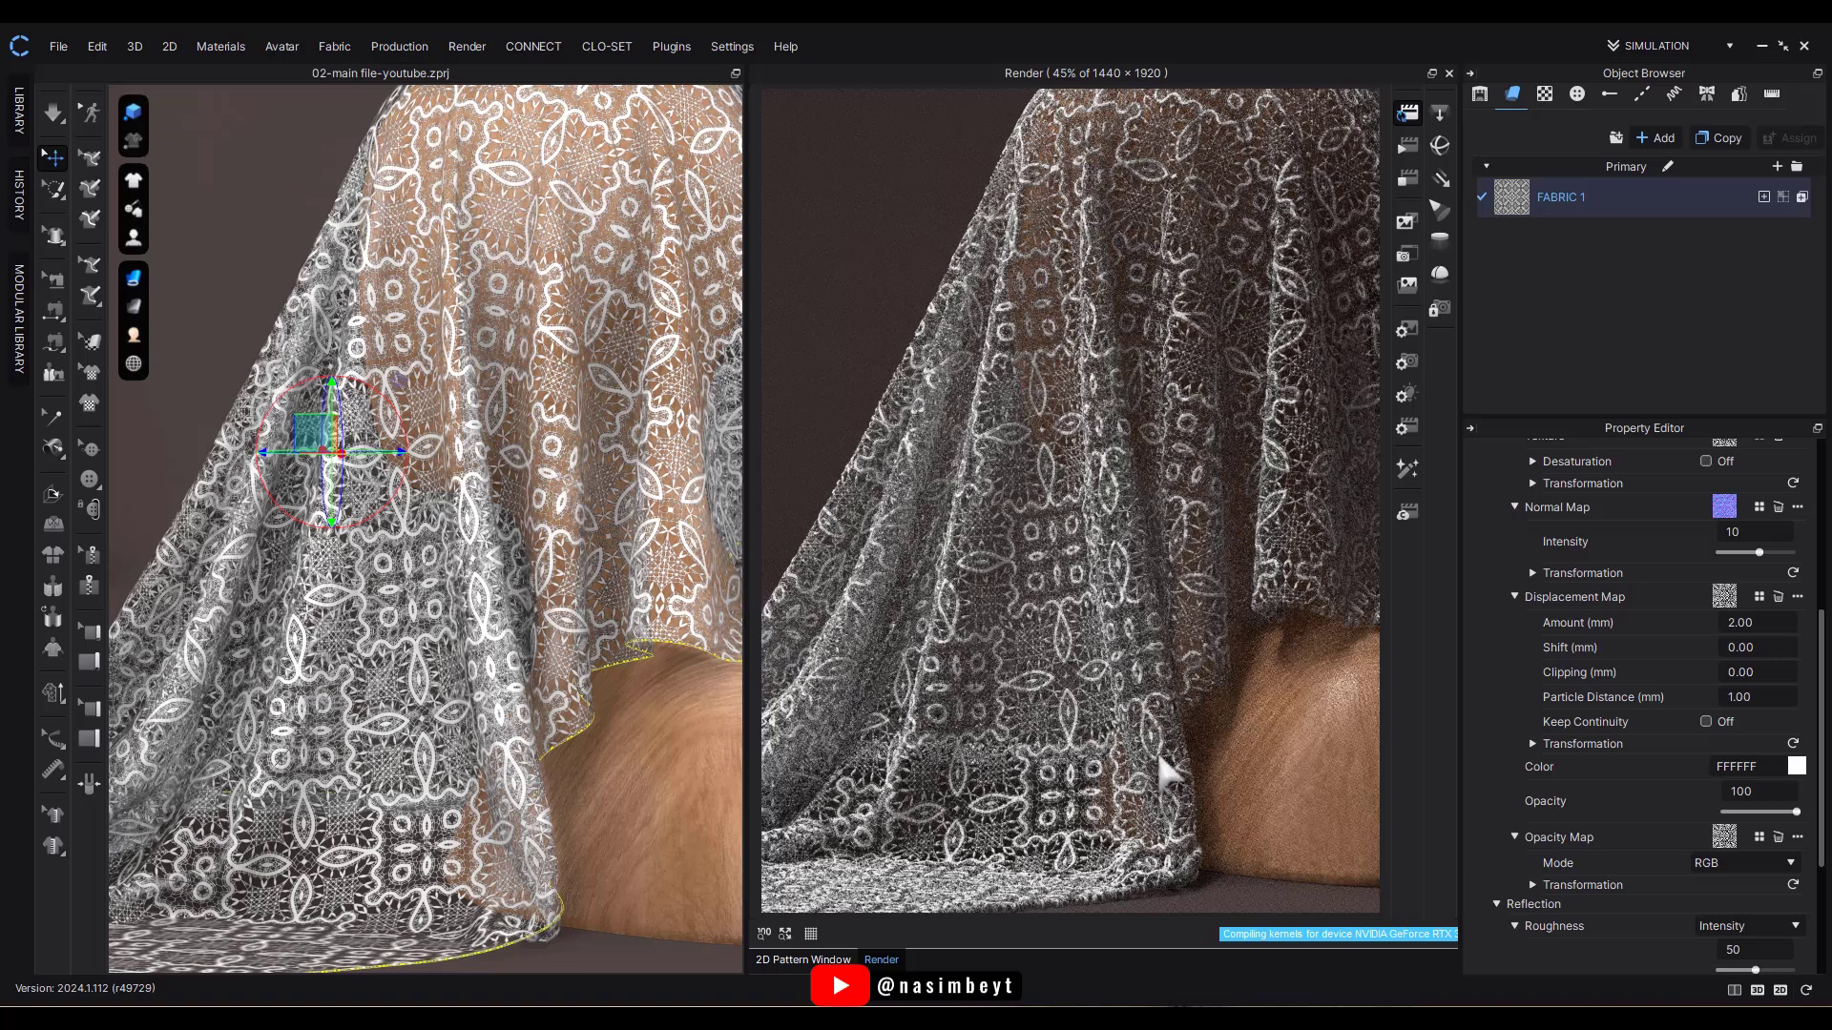
{"action": "mouse_move", "coordinate": [666, 519]}
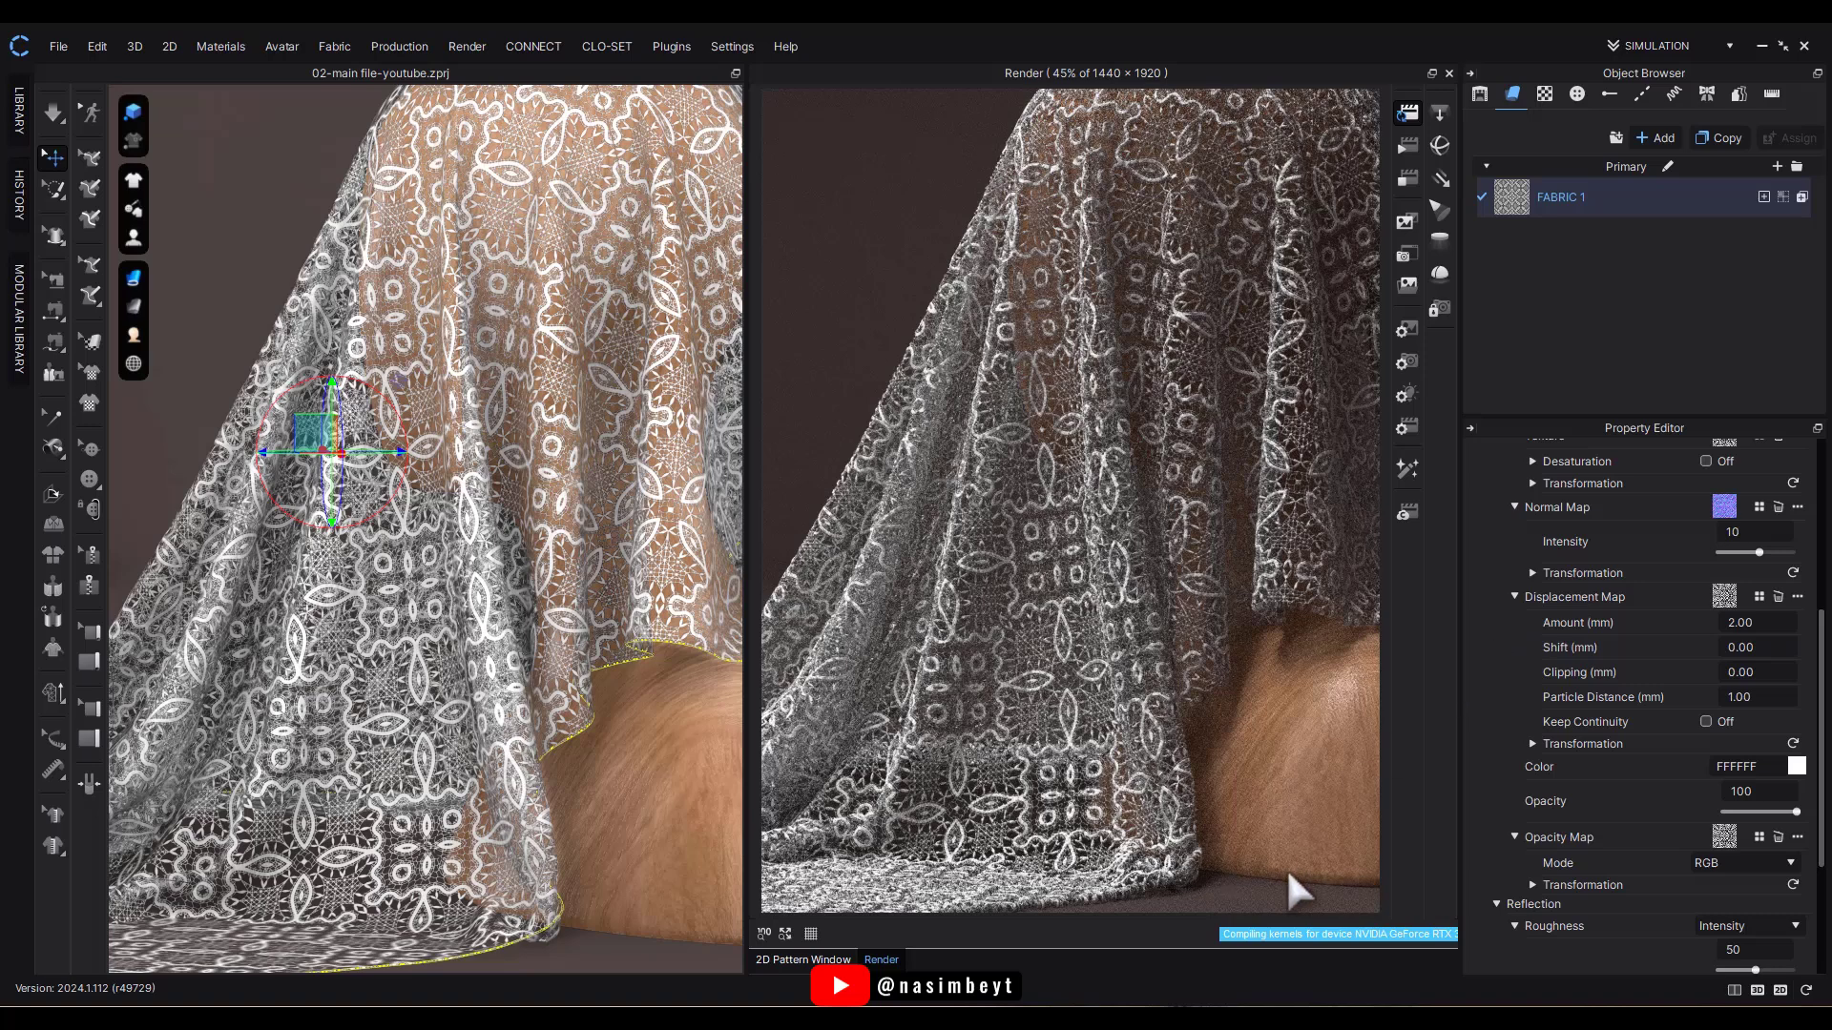
{"action": "mouse_move", "coordinate": [1132, 914]}
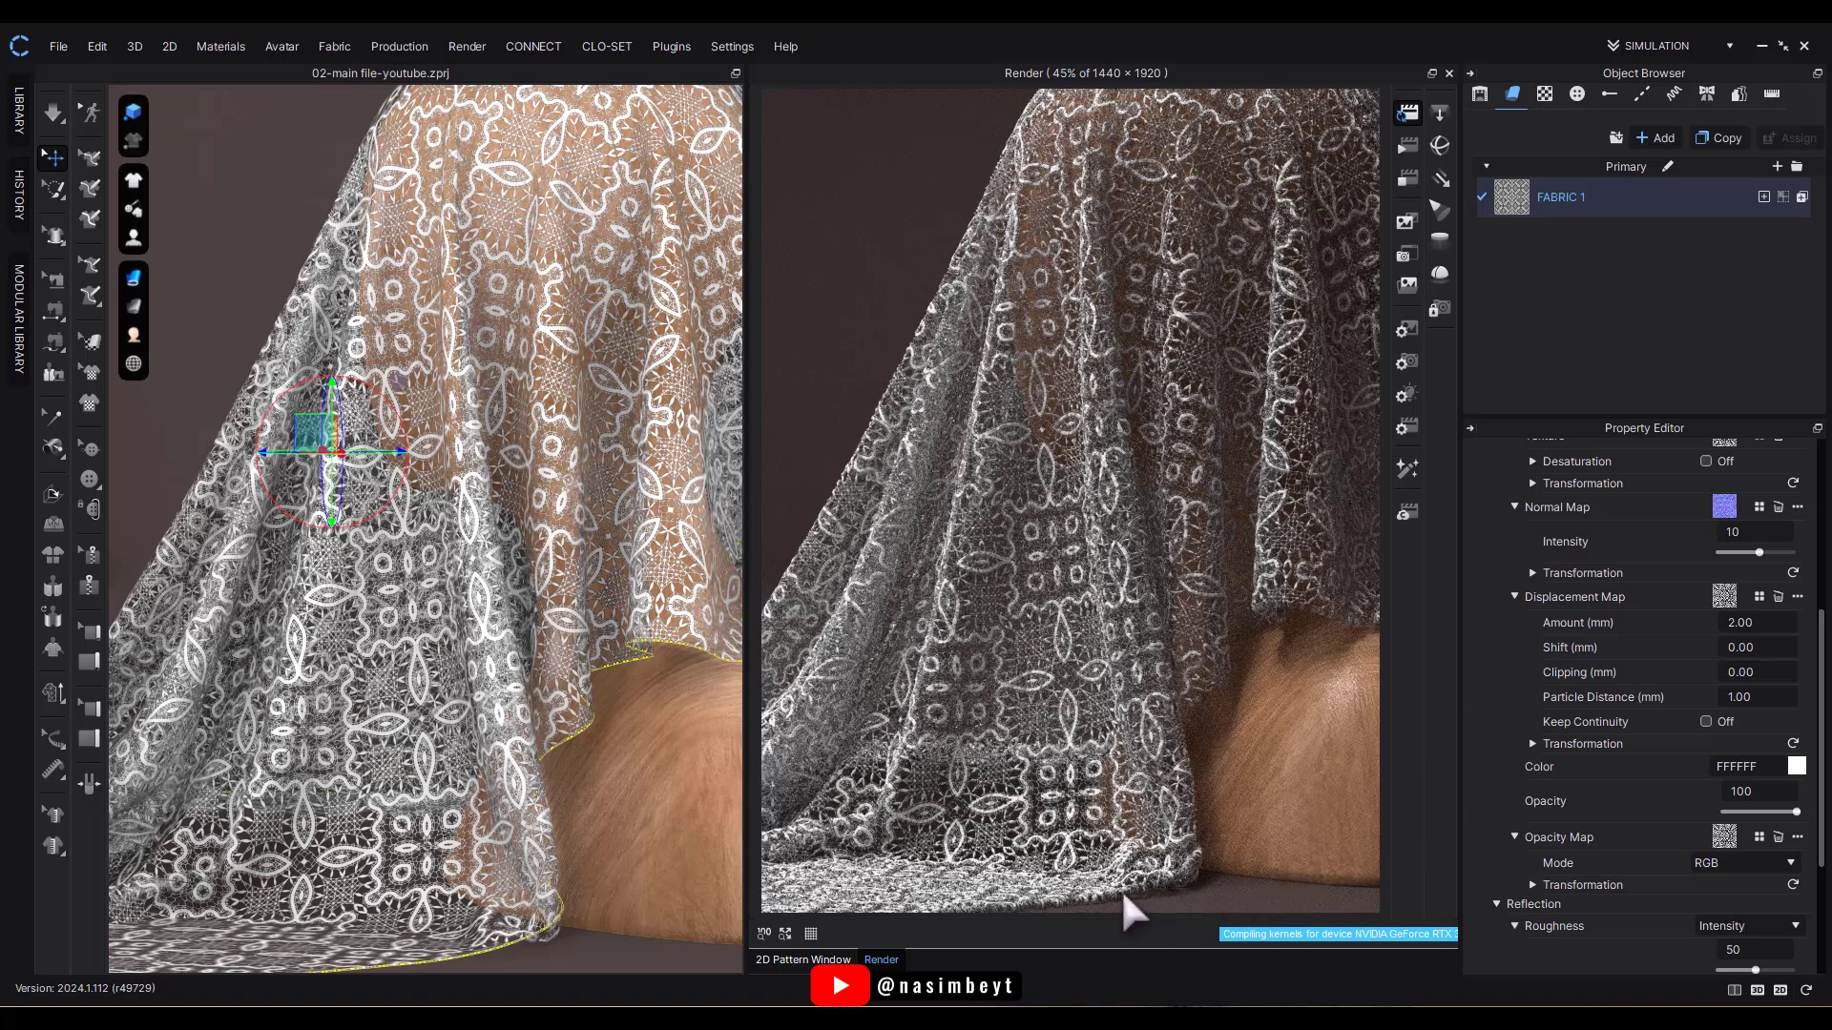
{"action": "mouse_move", "coordinate": [1338, 433]}
{"action": "type", "text": "0.5"}
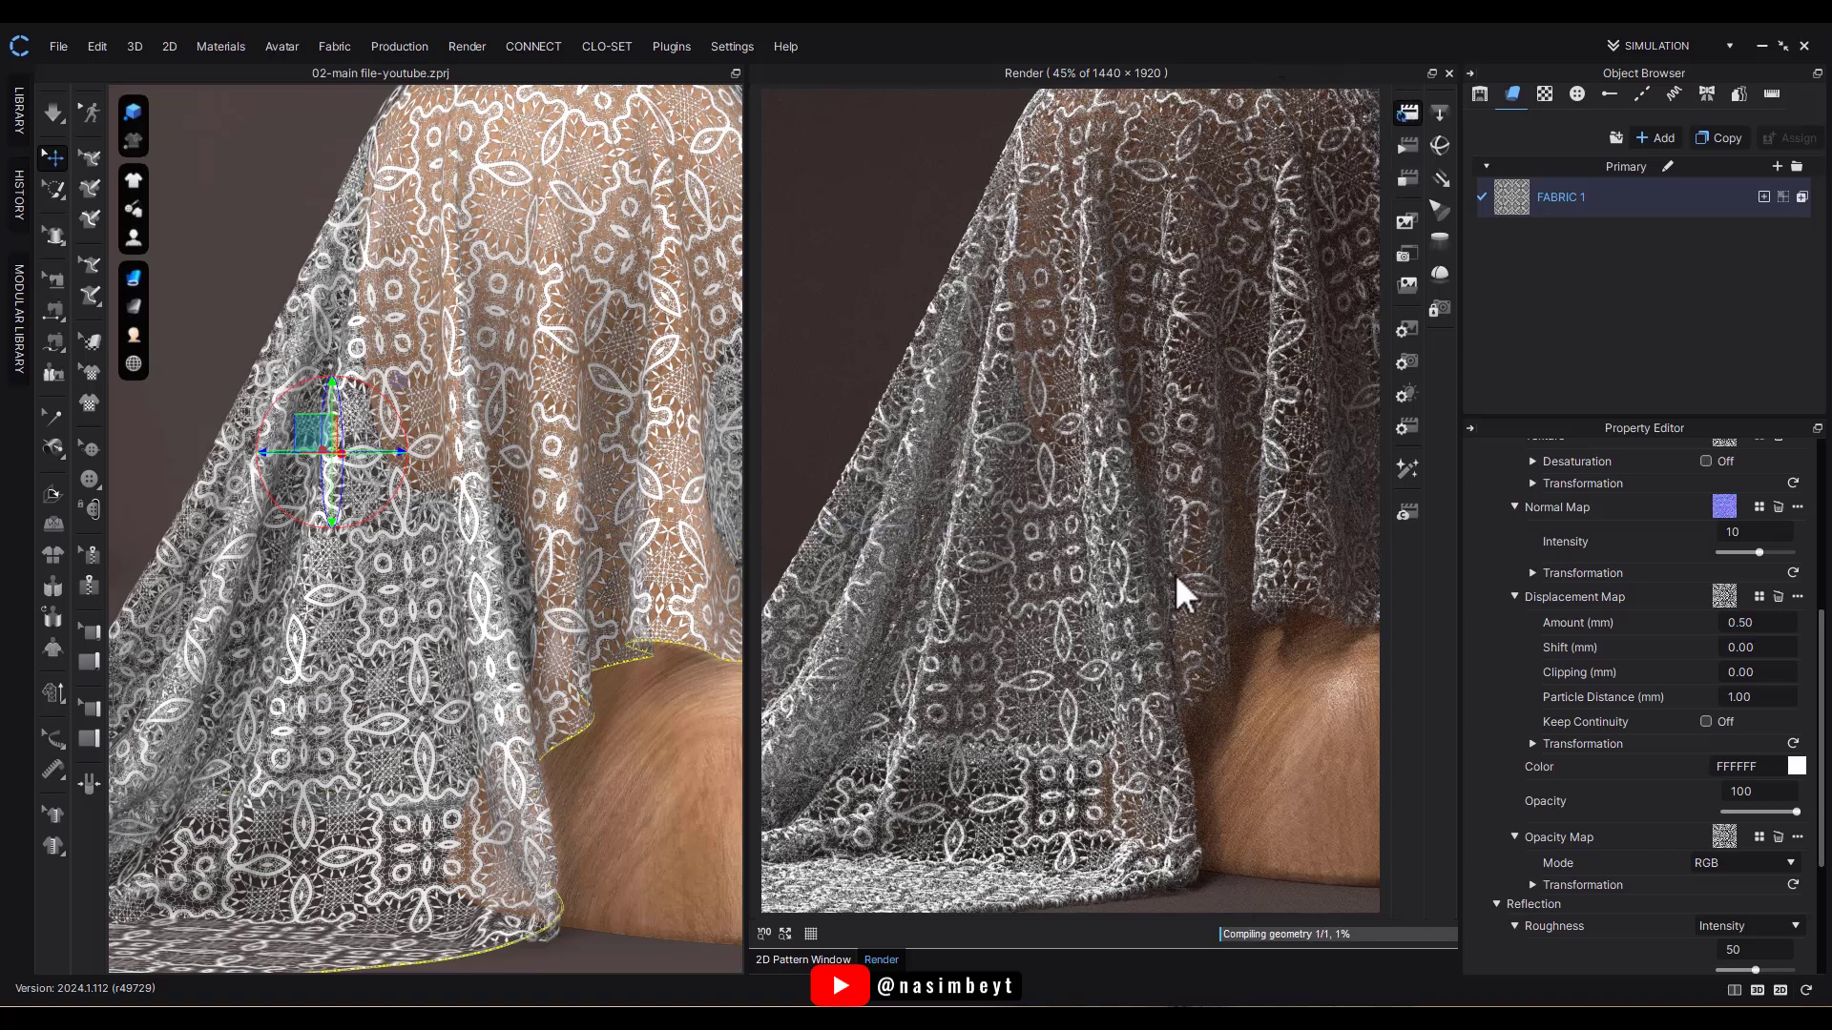
{"action": "mouse_move", "coordinate": [1057, 748]}
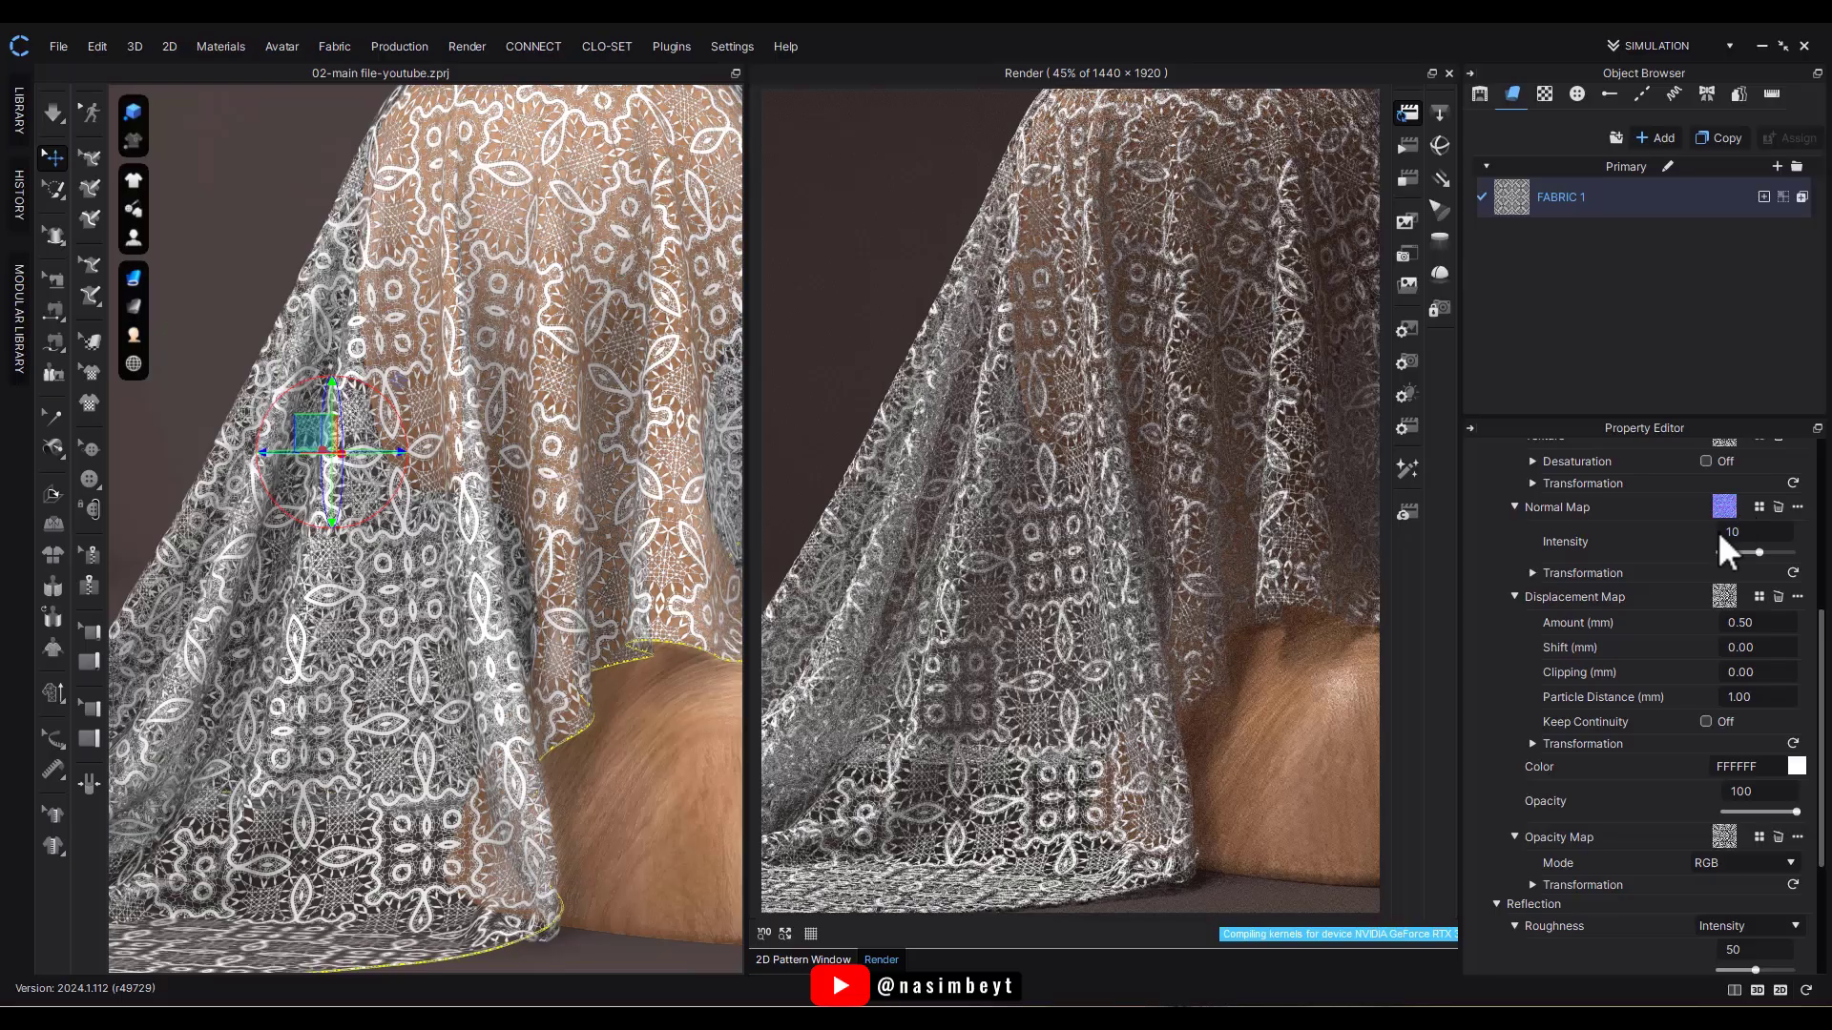
{"action": "mouse_move", "coordinate": [1475, 507]}
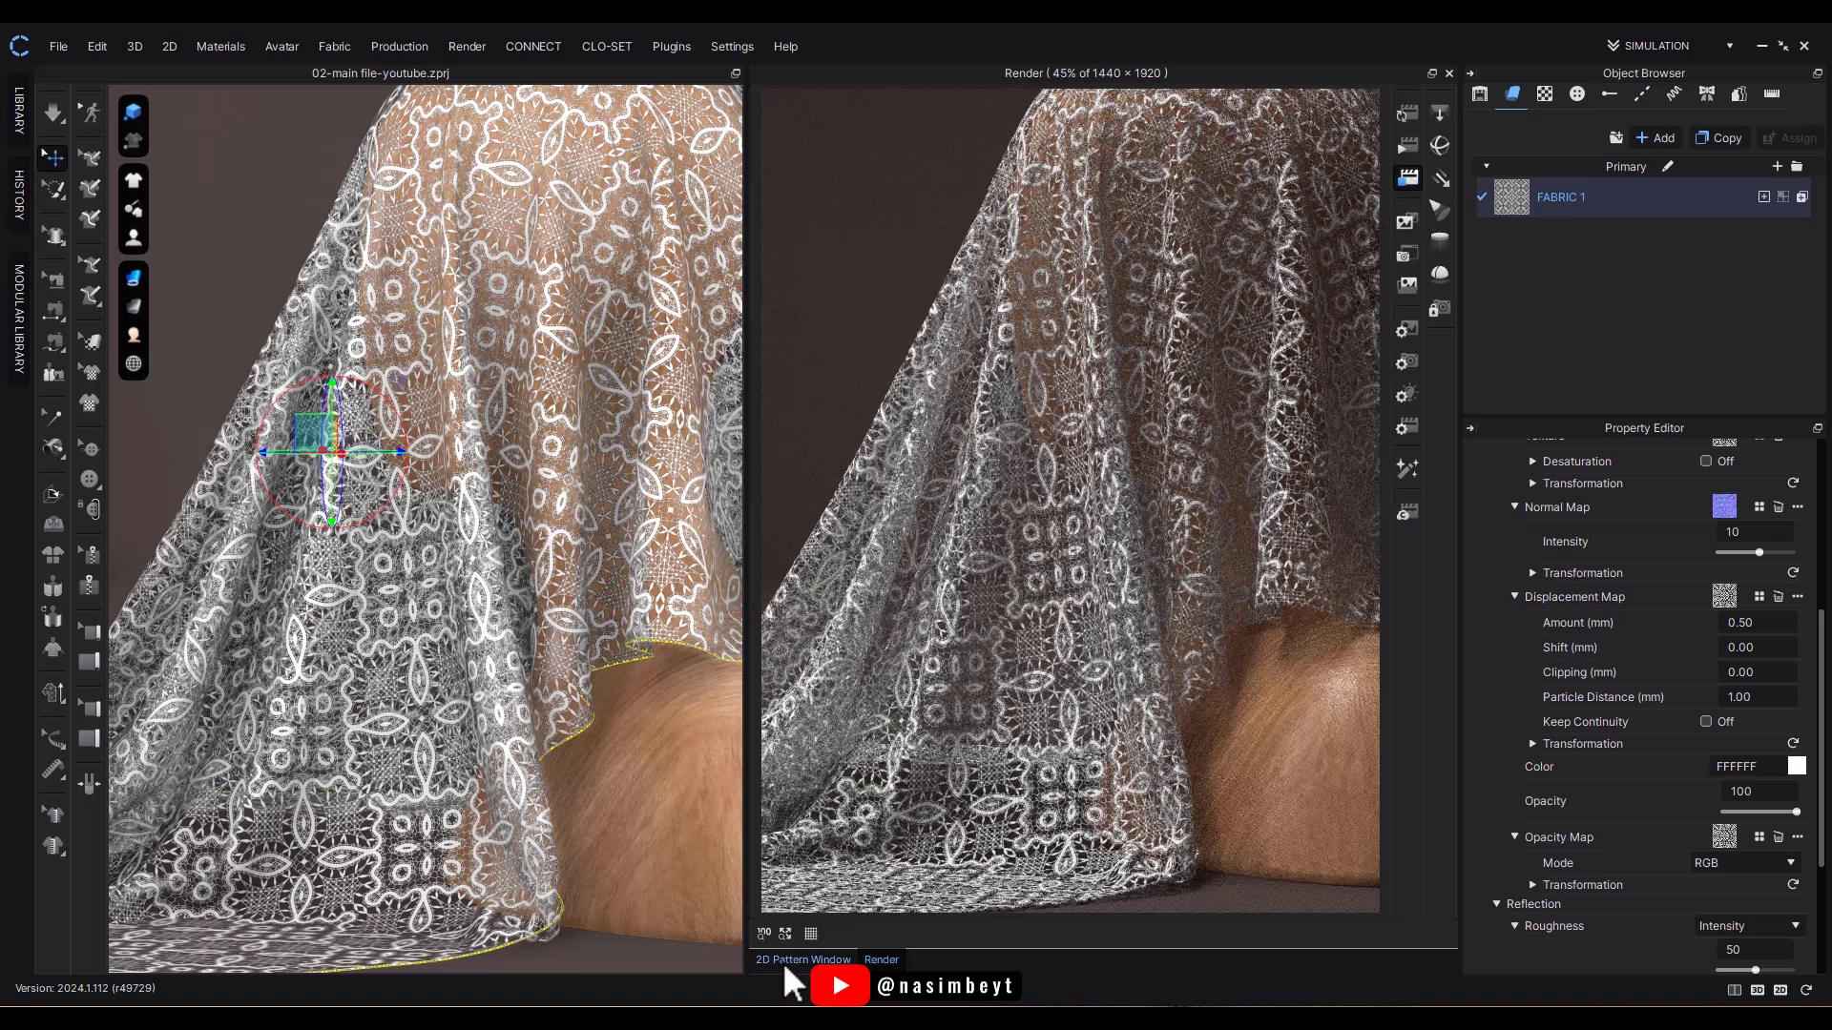
Scale the texture and normal map up to about 40.5 × 40.2 cm and re-render.
{"action": "left_click", "coordinate": [804, 960]}
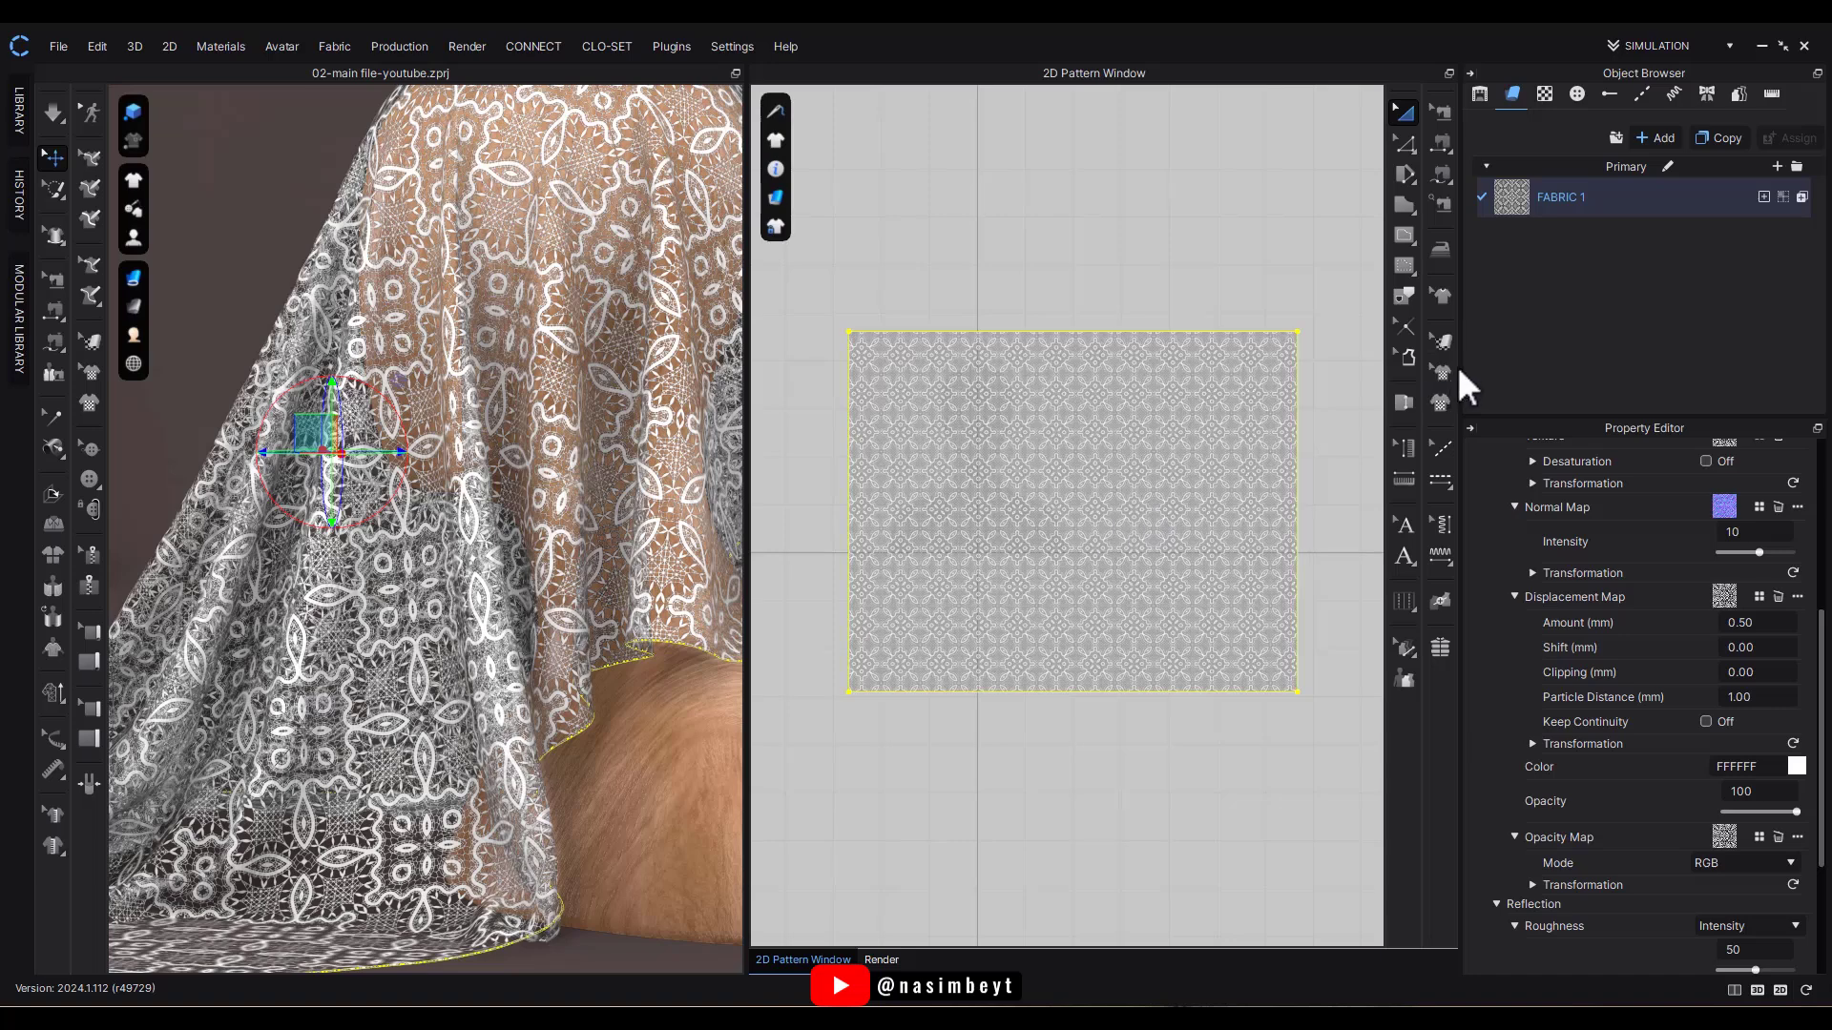
{"action": "mouse_move", "coordinate": [1441, 341]}
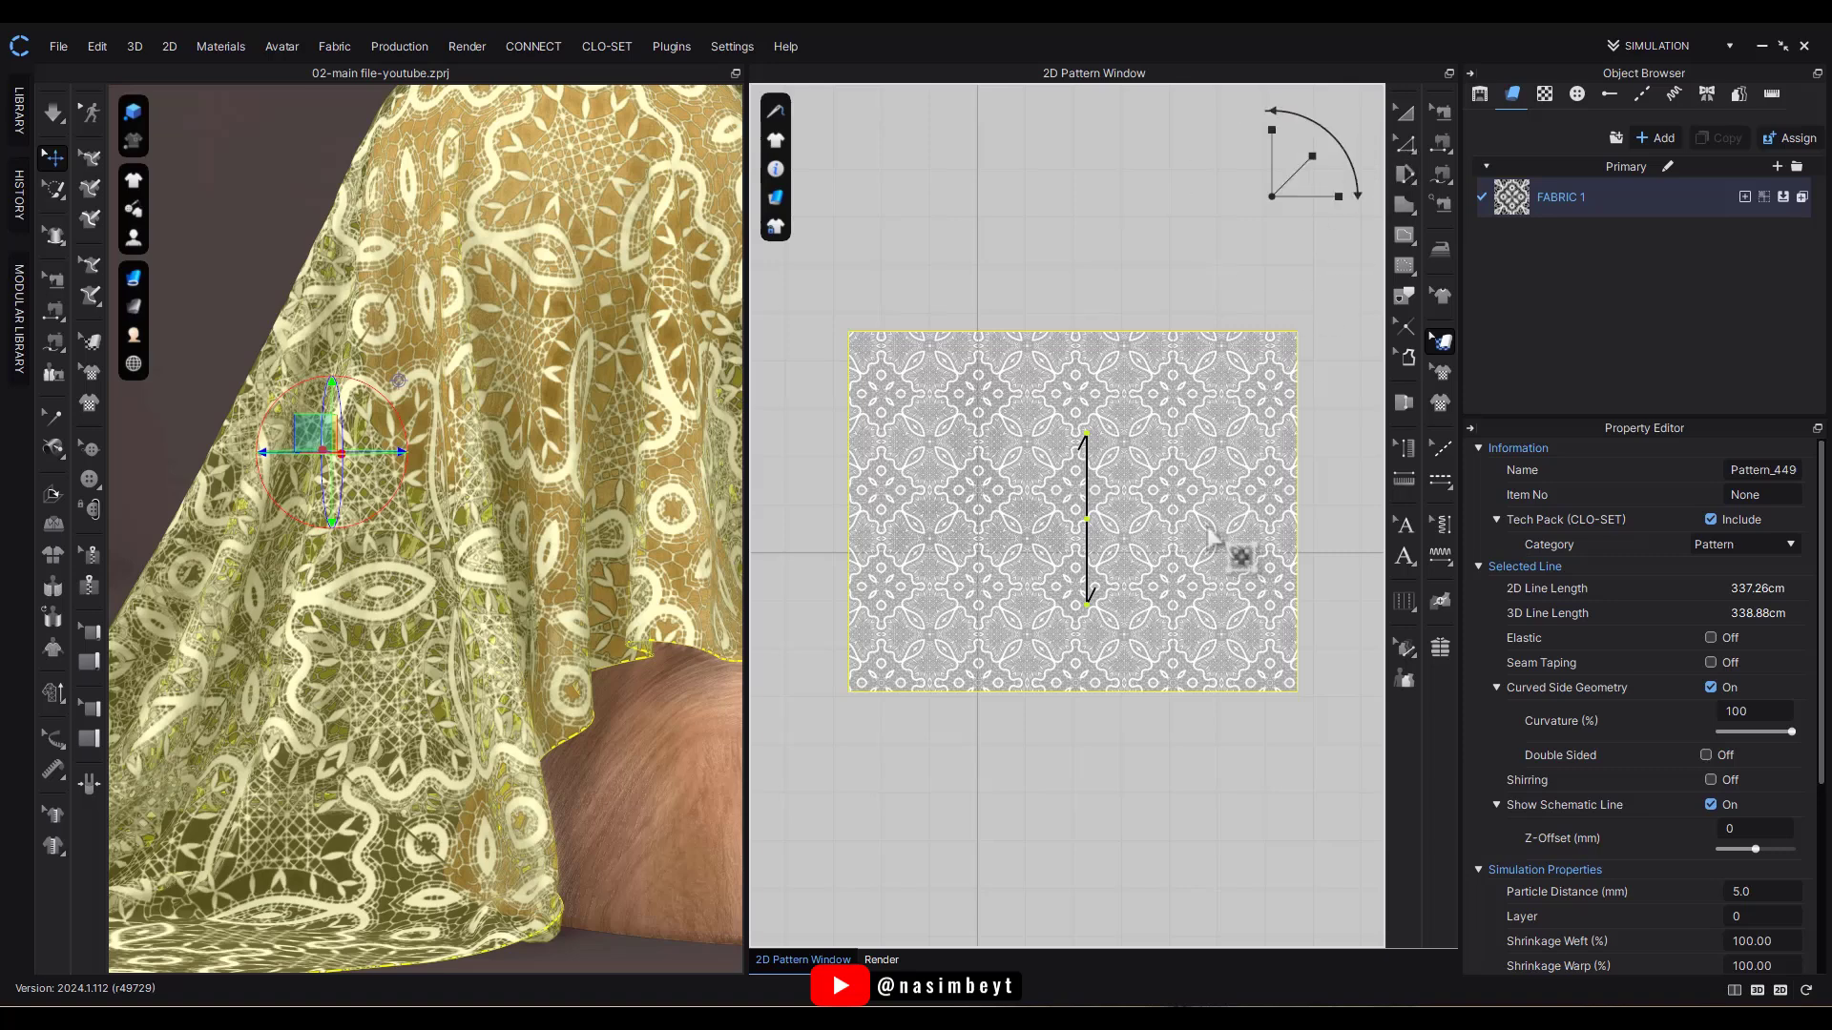
{"action": "mouse_move", "coordinate": [1610, 551]}
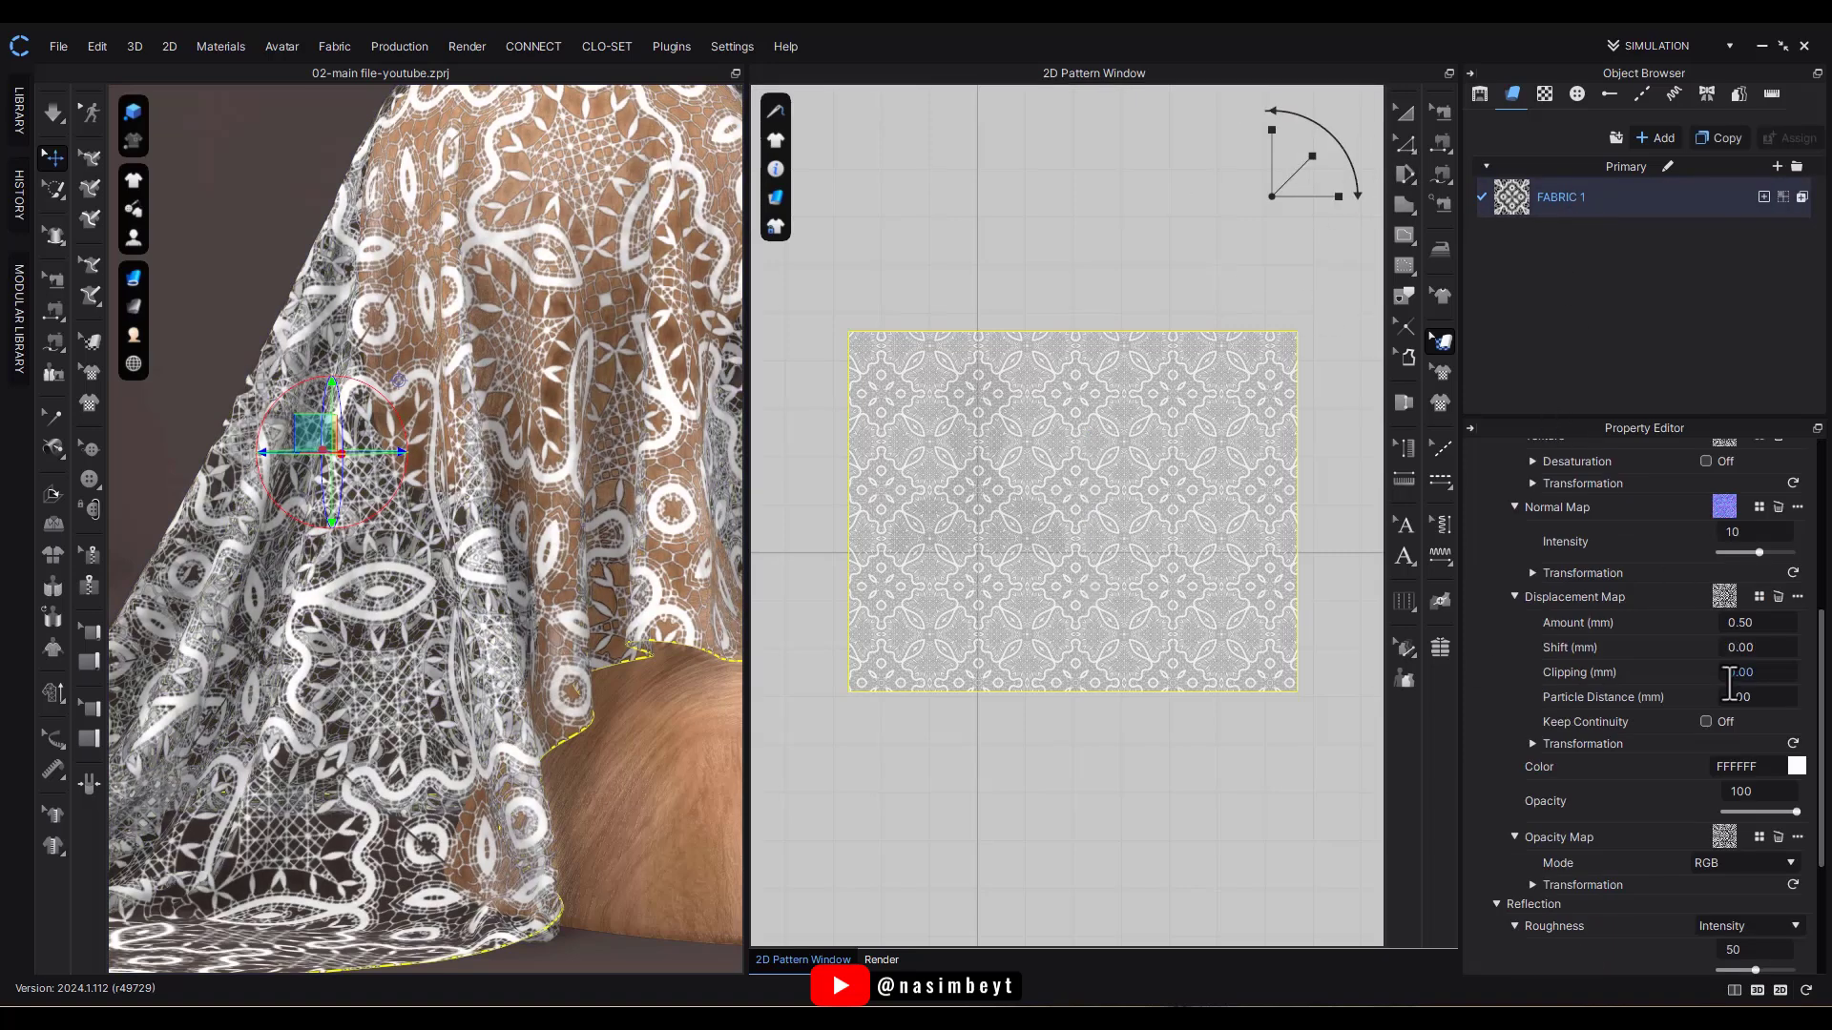
{"action": "scroll", "scroll_direction": "up", "scroll_amount": 3}
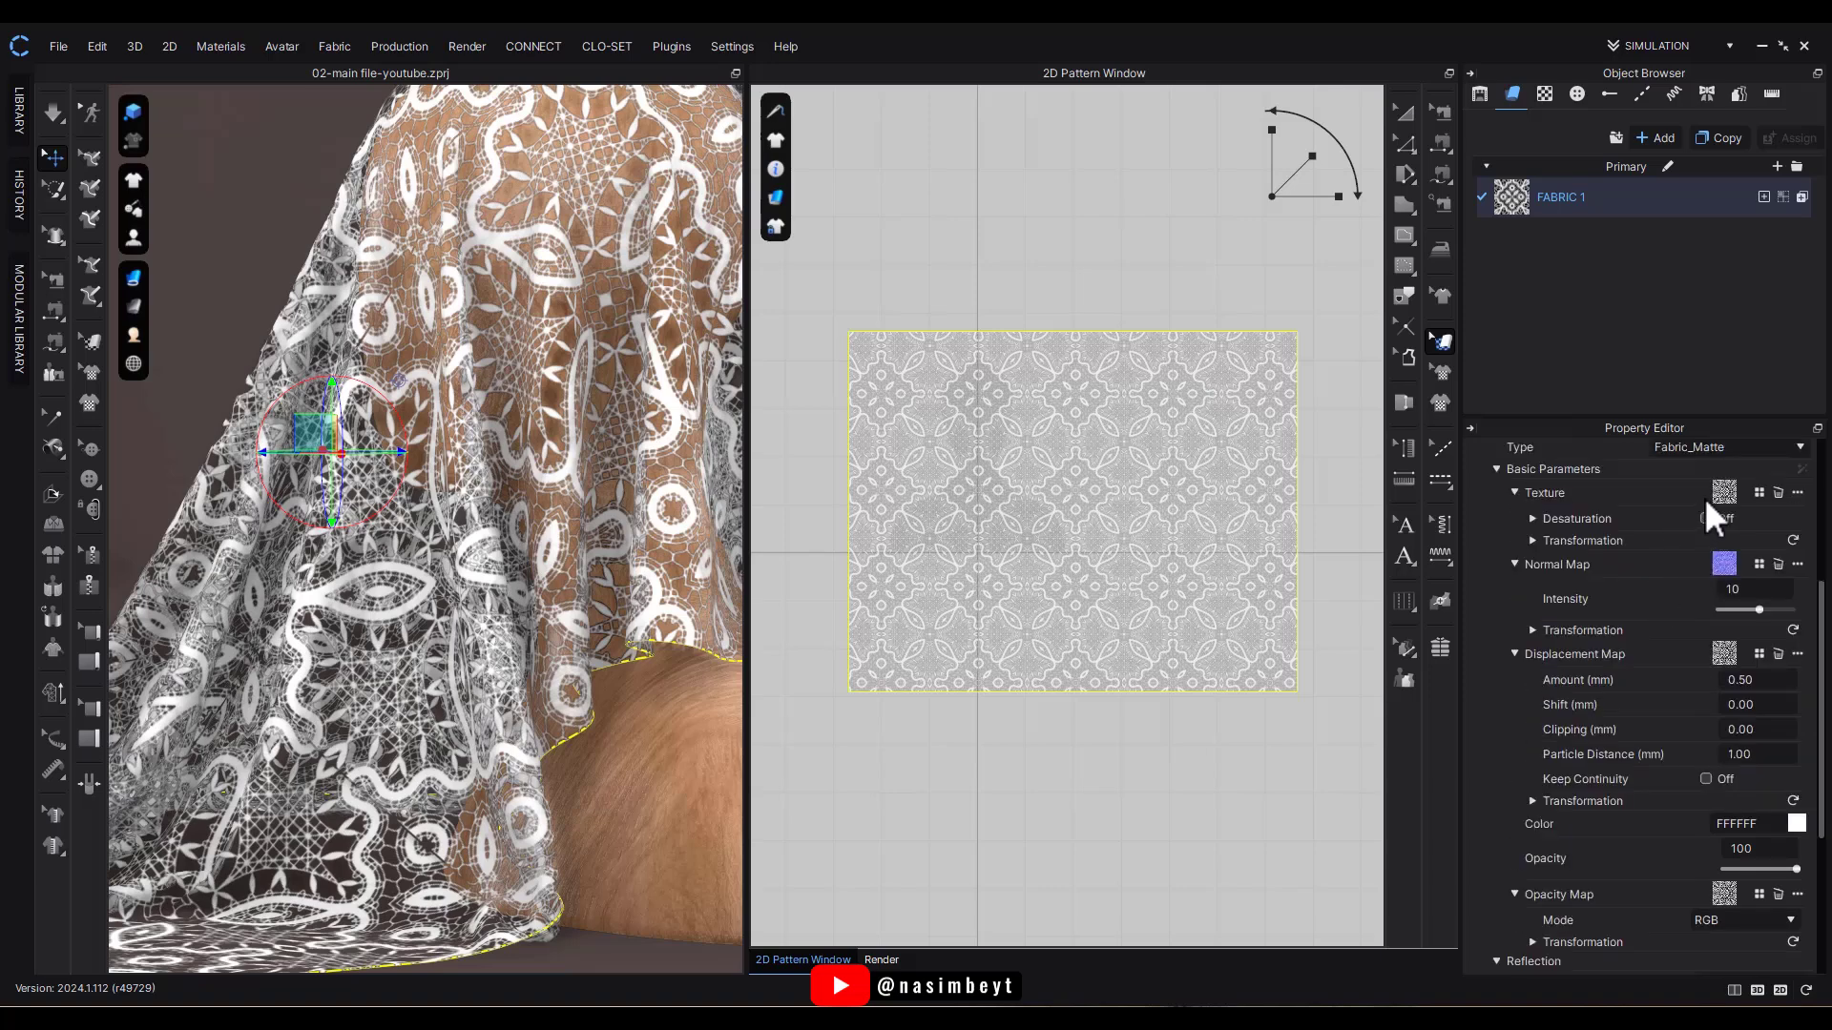
{"action": "mouse_move", "coordinate": [1729, 523]}
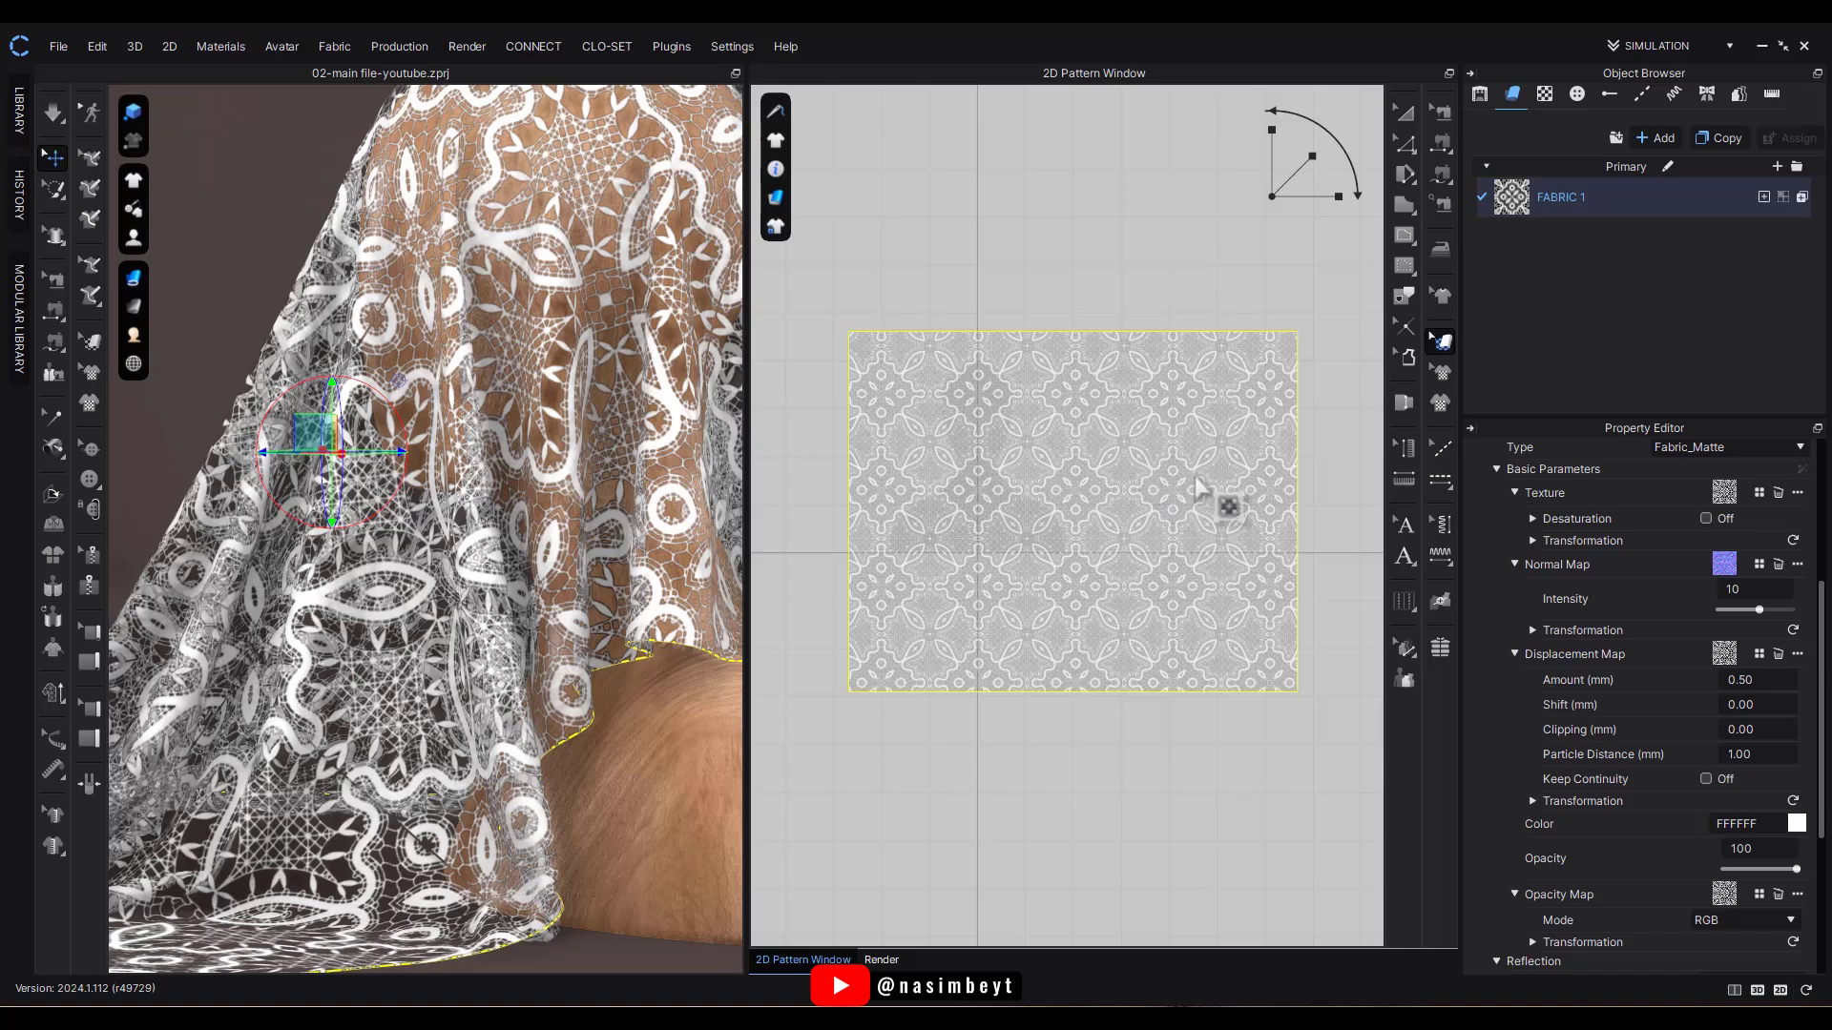
{"action": "mouse_move", "coordinate": [1367, 414]}
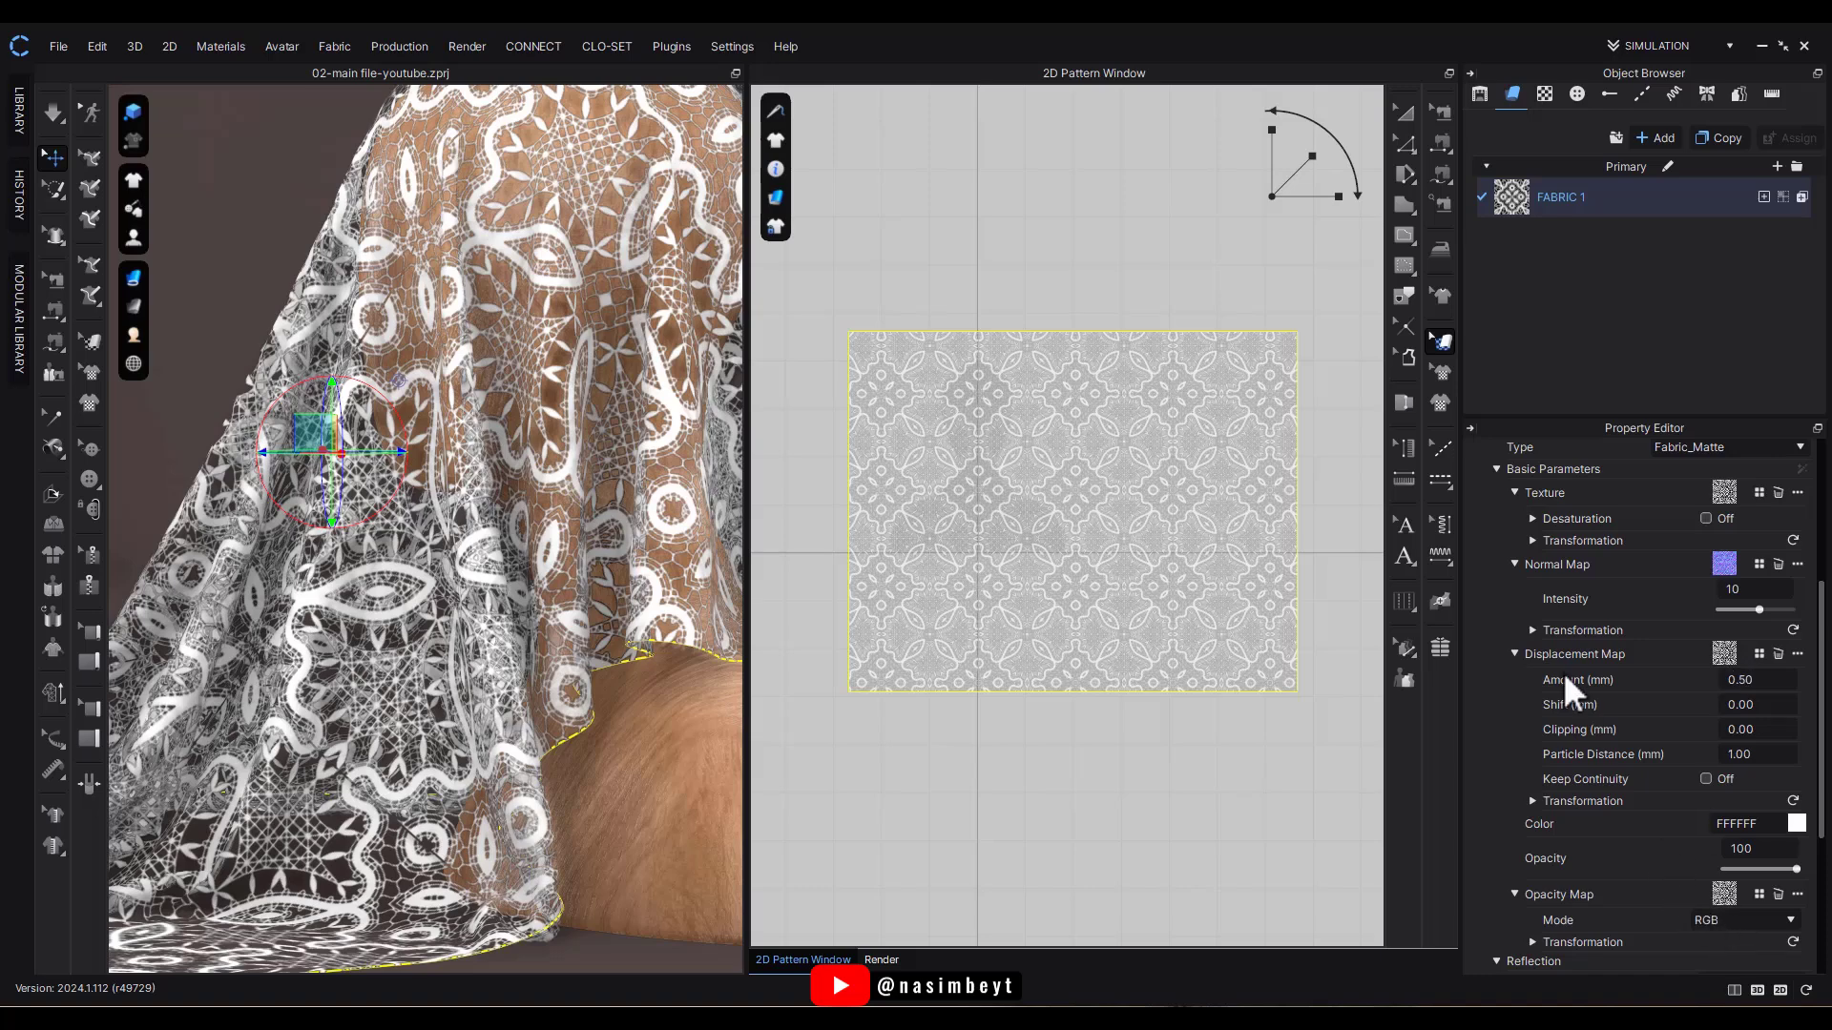
{"action": "left_click", "coordinate": [1582, 540]}
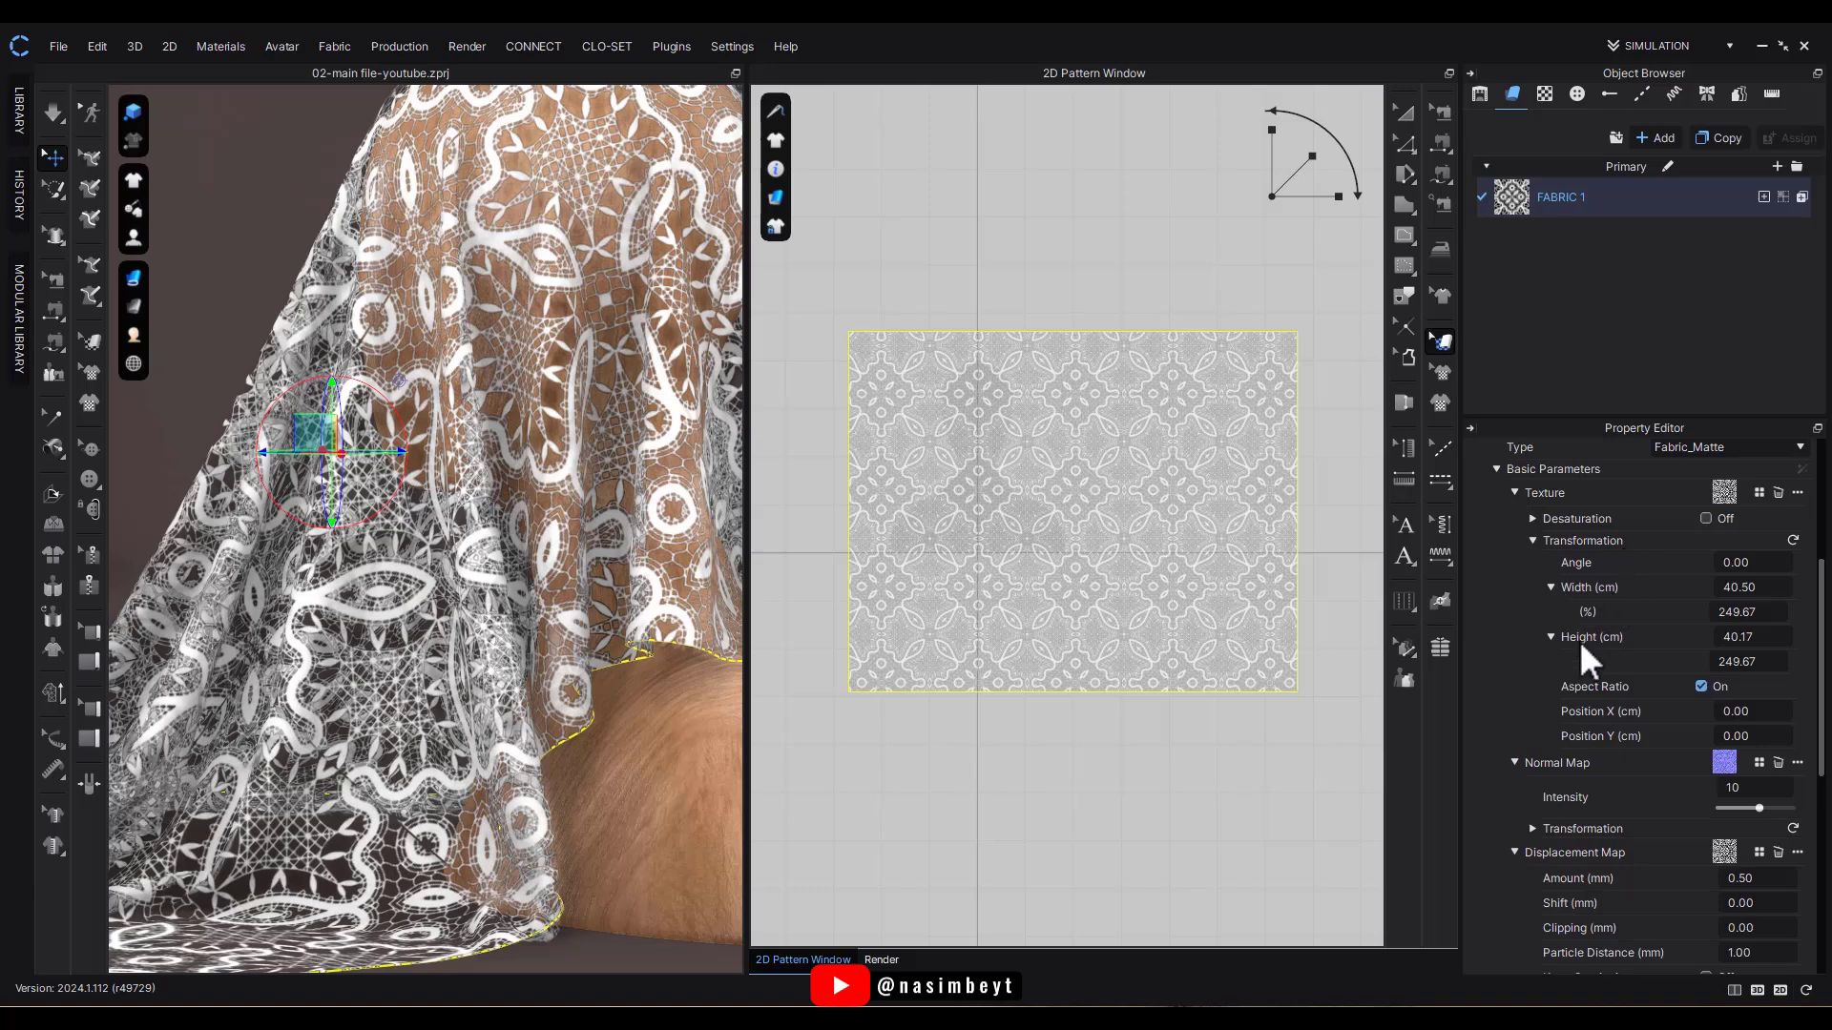
{"action": "mouse_move", "coordinate": [1685, 607]}
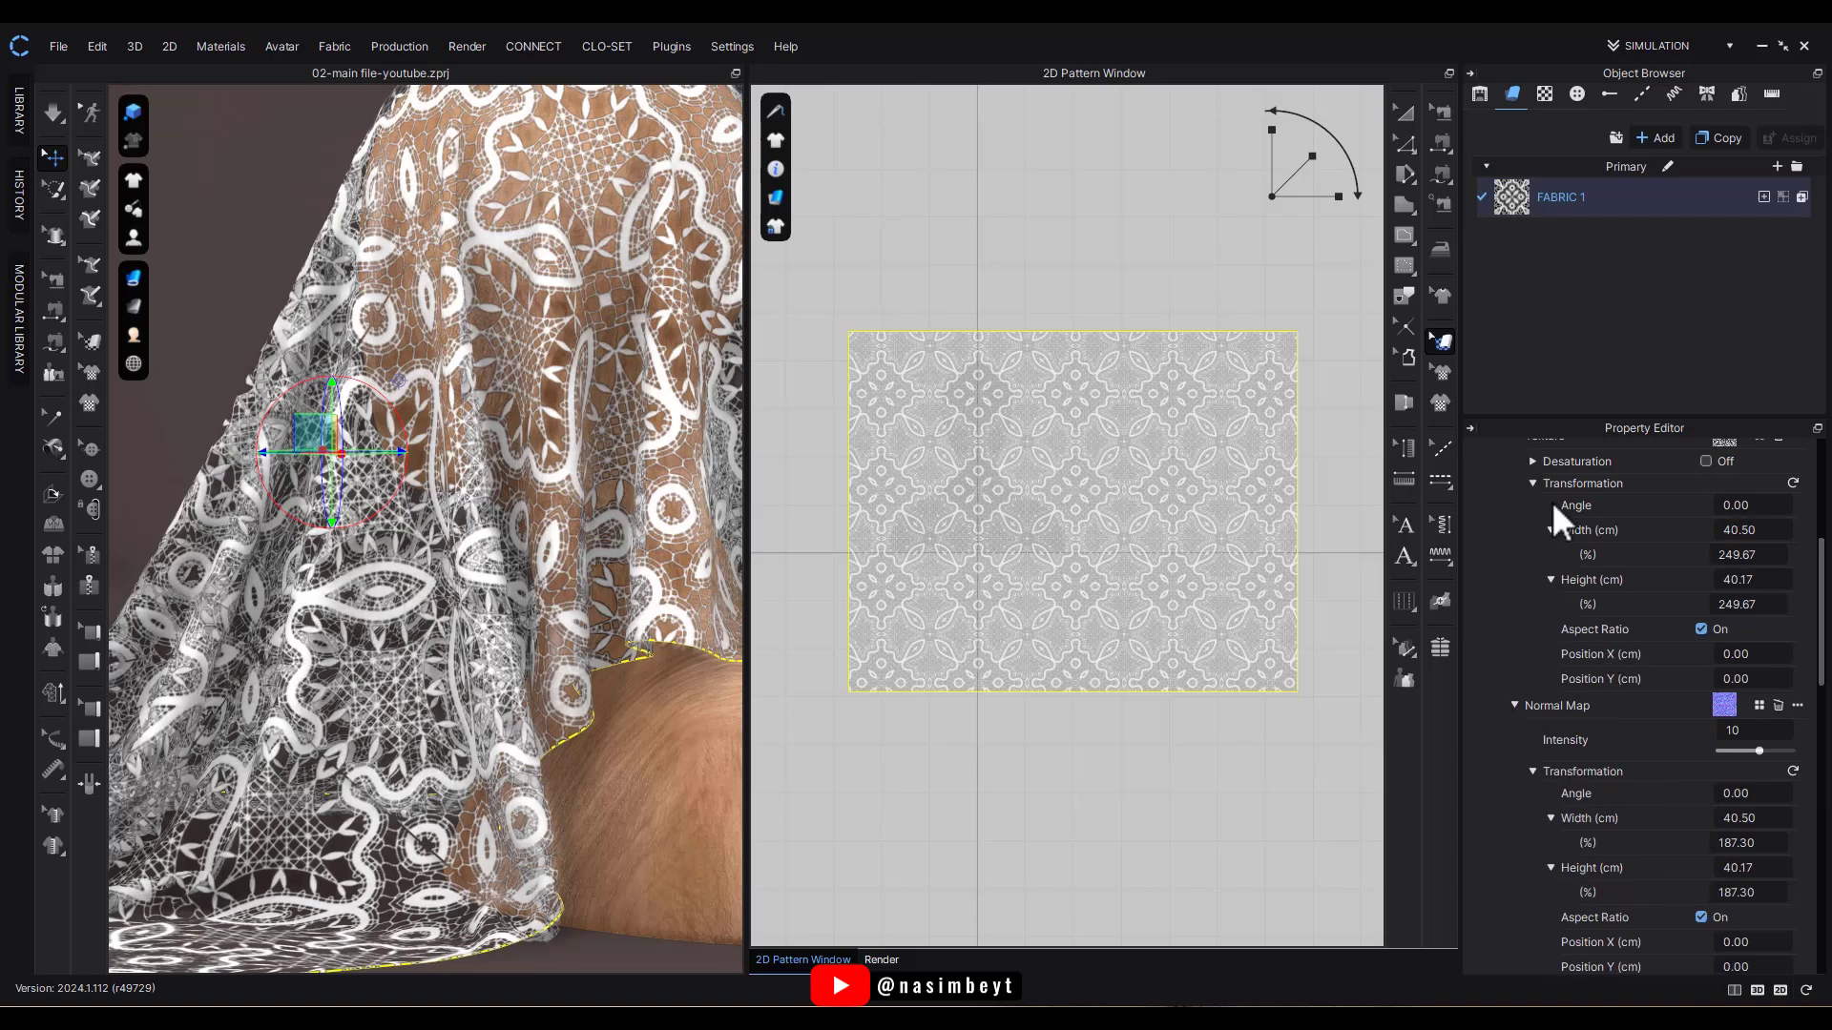
{"action": "mouse_move", "coordinate": [1446, 346]}
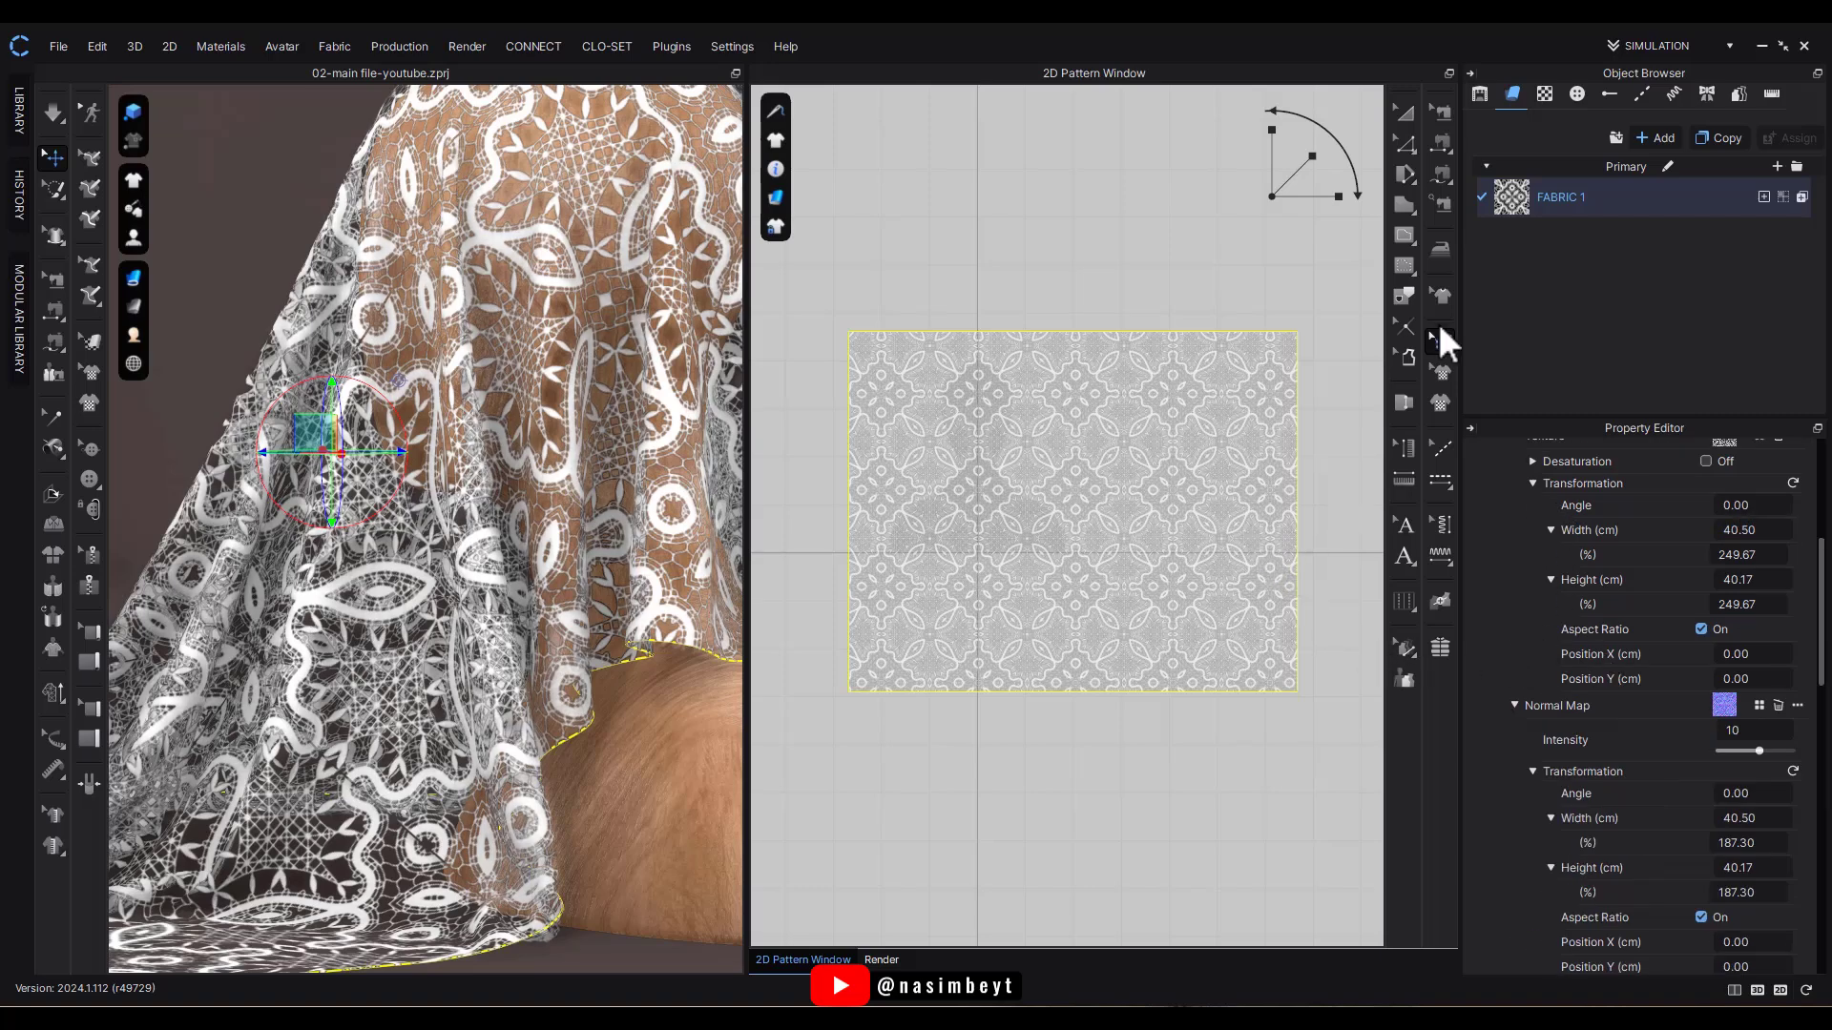
{"action": "left_click", "coordinate": [881, 960]}
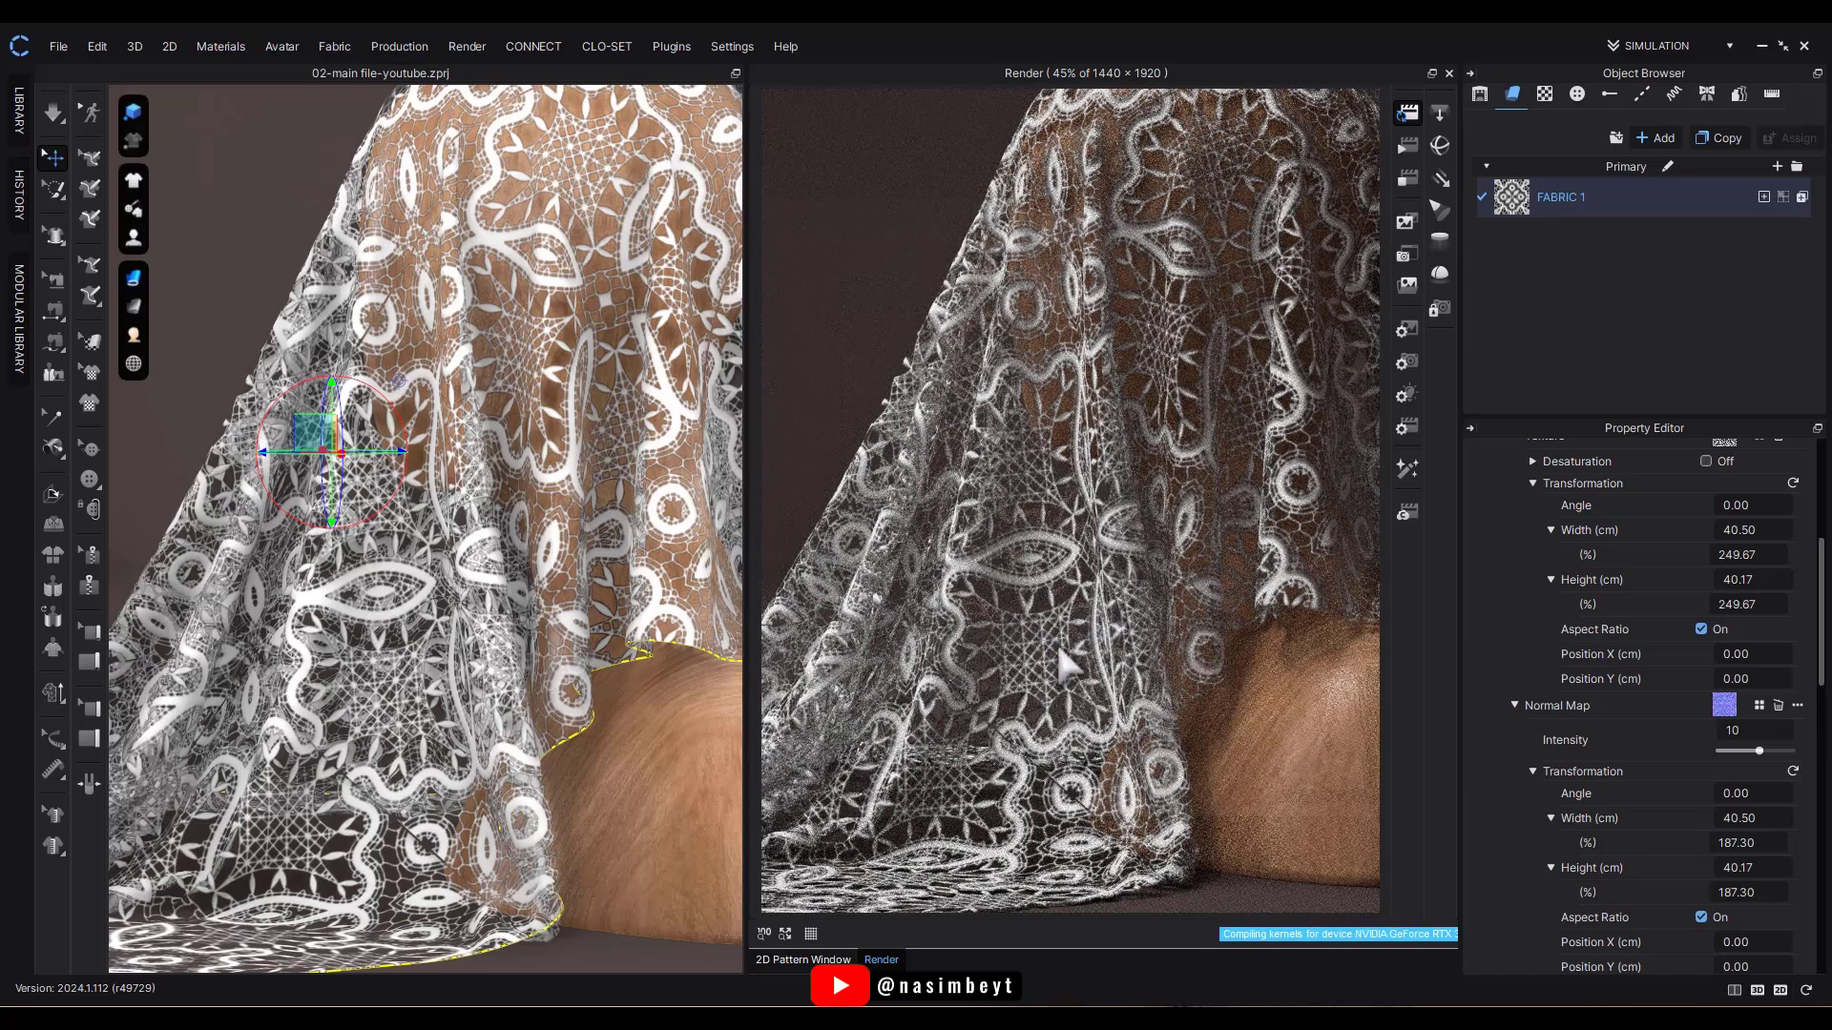
{"action": "mouse_move", "coordinate": [1179, 439]}
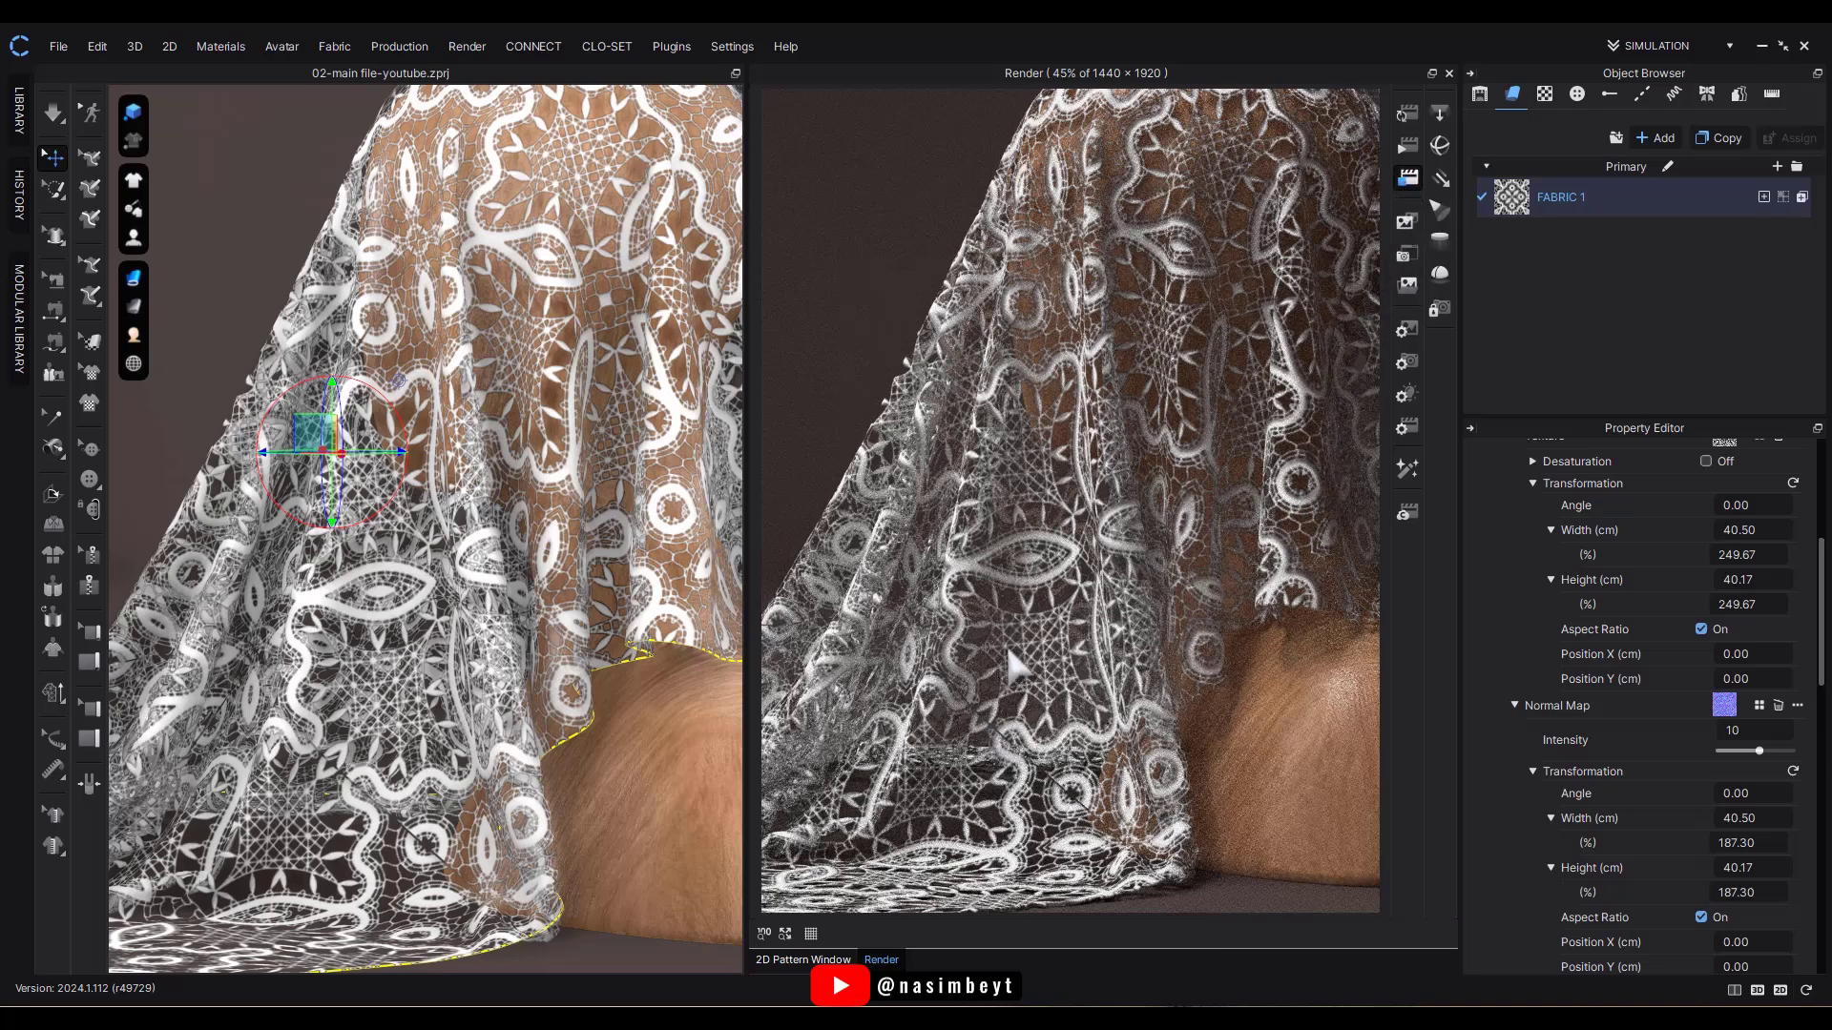
Return to the 2D pattern view to check the lace tiling on the piece.
{"action": "left_click", "coordinate": [802, 960]}
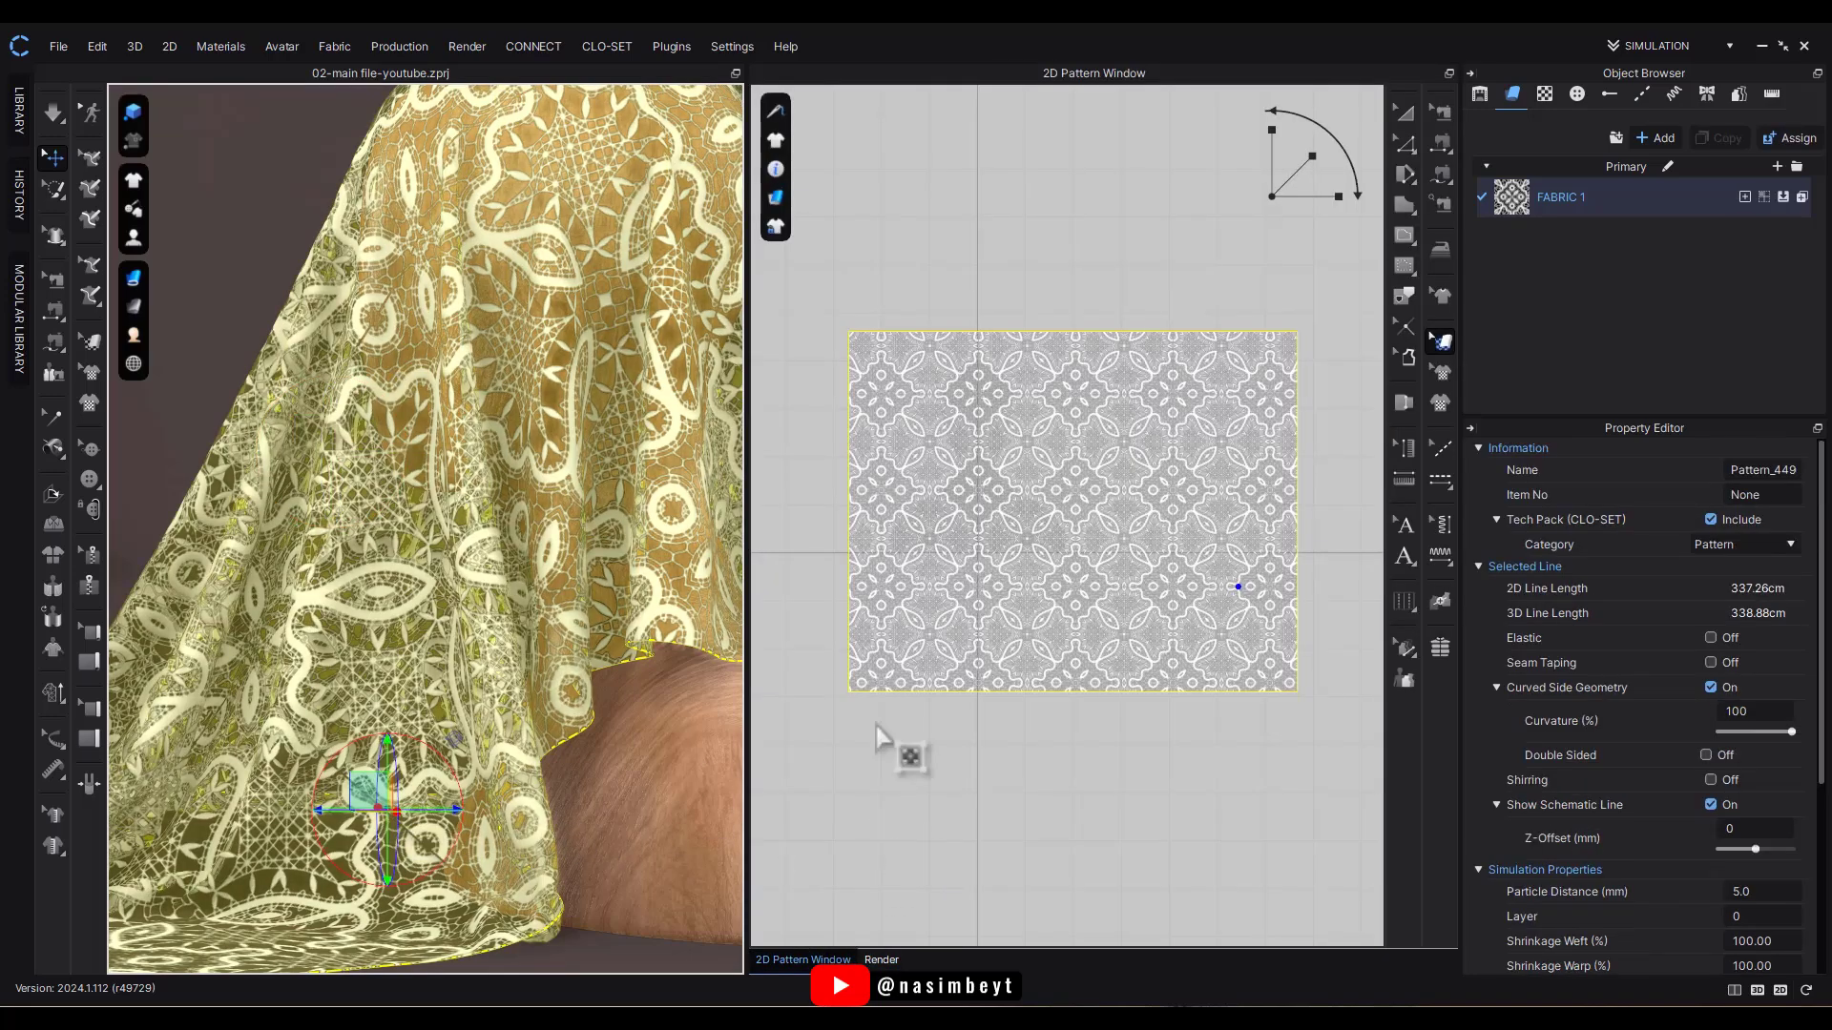
{"action": "mouse_move", "coordinate": [1256, 612]}
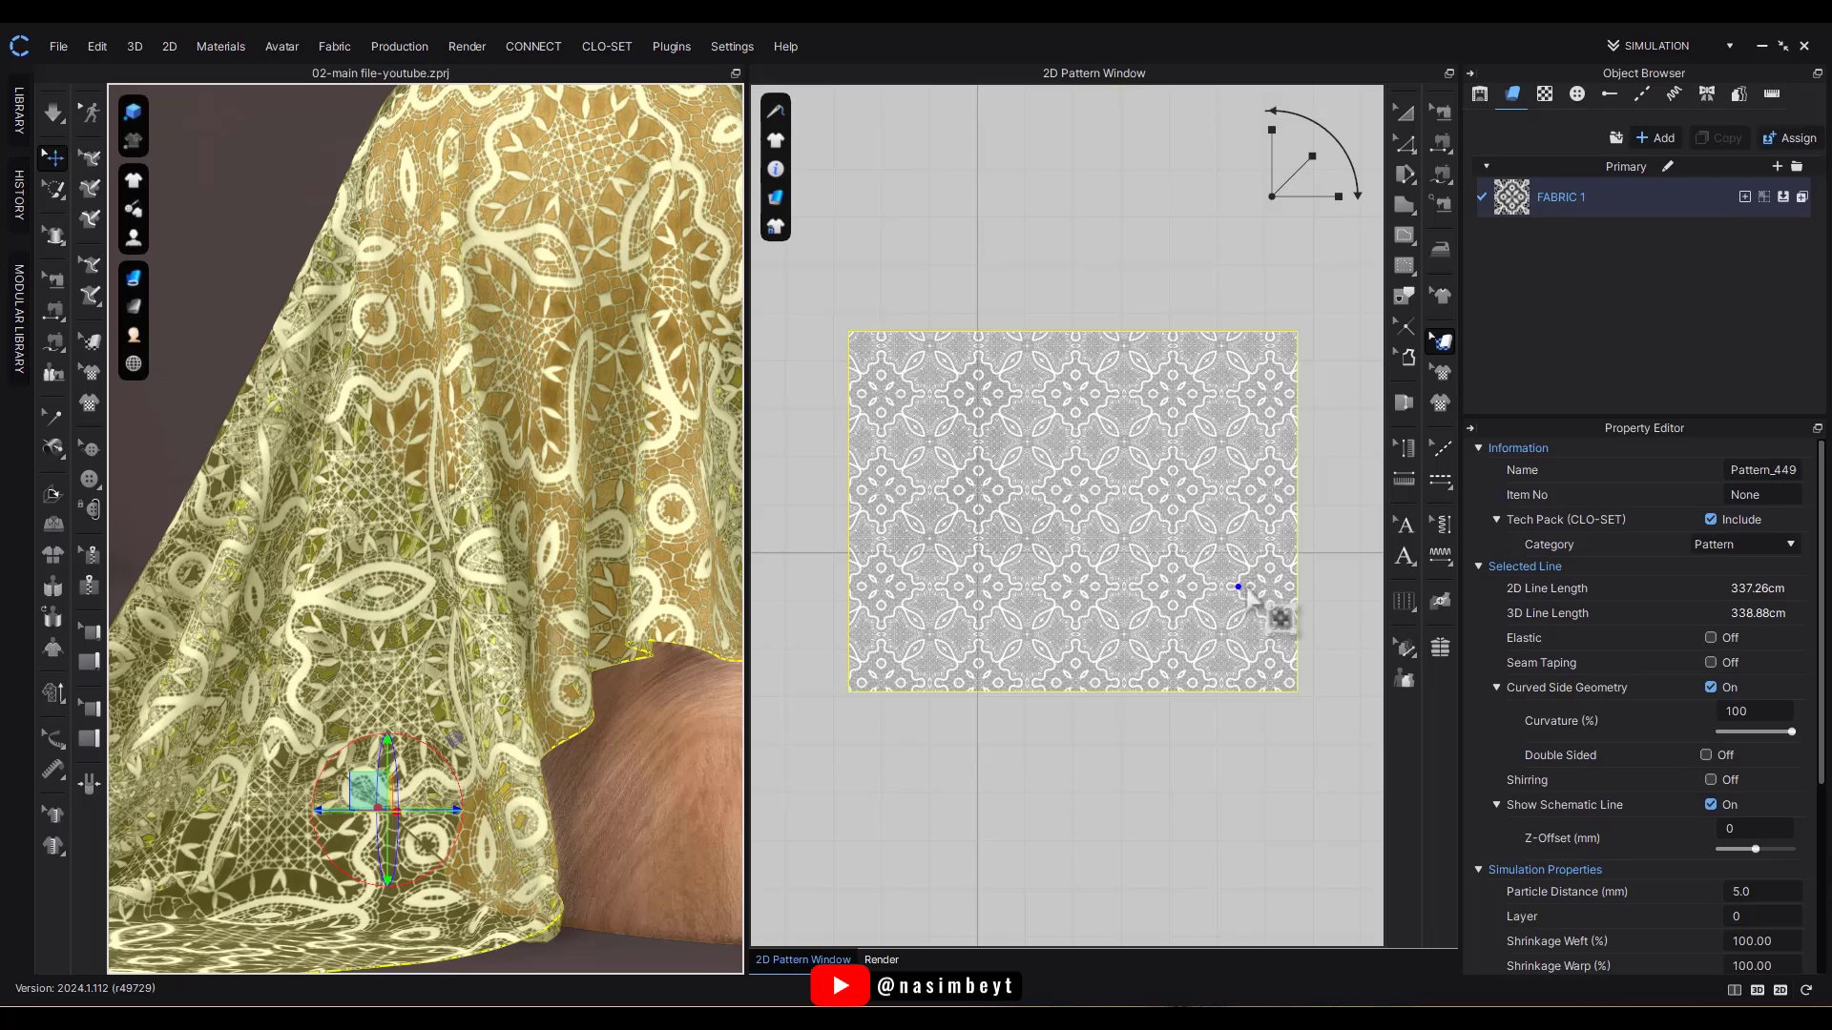
{"action": "scroll", "scroll_direction": "up", "scroll_amount": 3}
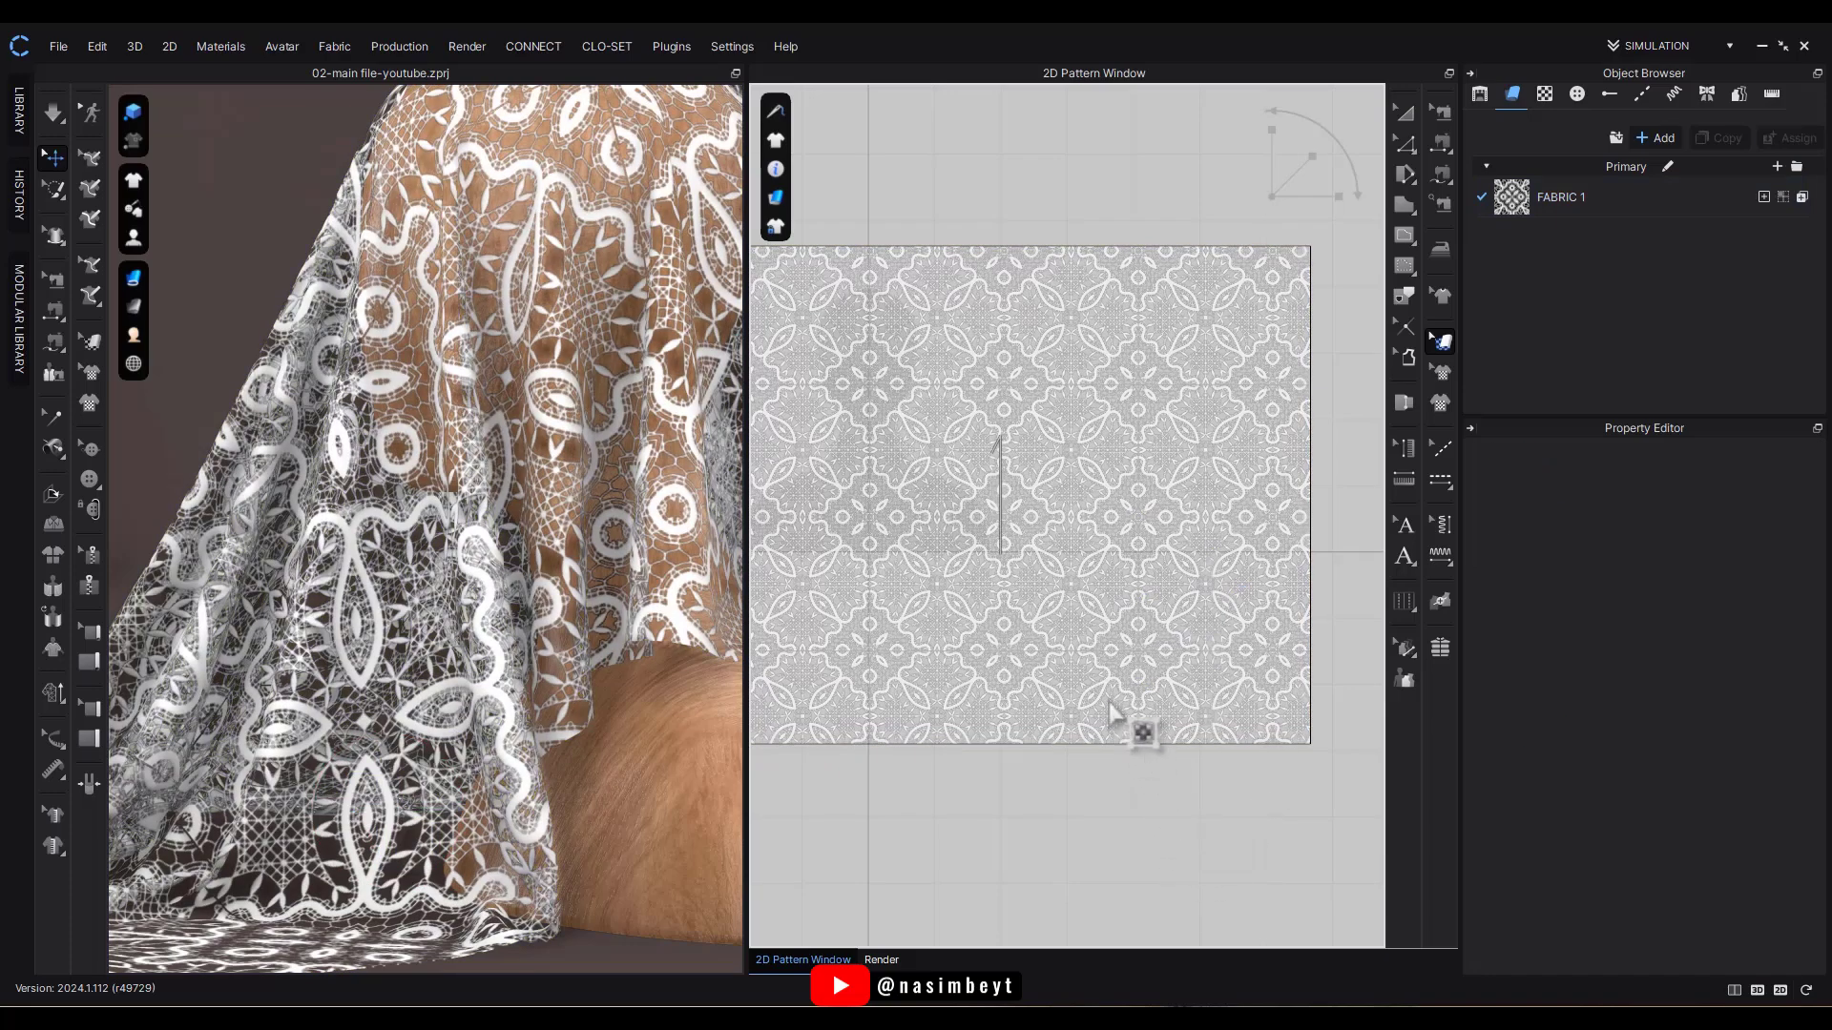
Render the lace, raise FABRIC 1's displacement amount to 1.5 mm and refresh the render.
{"action": "left_click", "coordinate": [882, 960]}
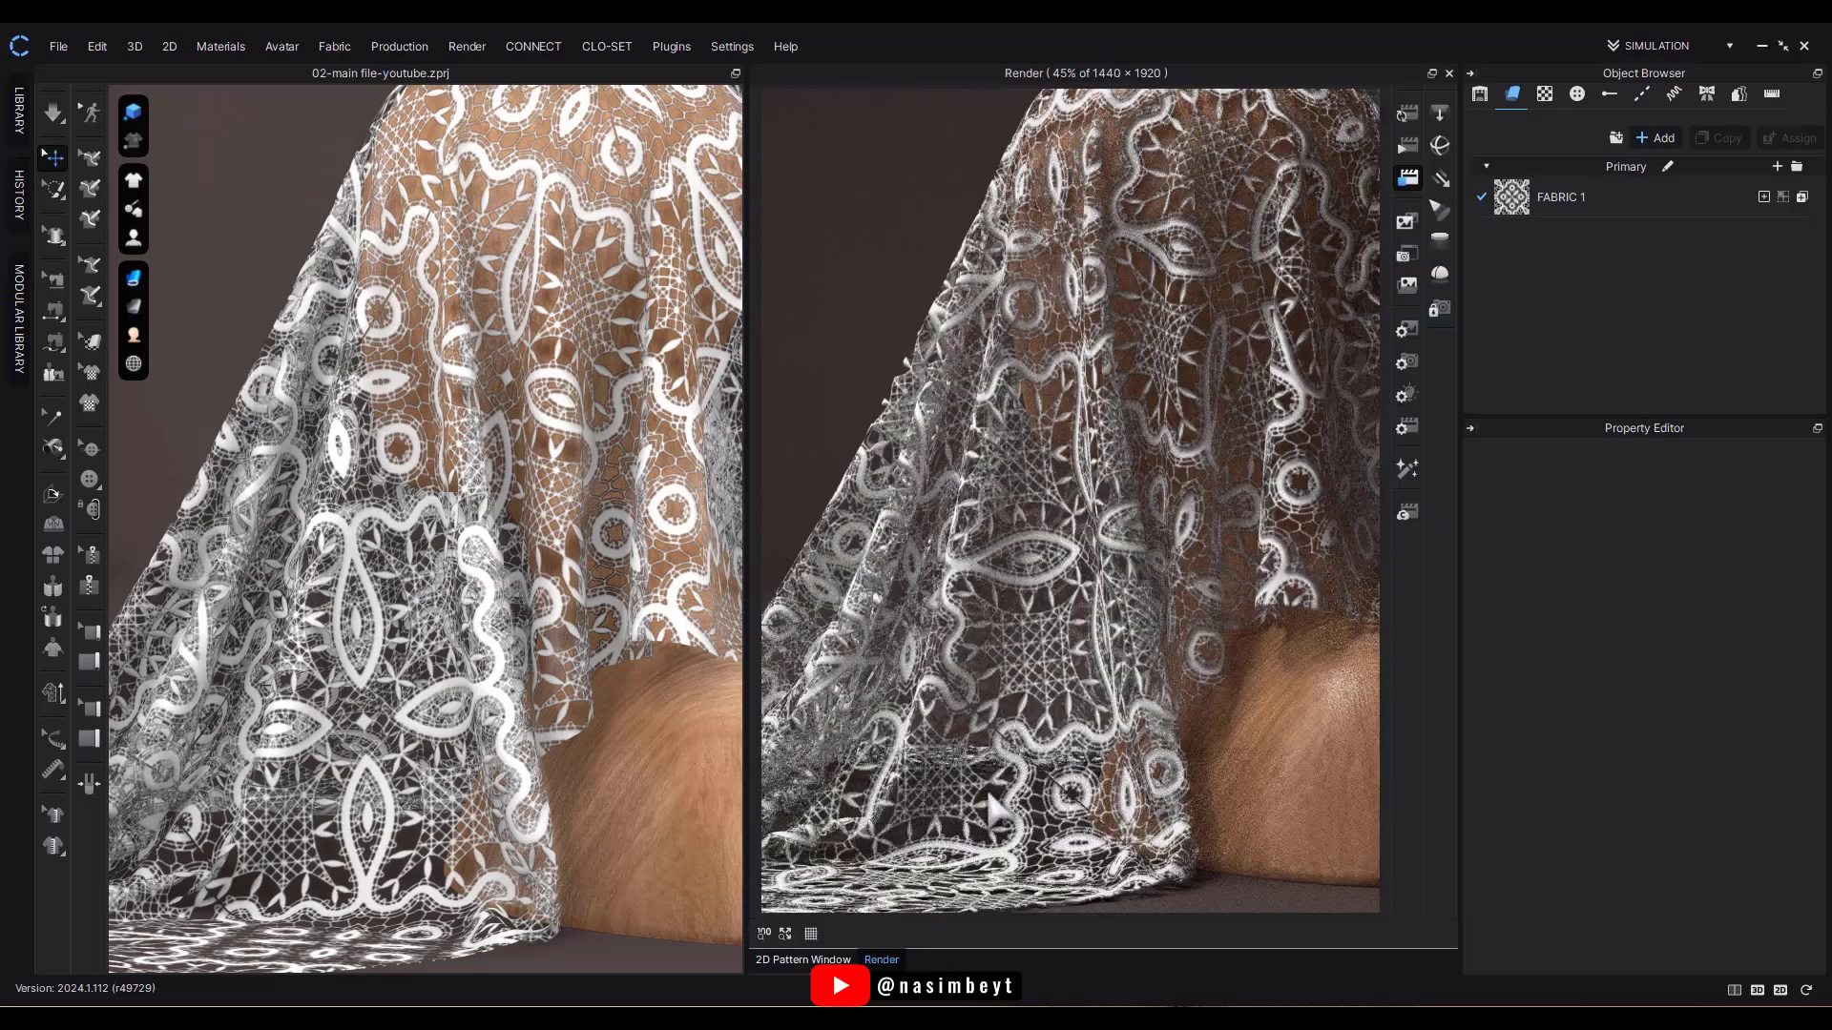
{"action": "mouse_move", "coordinate": [1086, 573]}
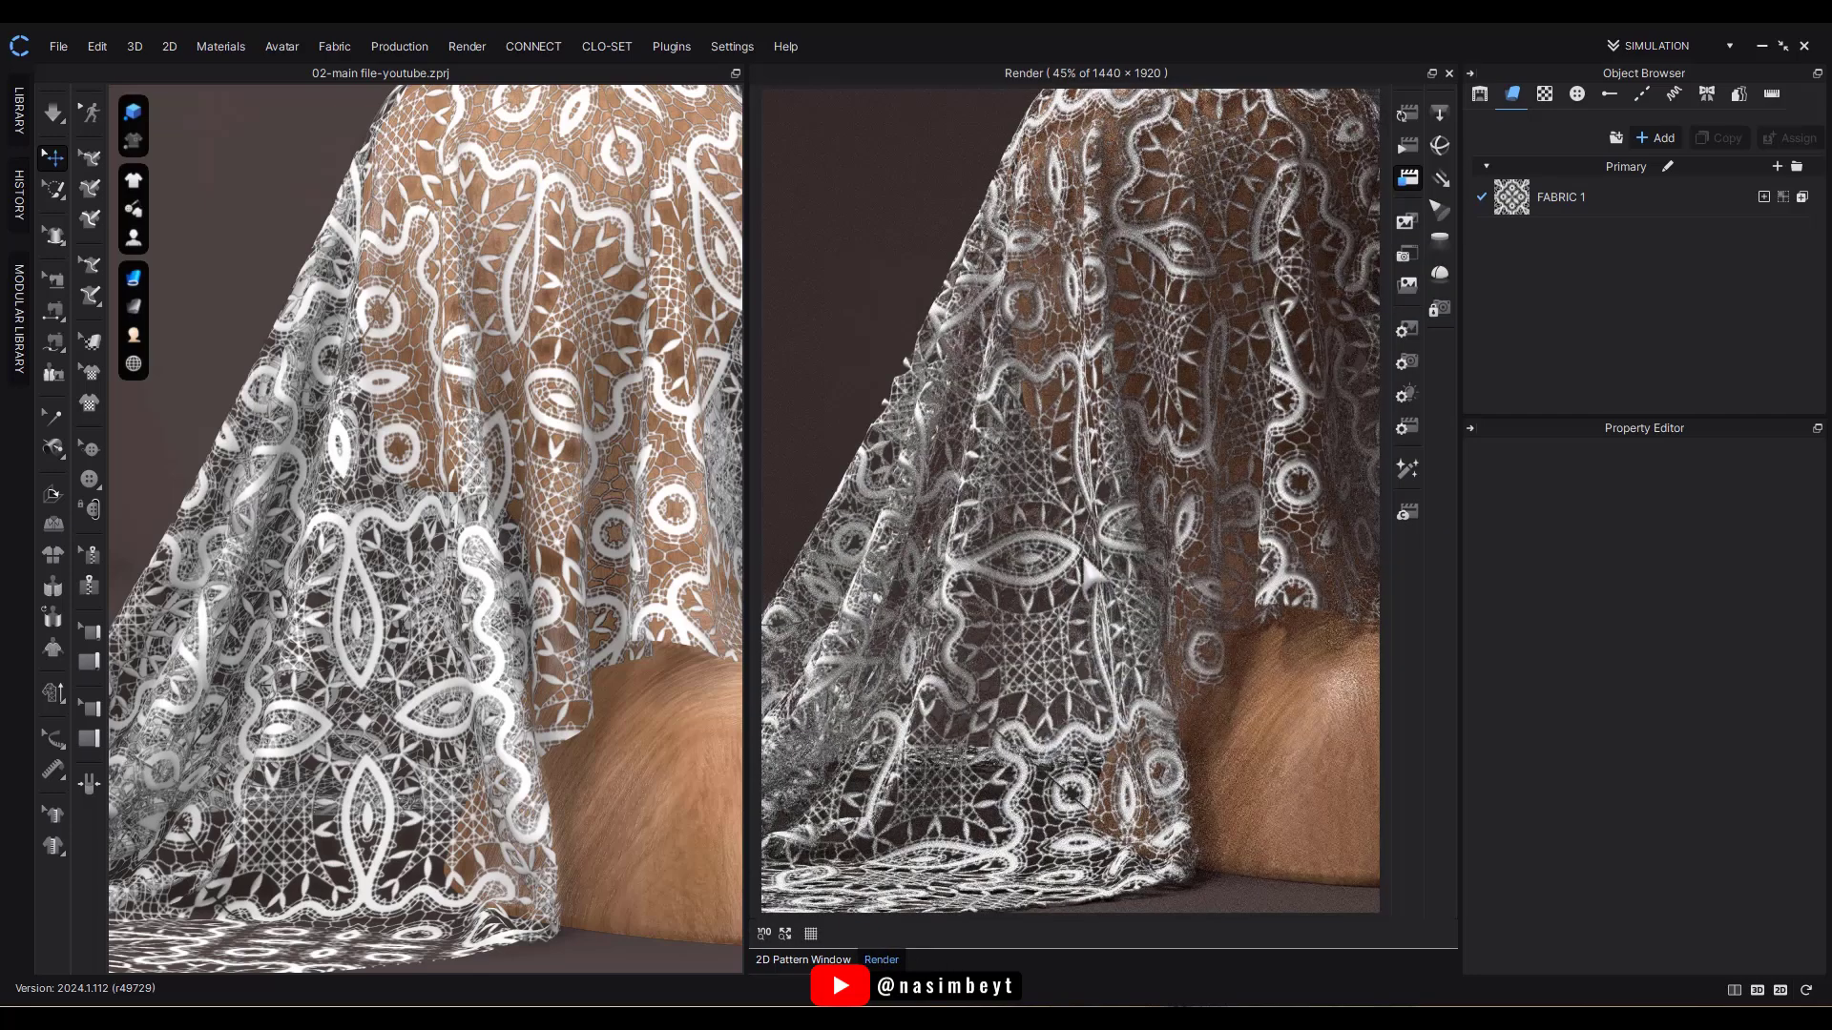
{"action": "mouse_move", "coordinate": [1220, 882]}
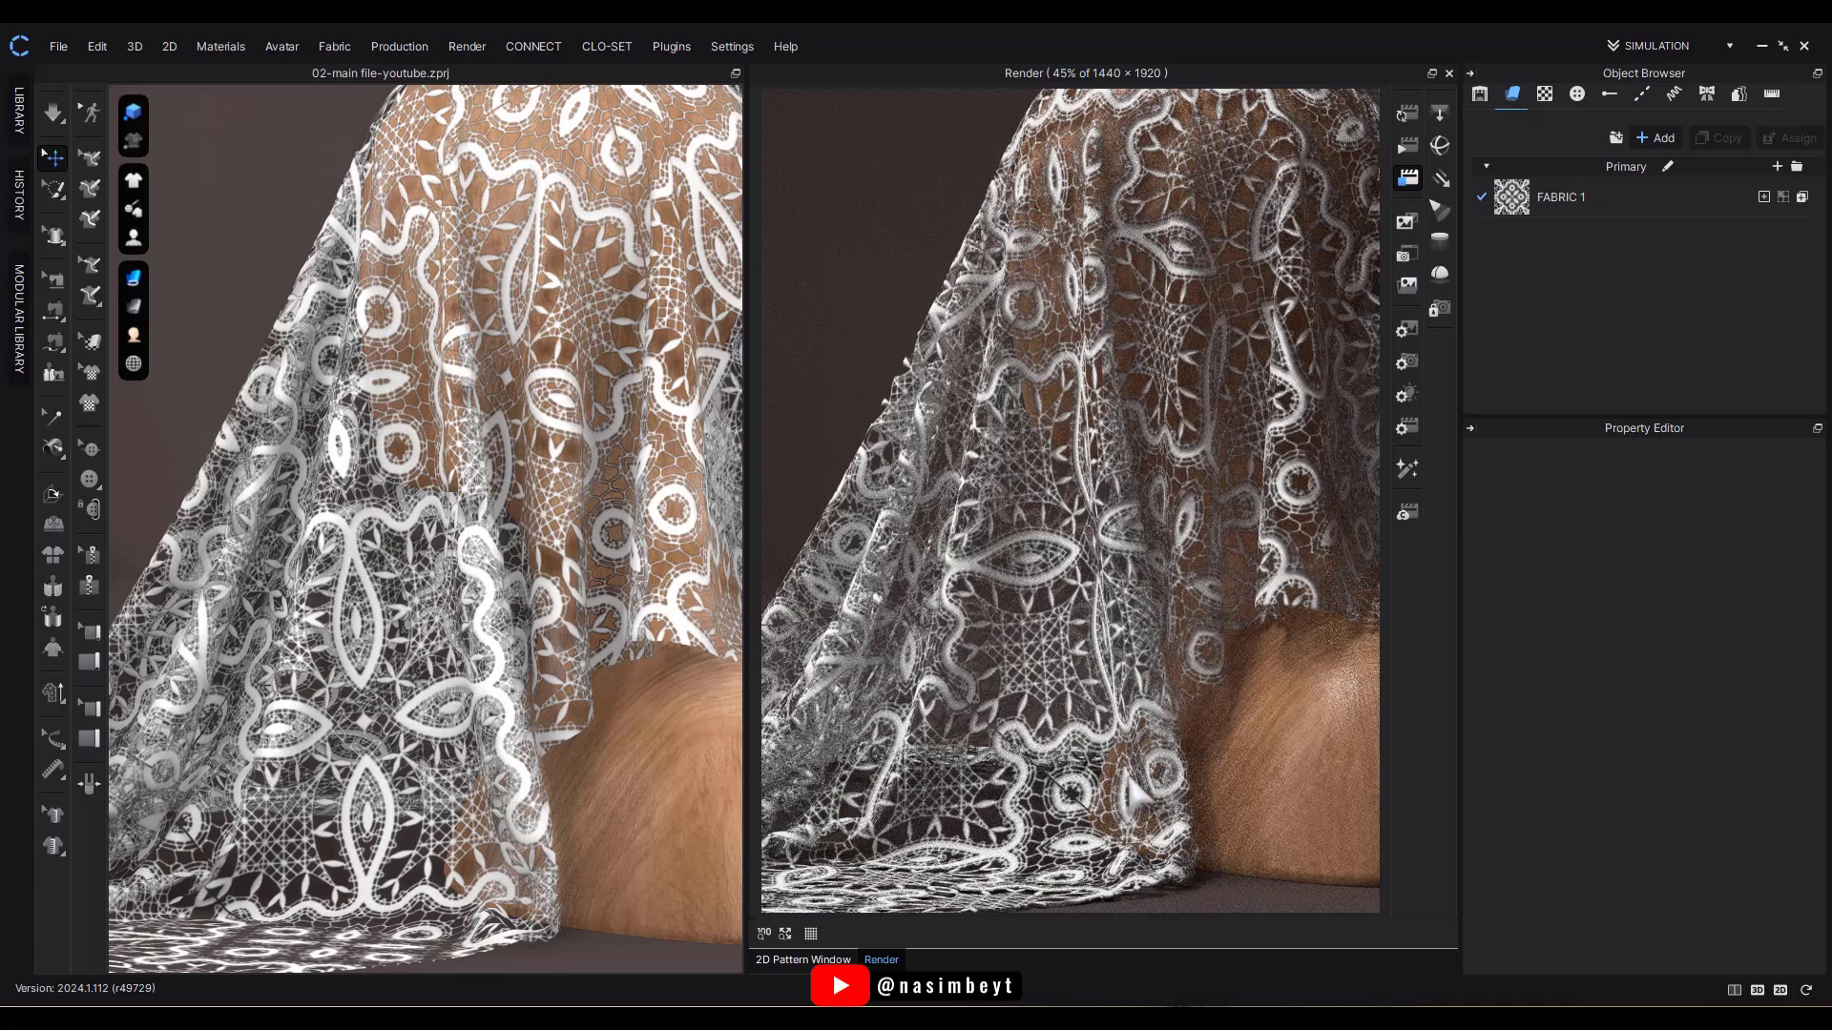
{"action": "left_click", "coordinate": [1559, 197]}
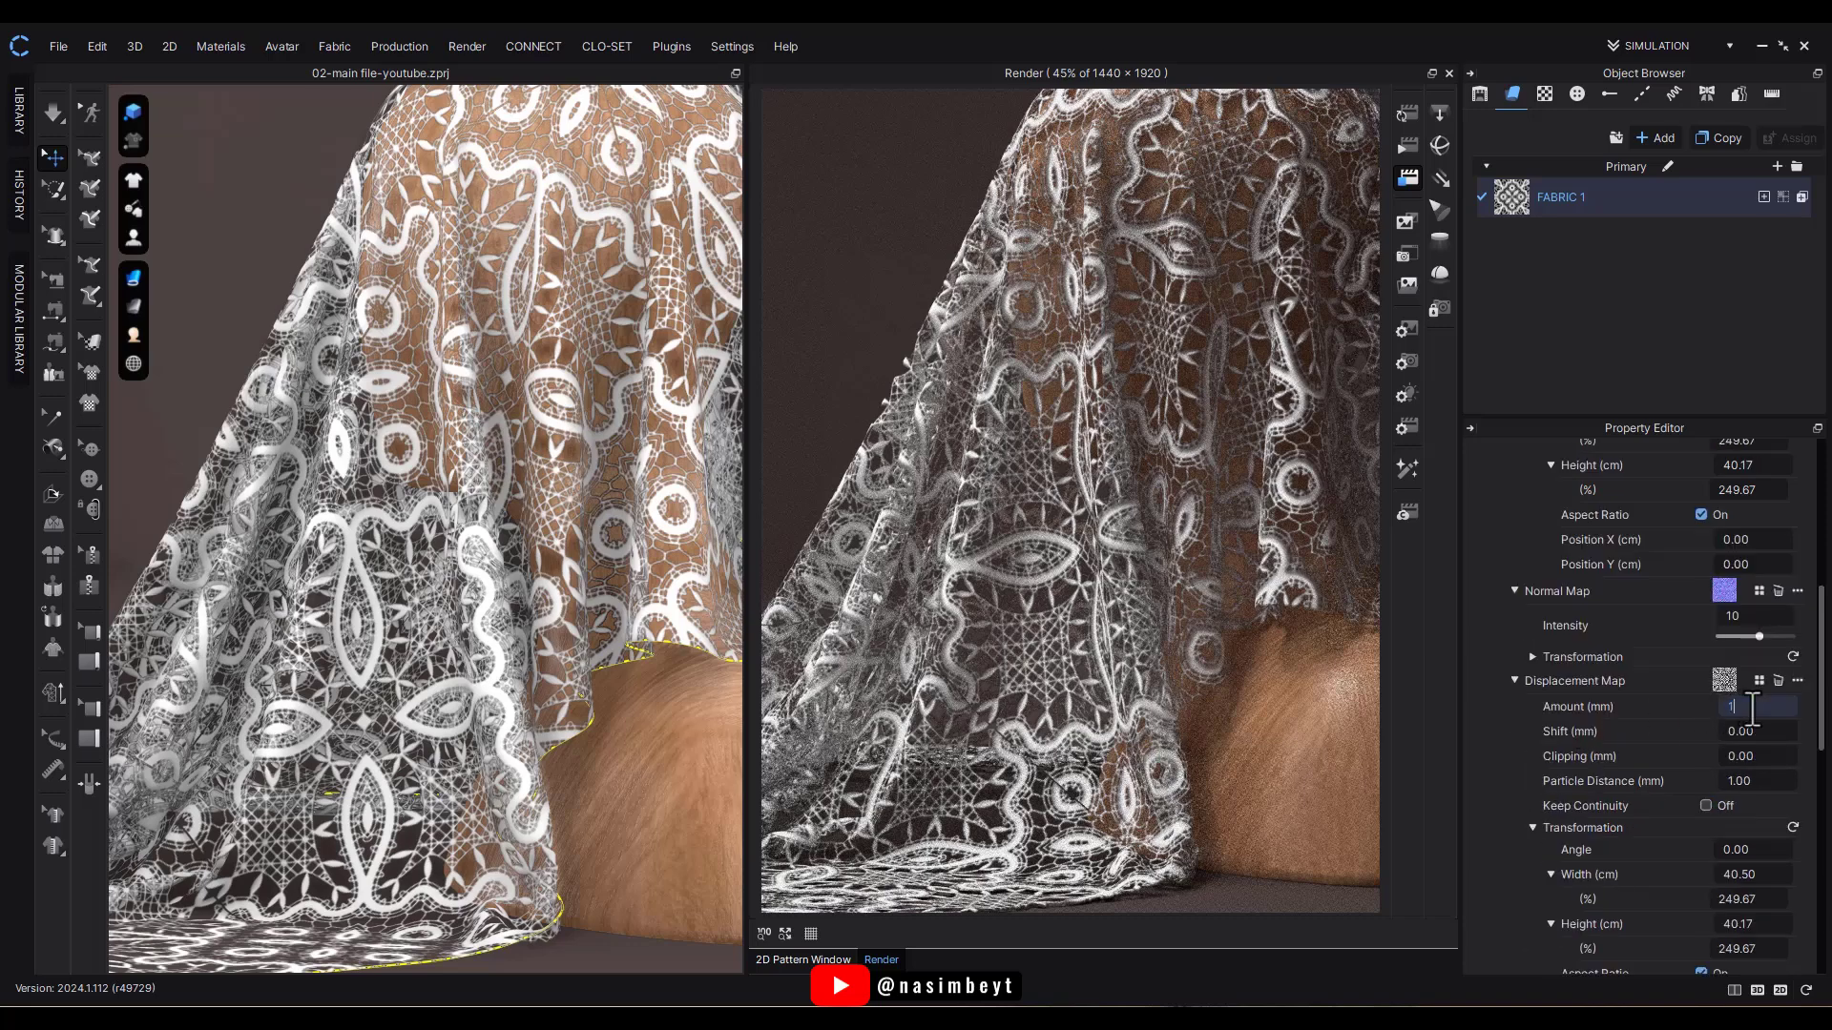
{"action": "type", "text": "1.50"}
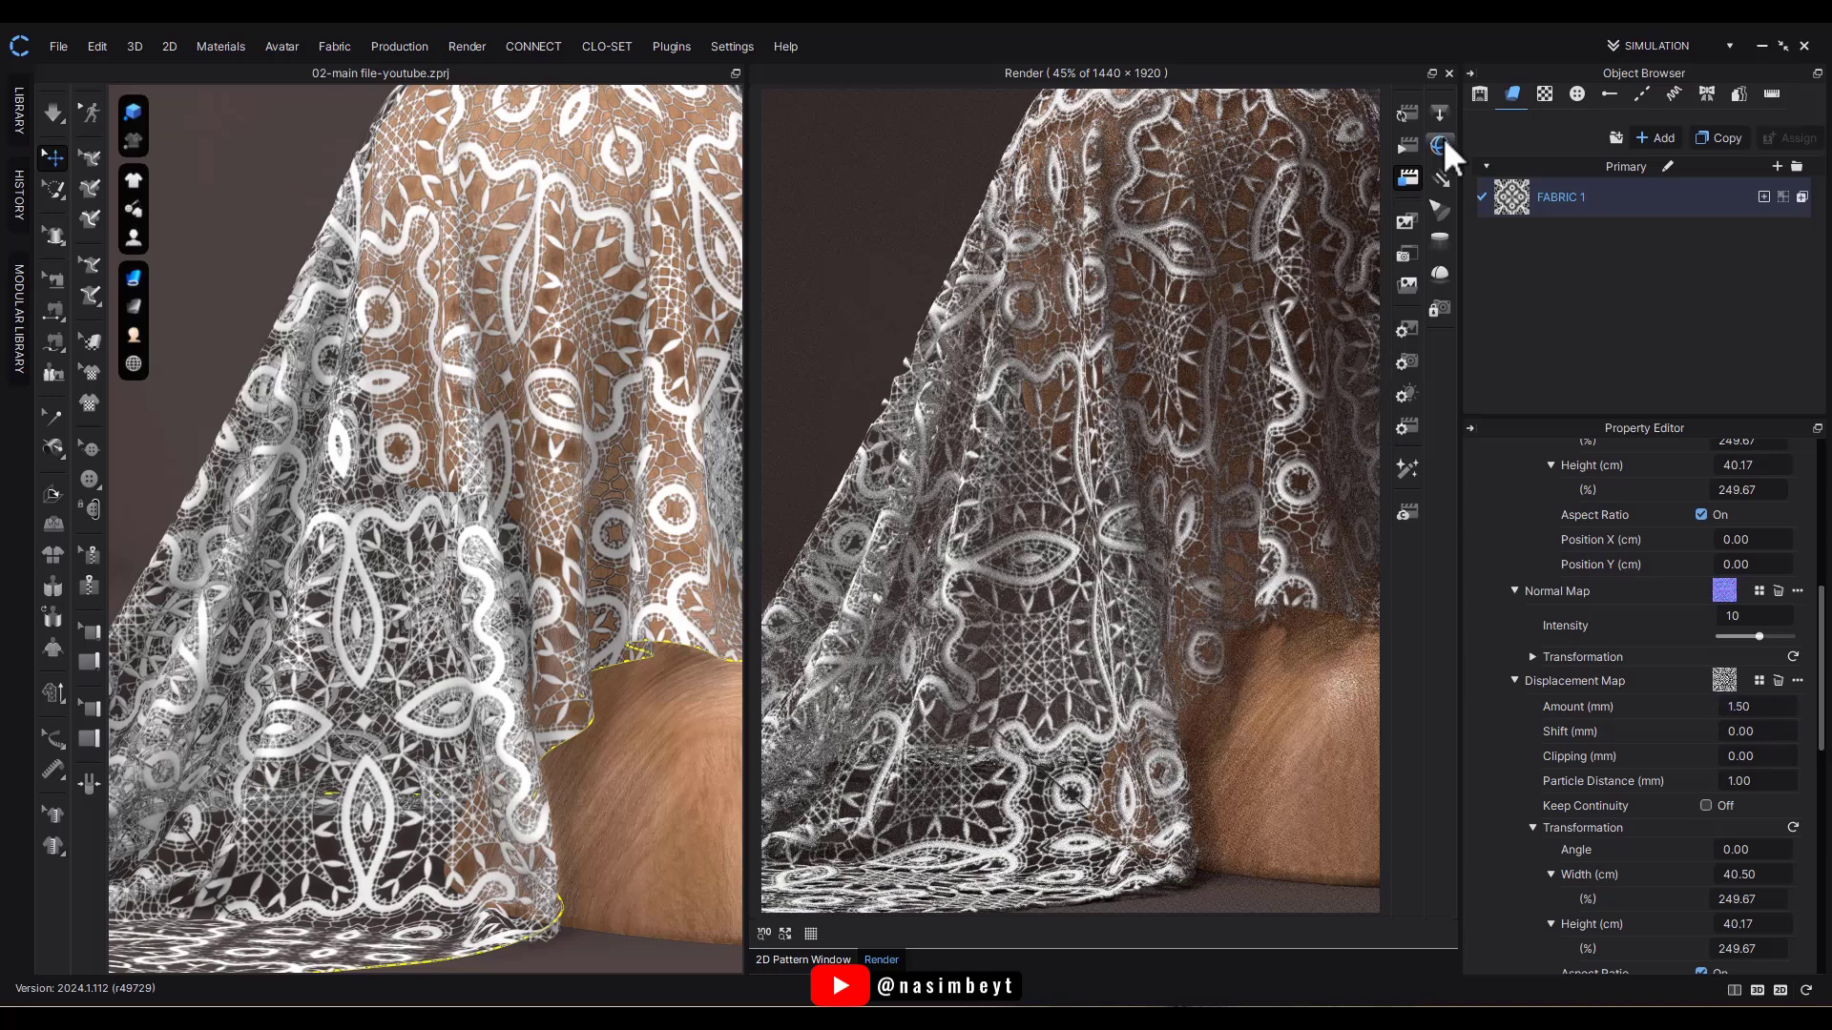
{"action": "left_click", "coordinate": [1439, 145]}
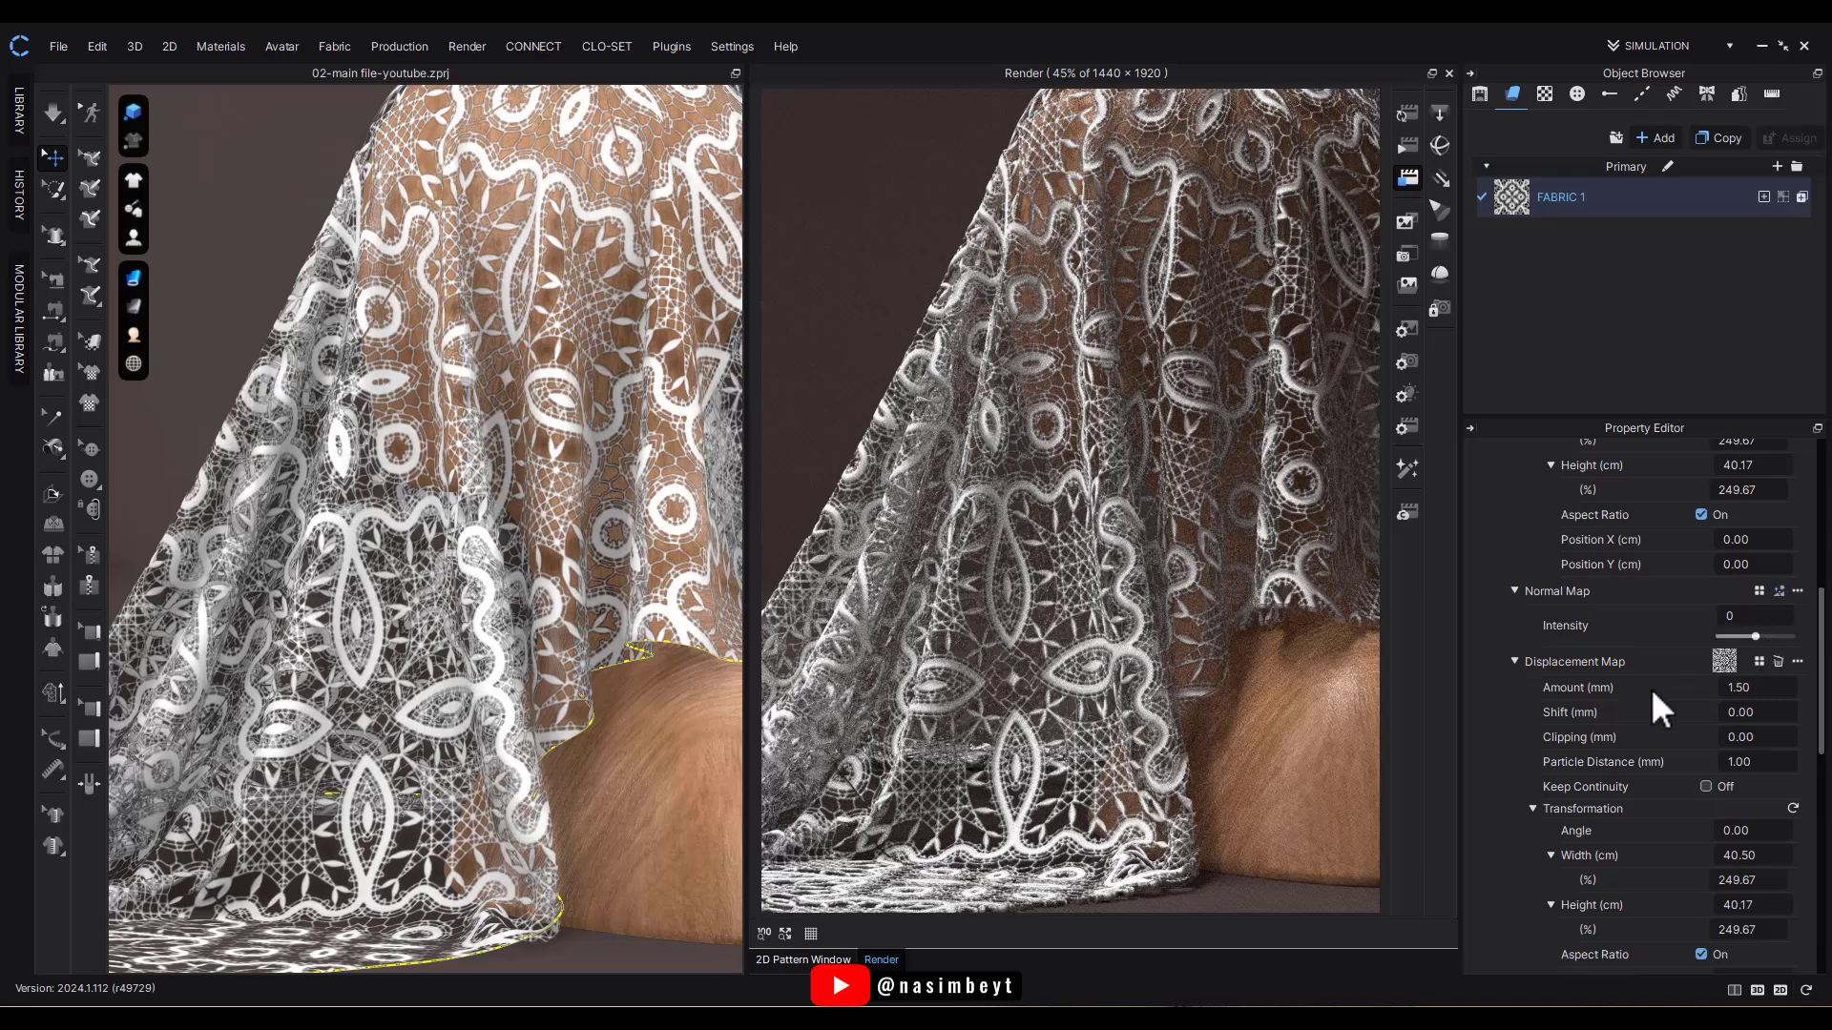
Set the normal map intensity back to 10 and the displacement amount to 1.00 mm.
{"action": "scroll", "scroll_direction": "up", "scroll_amount": 3}
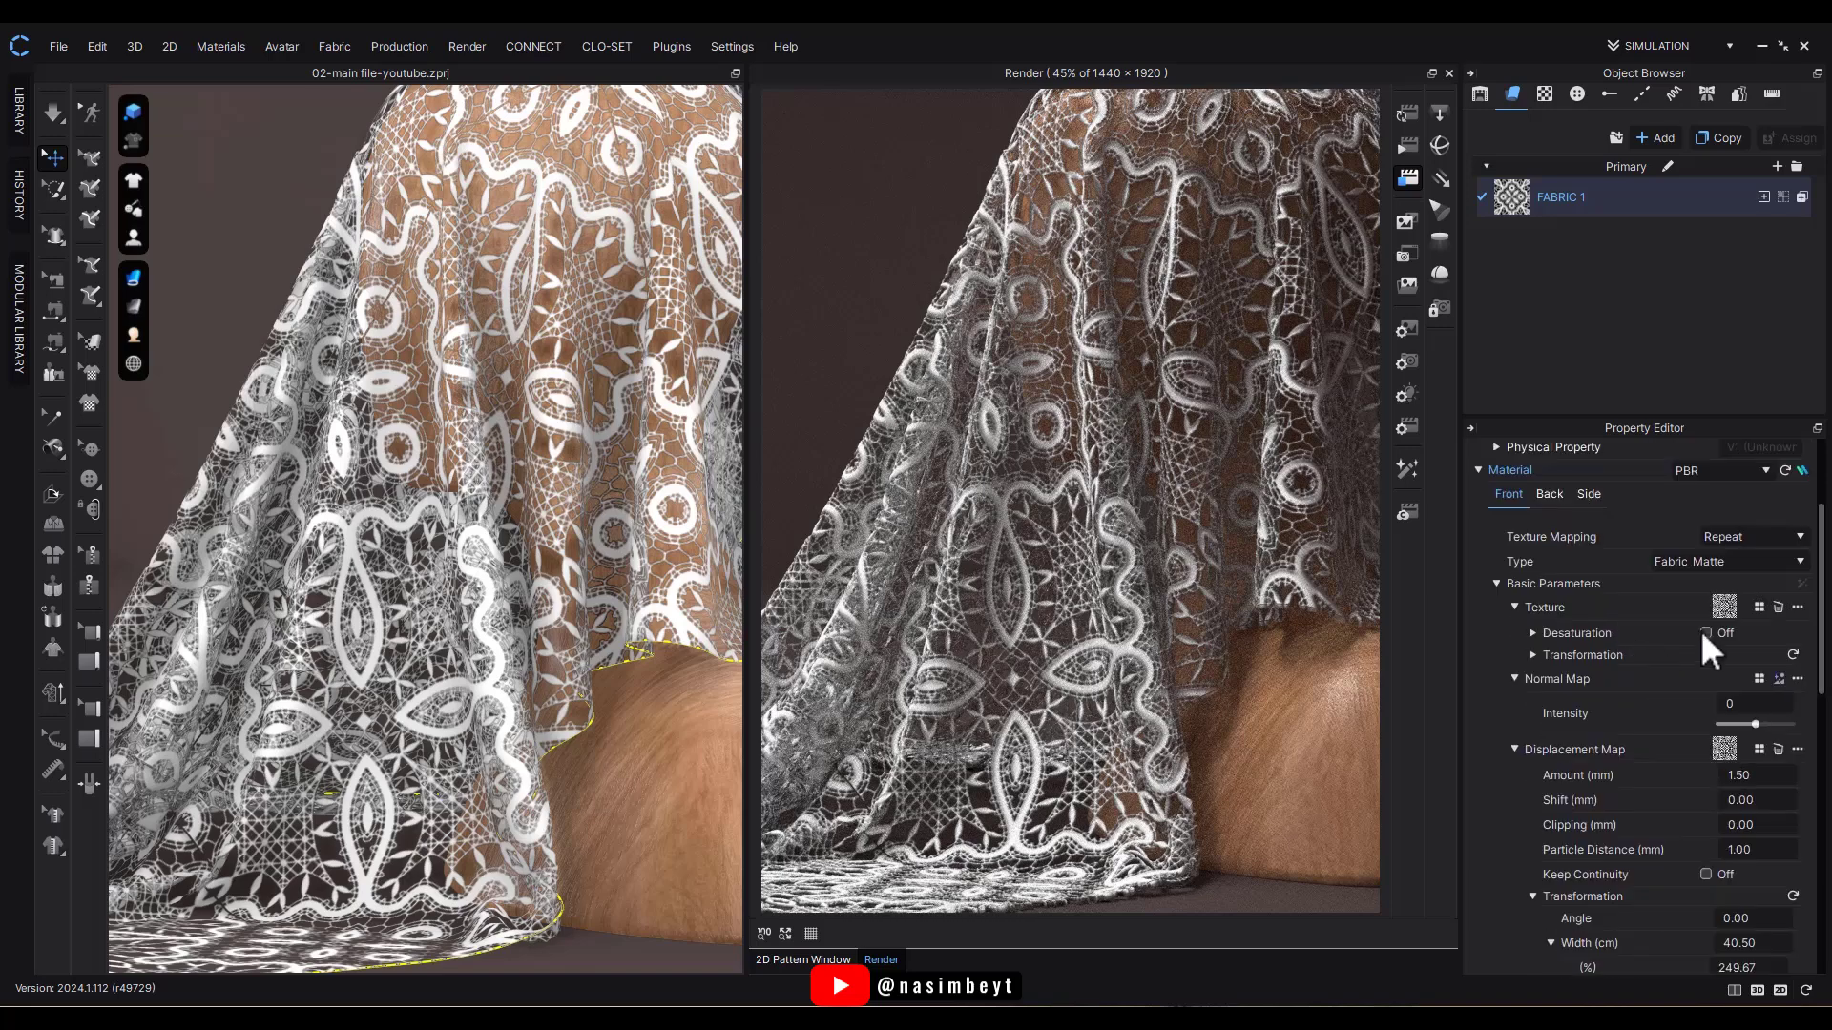
{"action": "mouse_move", "coordinate": [1632, 765]}
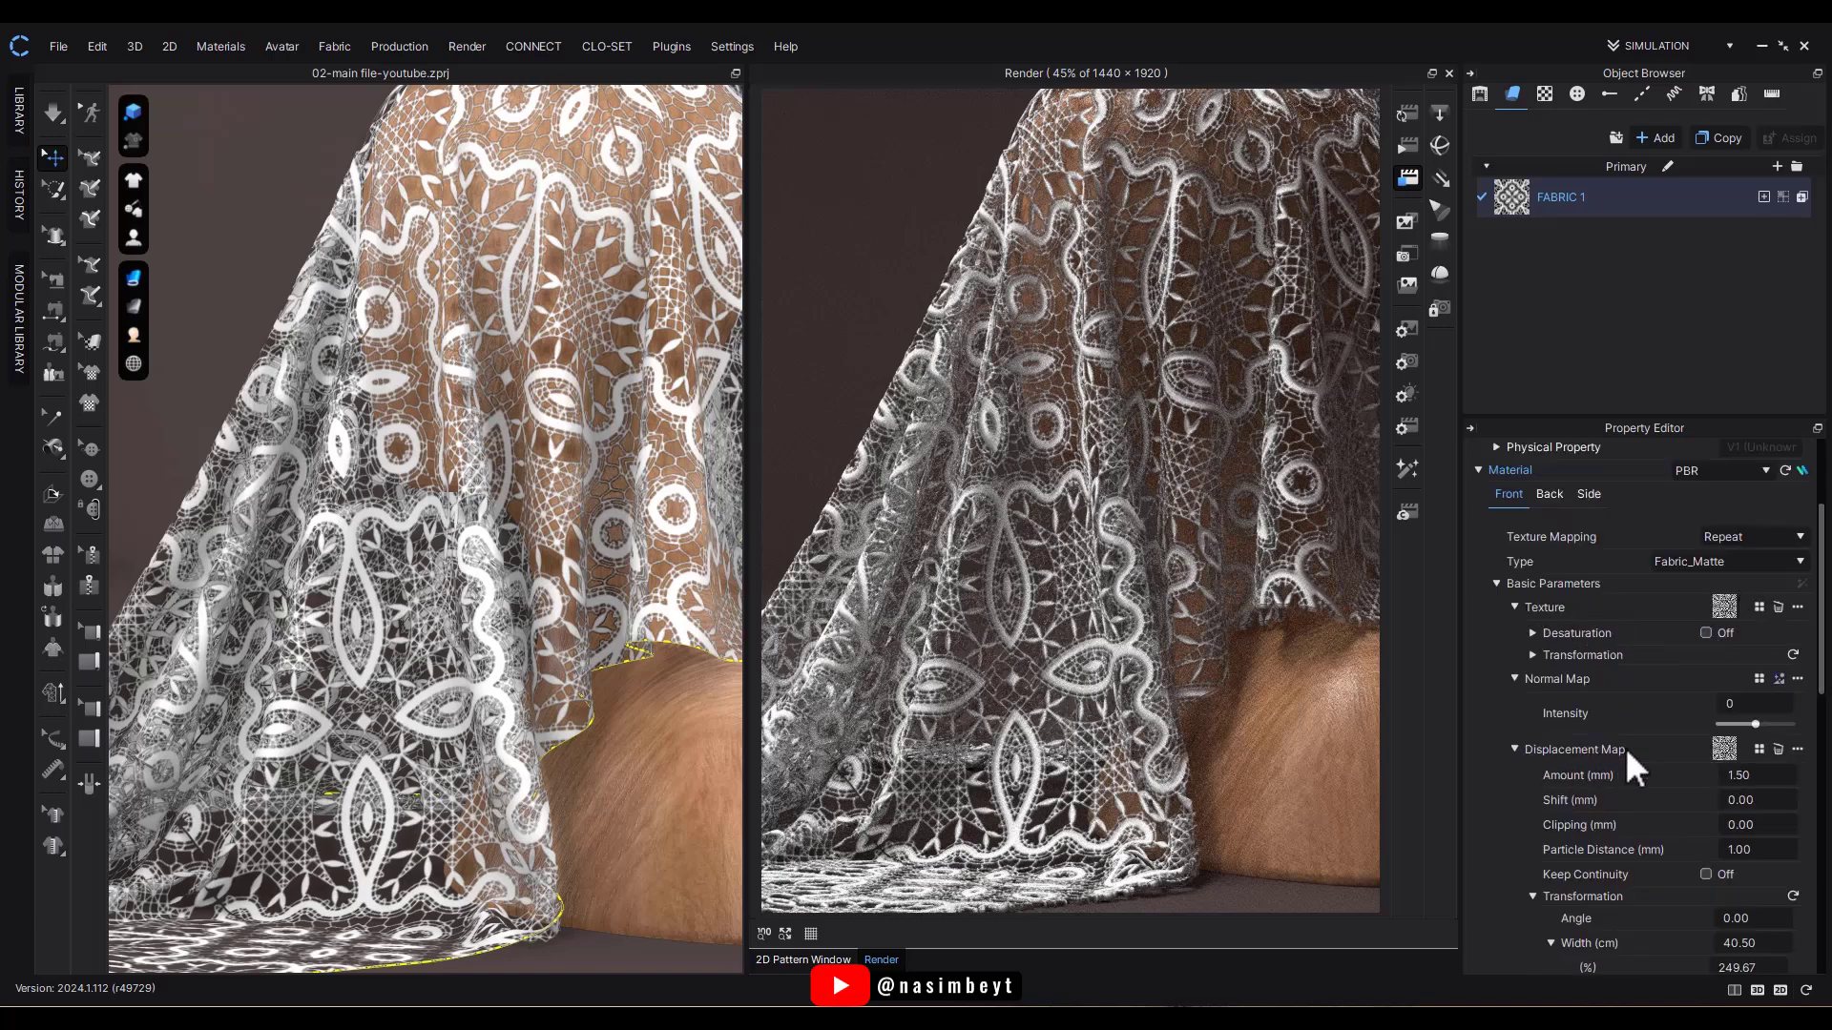
{"action": "scroll", "scroll_direction": "down", "scroll_amount": 3}
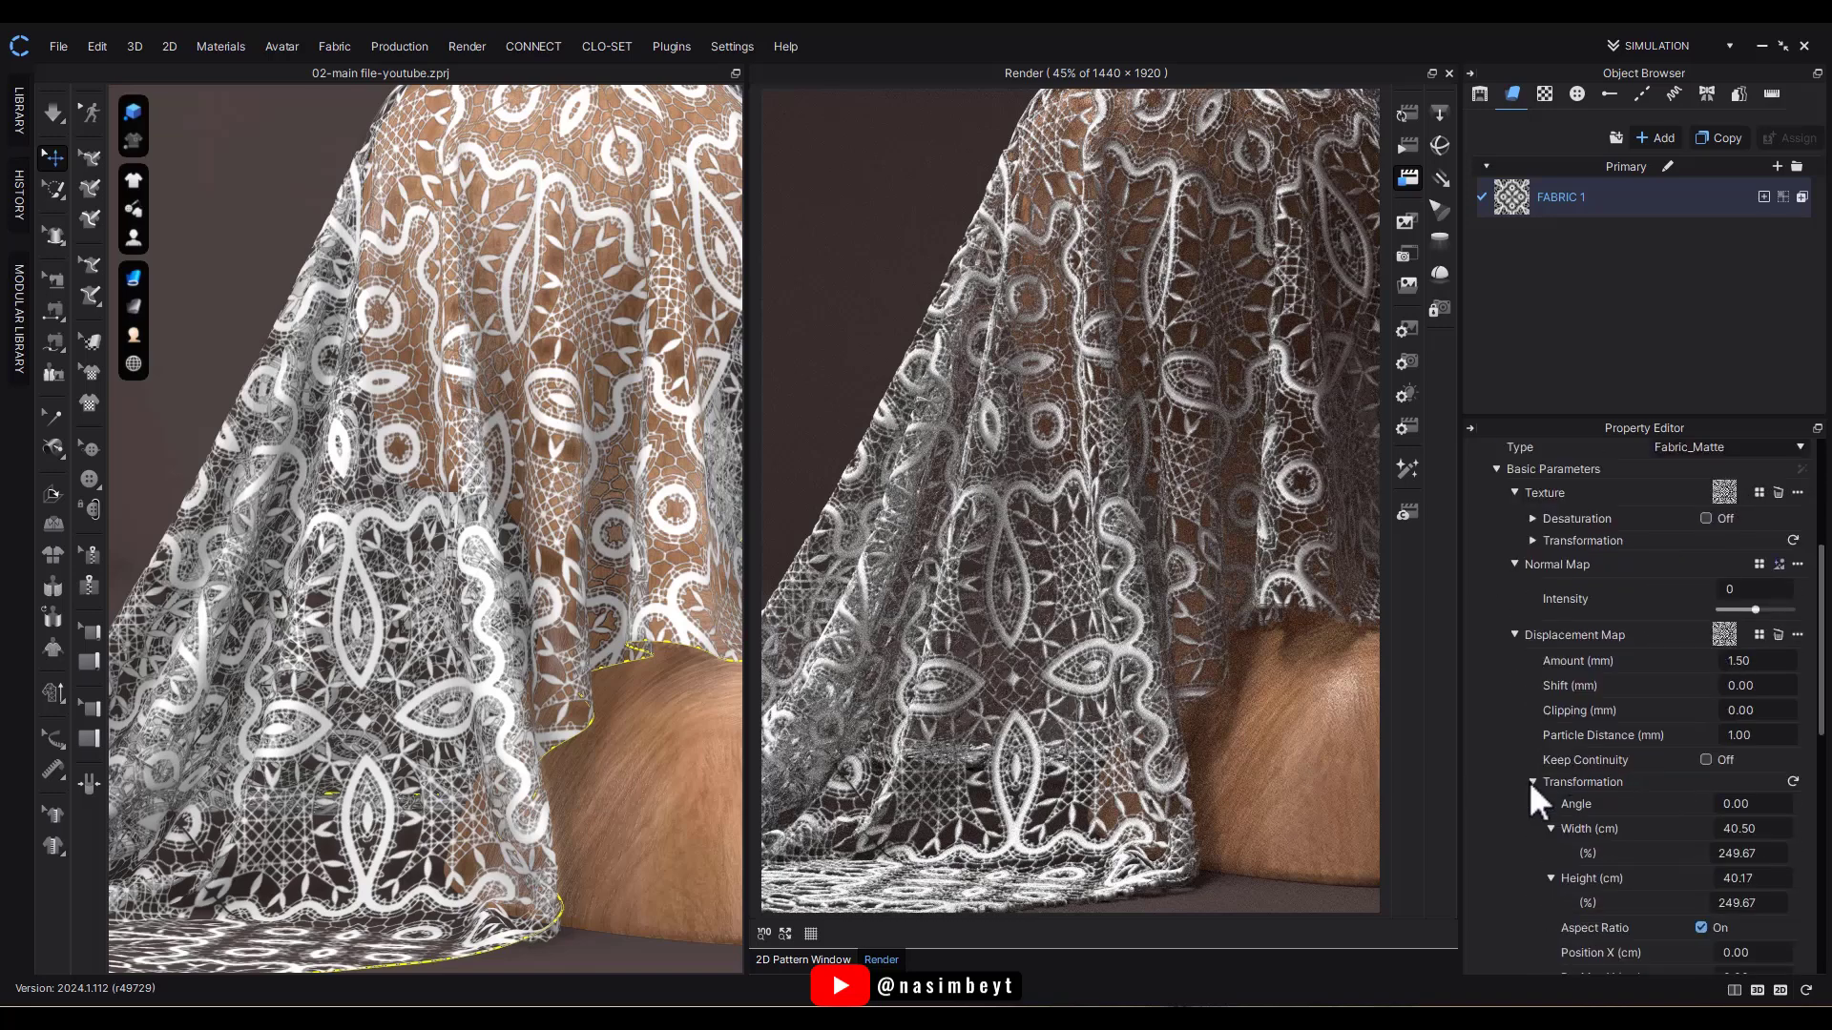
{"action": "scroll", "scroll_direction": "down", "scroll_amount": 3}
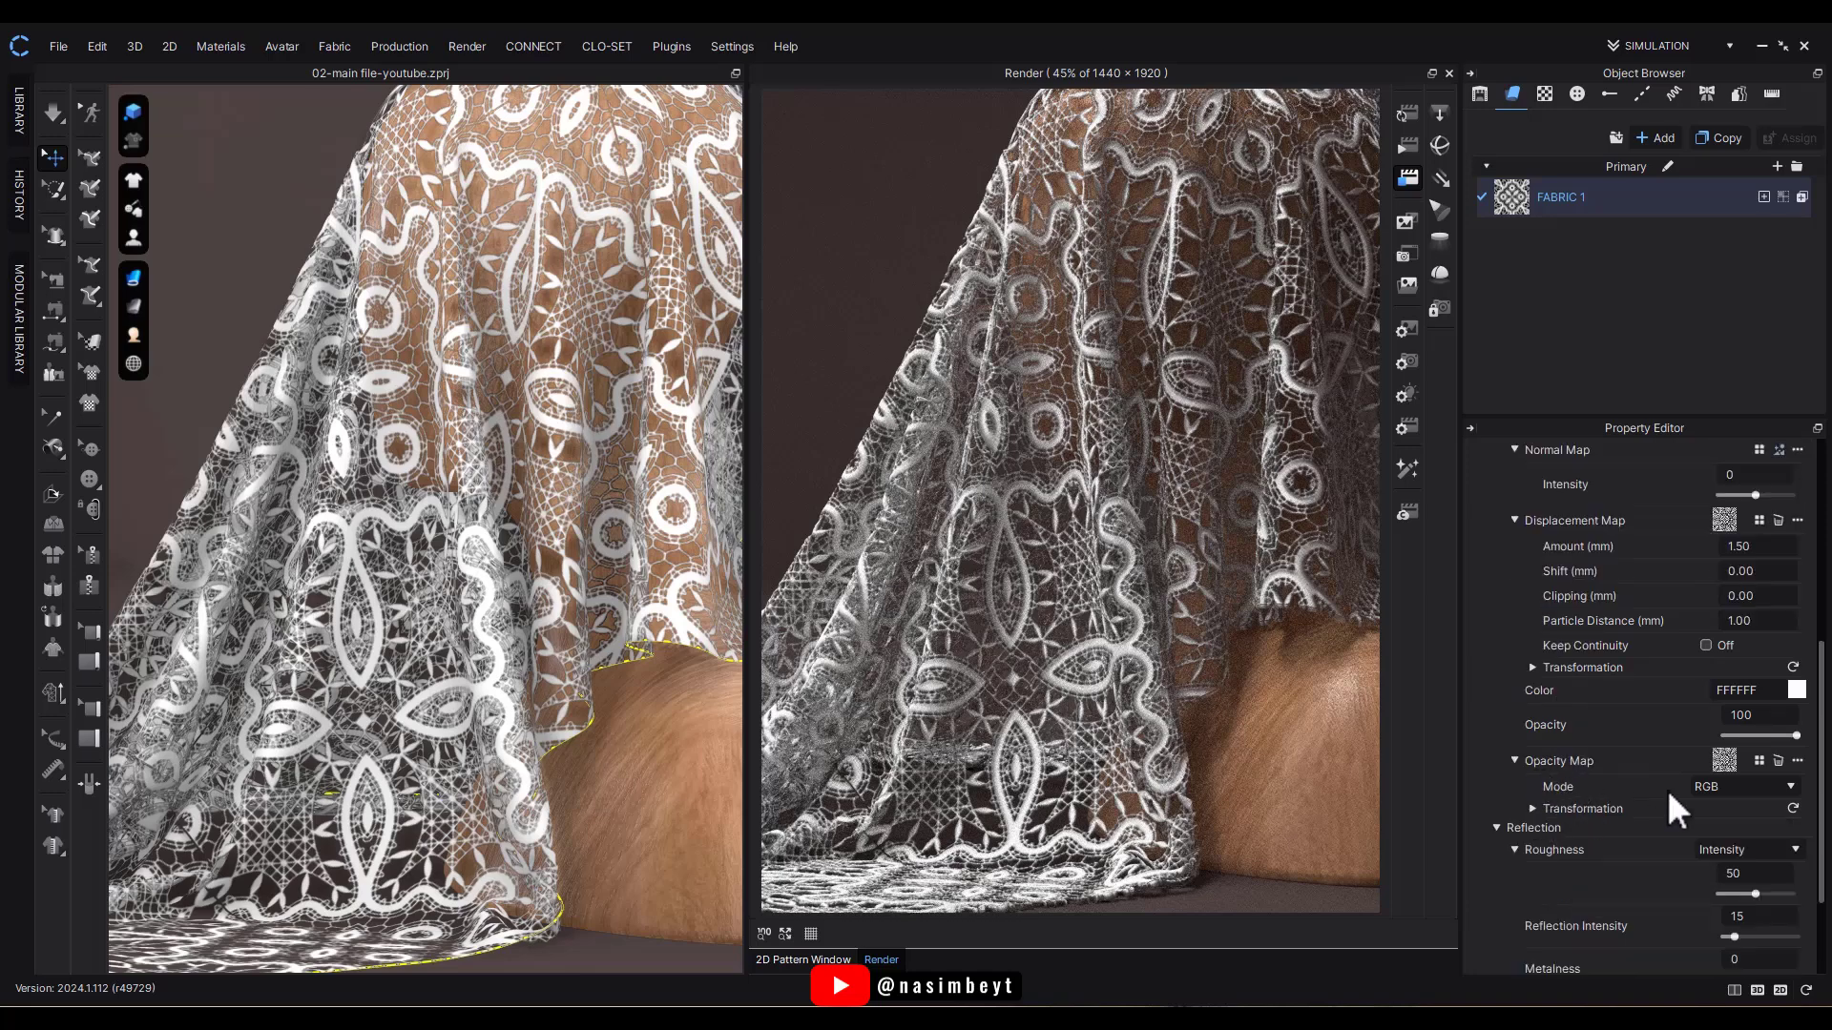
{"action": "scroll", "scroll_direction": "up", "scroll_amount": 3}
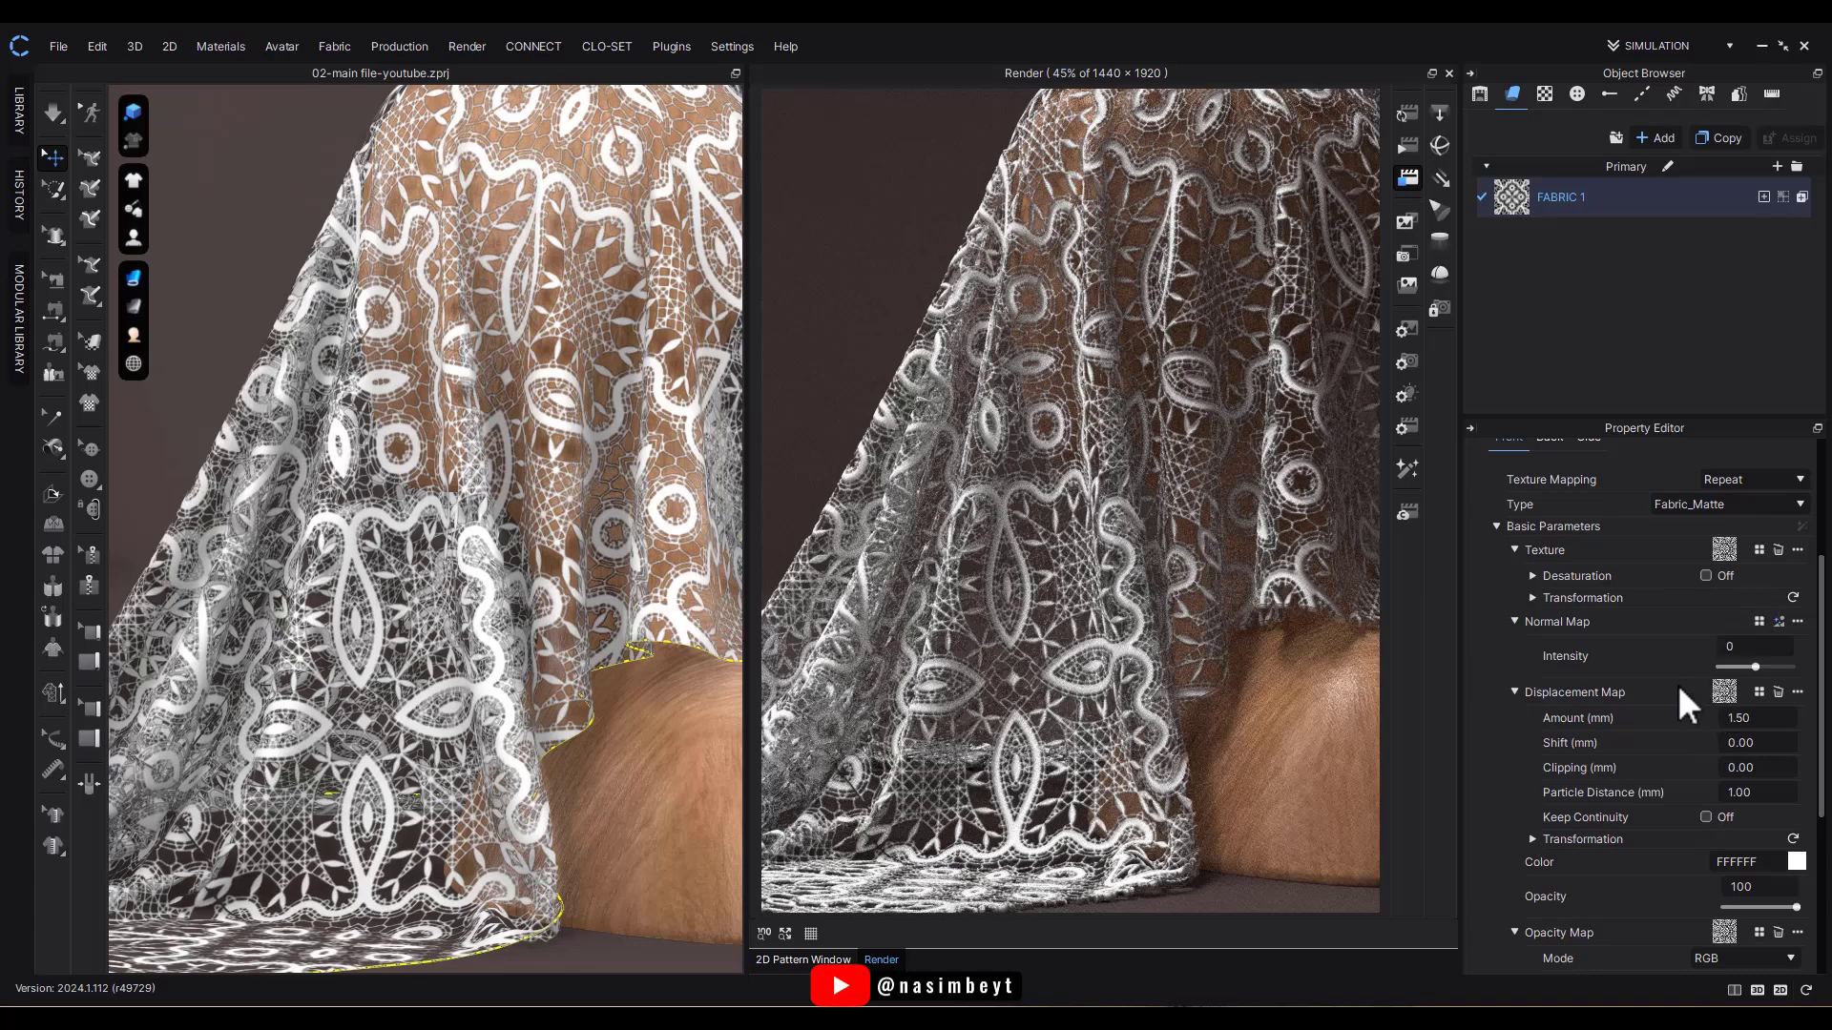
{"action": "double_click", "coordinate": [1740, 654]}
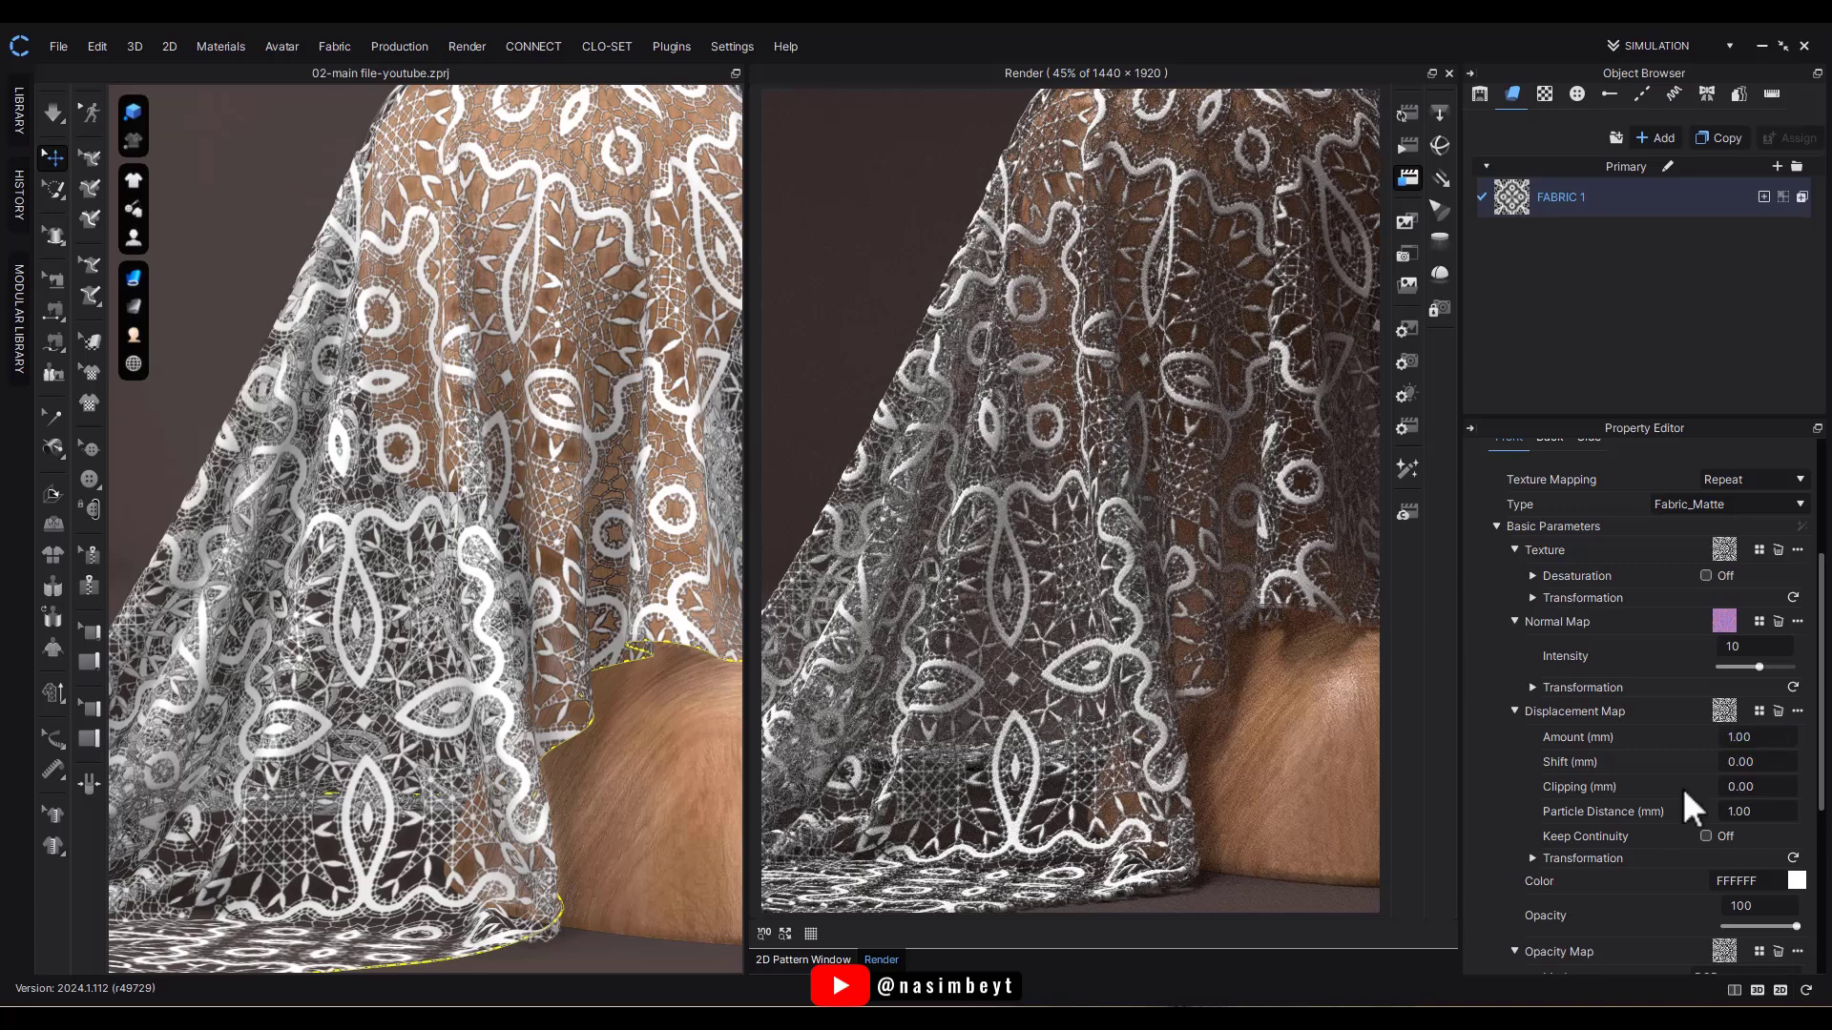
{"action": "mouse_move", "coordinate": [1286, 628]}
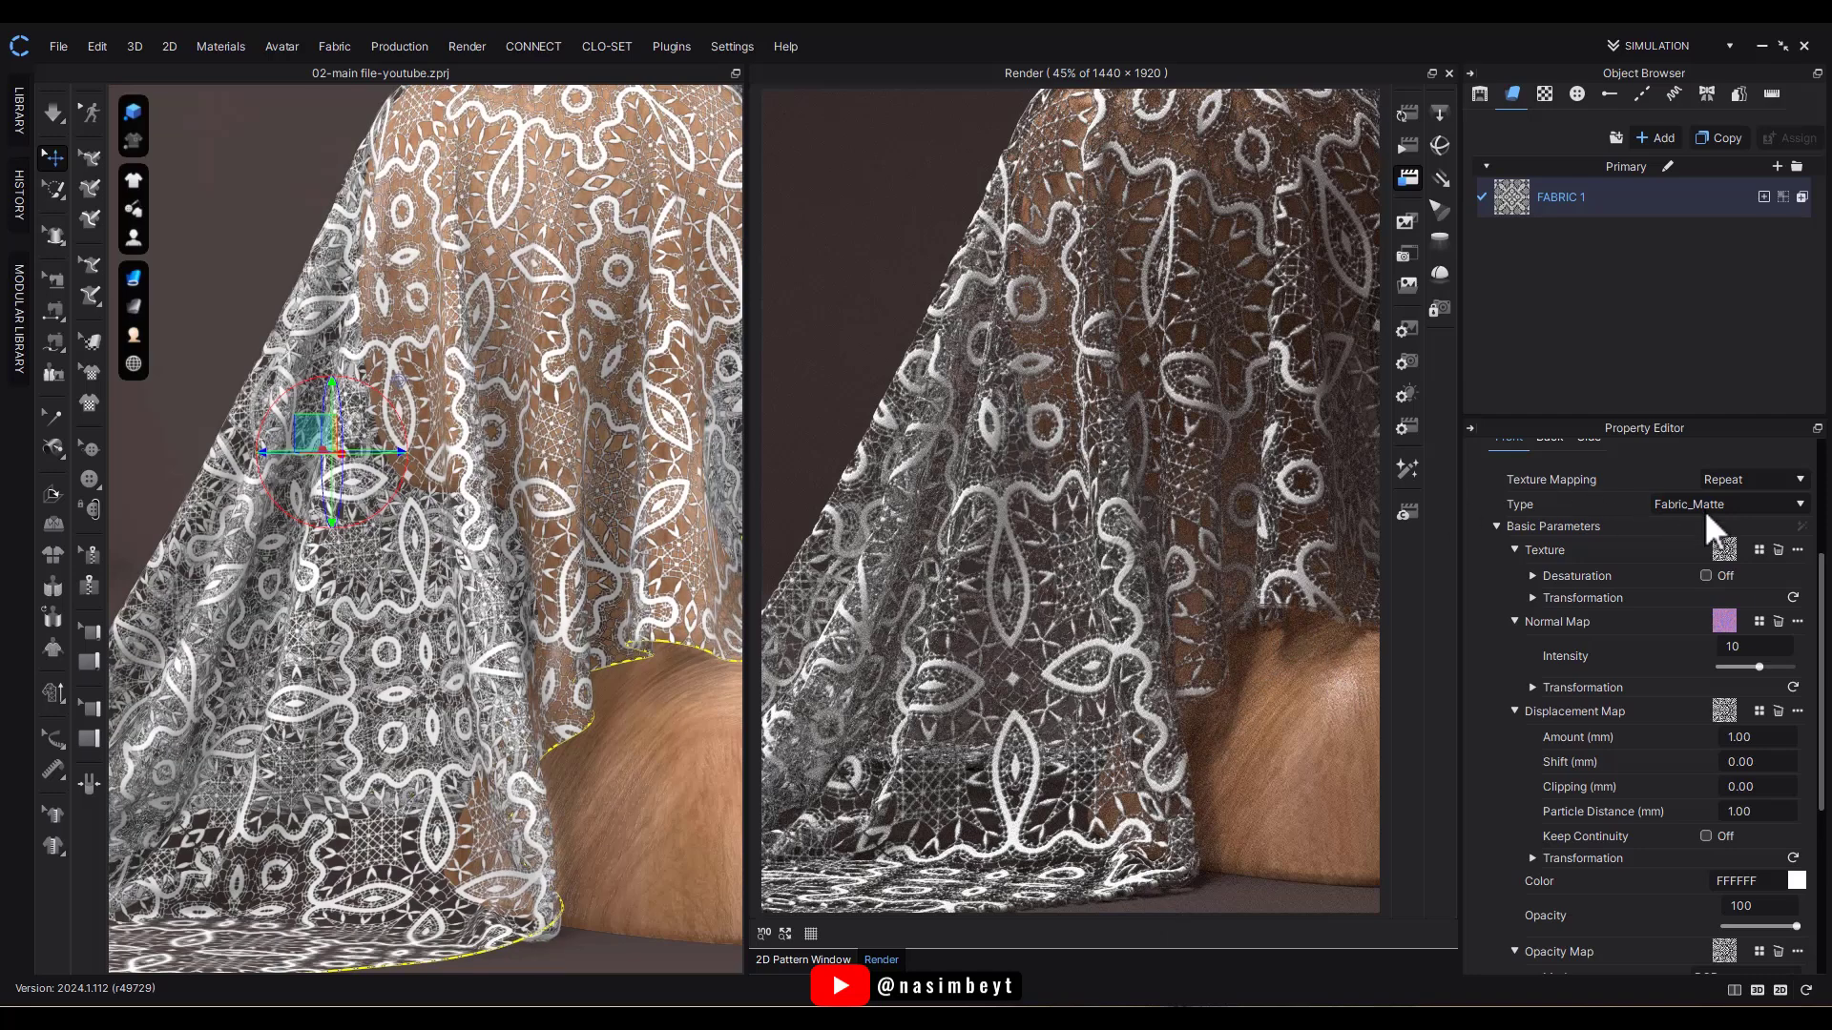
Try velvet and leather material types, then settle on Fabric_Silk/Satin for the lace.
{"action": "left_click", "coordinate": [1726, 504]}
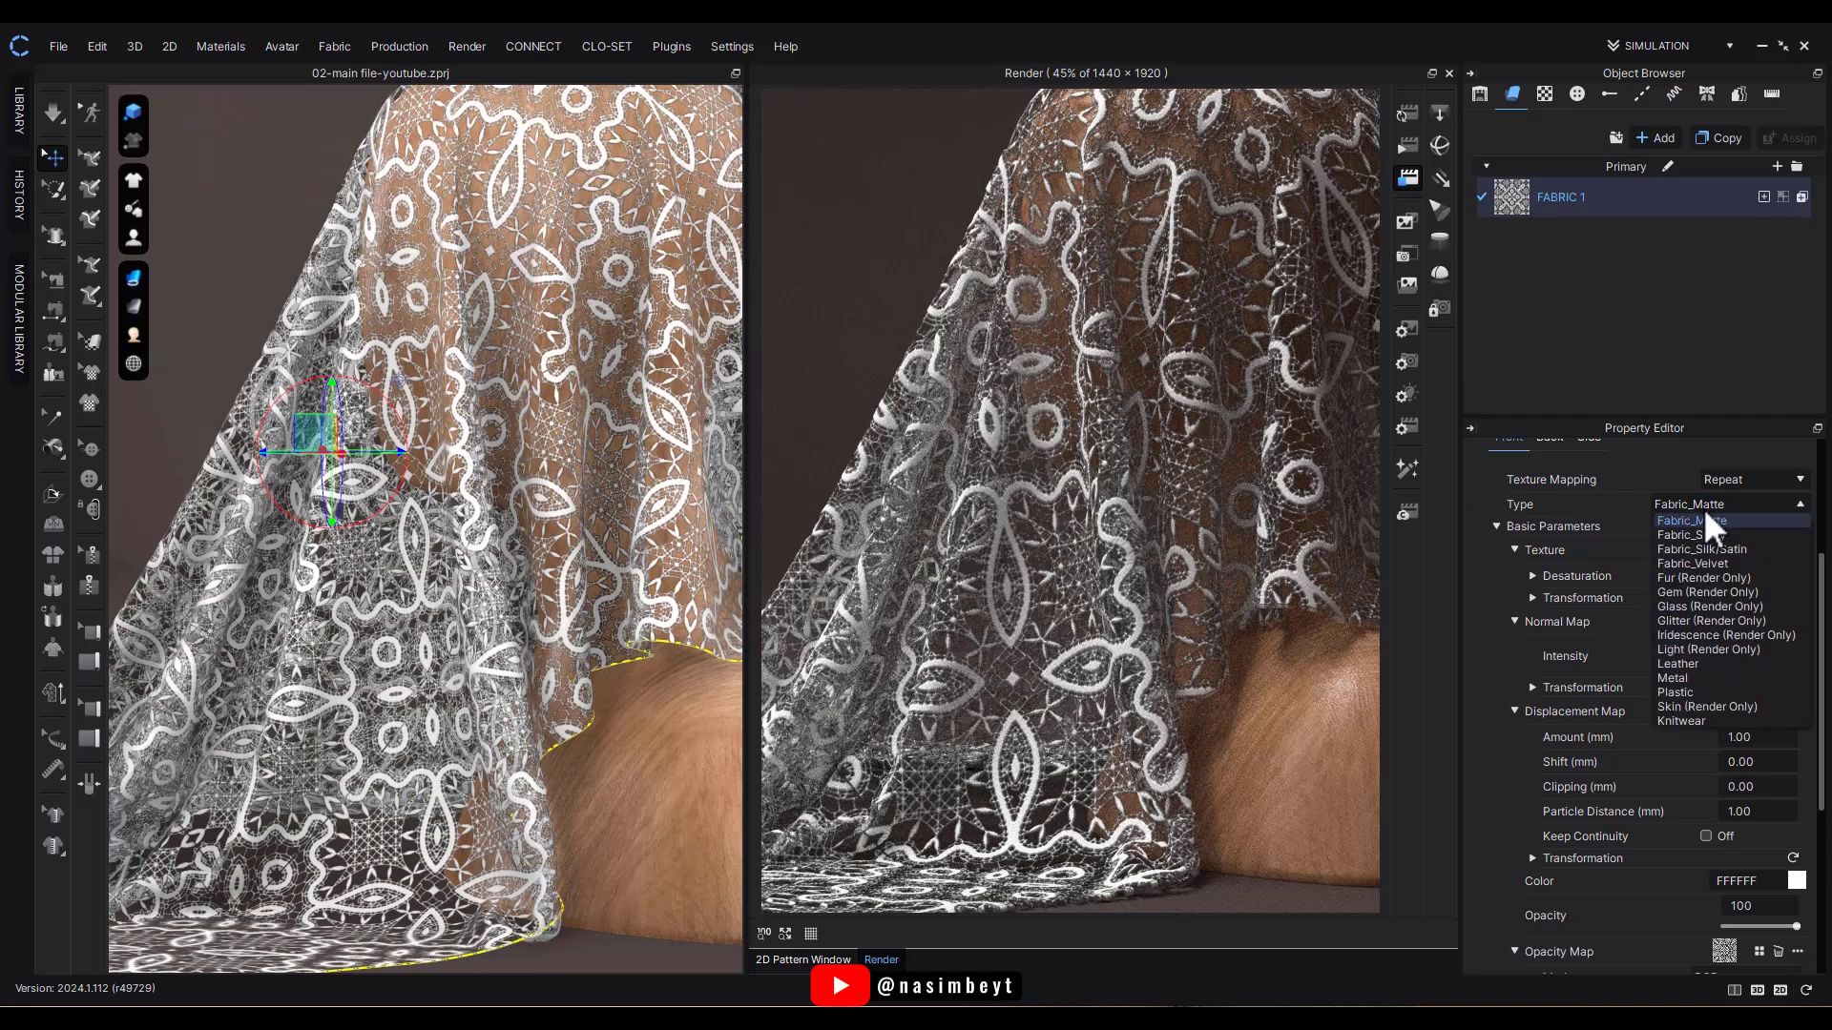
{"action": "left_click", "coordinate": [1702, 549]}
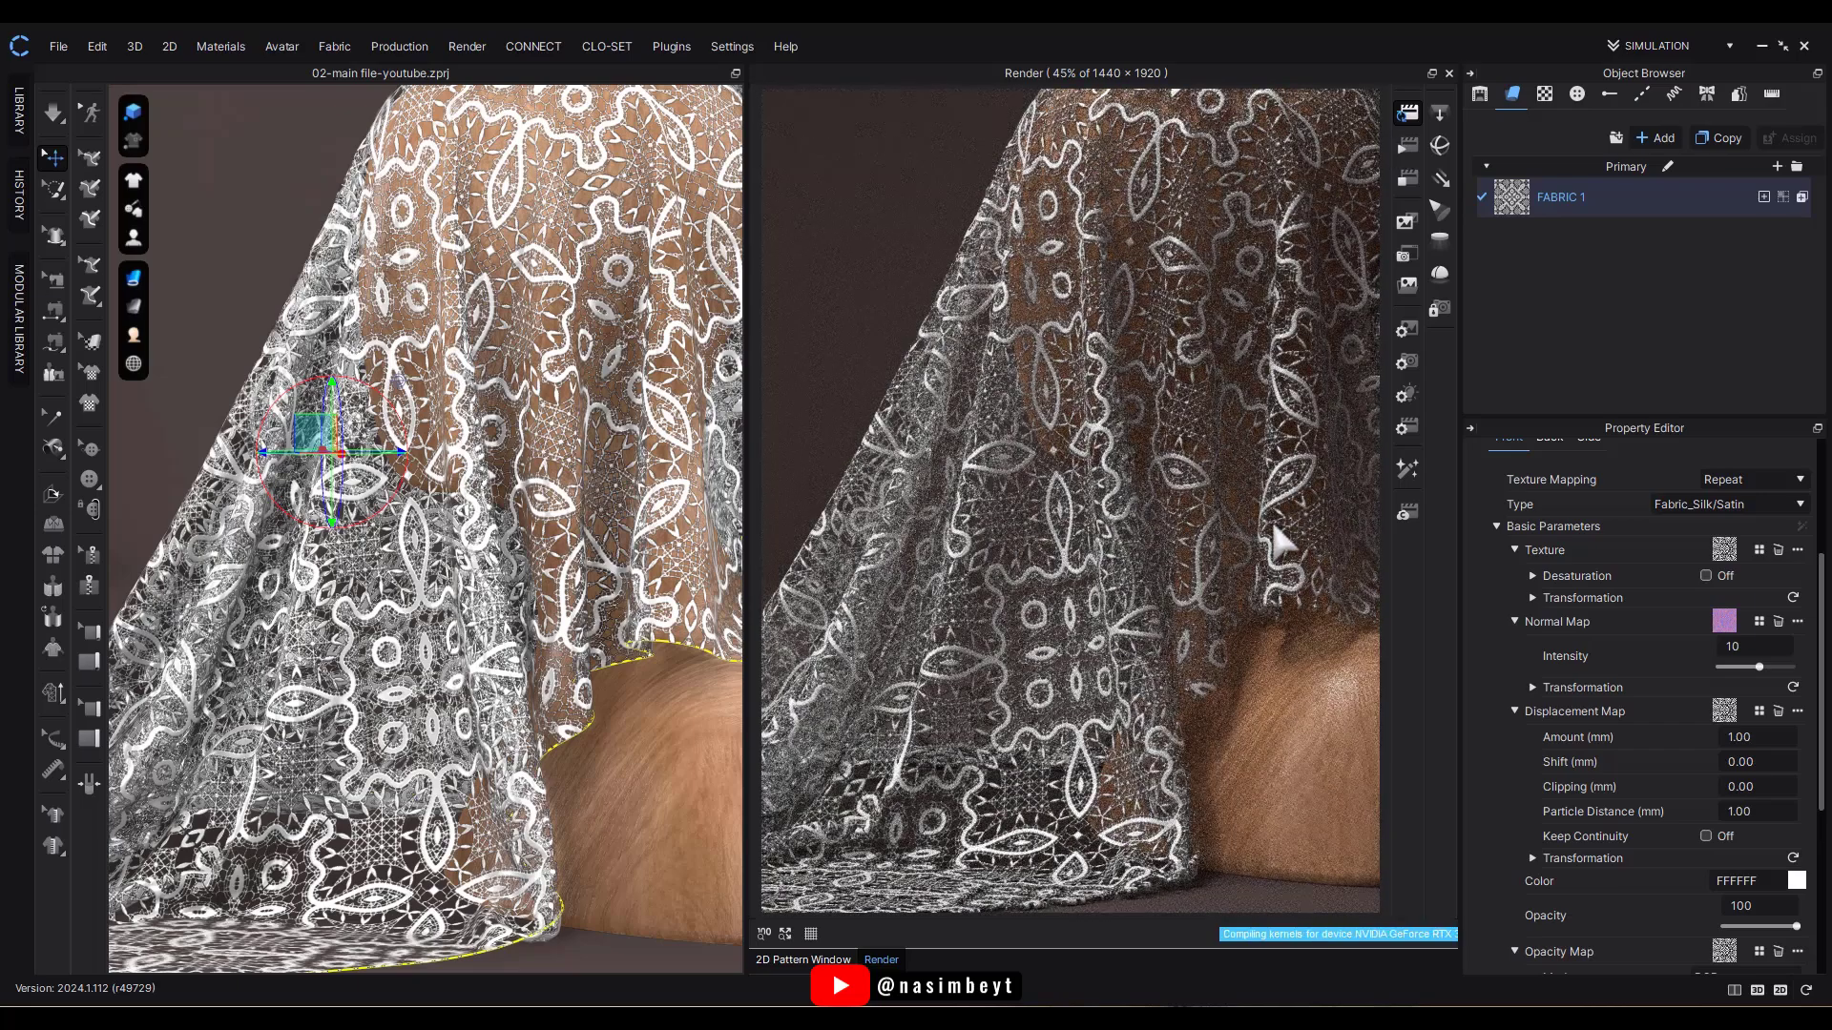
{"action": "left_click", "coordinate": [1729, 504]}
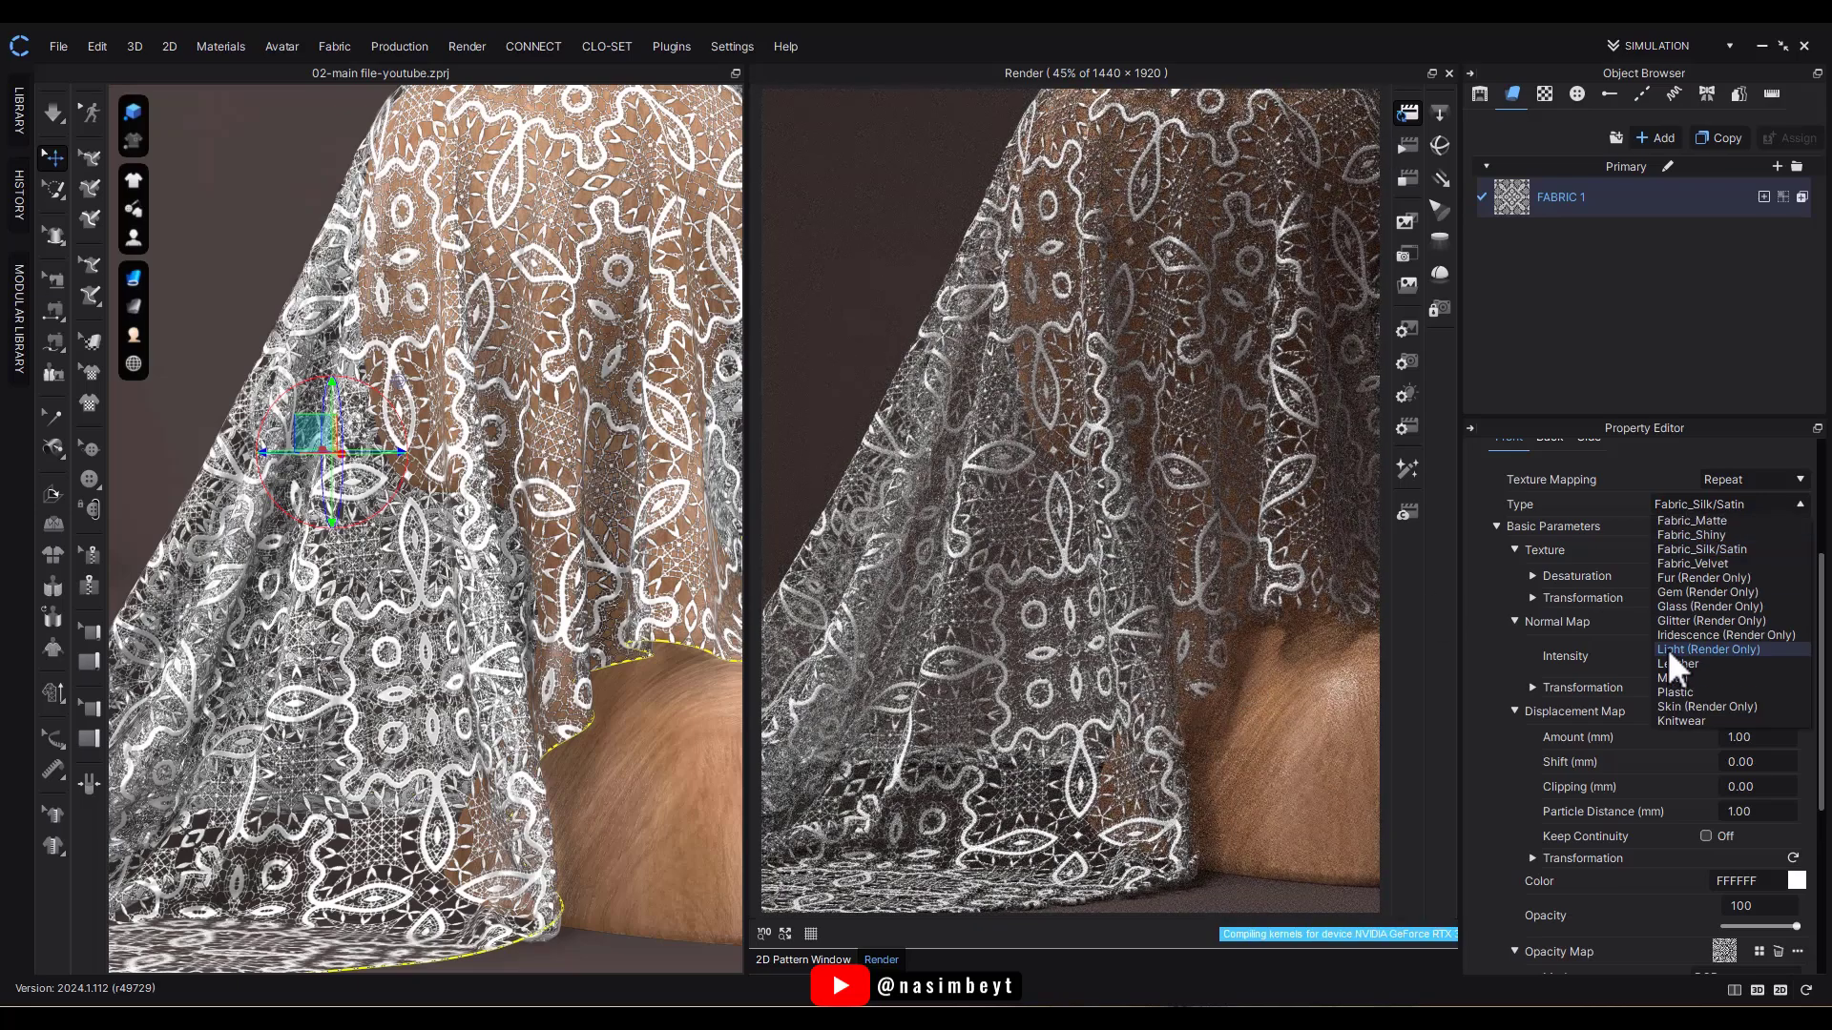
{"action": "left_click", "coordinate": [1693, 563]}
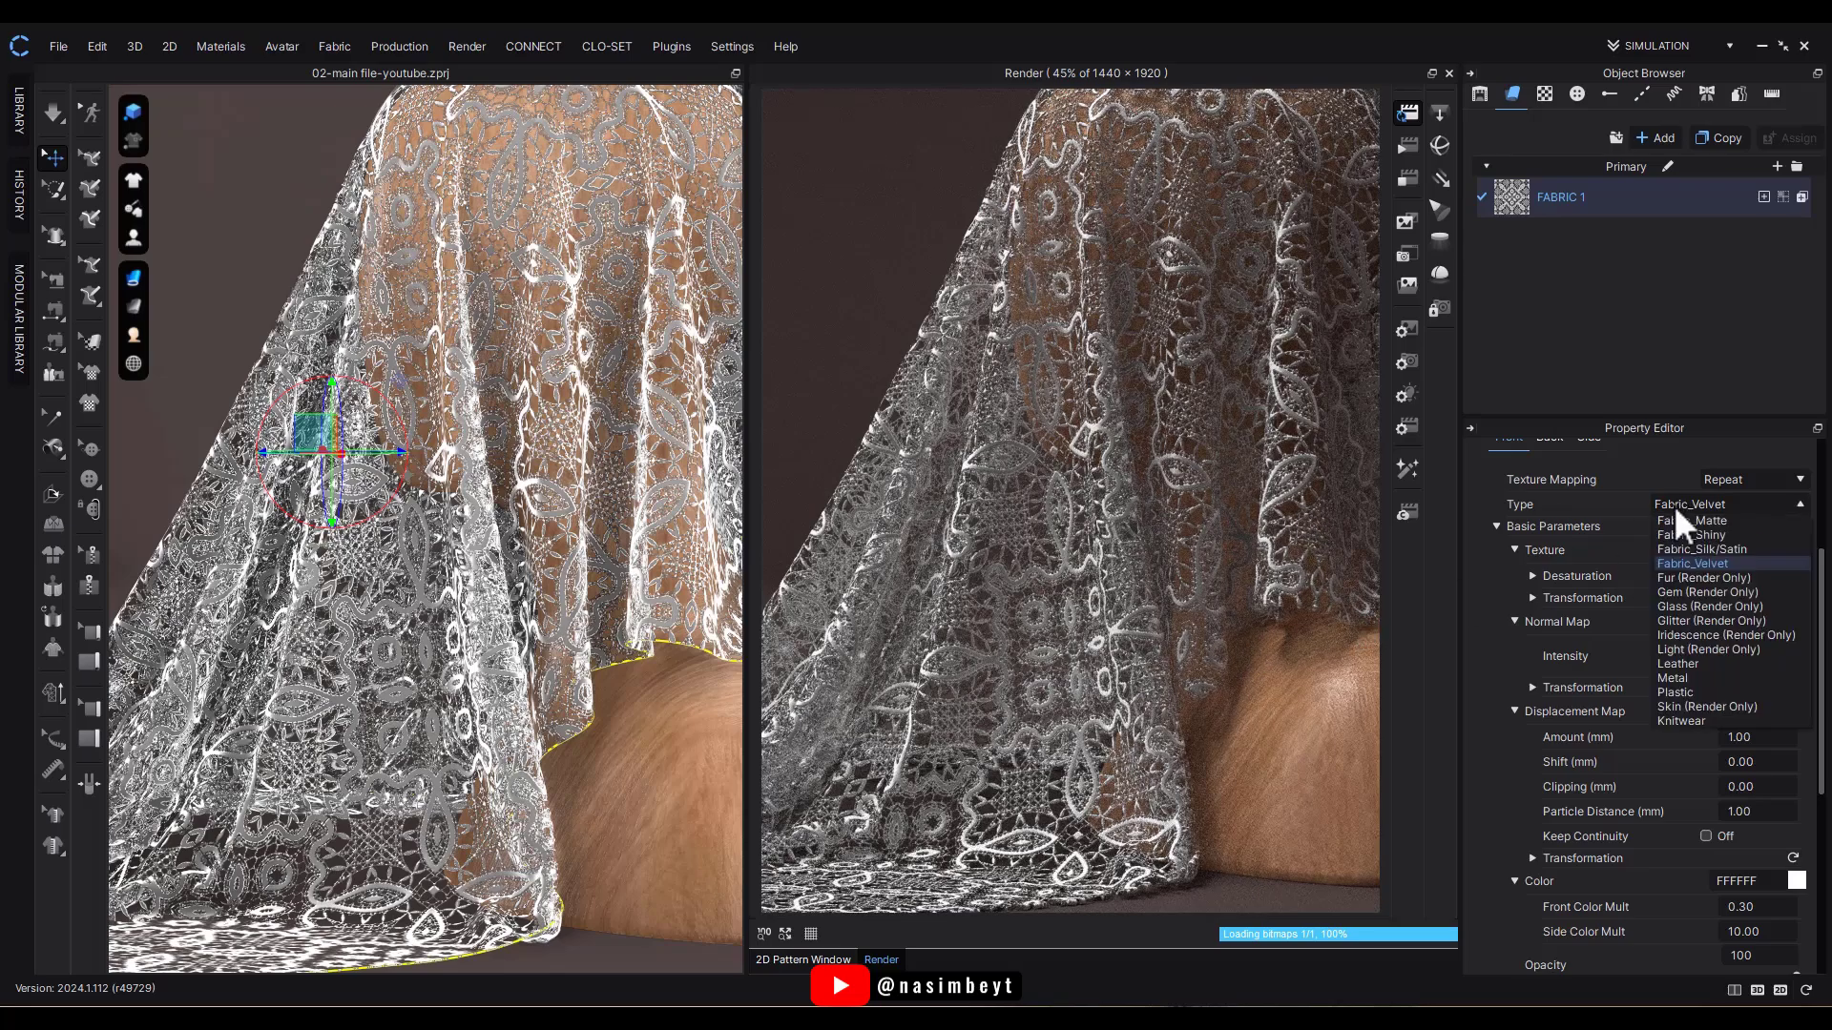
{"action": "left_click", "coordinate": [1677, 664]}
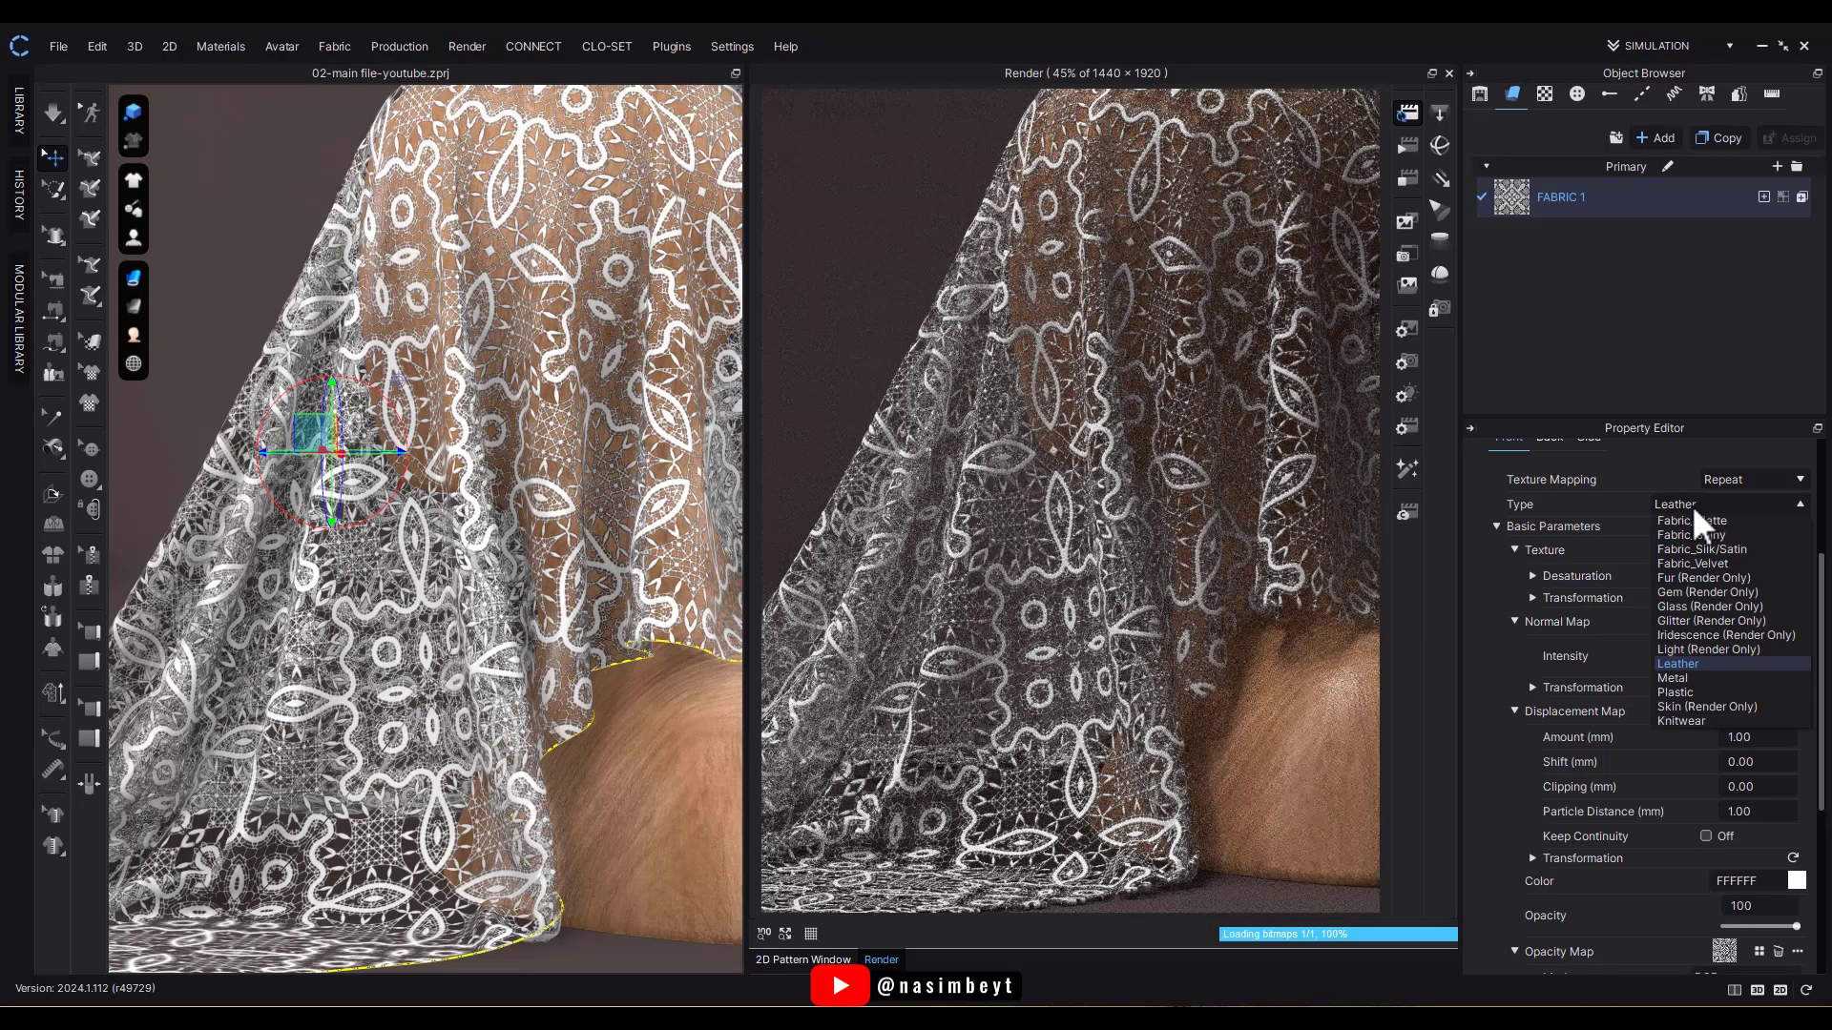
{"action": "left_click", "coordinate": [1702, 549]}
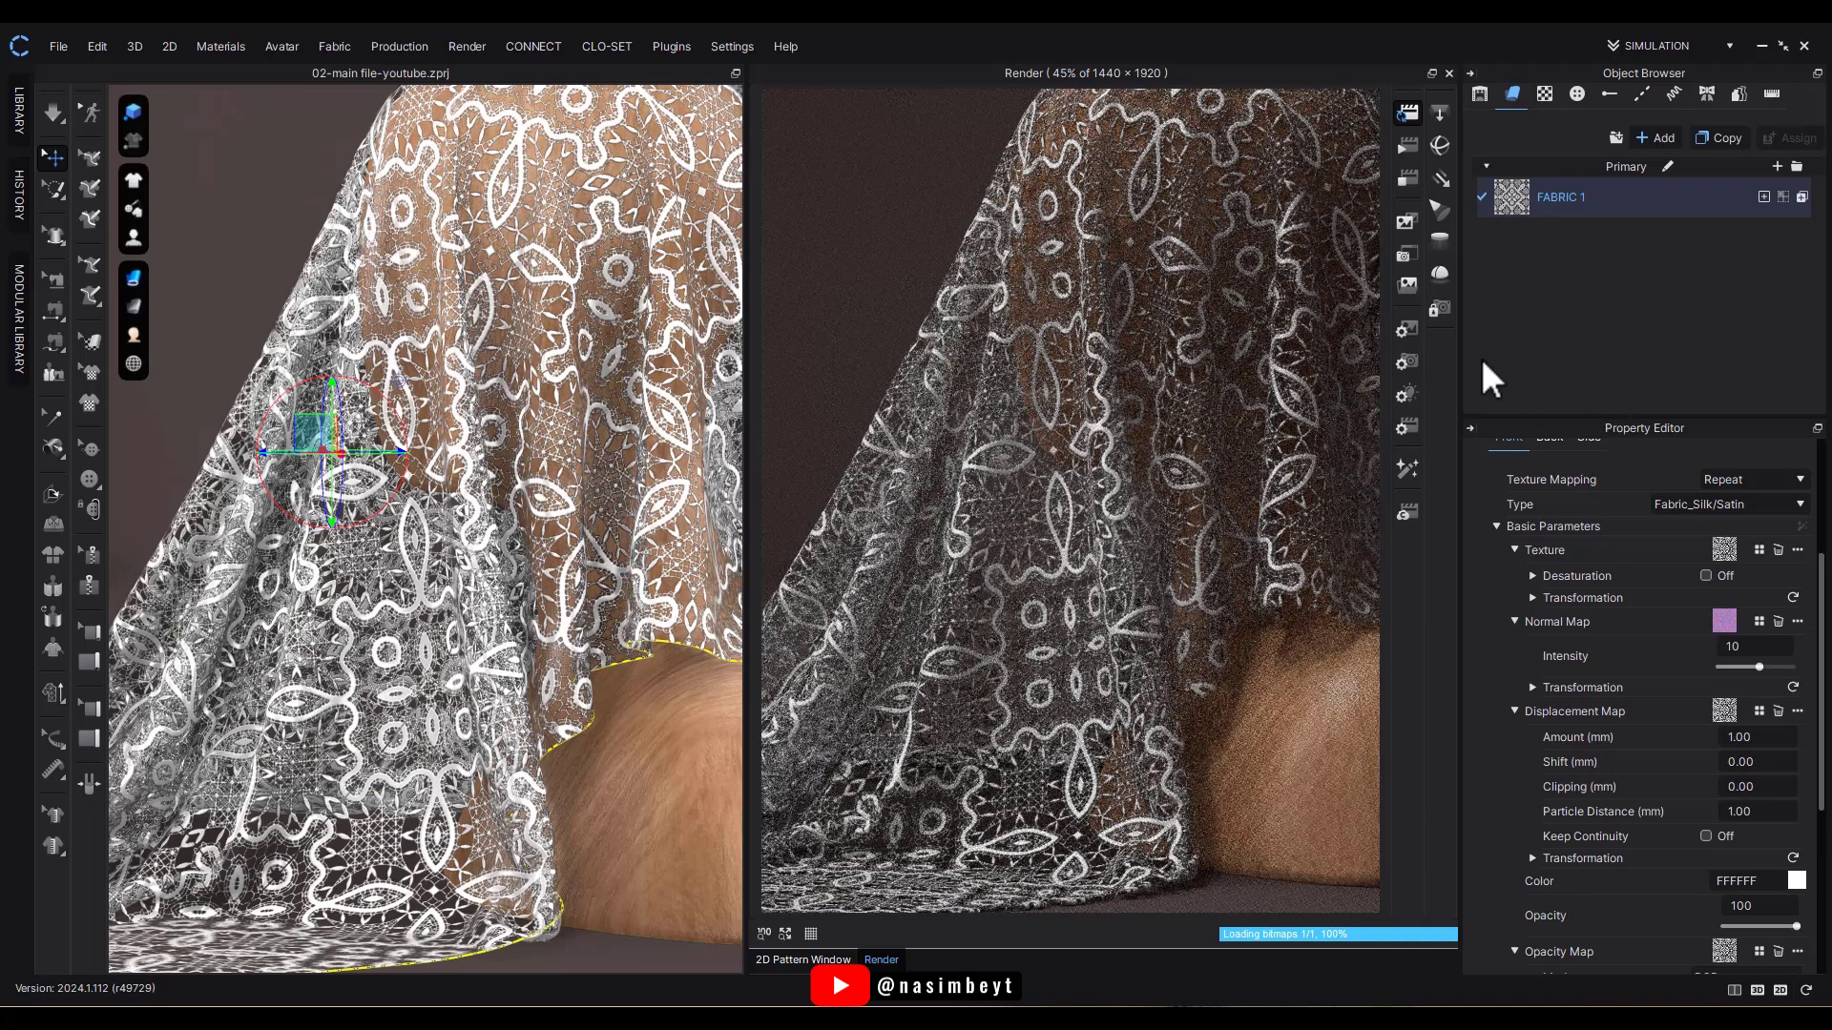
{"action": "scroll", "scroll_direction": "down", "scroll_amount": 3}
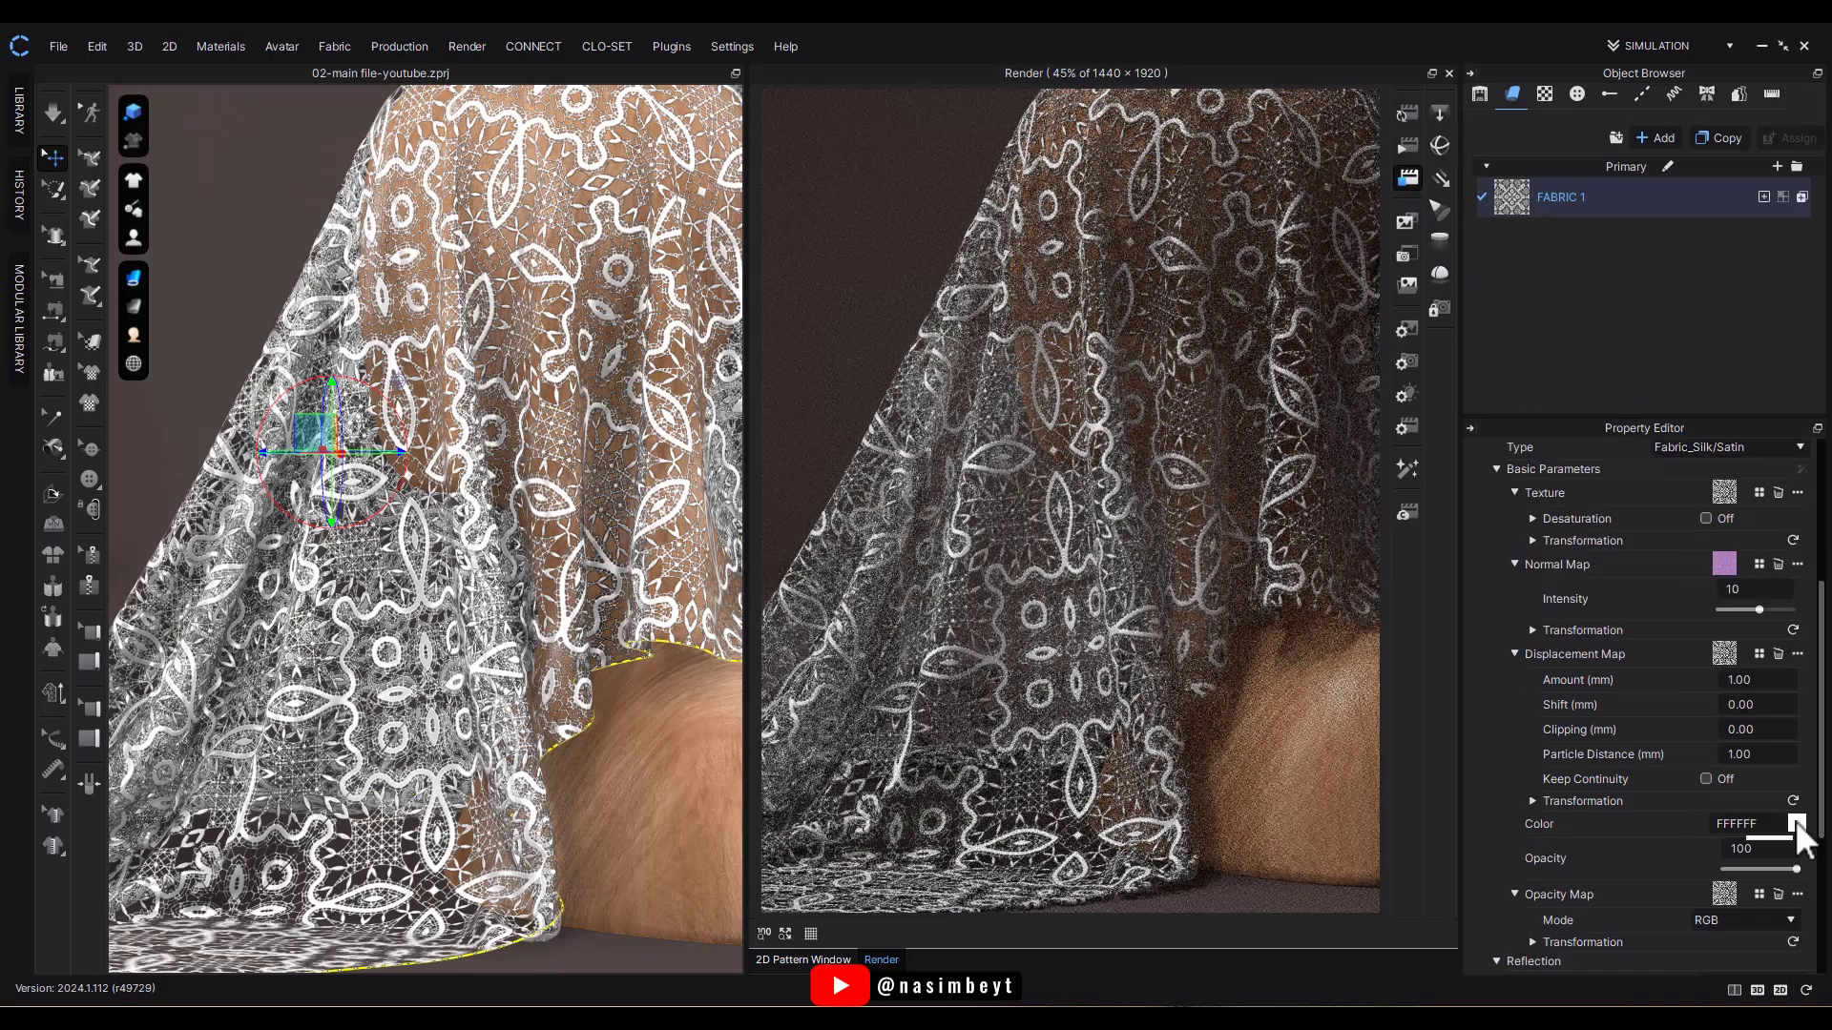
Colour the lace red first, then change it to a light lavender purple.
{"action": "left_click", "coordinate": [1782, 824]}
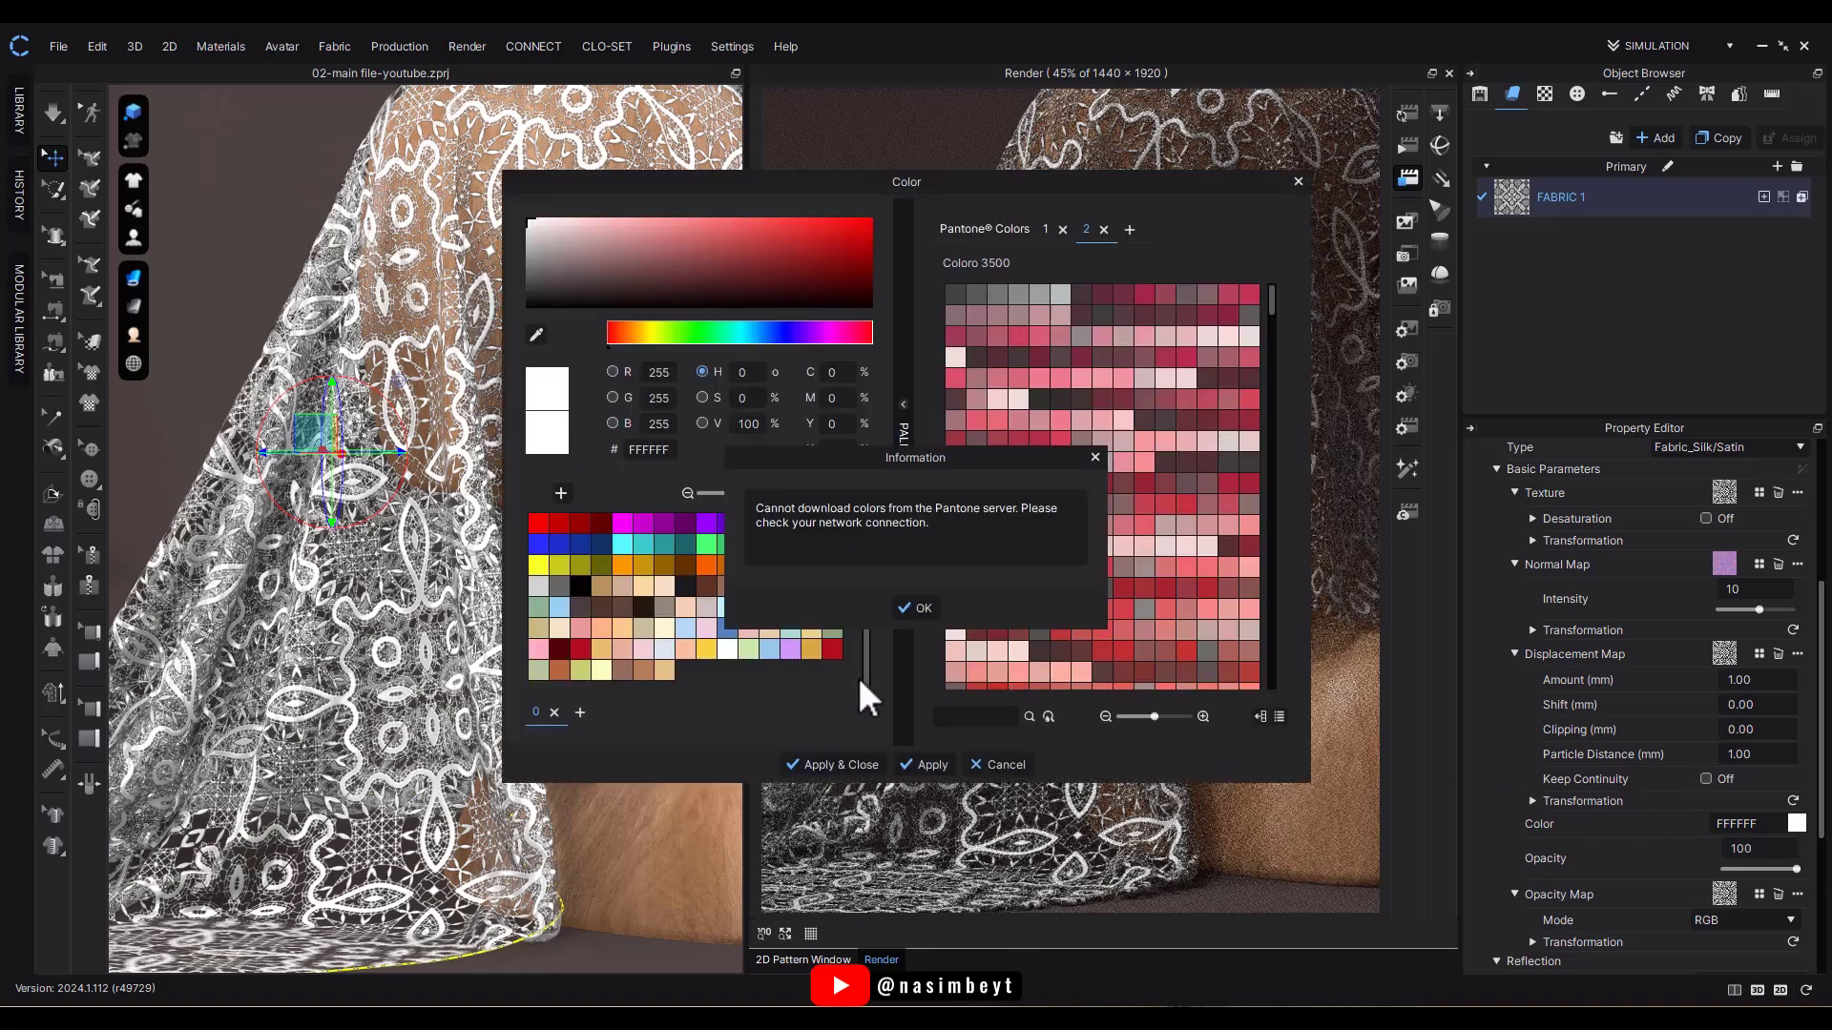
{"action": "left_click", "coordinate": [922, 607]}
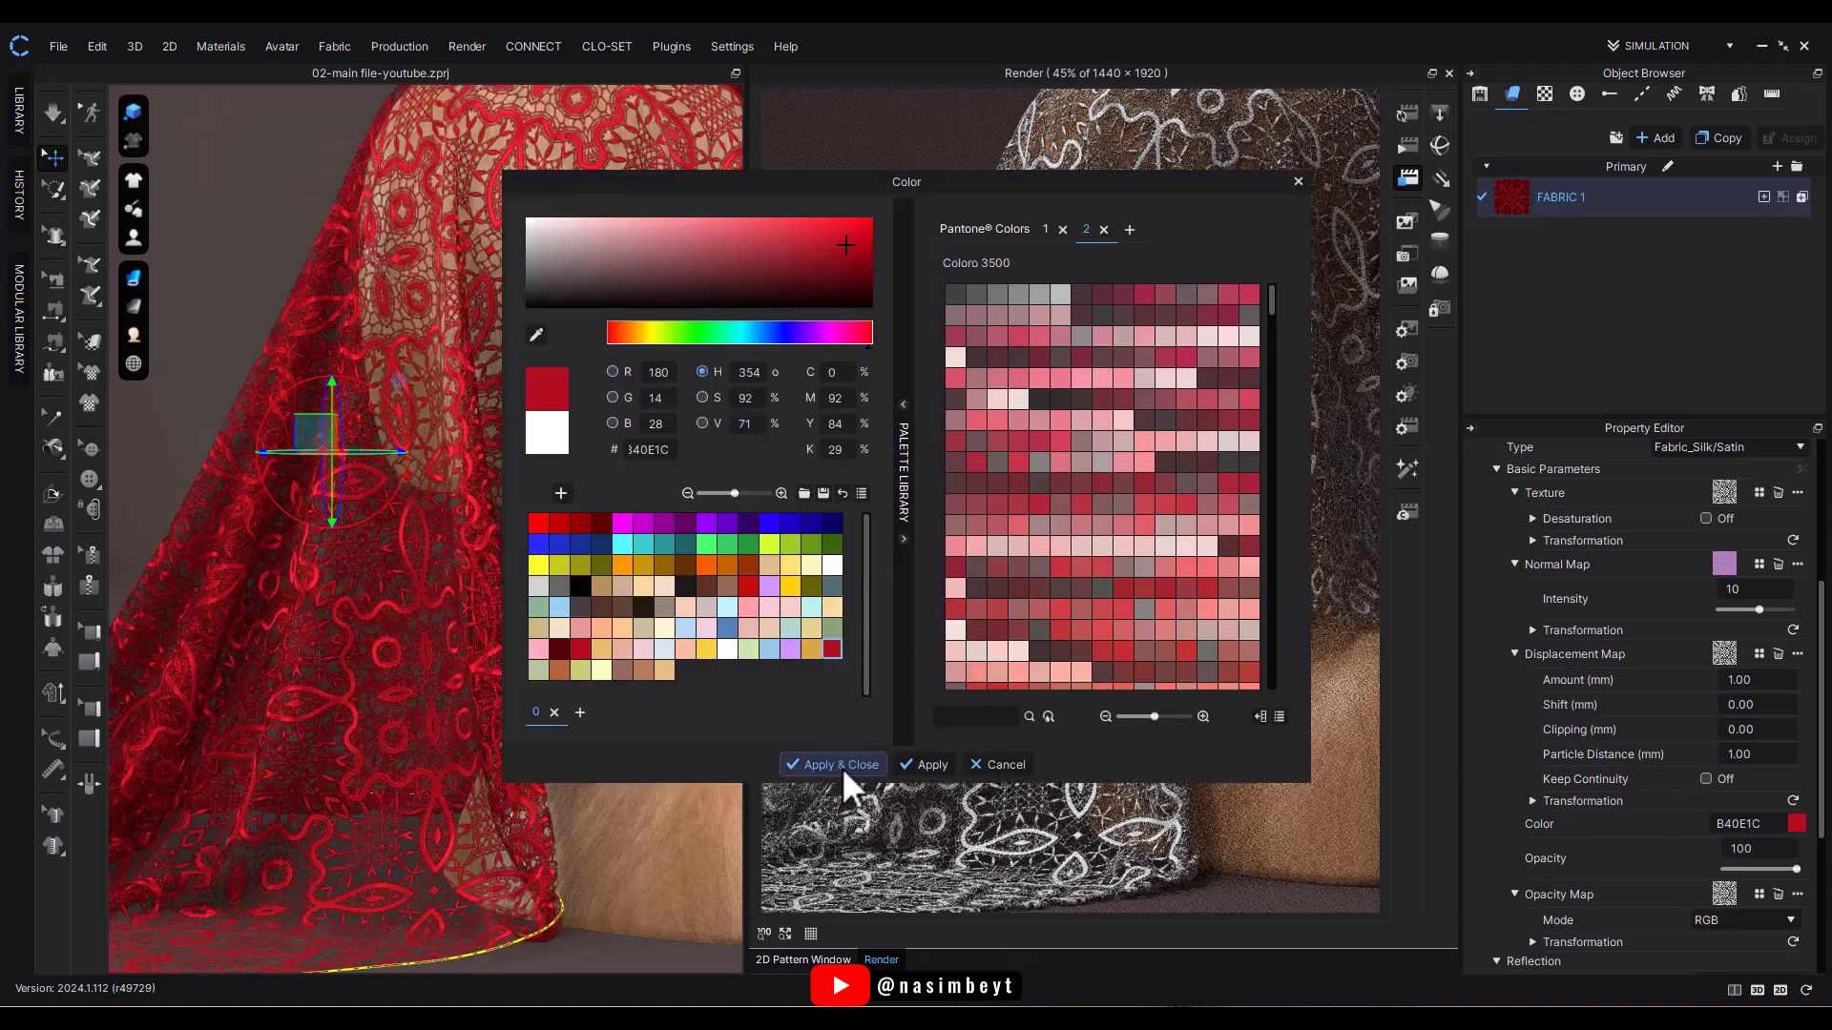
{"action": "left_click", "coordinate": [834, 763]}
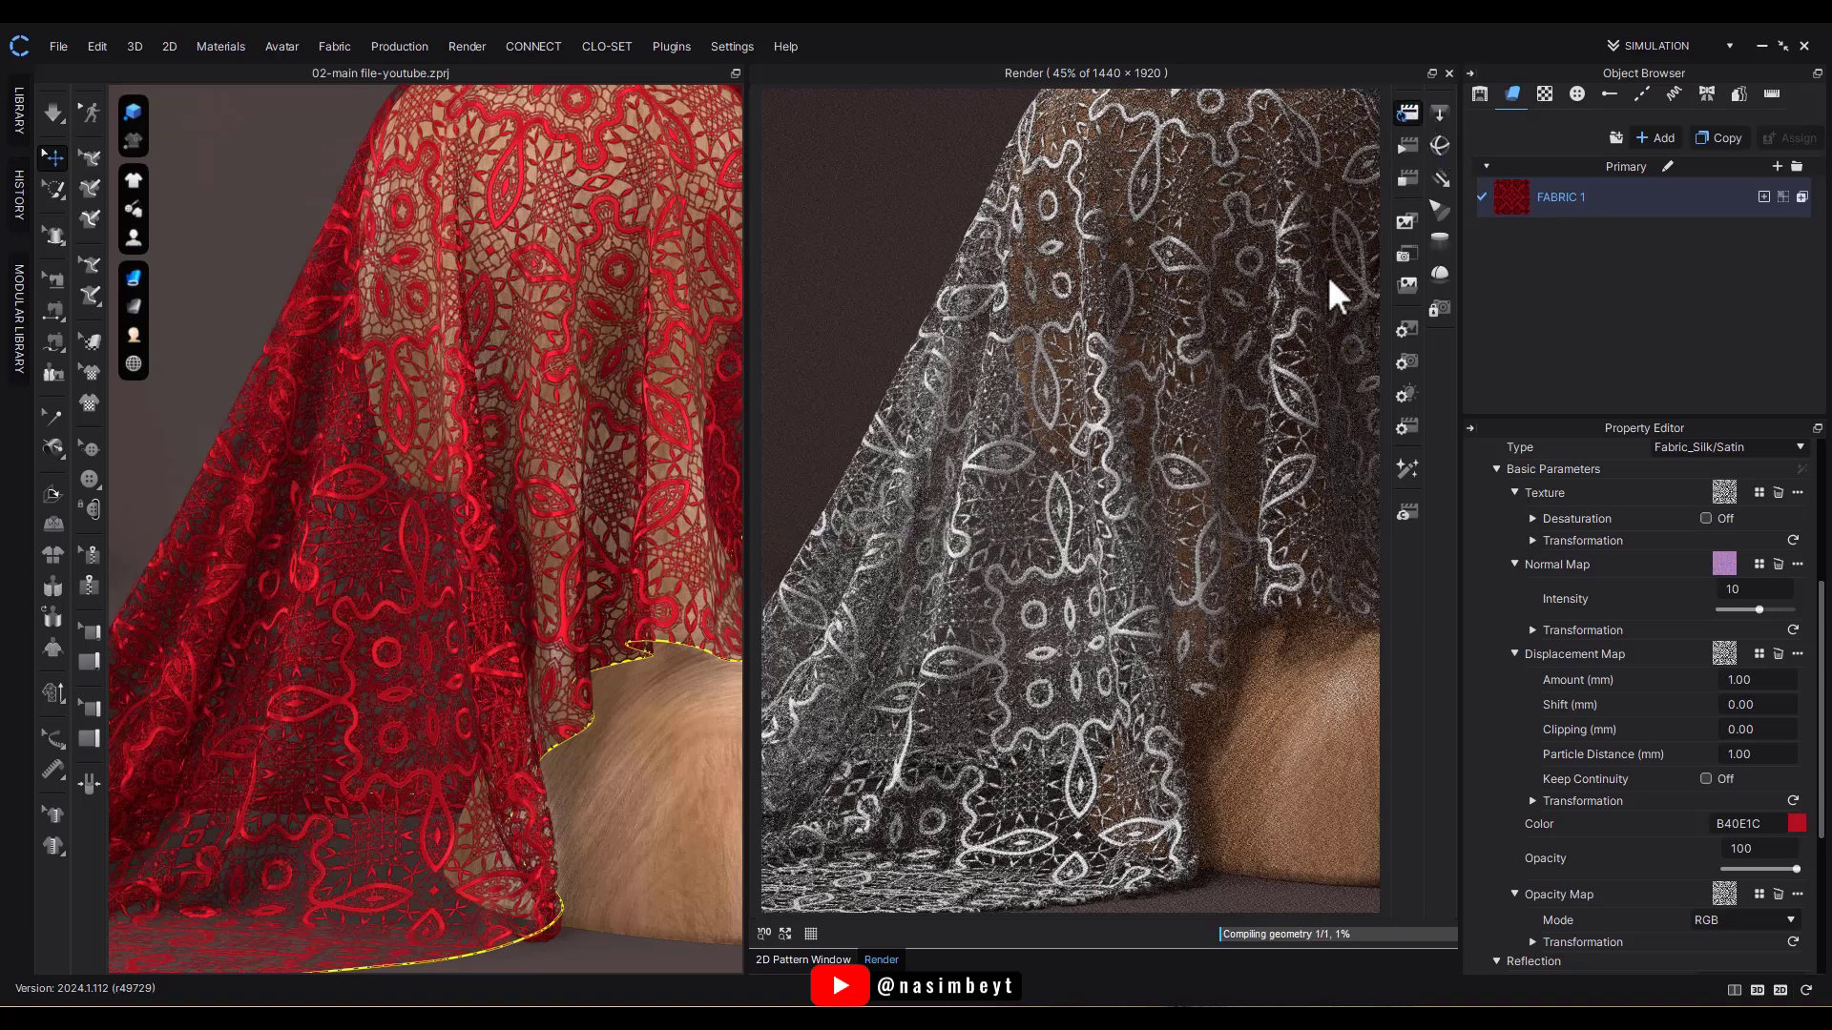
{"action": "mouse_move", "coordinate": [1342, 306]}
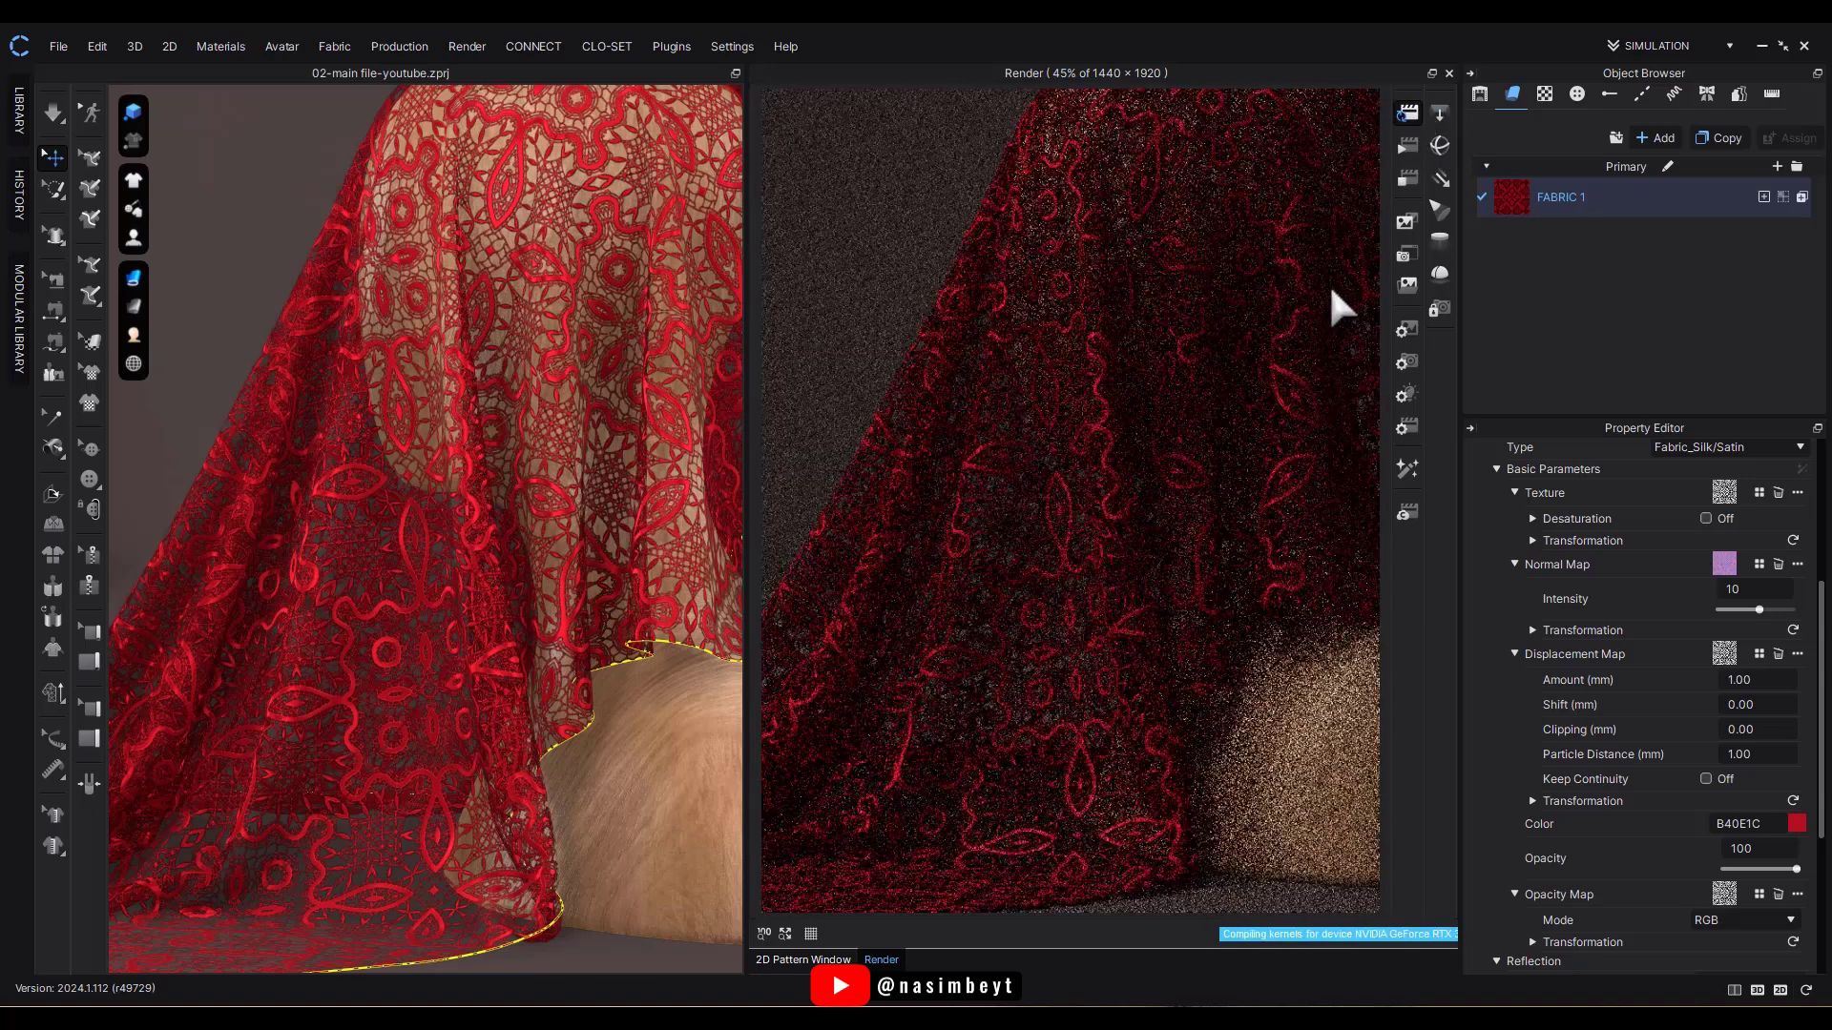
{"action": "left_click", "coordinate": [1793, 824]}
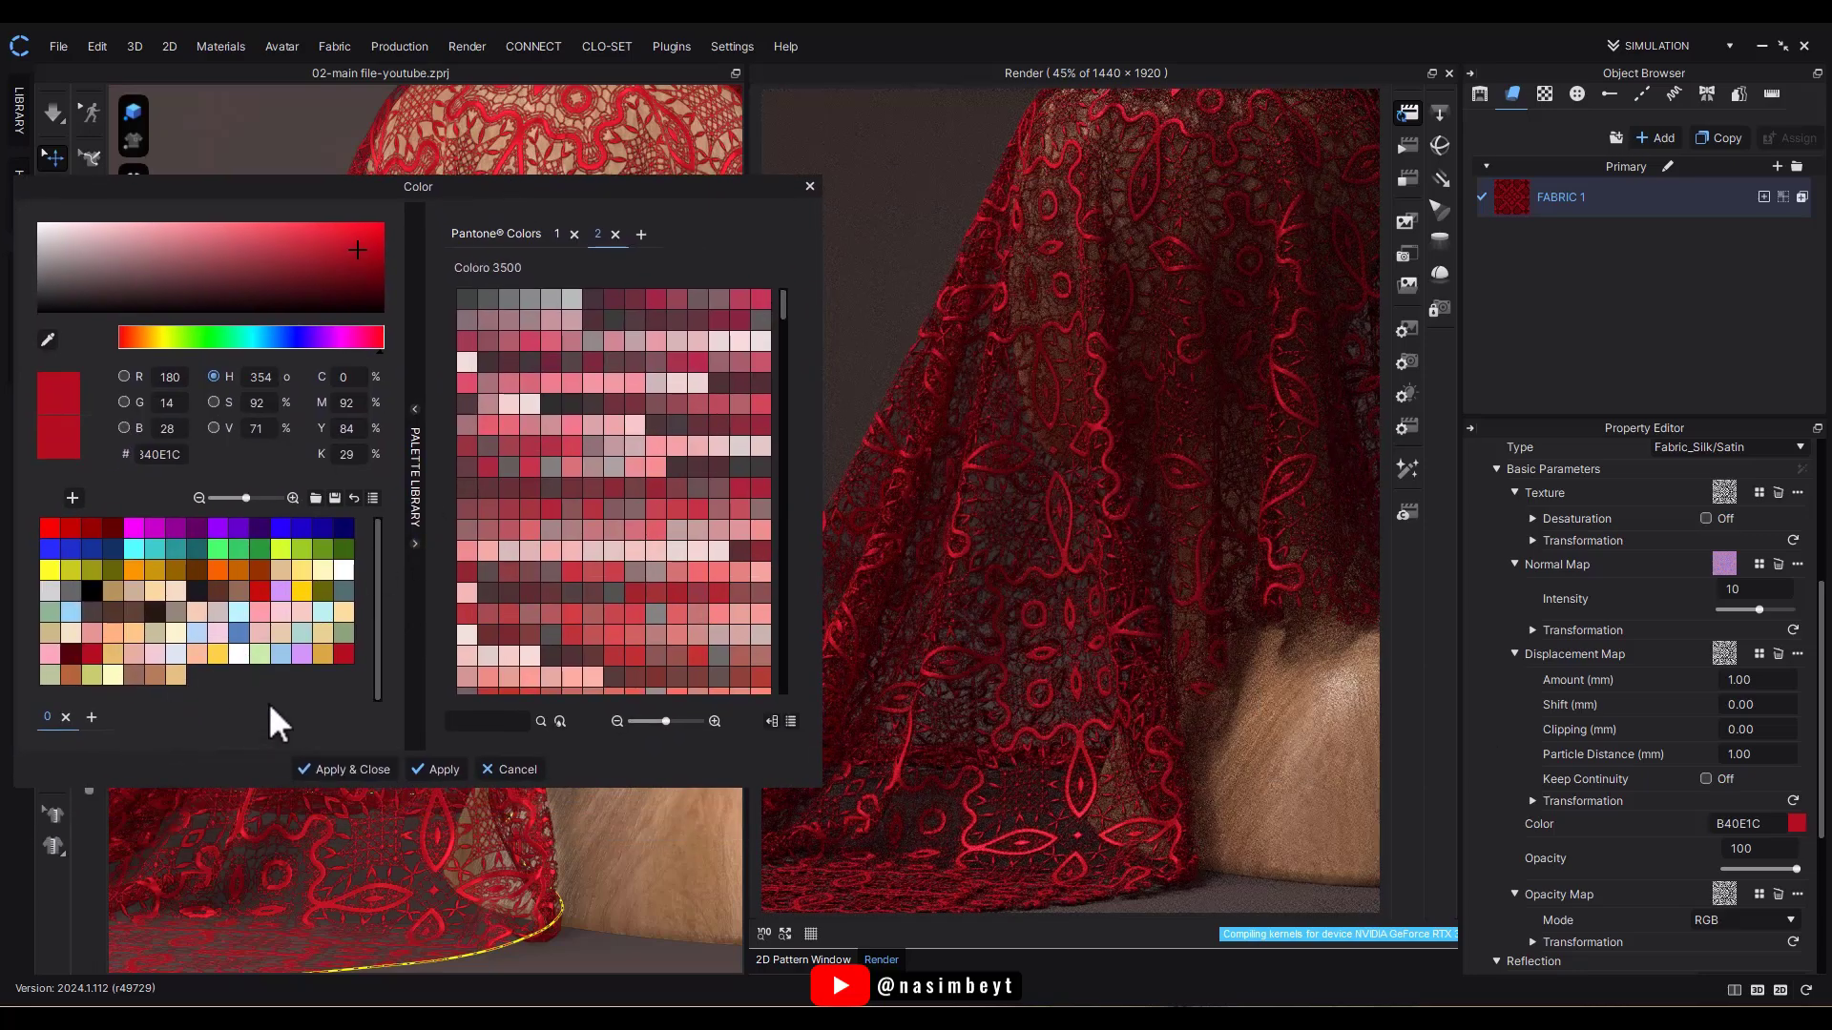
{"action": "left_click", "coordinate": [176, 227]}
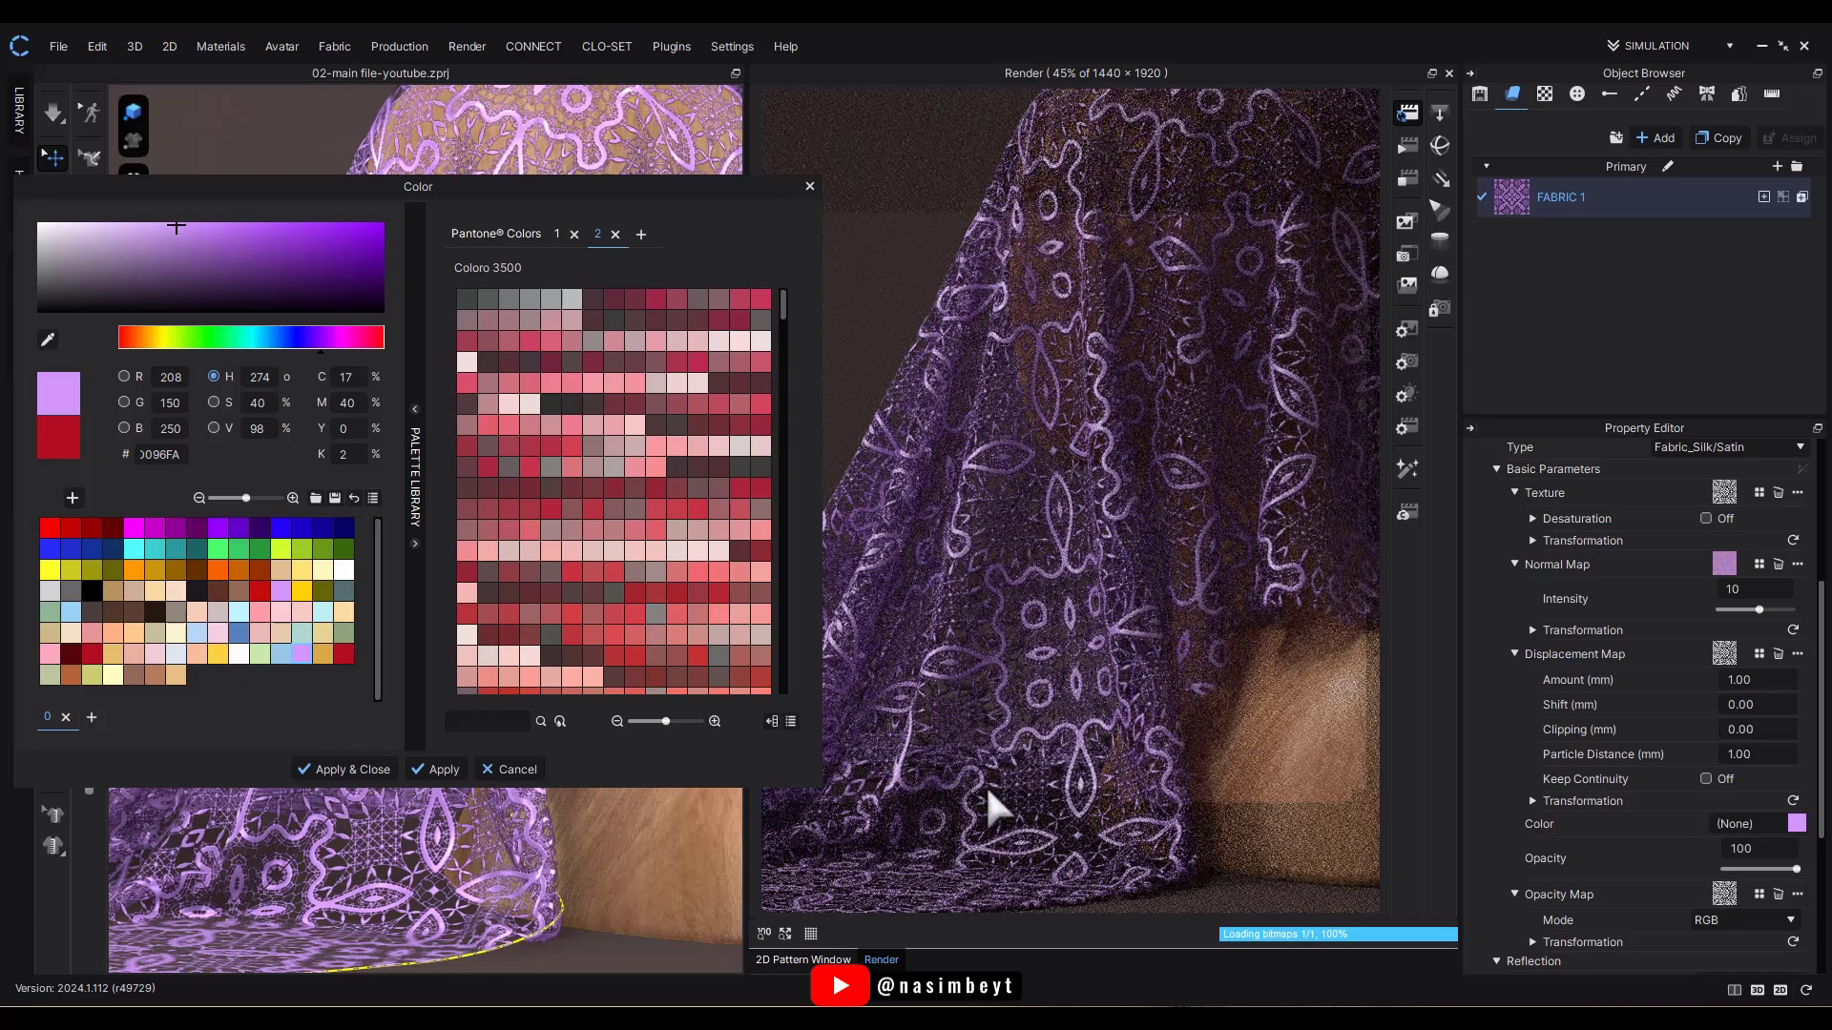